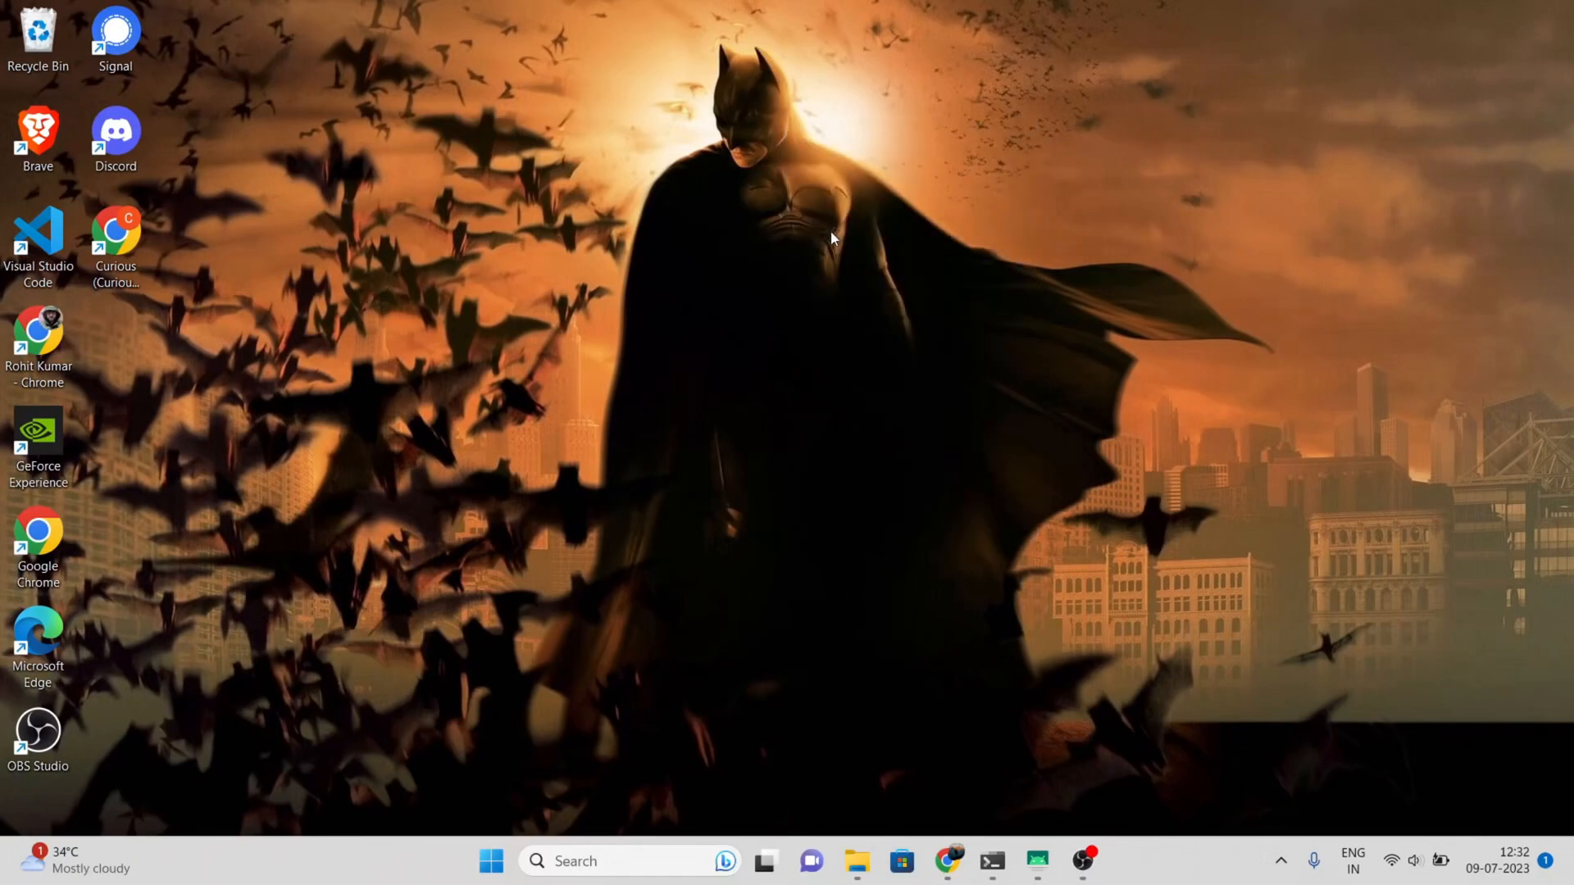
Step: Open cmd in the ReactNative folder and enter npx create-expo-app --template at the prompt
{"action": "left_click", "coordinate": [859, 884]}
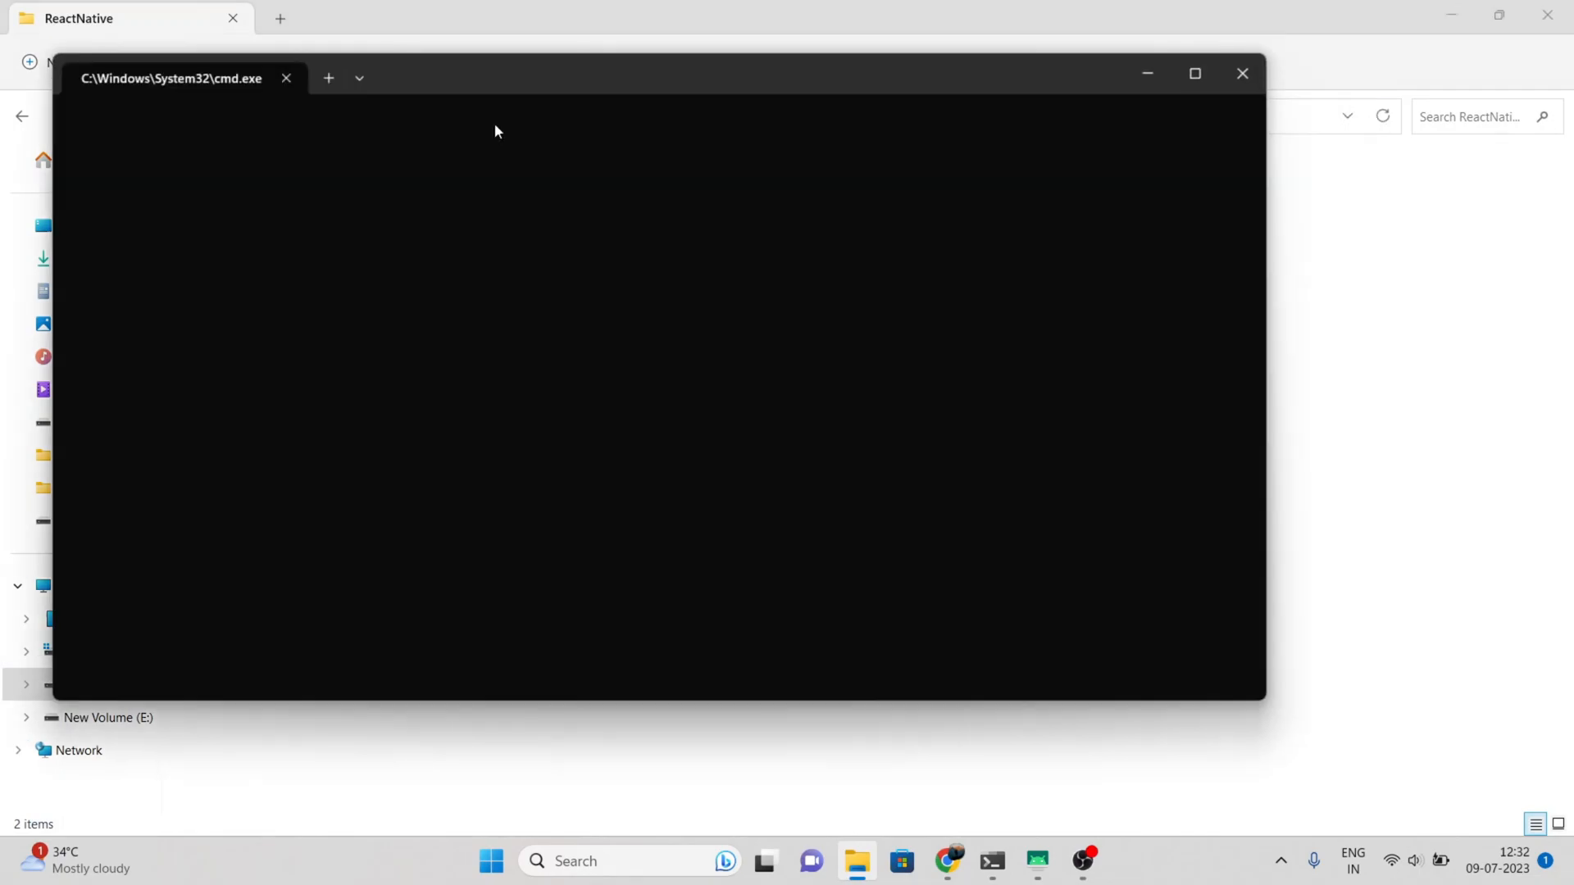
{"action": "type", "text": "npx"}
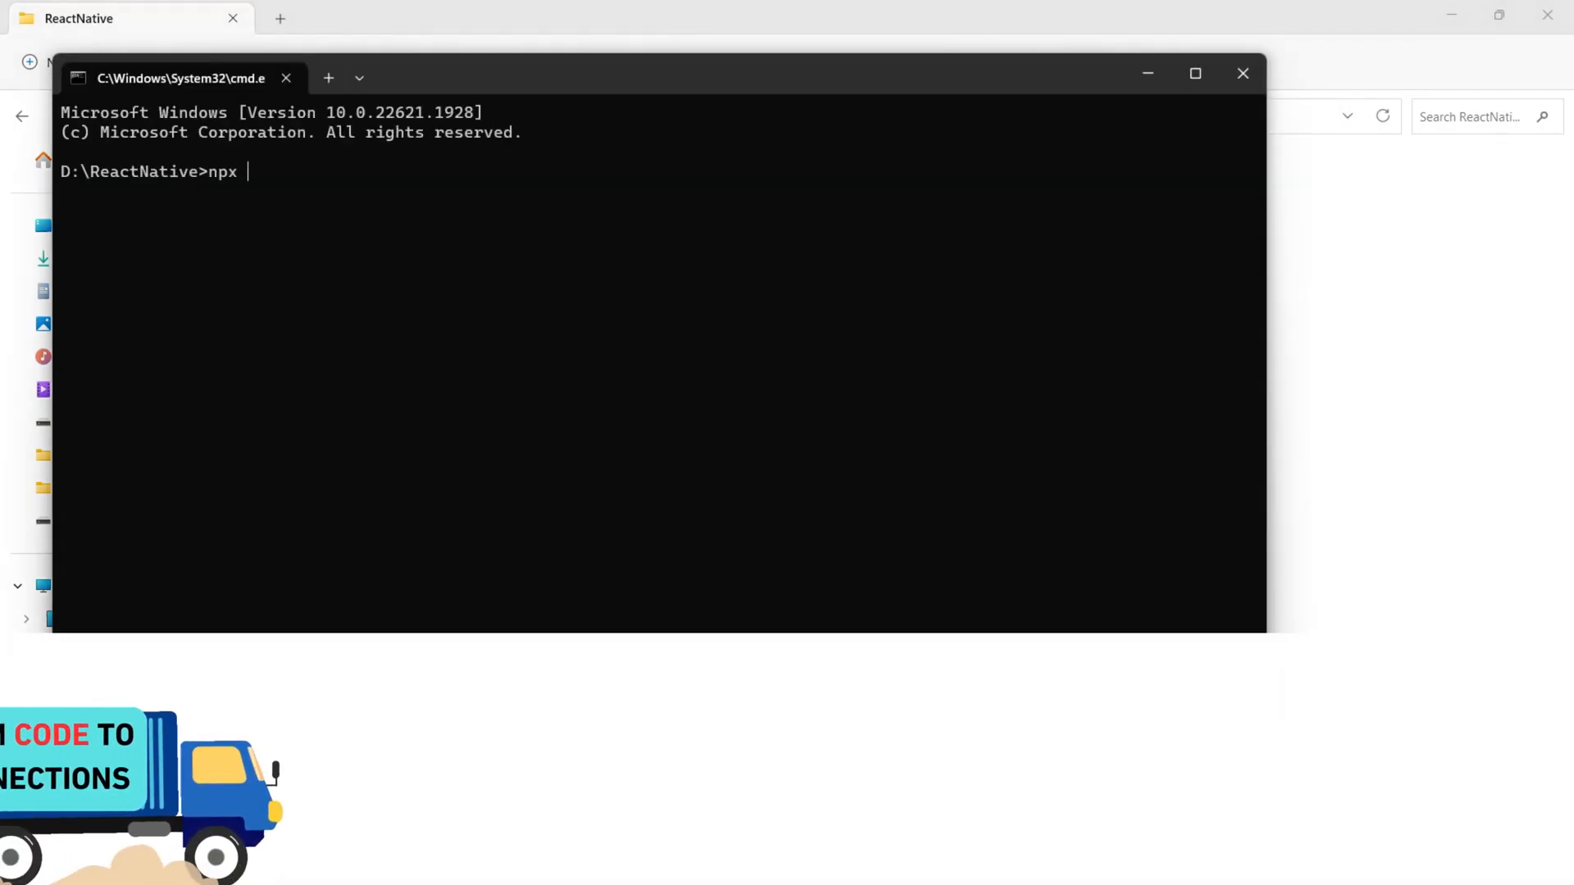
{"action": "type", "text": "create-ex"}
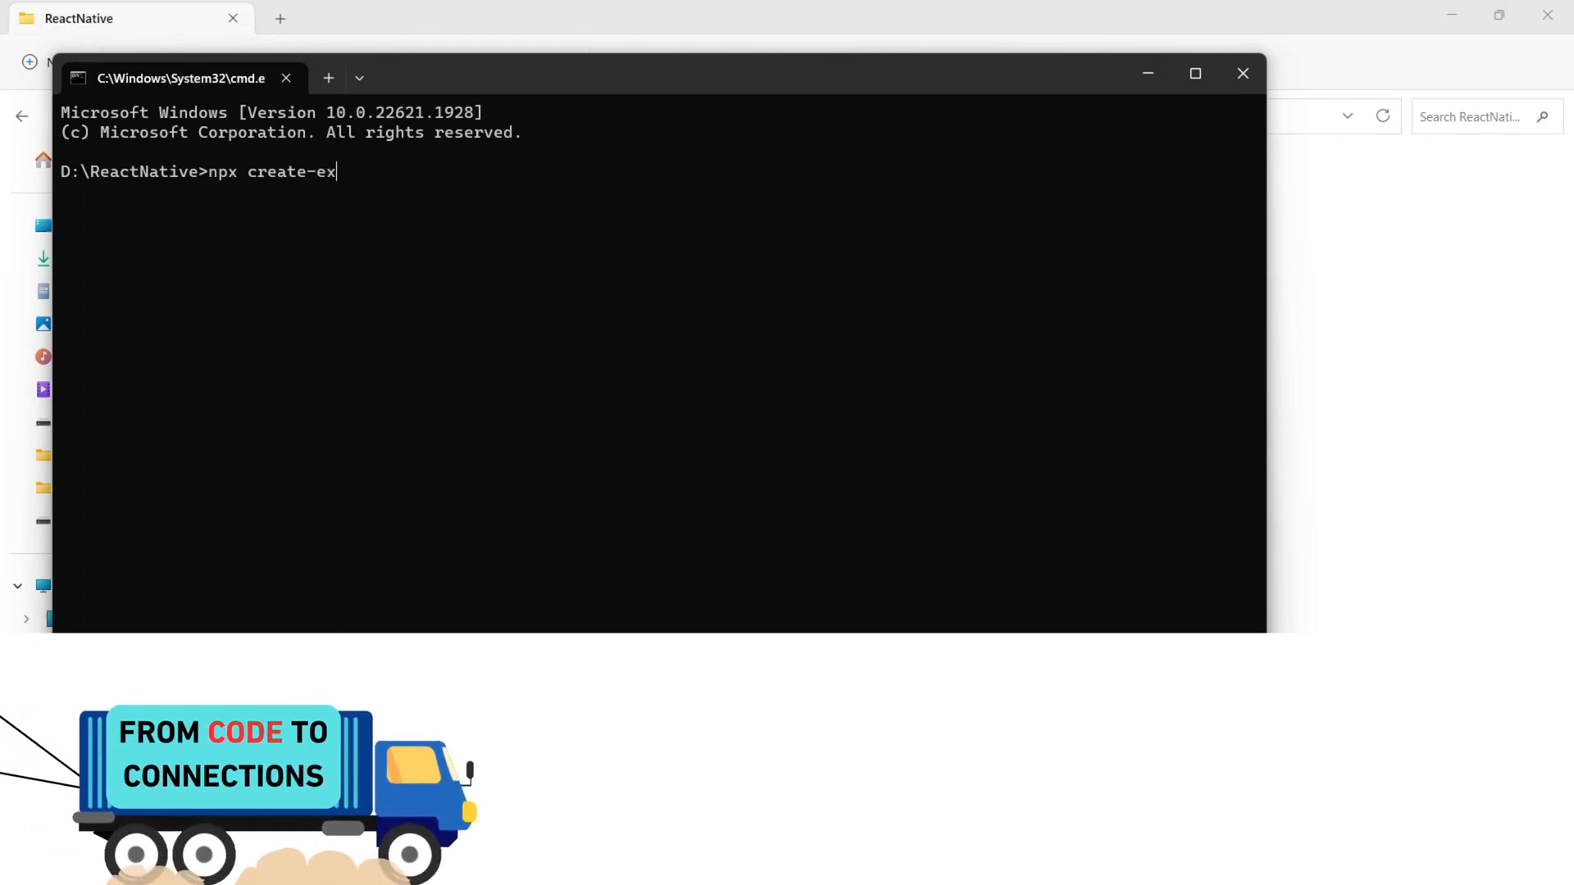
{"action": "type", "text": "po-app"}
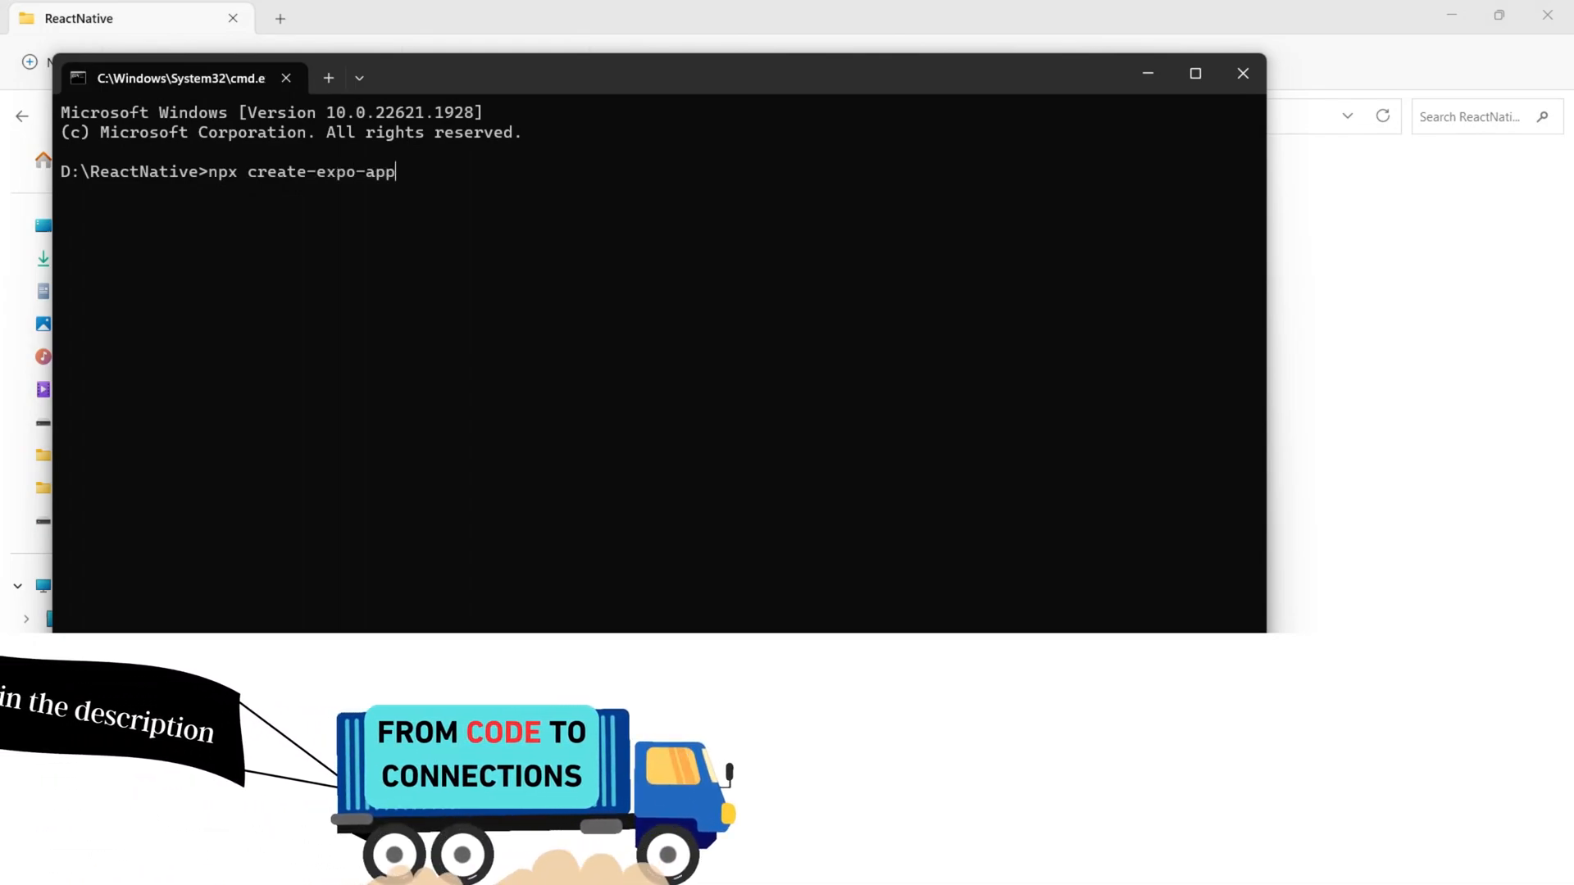
{"action": "type", "text": "--templar"}
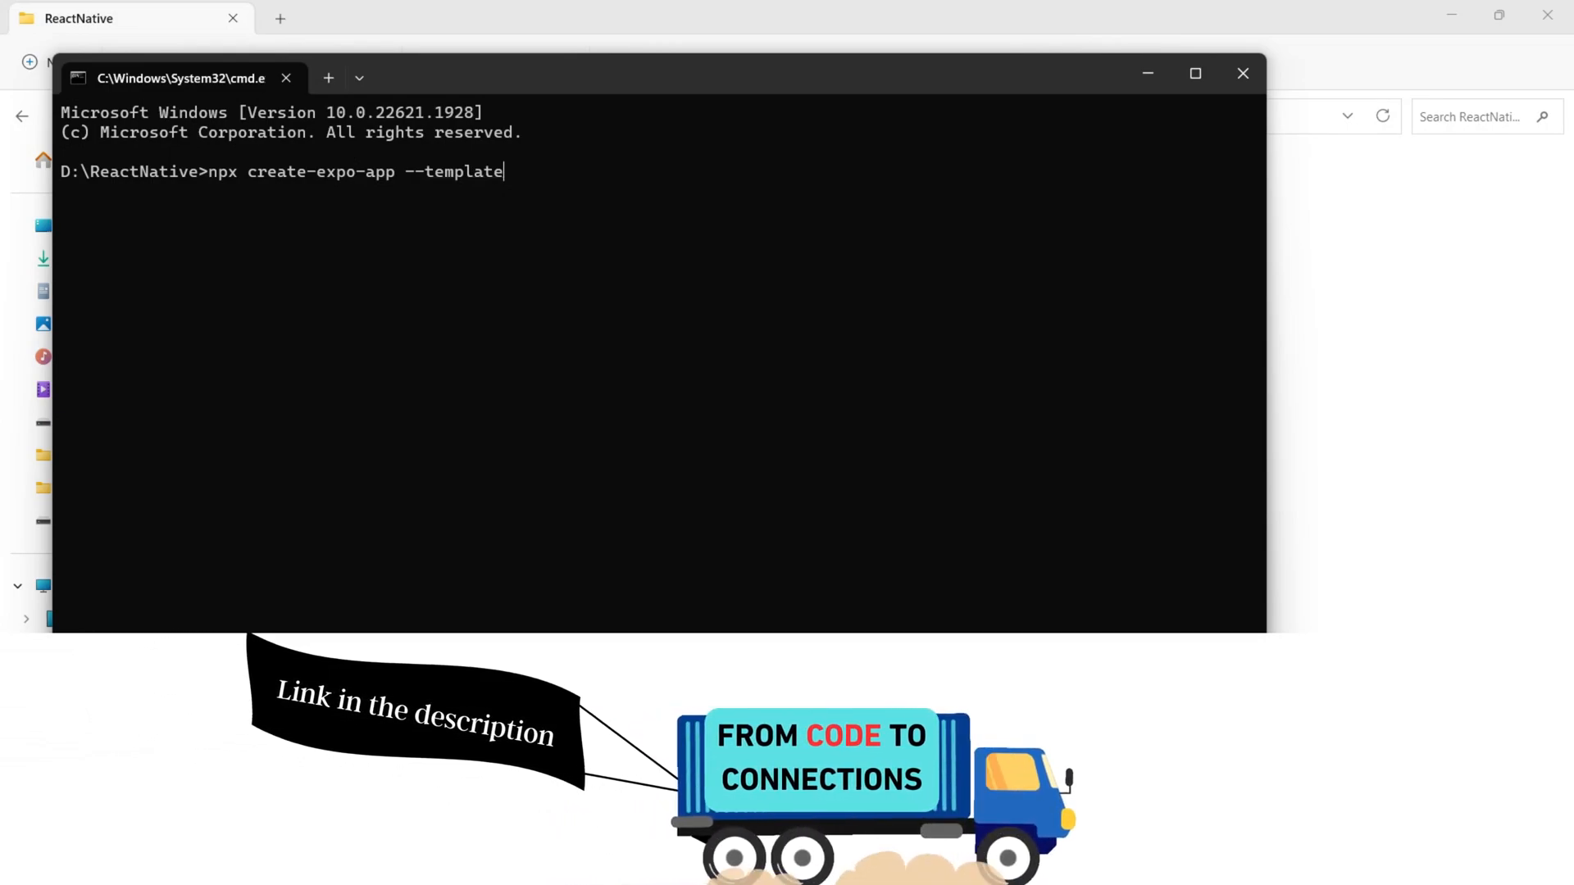
Step: Create the Expo project AnimatedExample from the Blank template
{"action": "key", "text": "enter"}
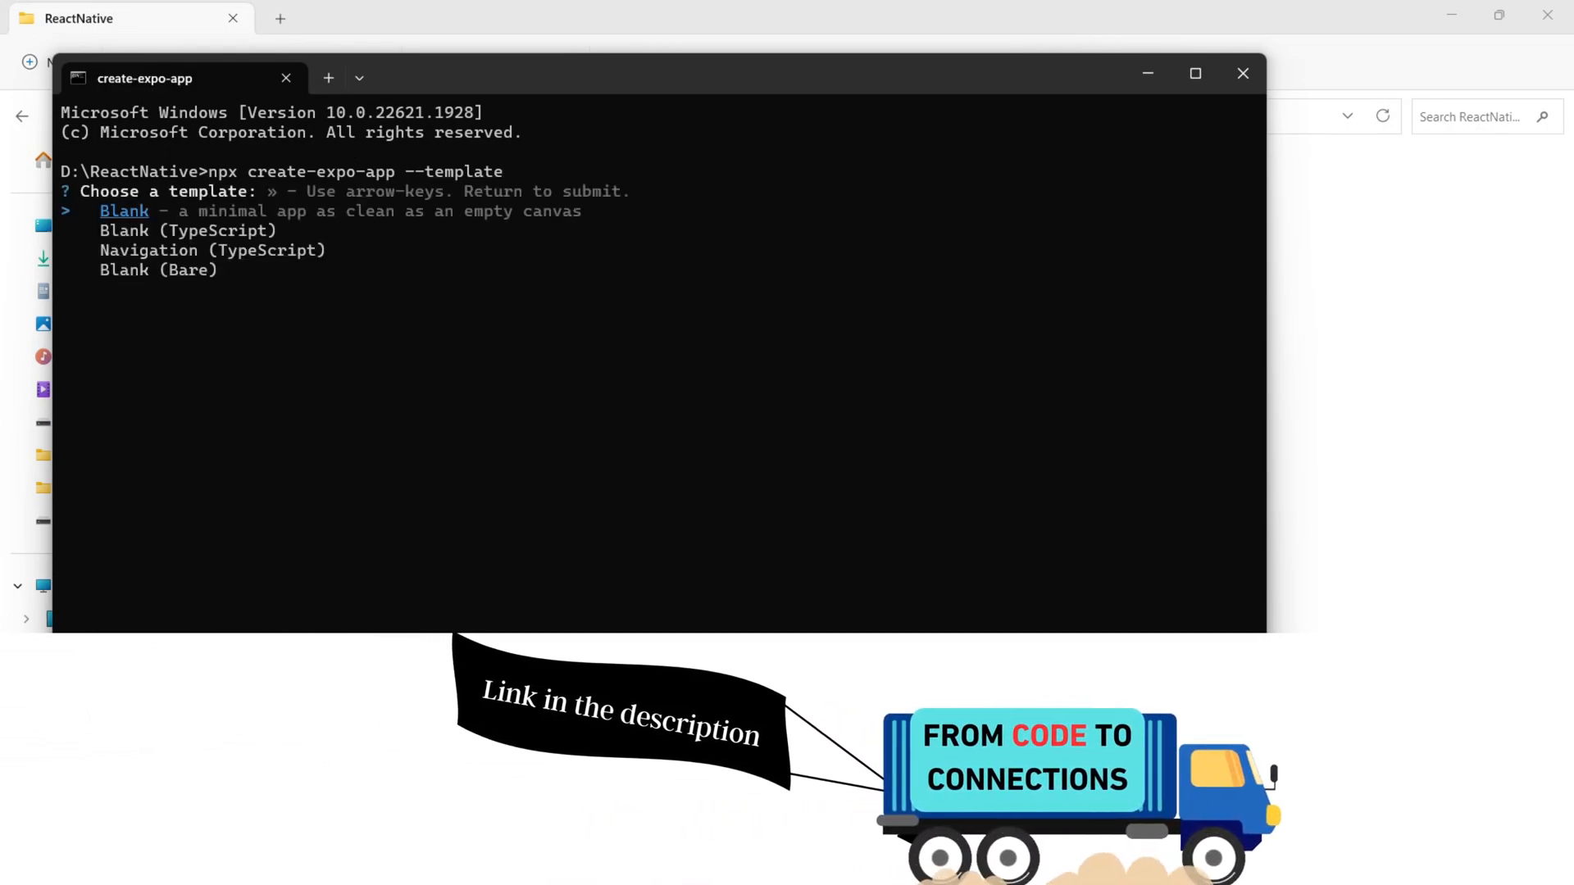
{"action": "key", "text": "Enter"}
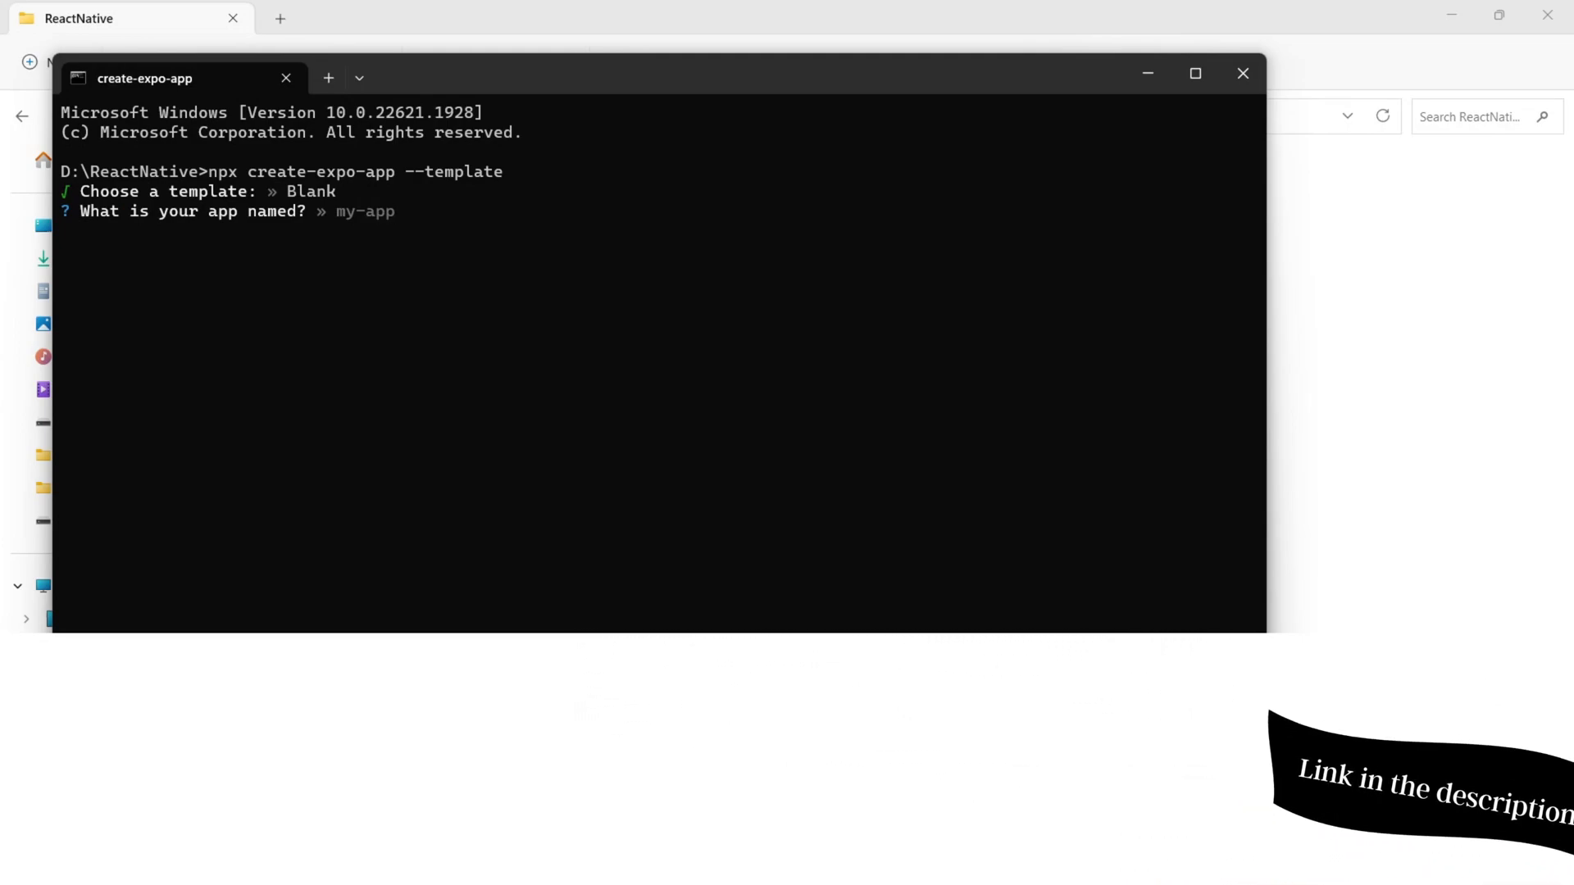
{"action": "type", "text": "An"}
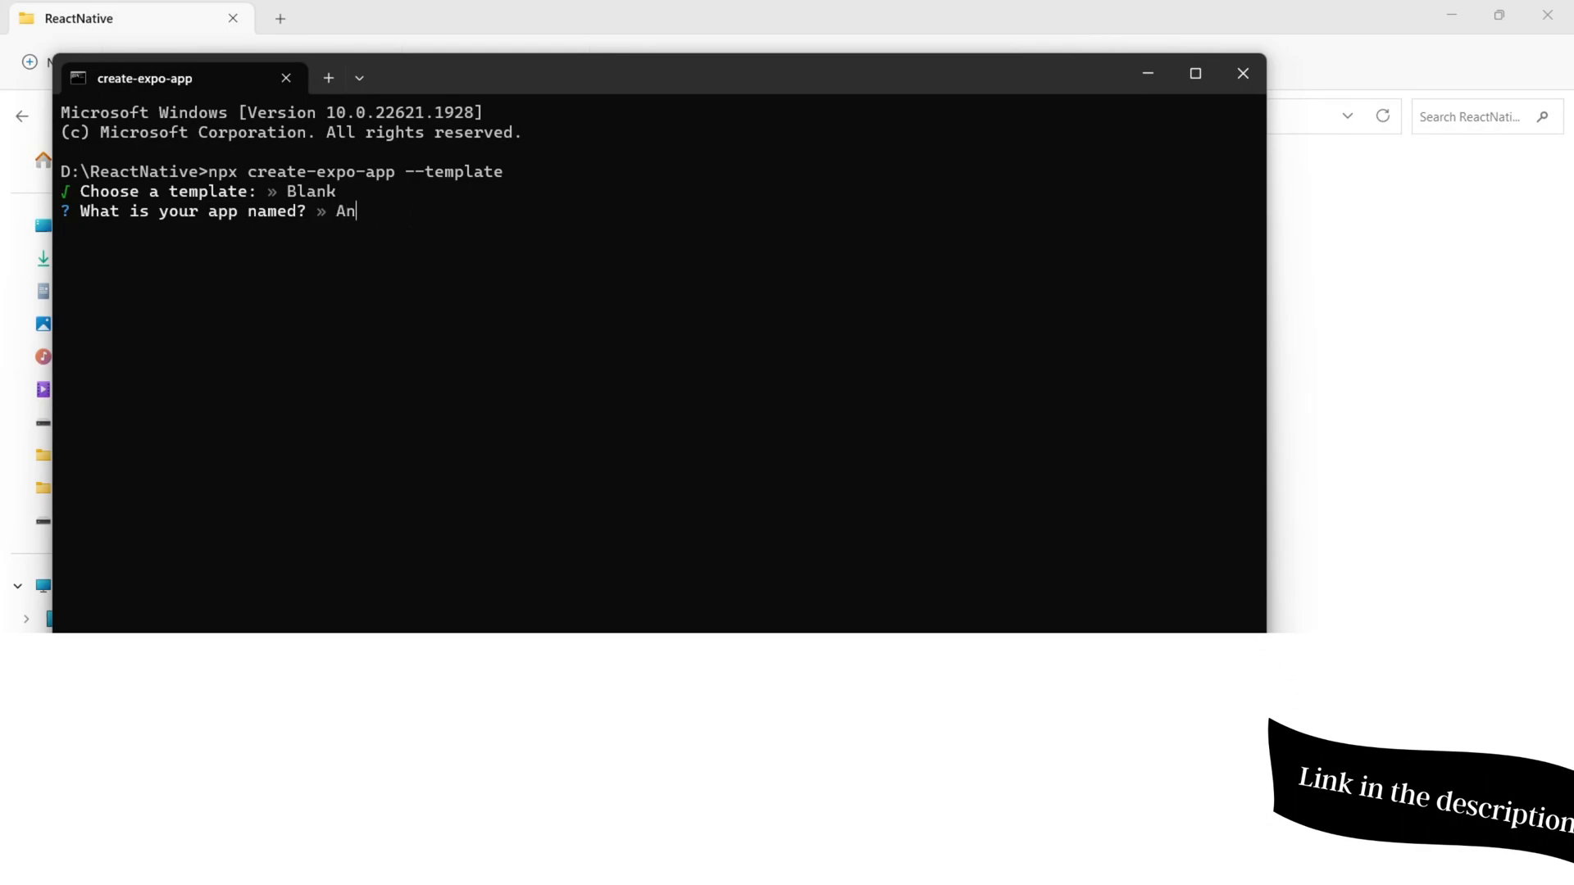
{"action": "type", "text": "imatedExamp"}
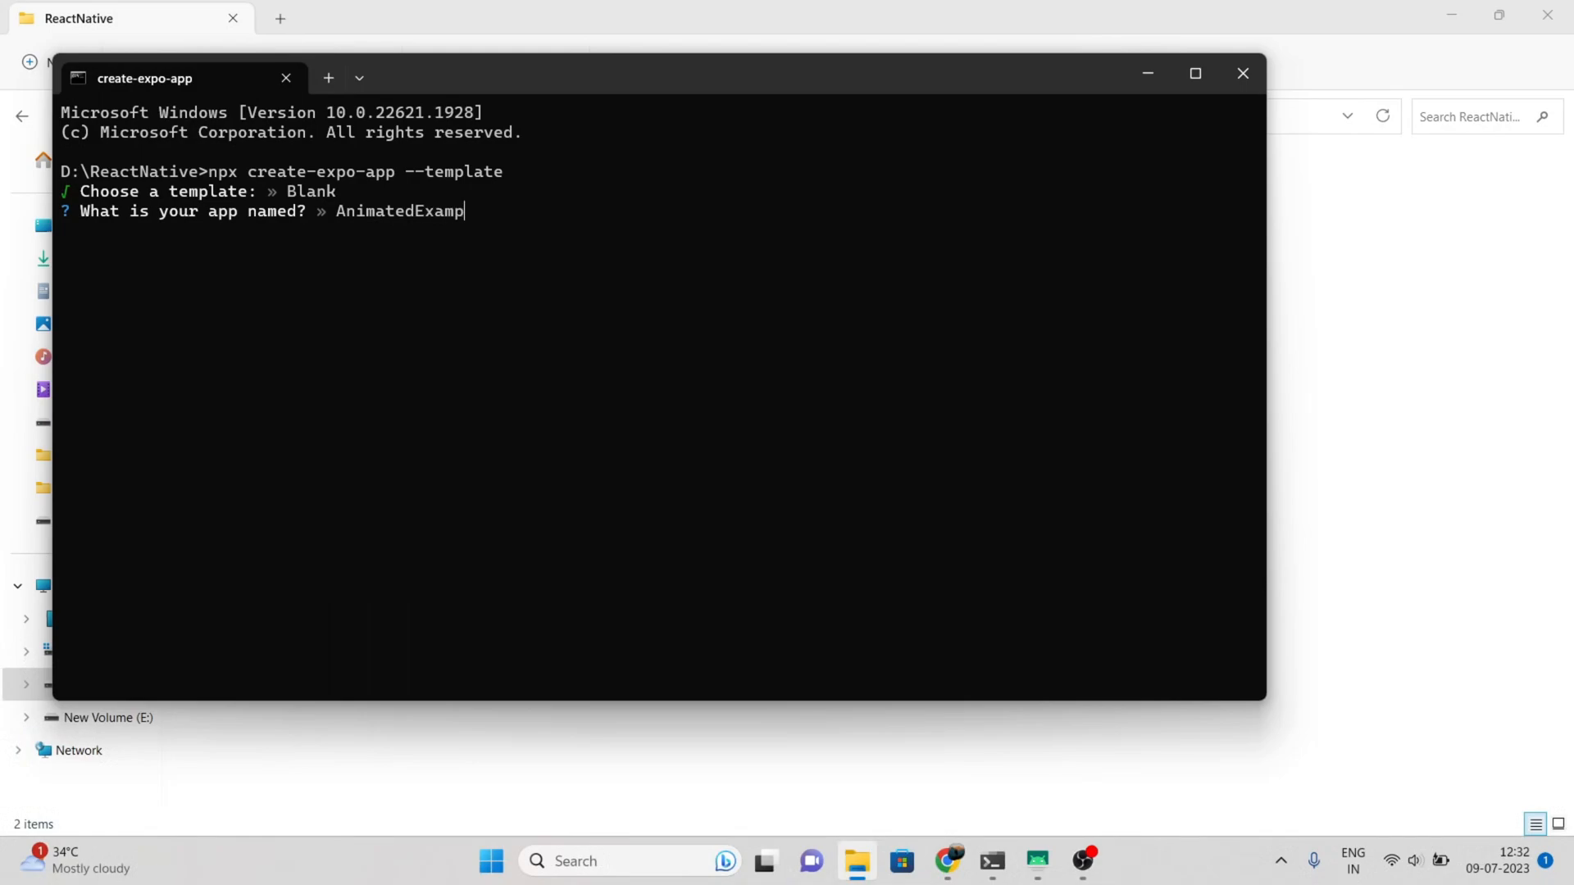
{"action": "key", "text": "Enter"}
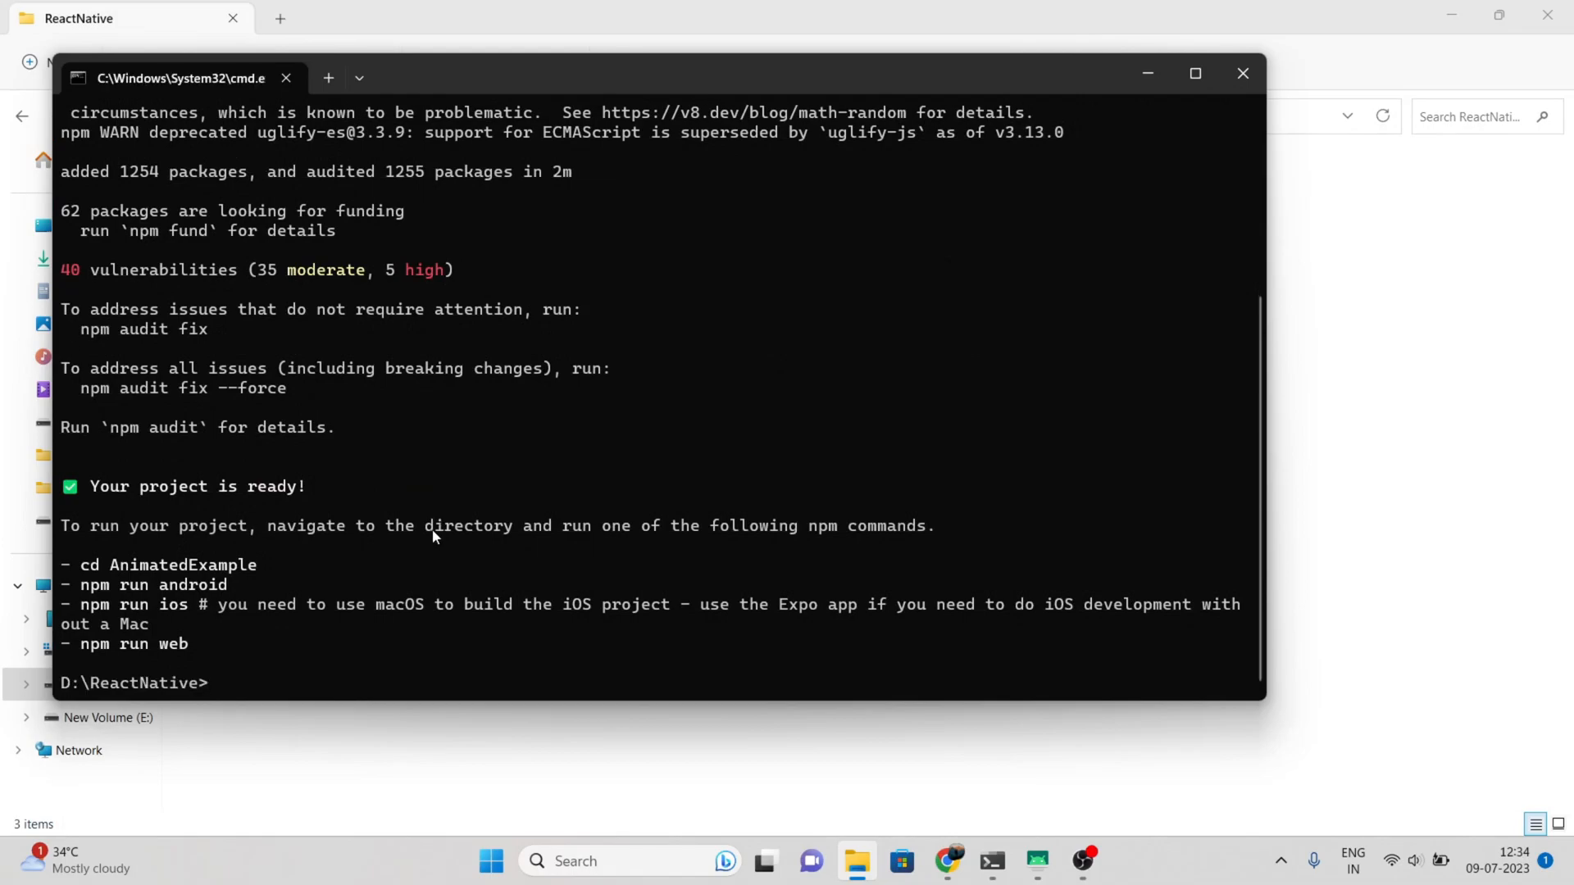
Step: Move the prompt into the AnimatedExample folder with cd
{"action": "type", "text": "cd Animat"}
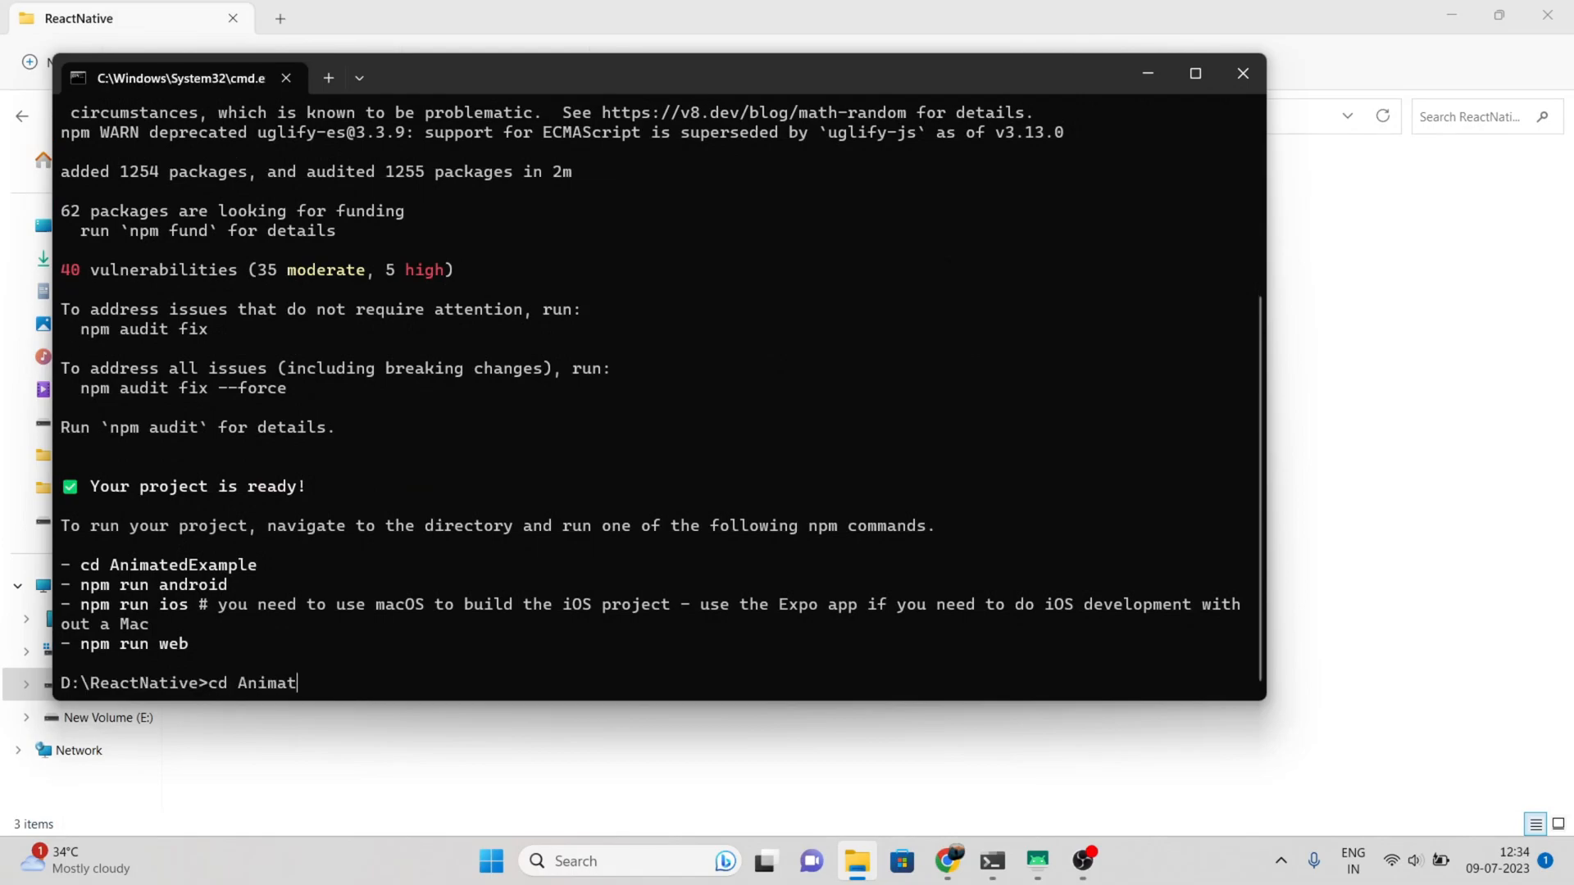
{"action": "type", "text": "edExample"}
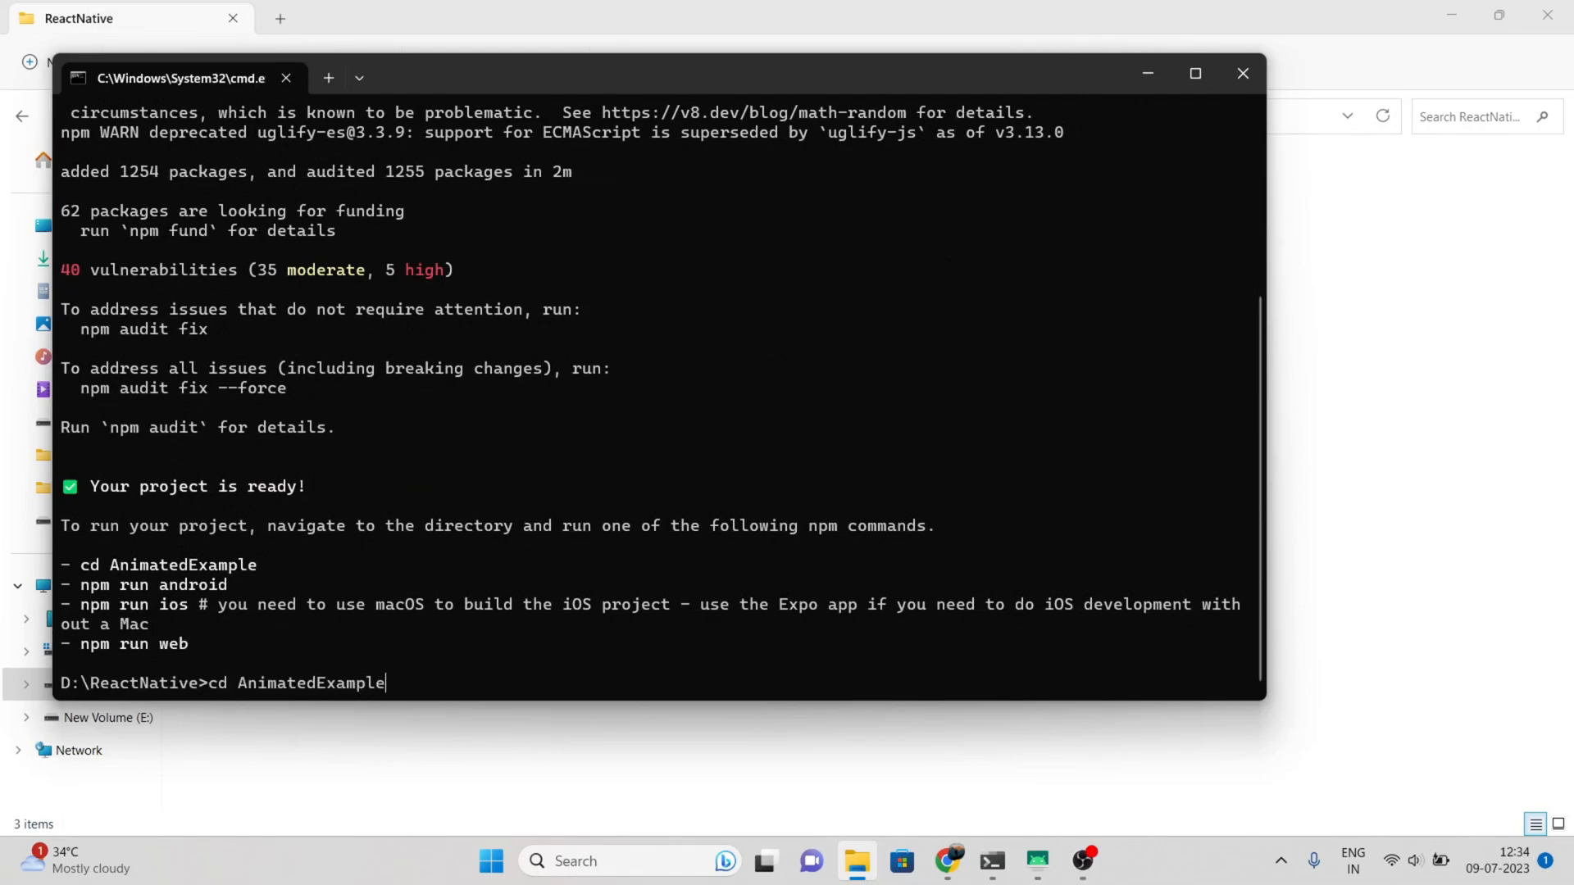
{"action": "key", "text": "Enter"}
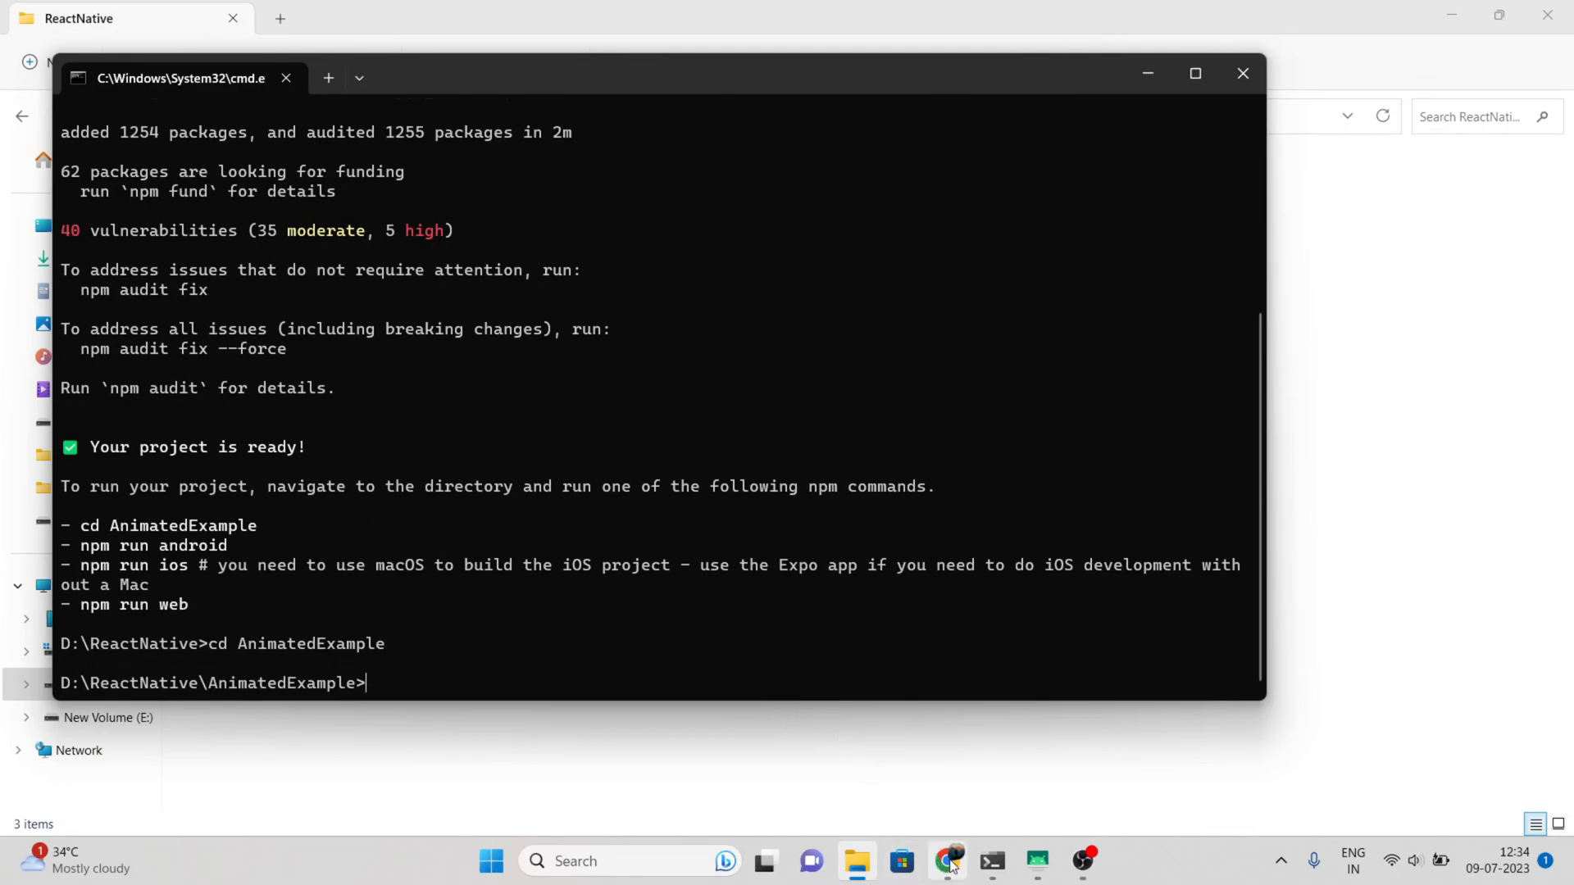
Step: Open the Expo Docs Reanimated page from Google and copy its install command, viewing the Babel plugin line
{"action": "left_click", "coordinate": [949, 863]}
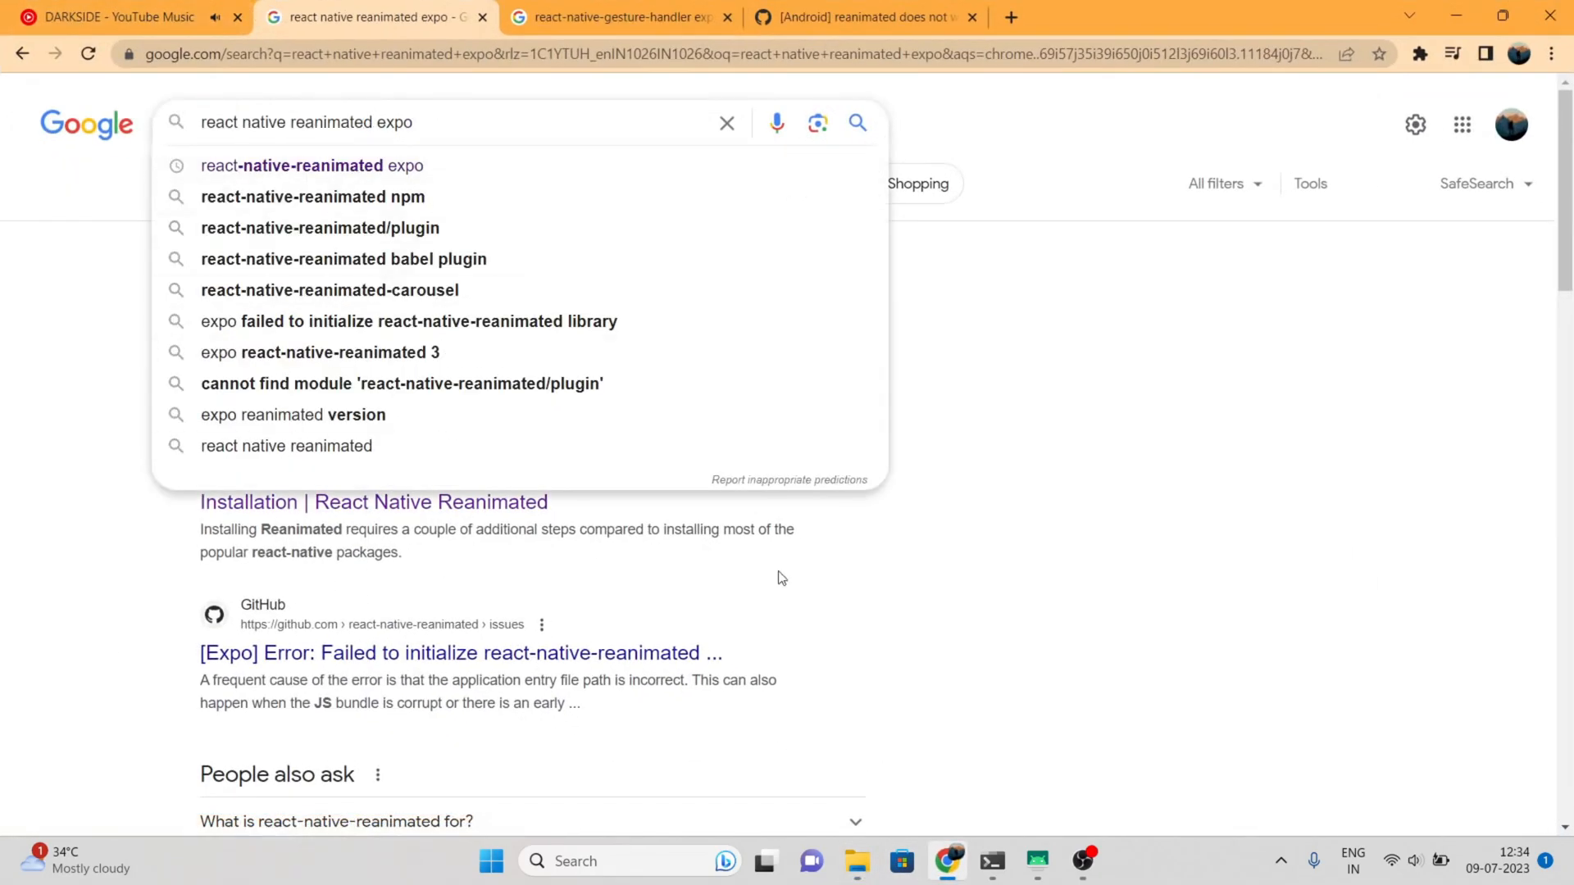
{"action": "left_click", "coordinate": [254, 329]}
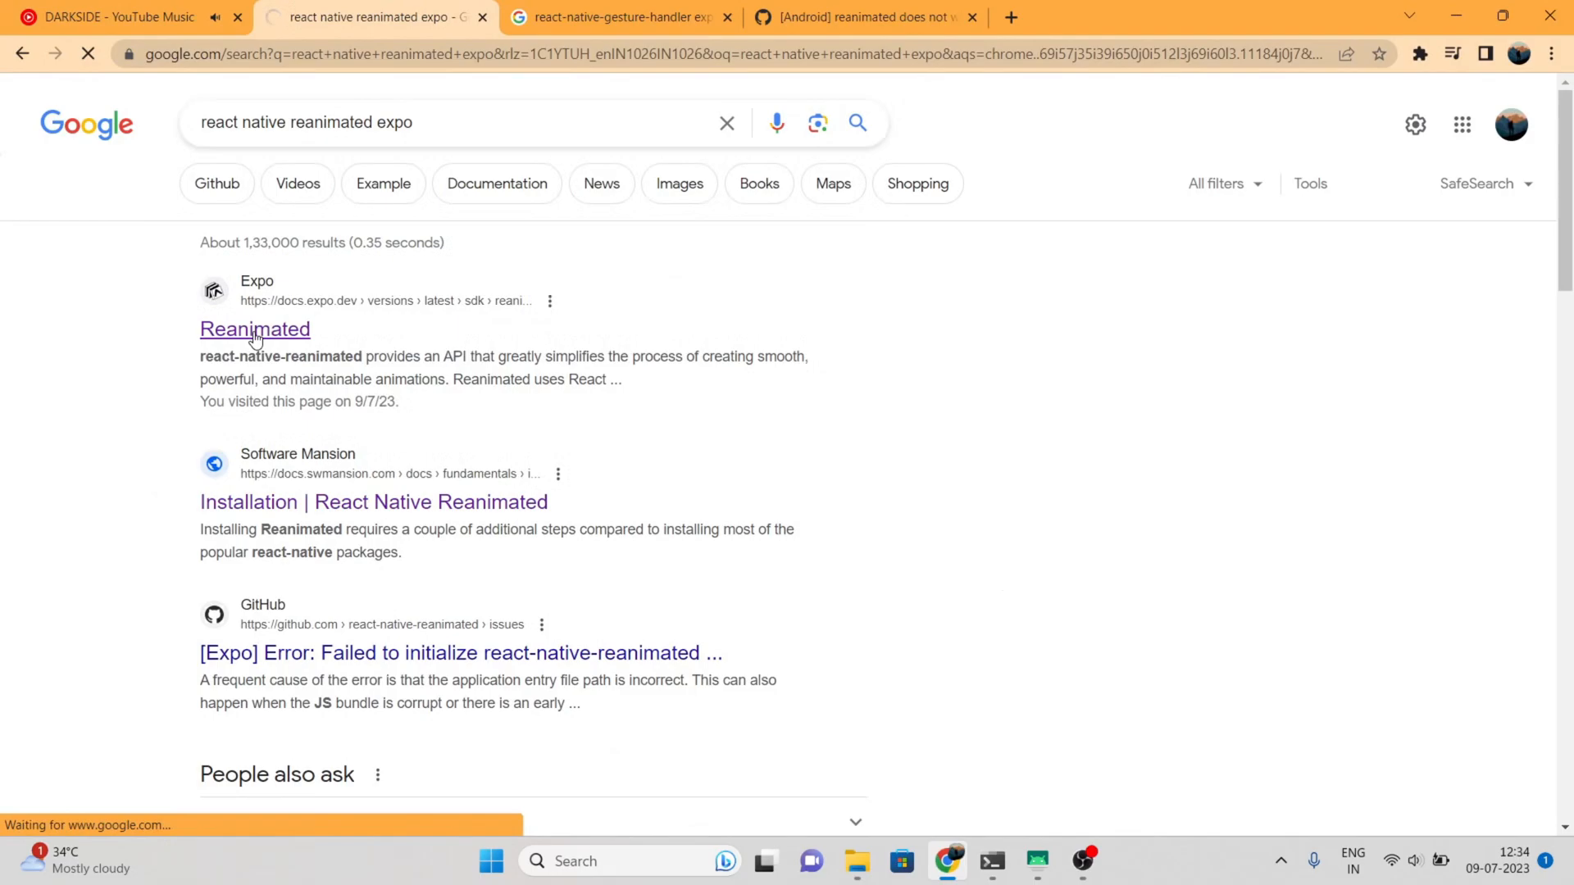
{"action": "left_click", "coordinate": [255, 328]}
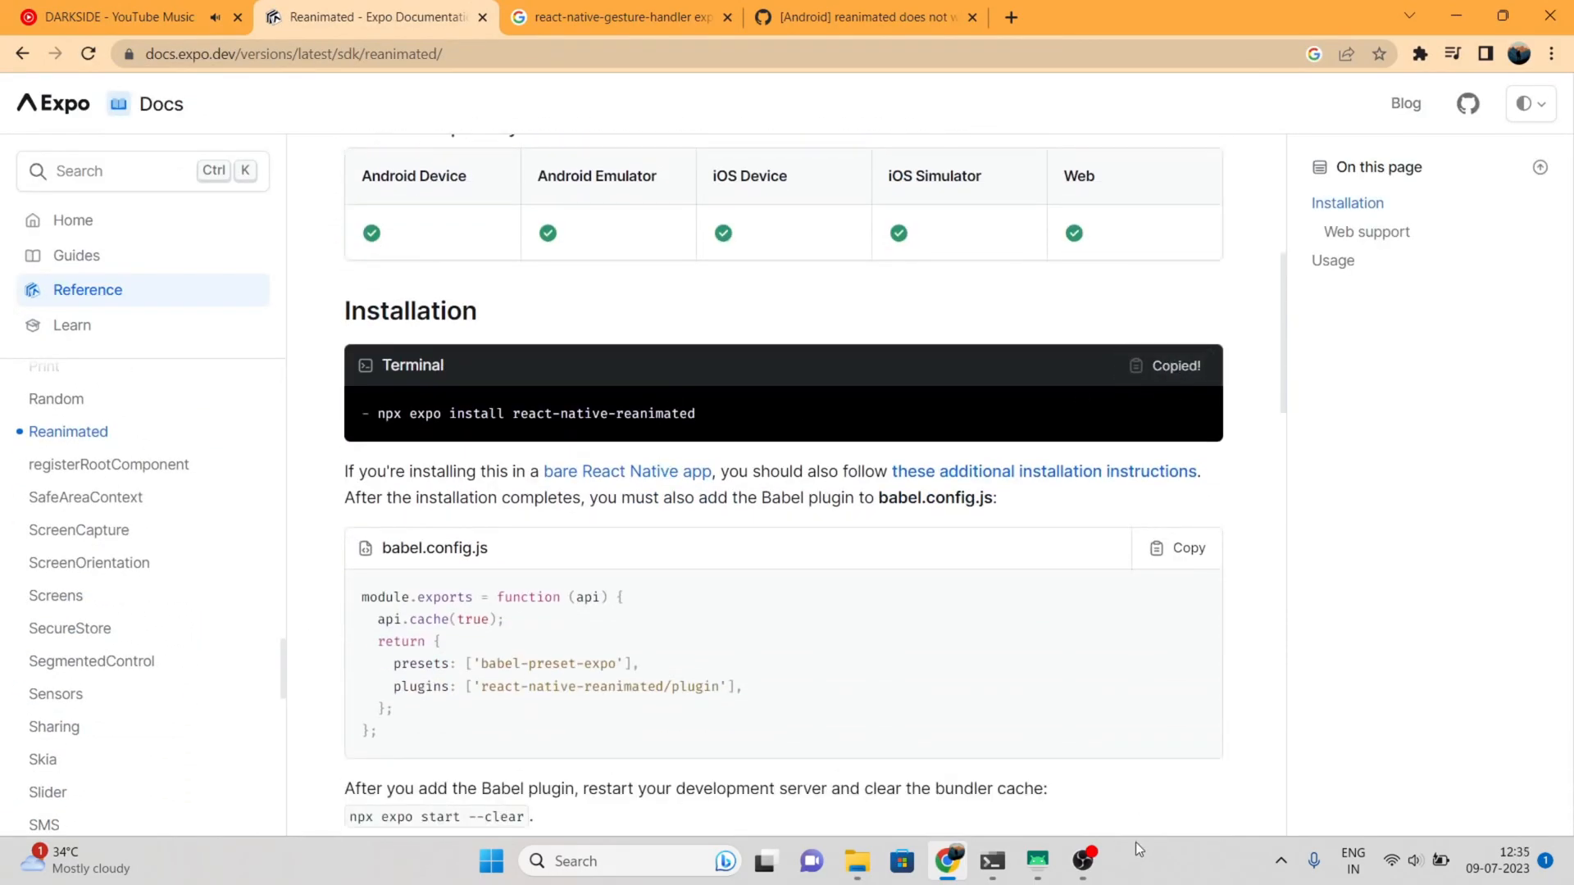
{"action": "left_click", "coordinate": [993, 861]}
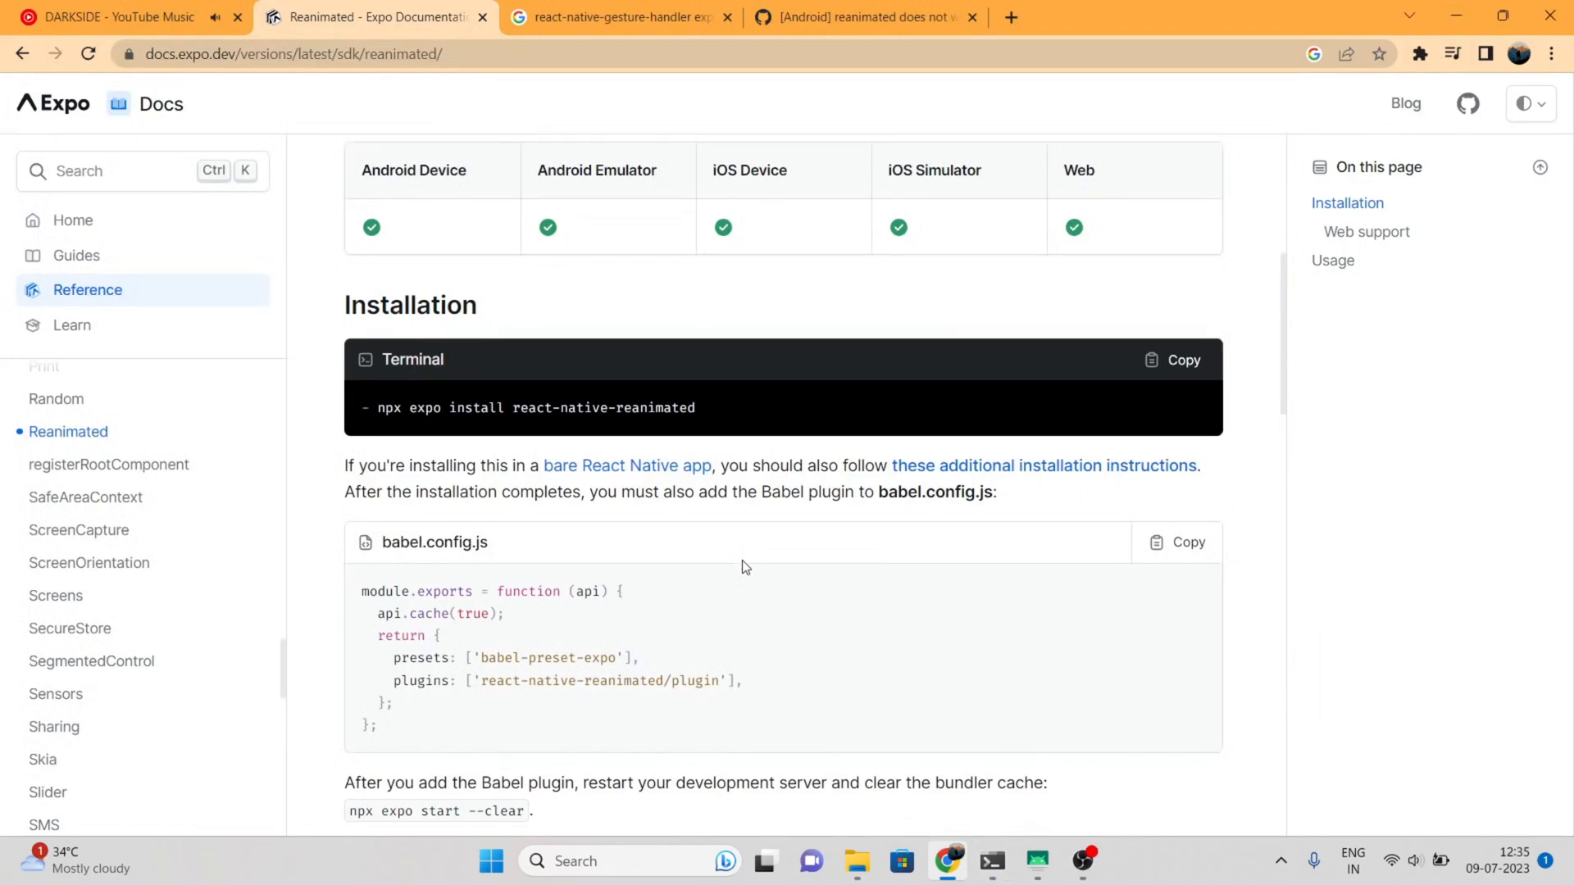
{"action": "scroll", "scroll_direction": "down", "scroll_amount": 3}
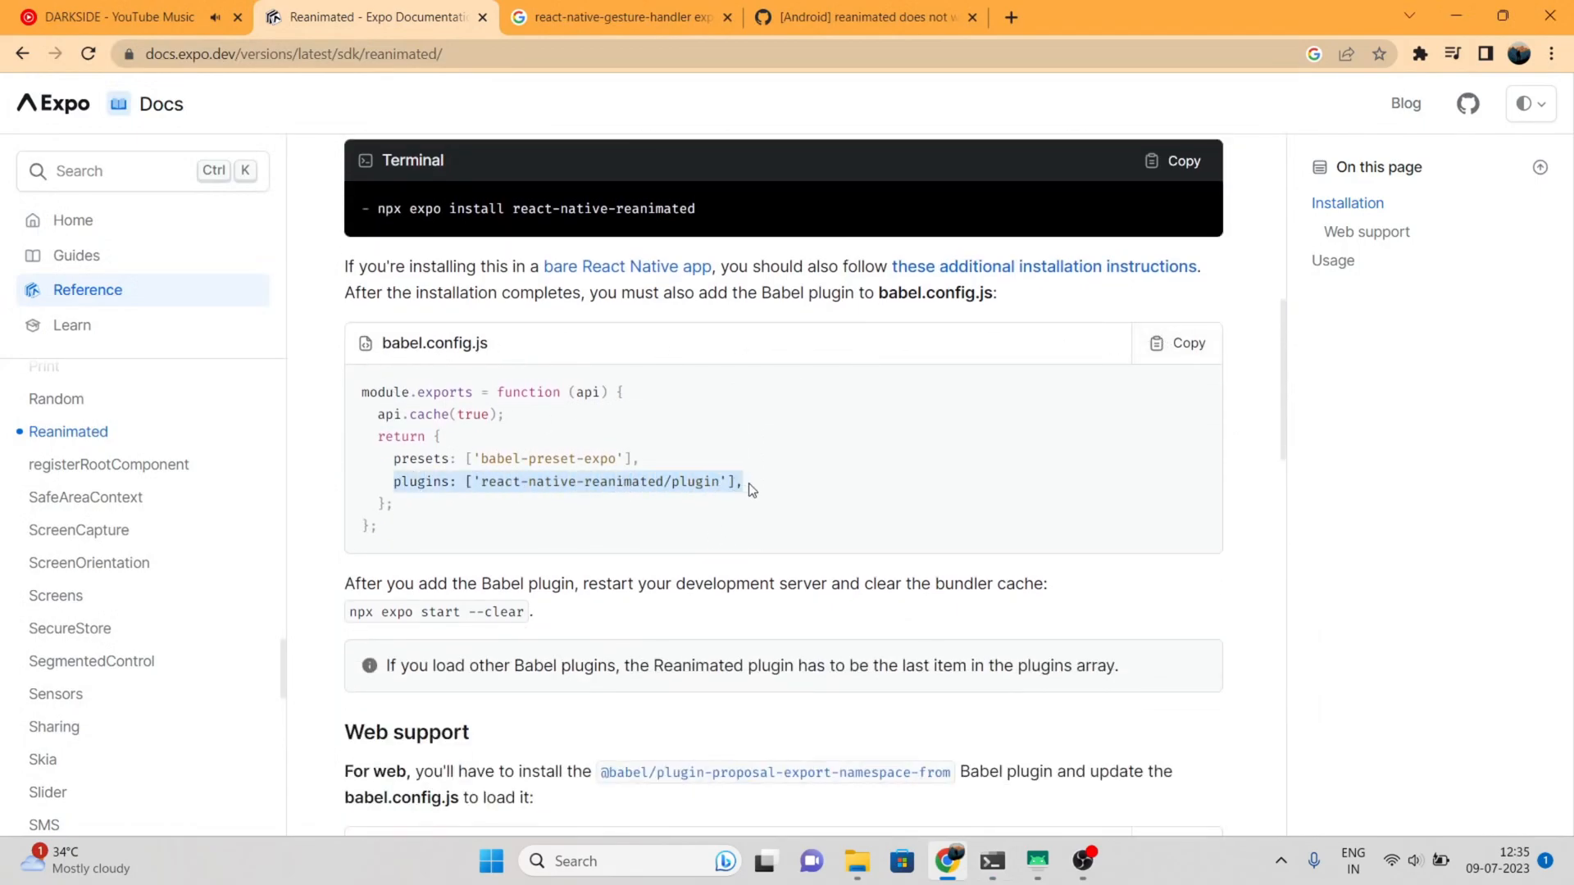
{"action": "mouse_move", "coordinate": [993, 861]}
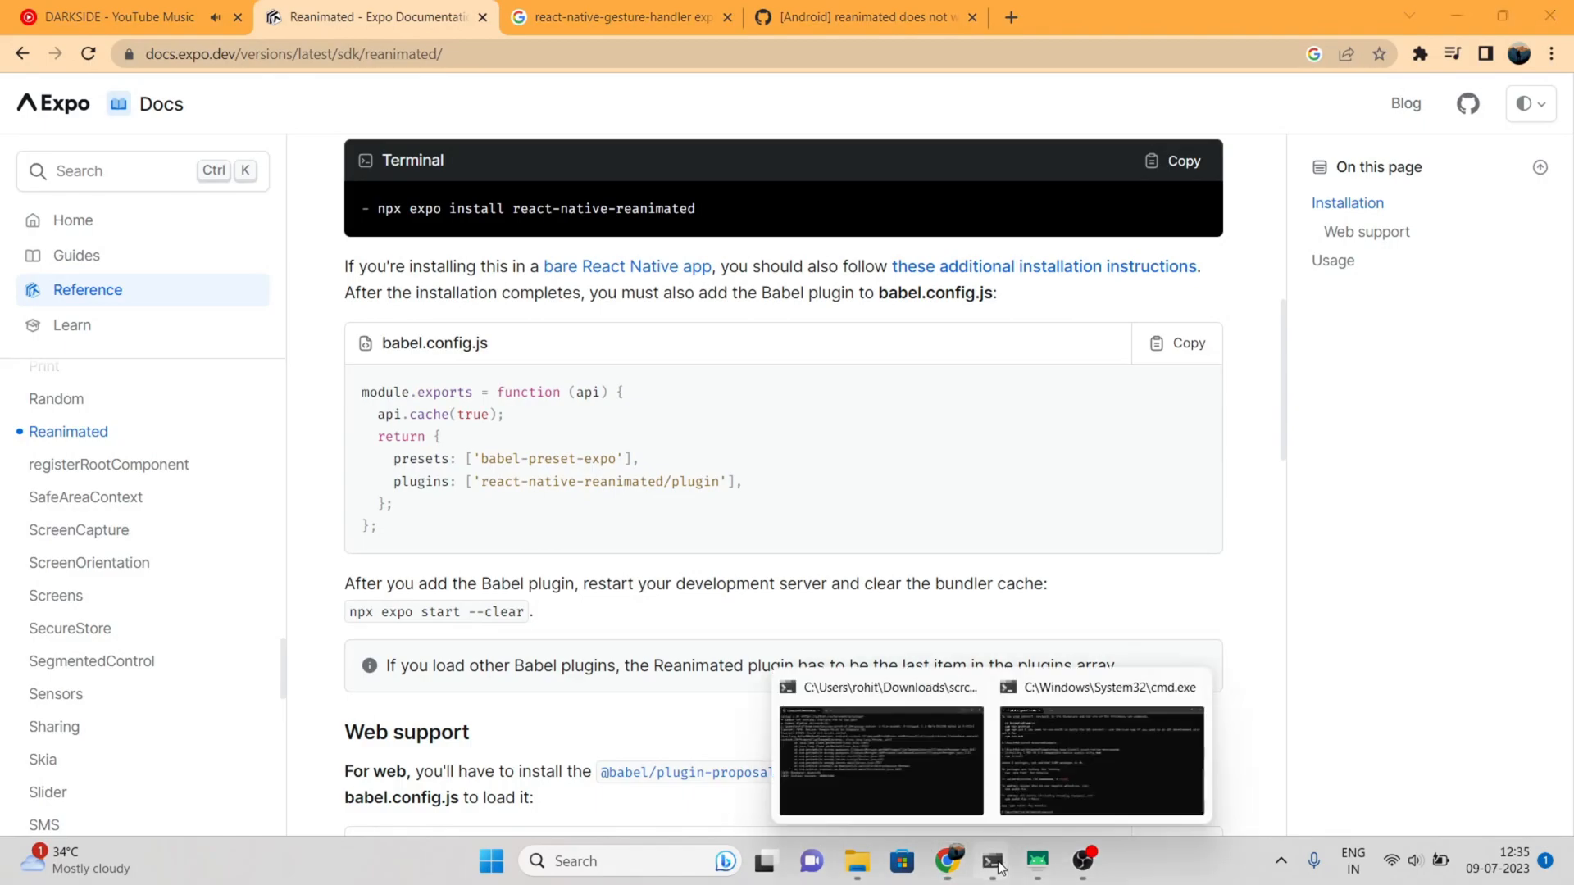
Step: Open the project with 'code .' and add plugins: ['react-native-reanimated/plugin'] to babel.config.js
{"action": "left_click", "coordinate": [1102, 757]}
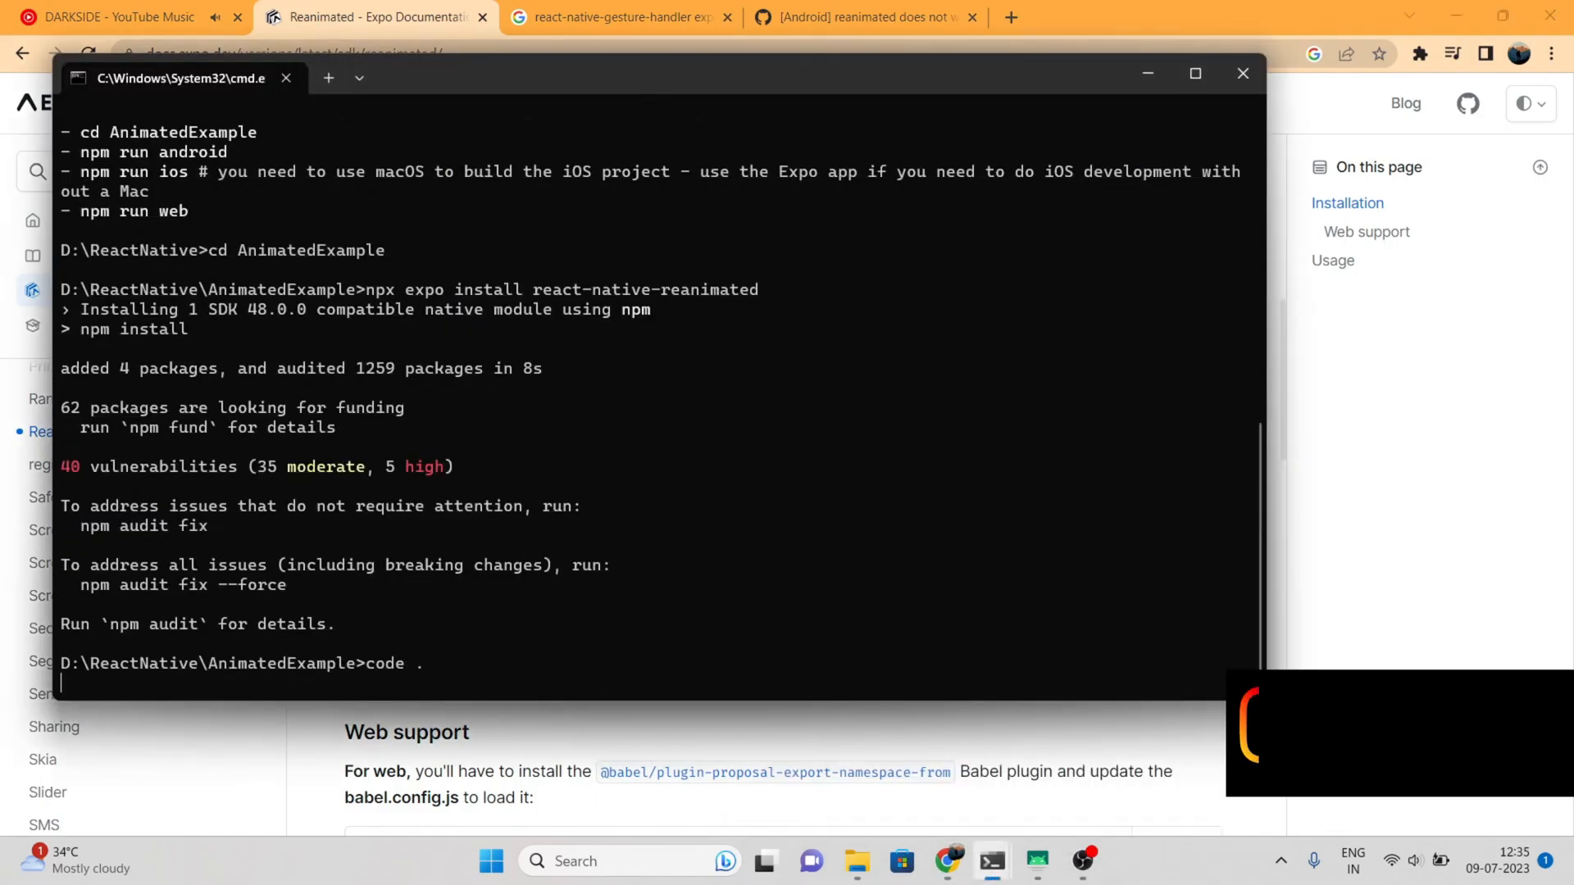
{"action": "key", "text": "Enter"}
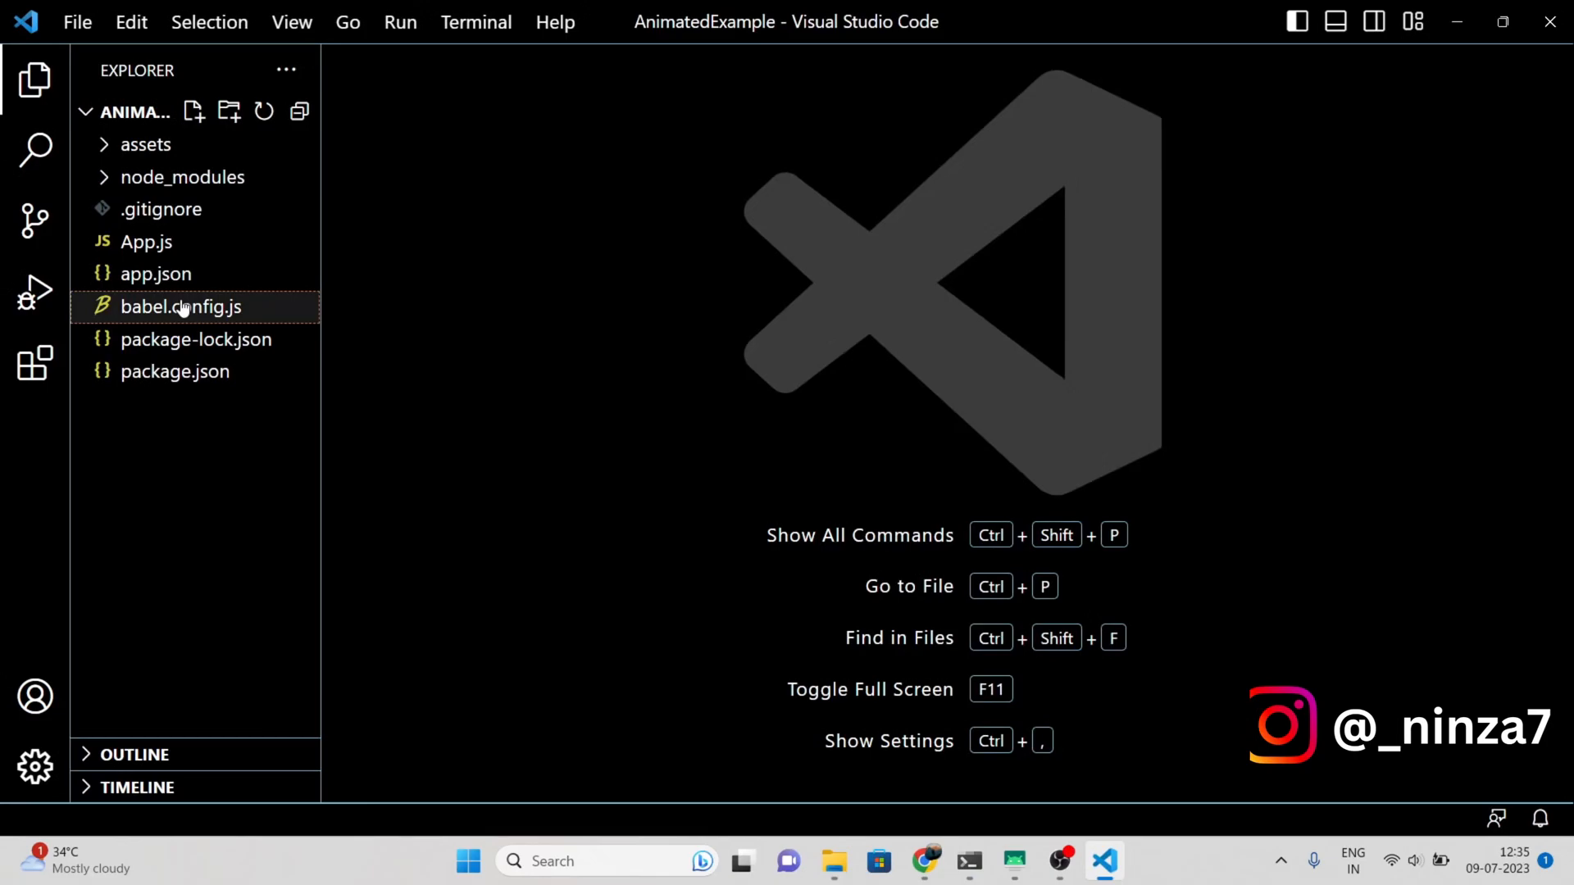
{"action": "double_click", "coordinate": [181, 309]}
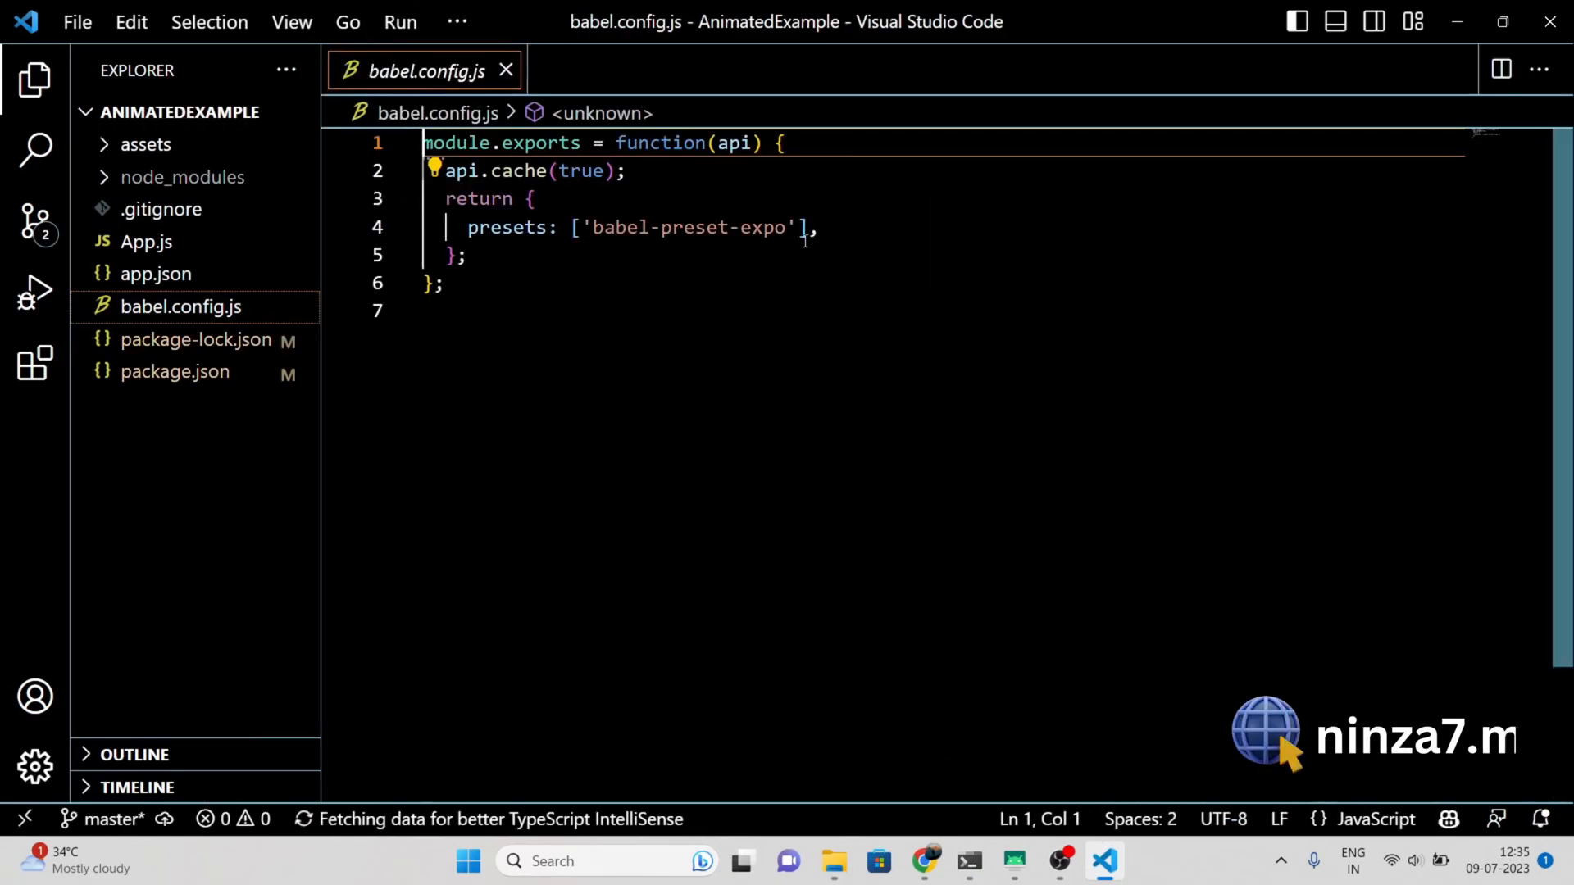
{"action": "type", "text": "plugins: ['react-native-reanimated/plugin'],"}
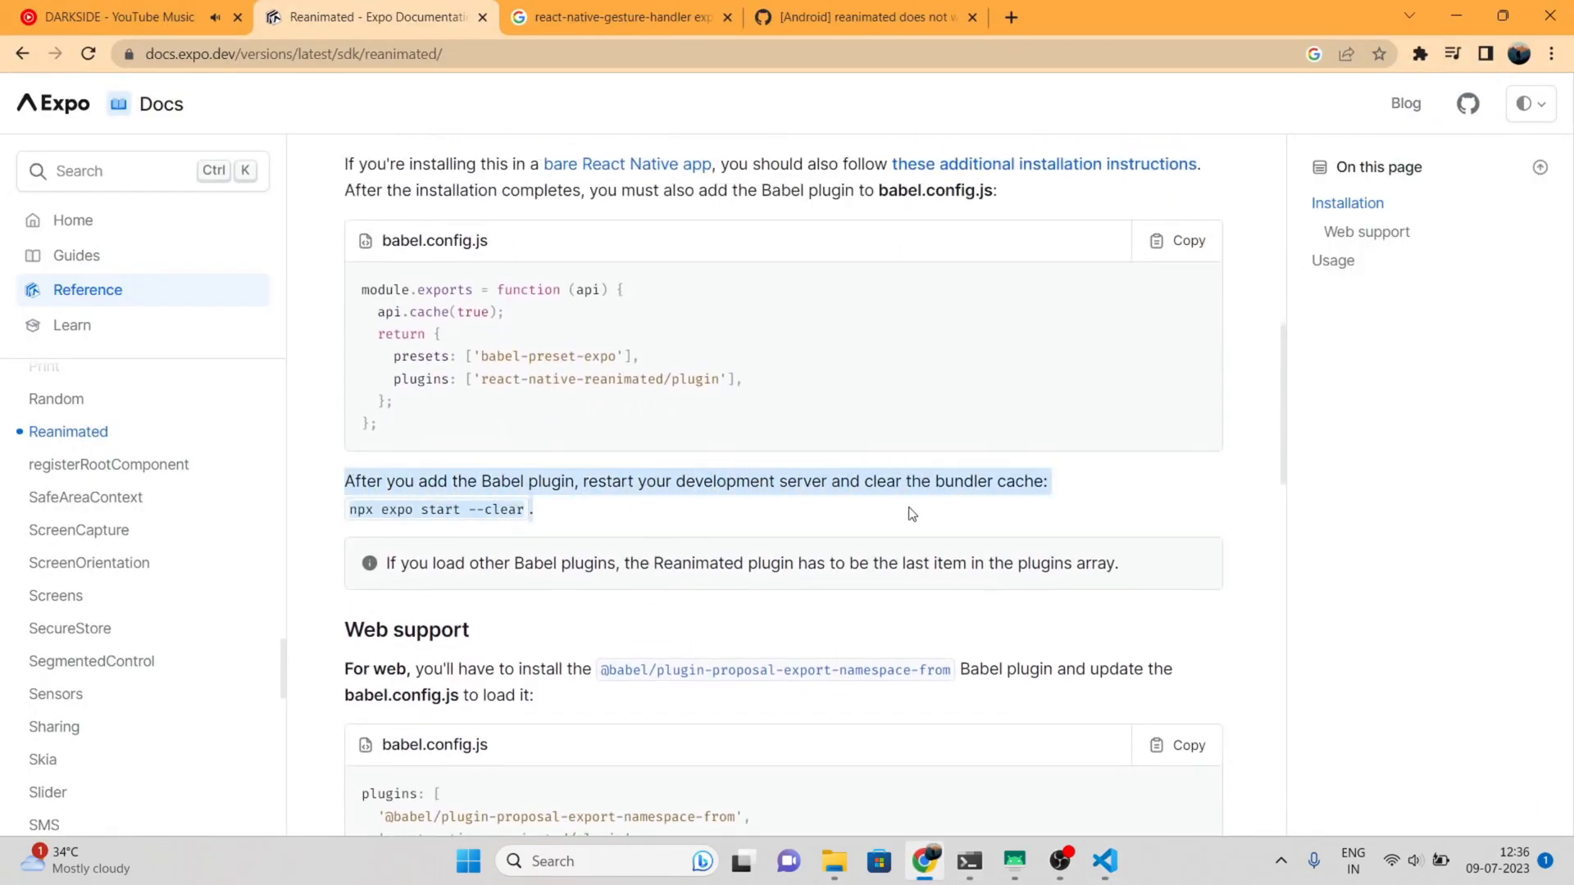
{"action": "scroll", "scroll_direction": "down", "scroll_amount": 3}
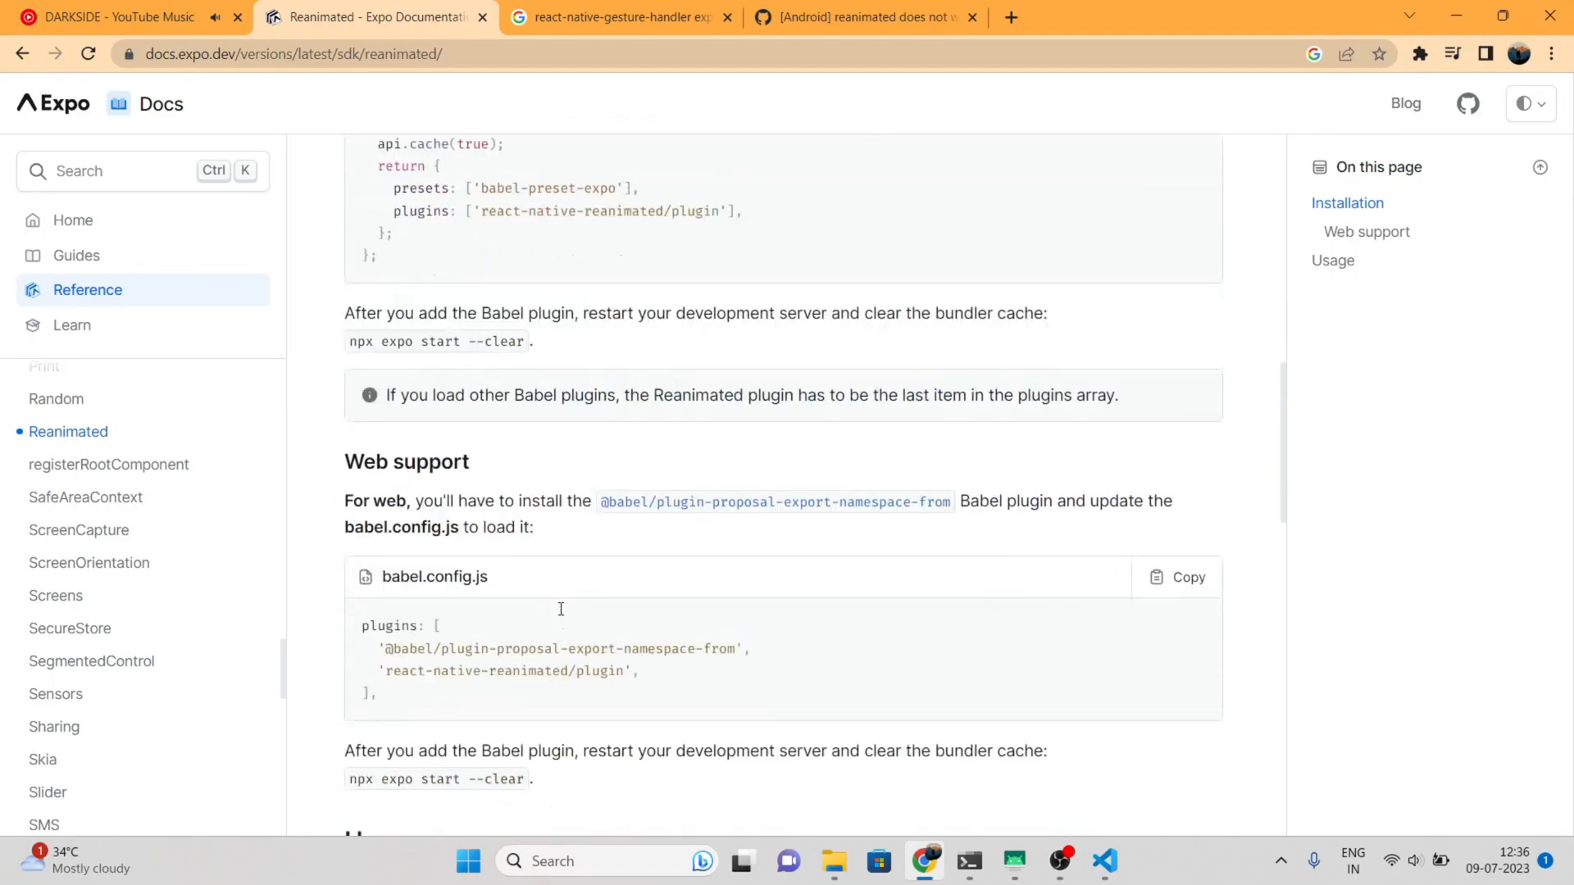
{"action": "scroll", "scroll_direction": "up", "scroll_amount": 3}
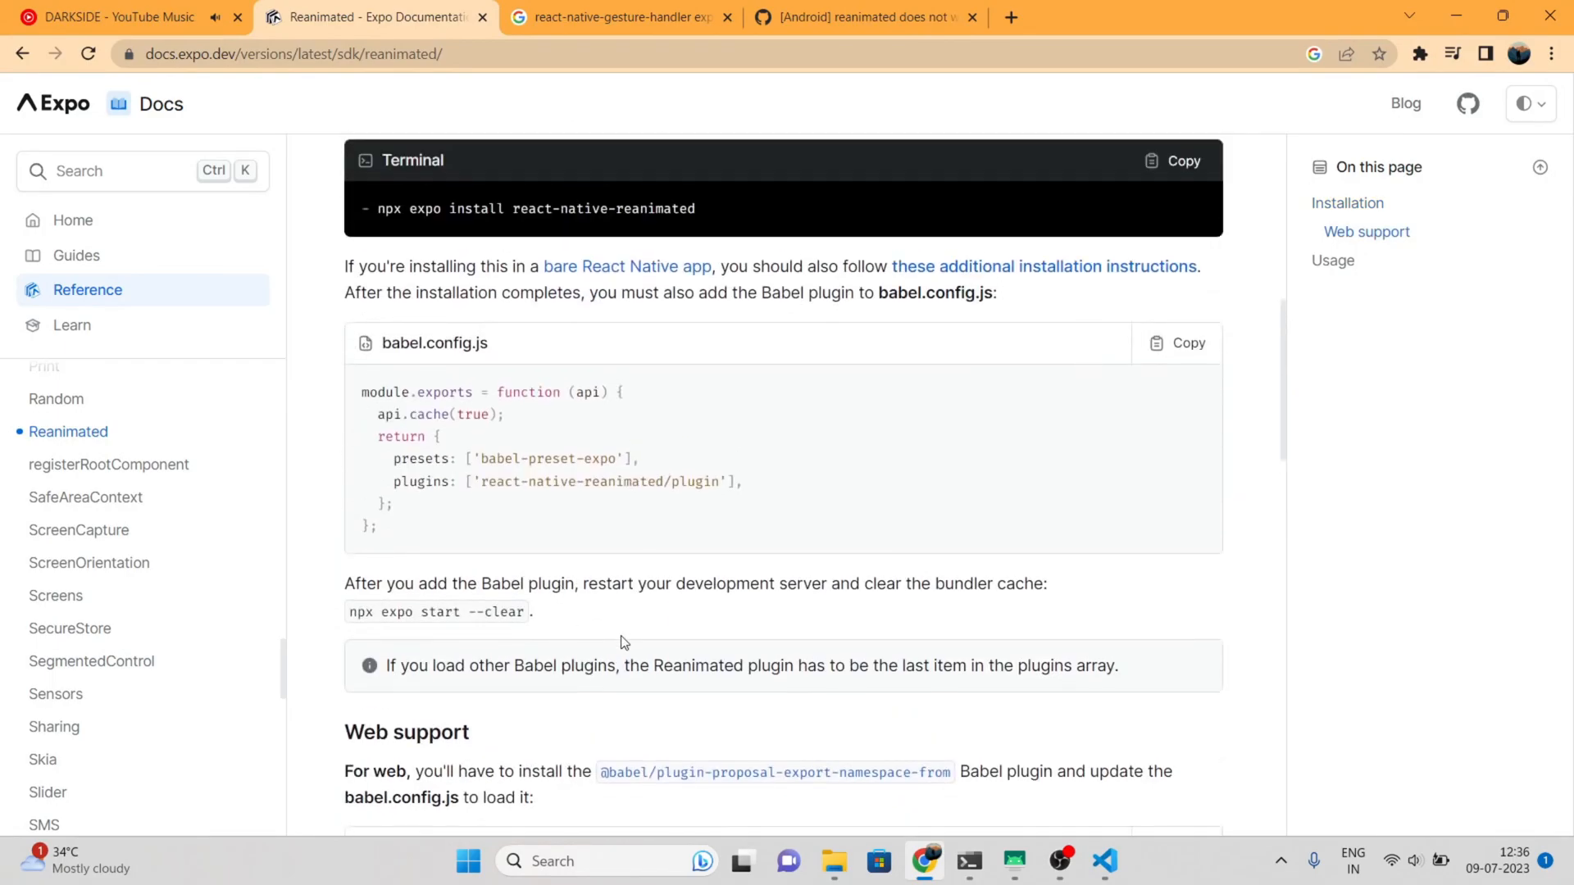
Step: Copy the GestureHandler install command from Expo Docs and start it in the command window
{"action": "left_click", "coordinate": [619, 16]}
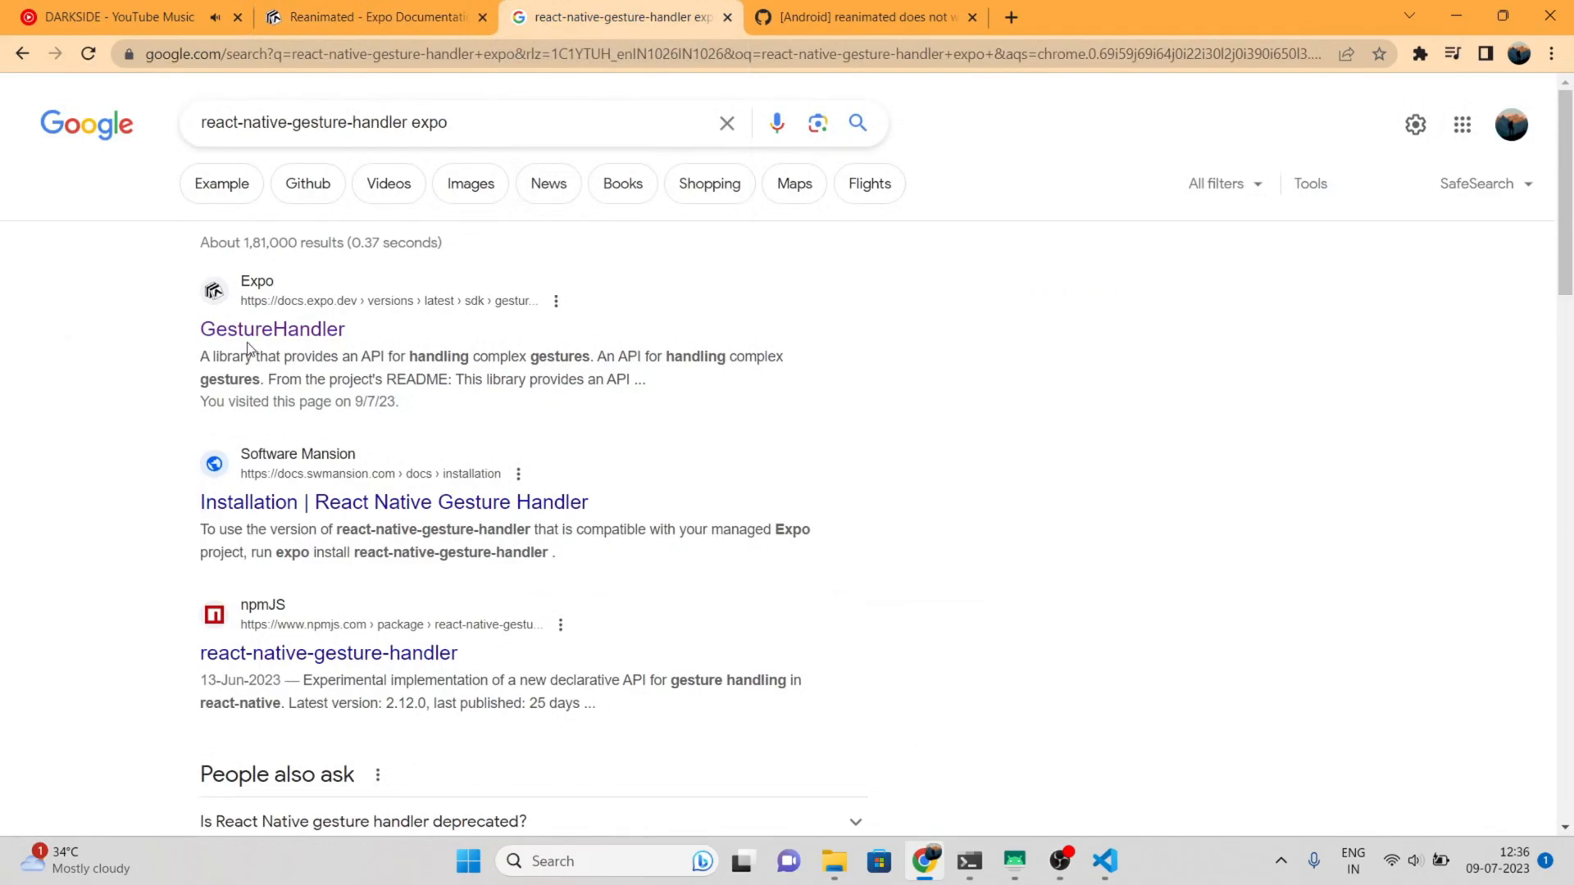
{"action": "left_click", "coordinate": [272, 328]}
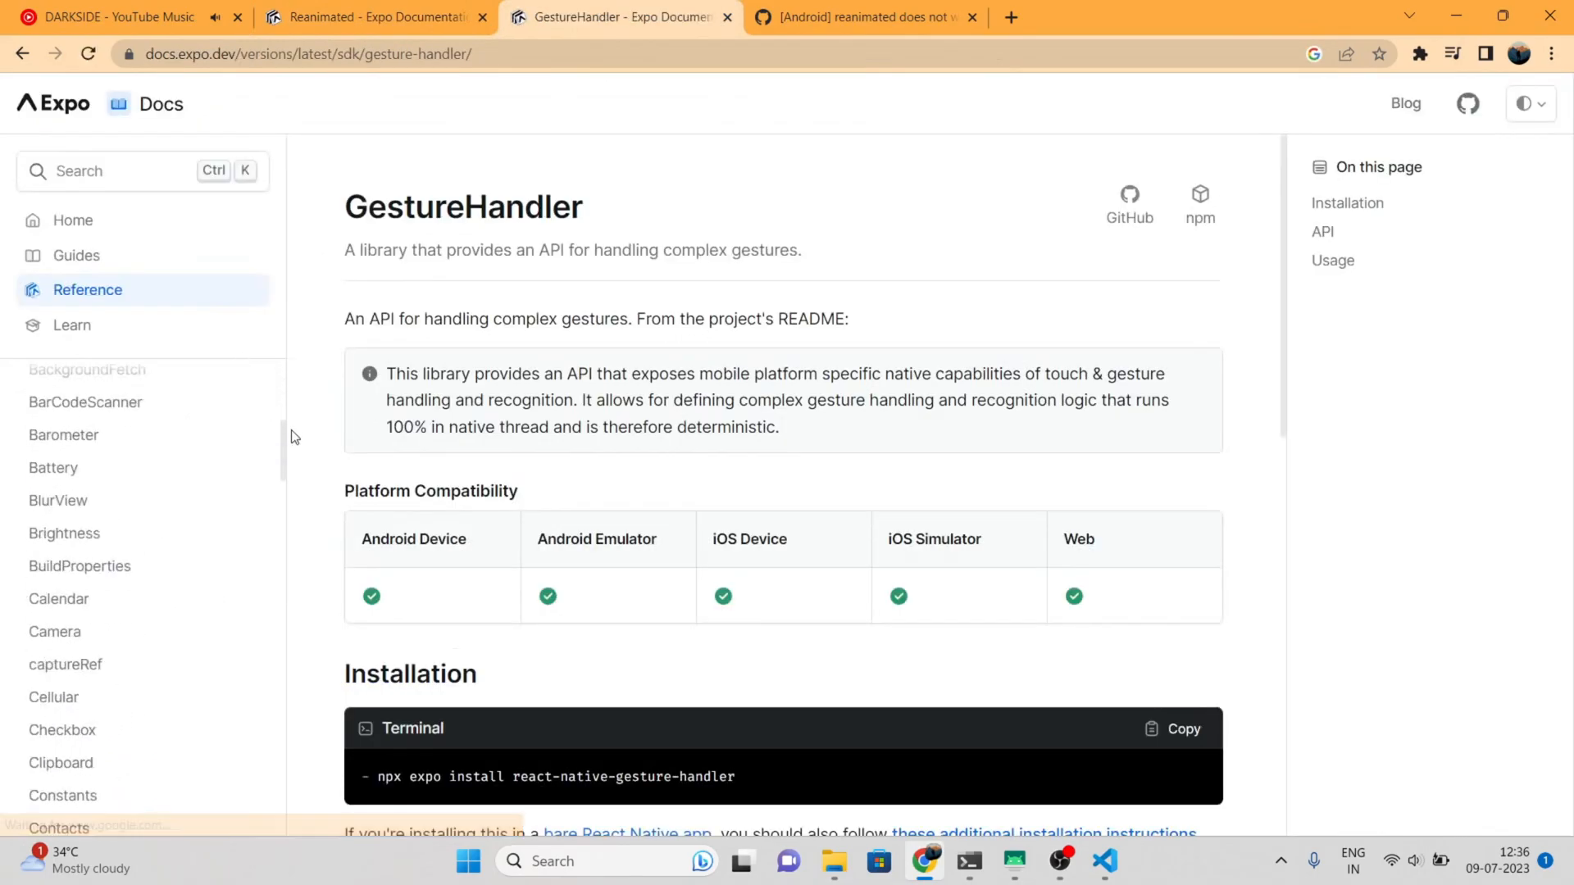
{"action": "left_click", "coordinate": [1172, 728]}
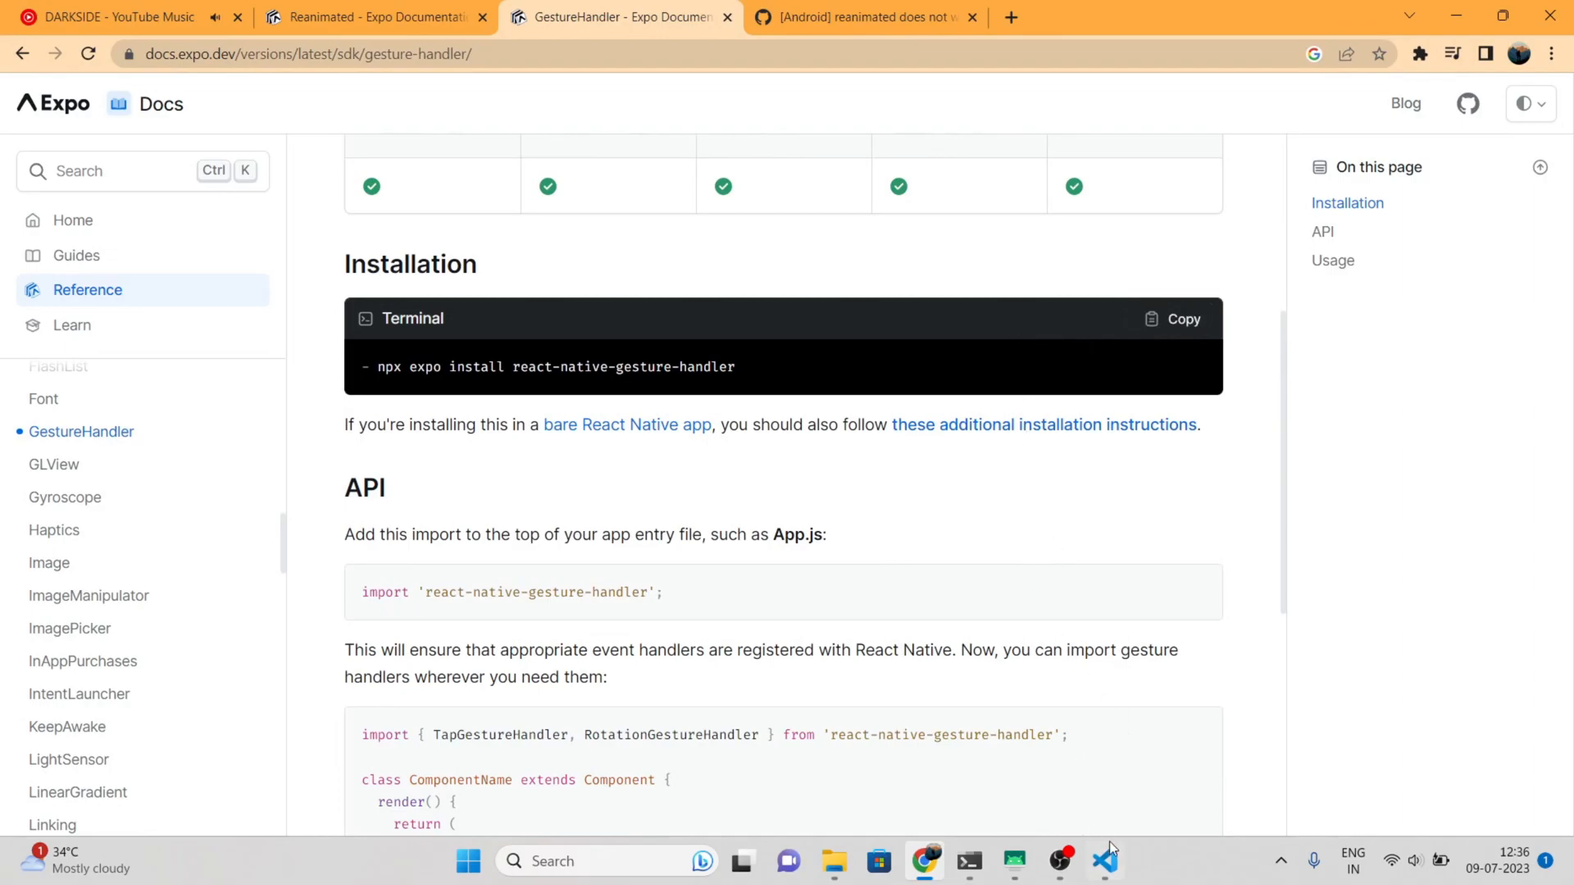
{"action": "left_click", "coordinate": [970, 862]}
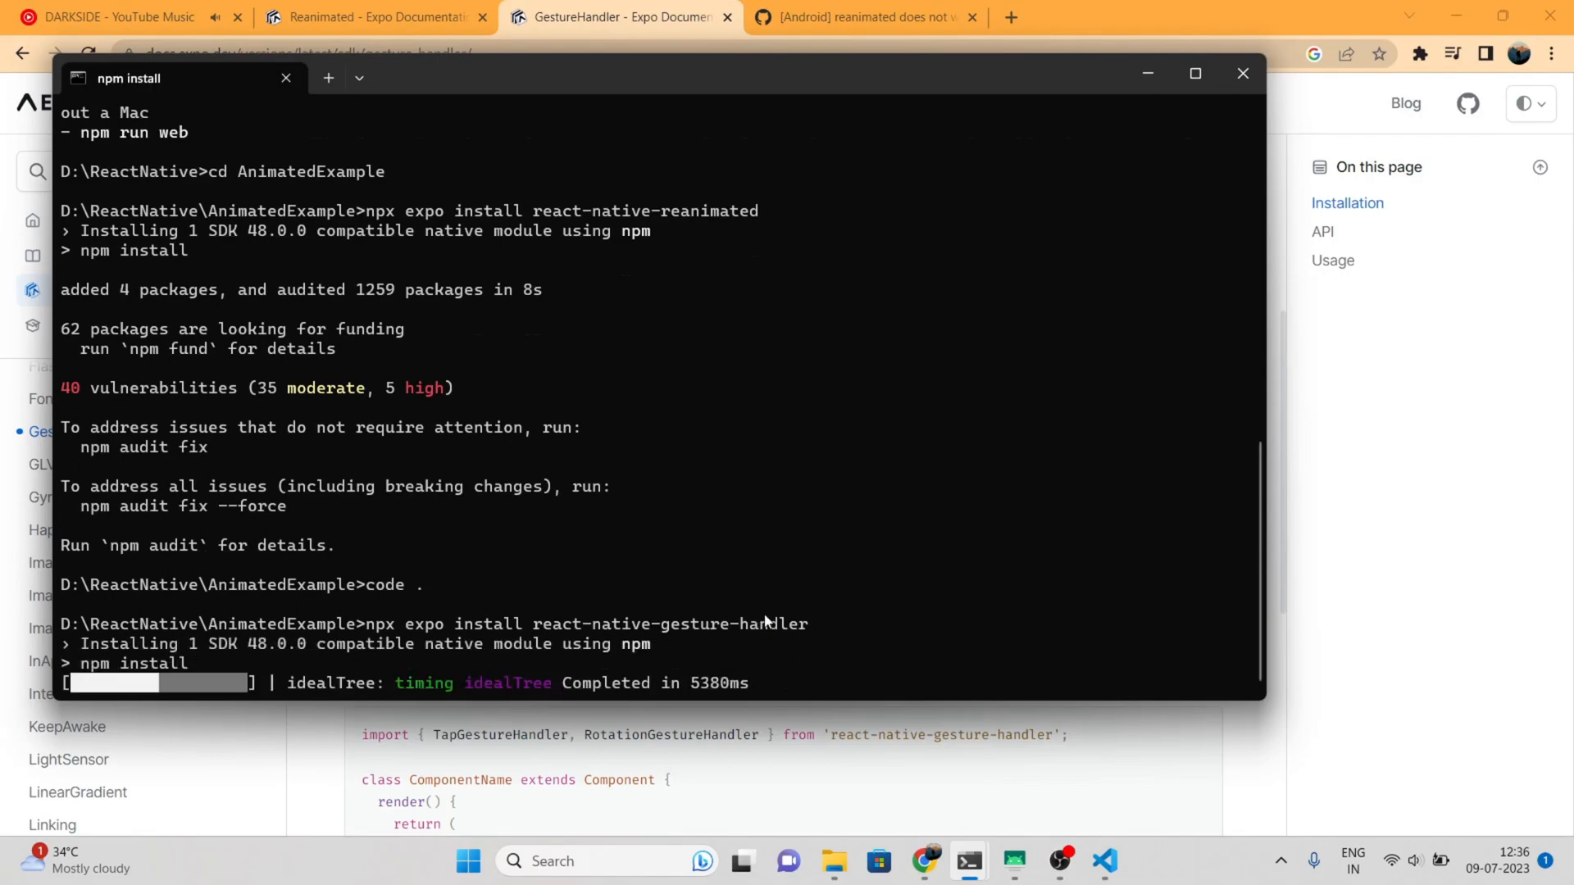
Step: Back on the GestureHandler docs page, select the gesture-handler import line
{"action": "left_click", "coordinate": [1243, 74]}
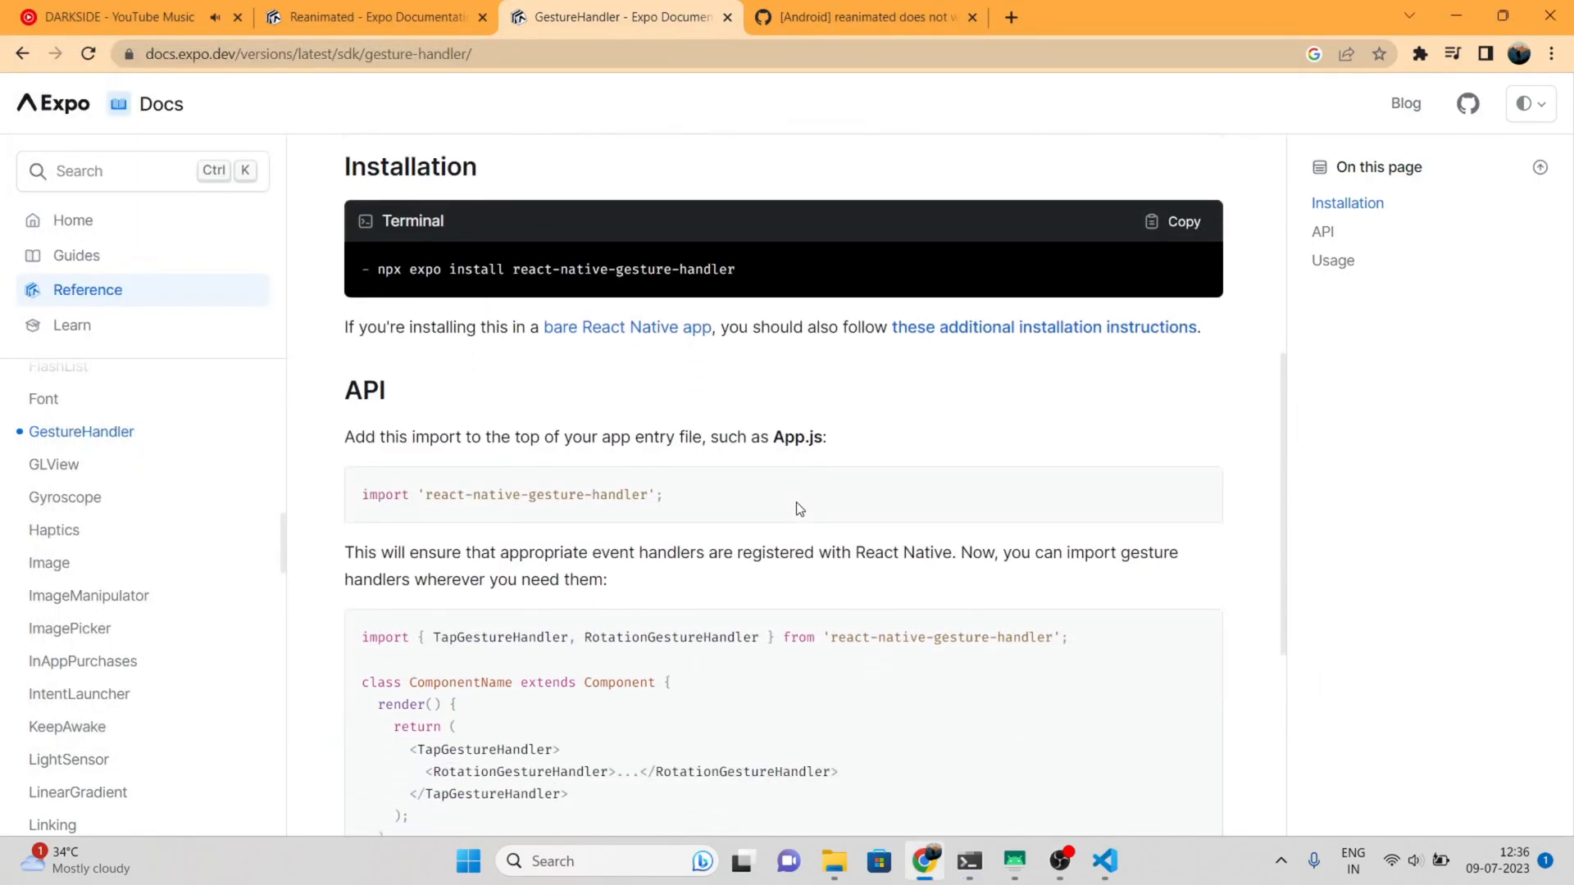
{"action": "scroll", "scroll_direction": "down", "scroll_amount": 3}
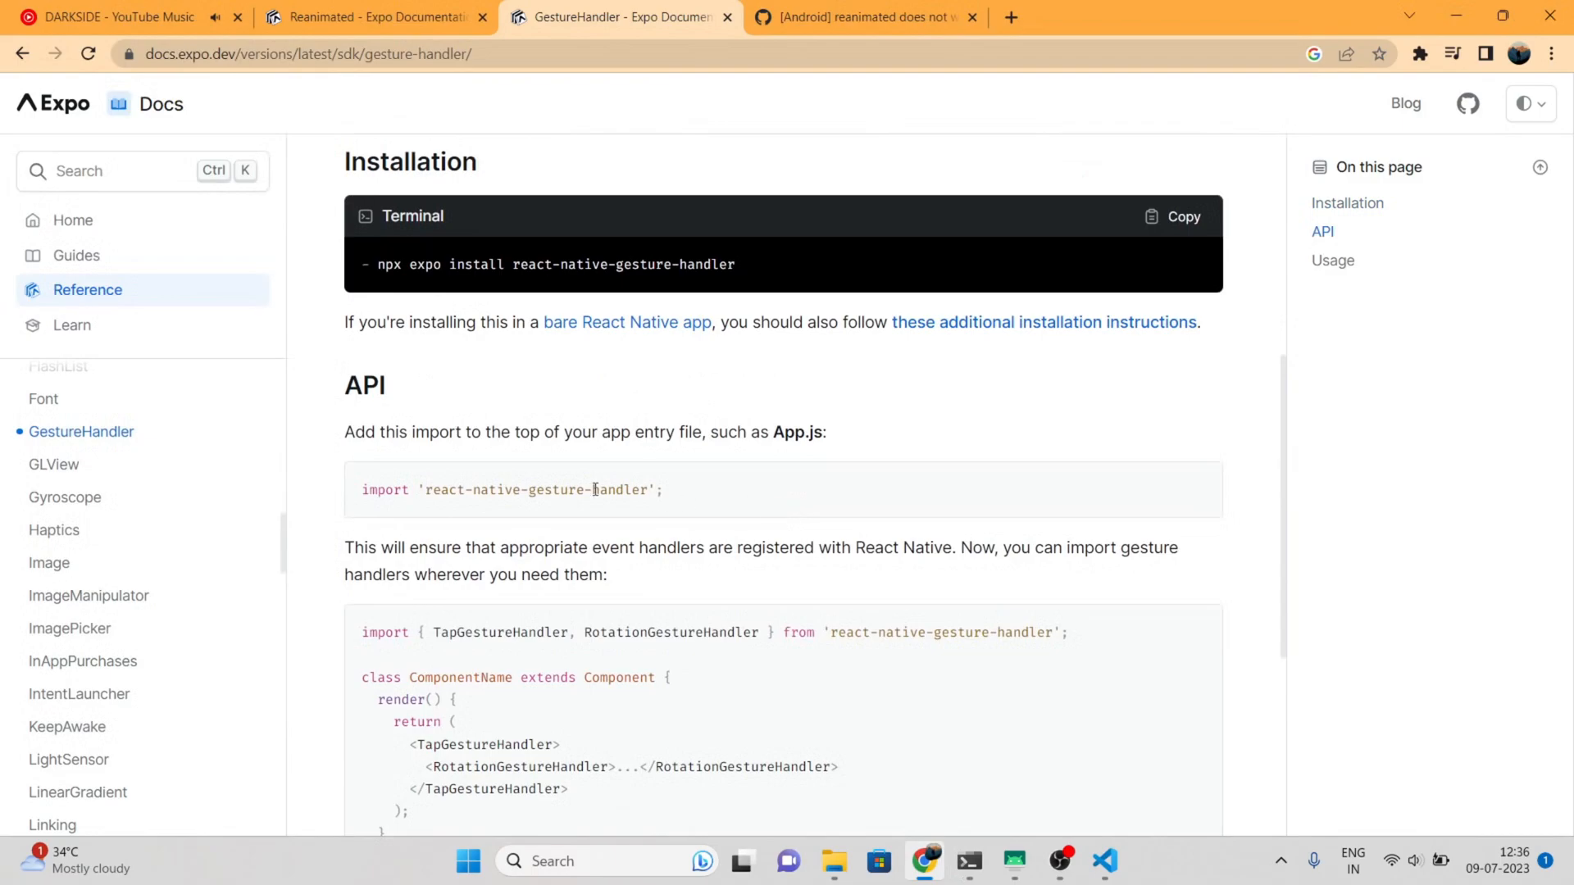
{"action": "left_click_drag", "start_coordinate": [344, 431], "coordinate": [677, 431]}
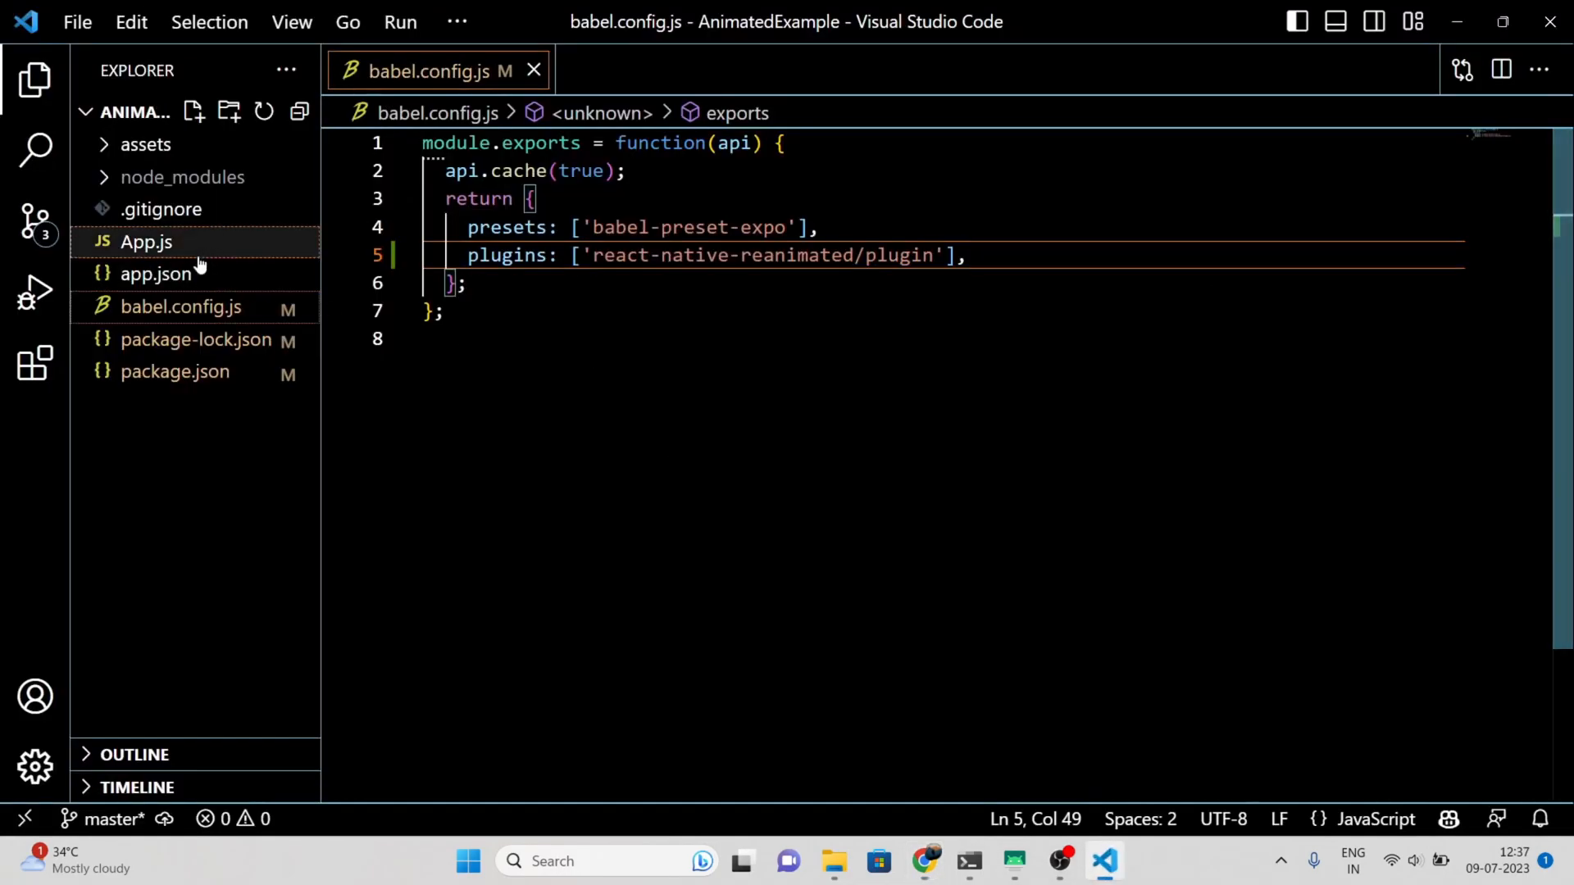
Step: Add import 'react-native-gesture-handler'; as the first line of App.js
{"action": "left_click", "coordinate": [146, 243]}
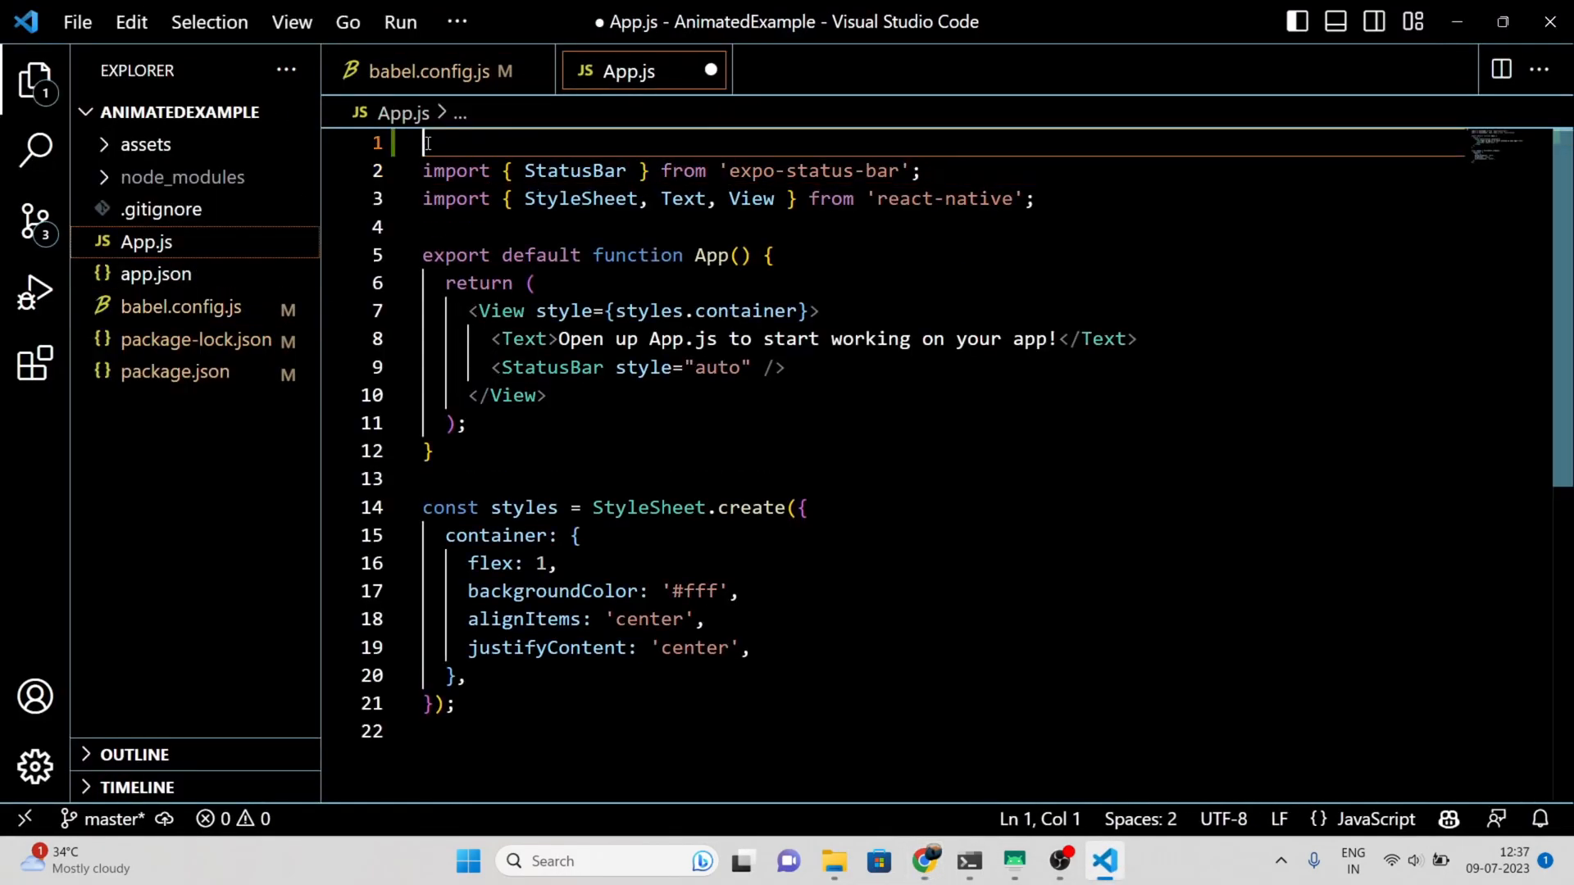
{"action": "type", "text": "import 'react-native-gesture-handler';"}
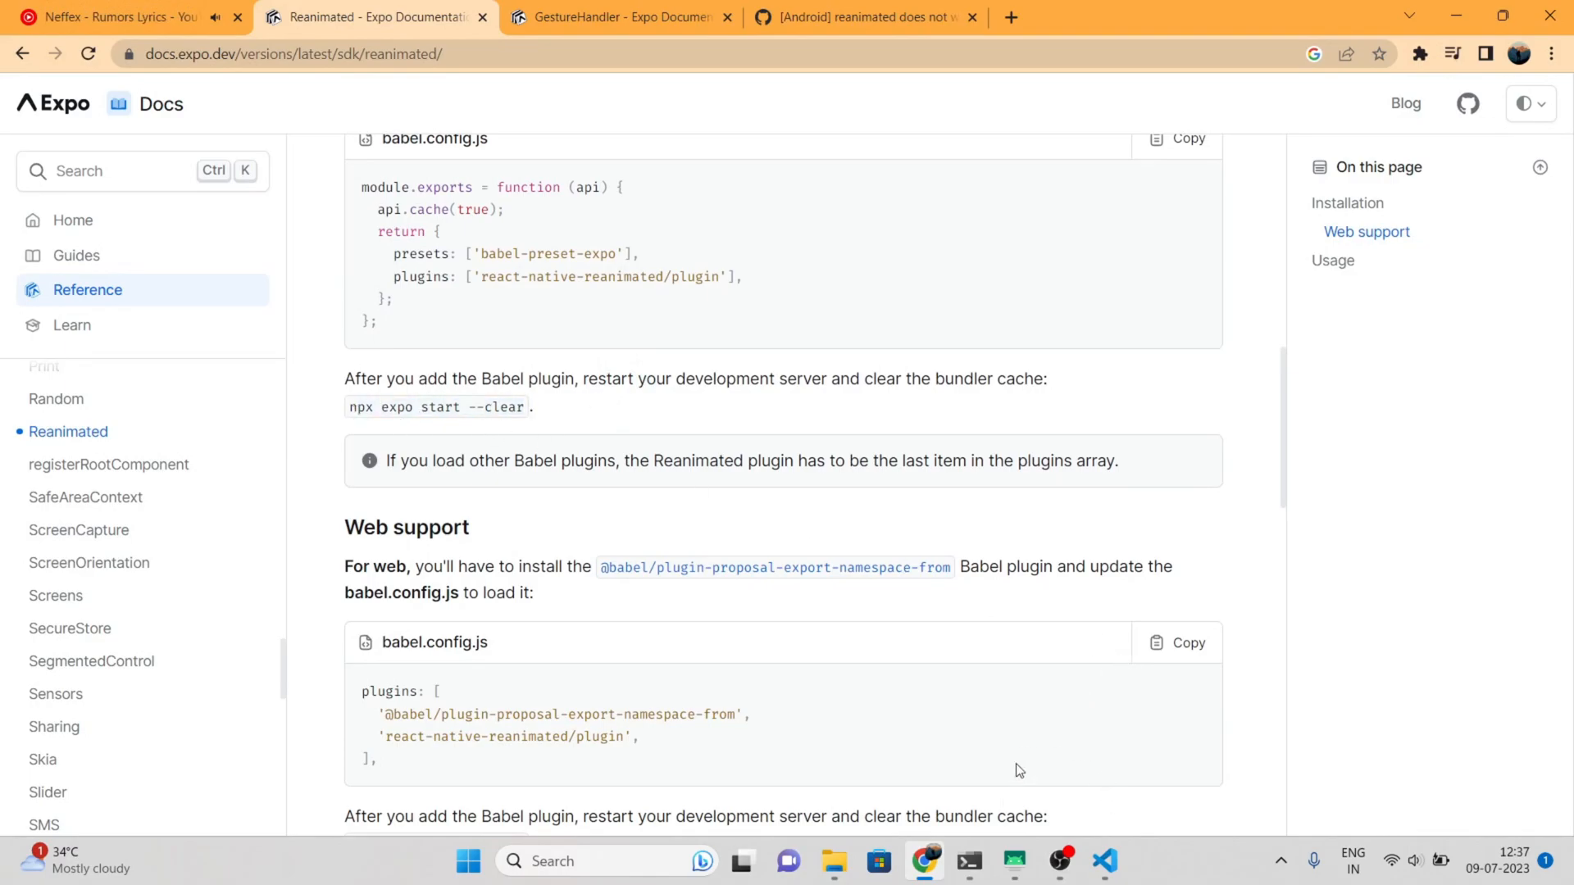
Step: Run npx expo start in the command prompt to launch the app on the emulator
{"action": "left_click", "coordinate": [969, 862]}
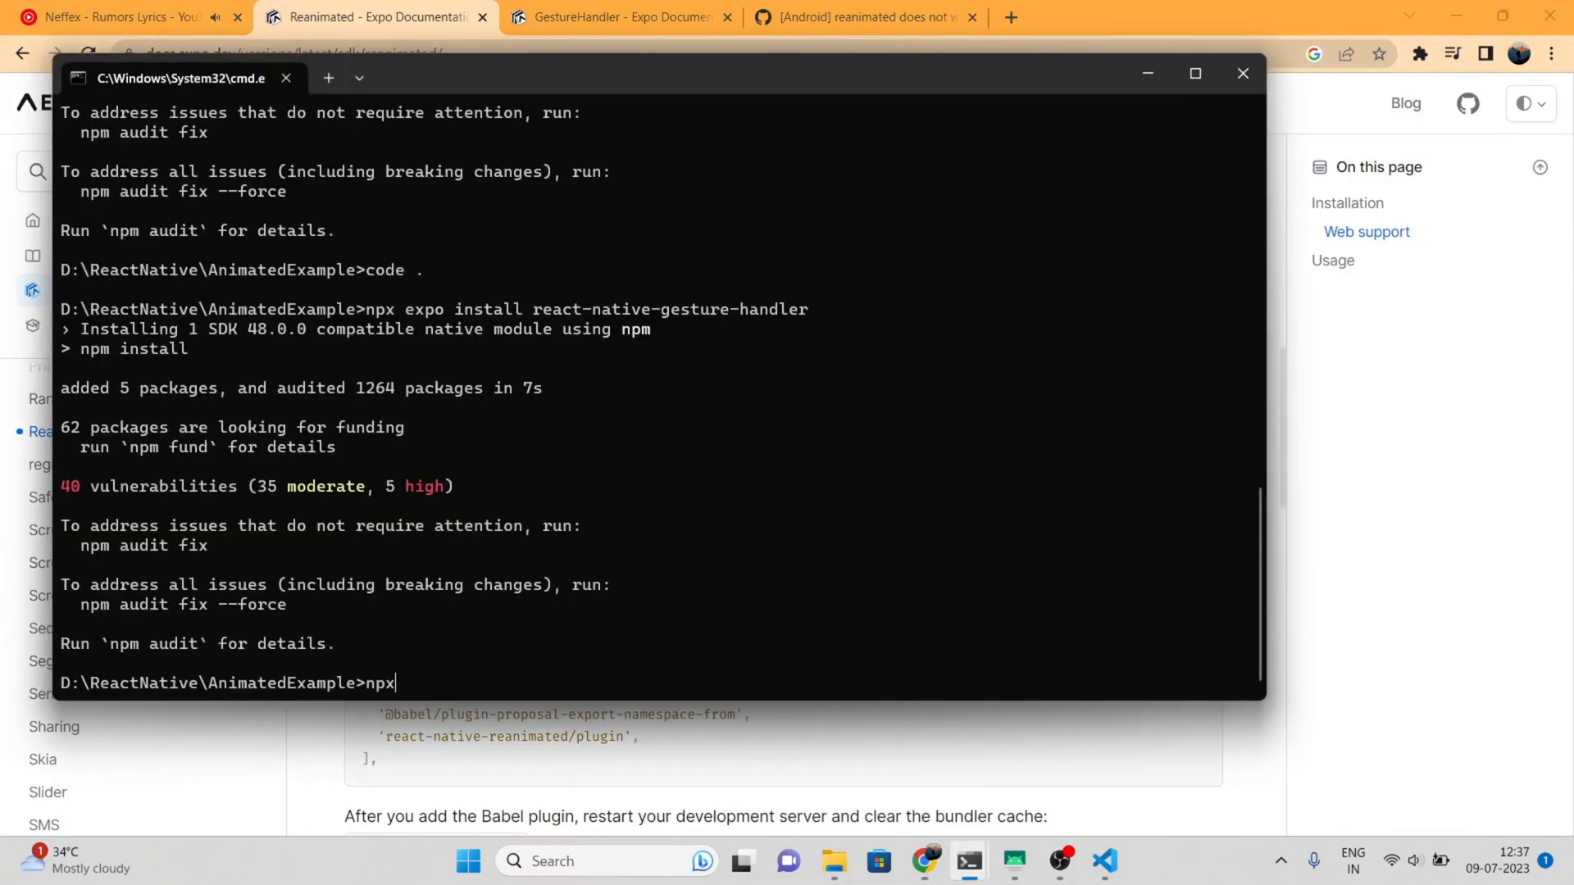
{"action": "type", "text": "expo start"}
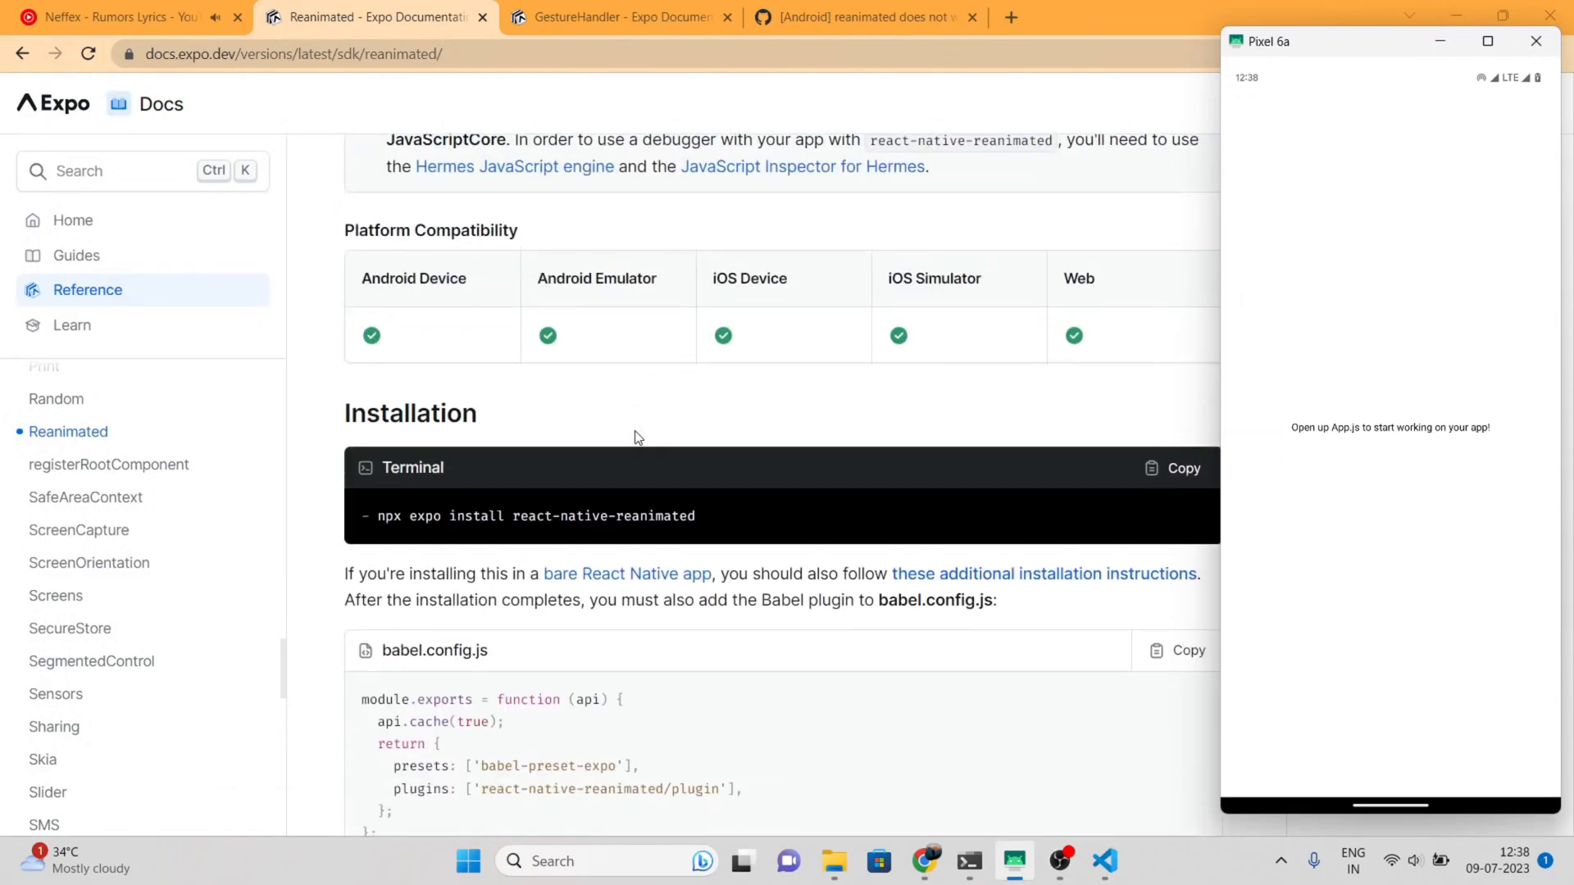
Step: Set the Text content to 'React Reanimated Example' on its own line with style={styles.title}, and save
{"action": "left_click", "coordinate": [1104, 860]}
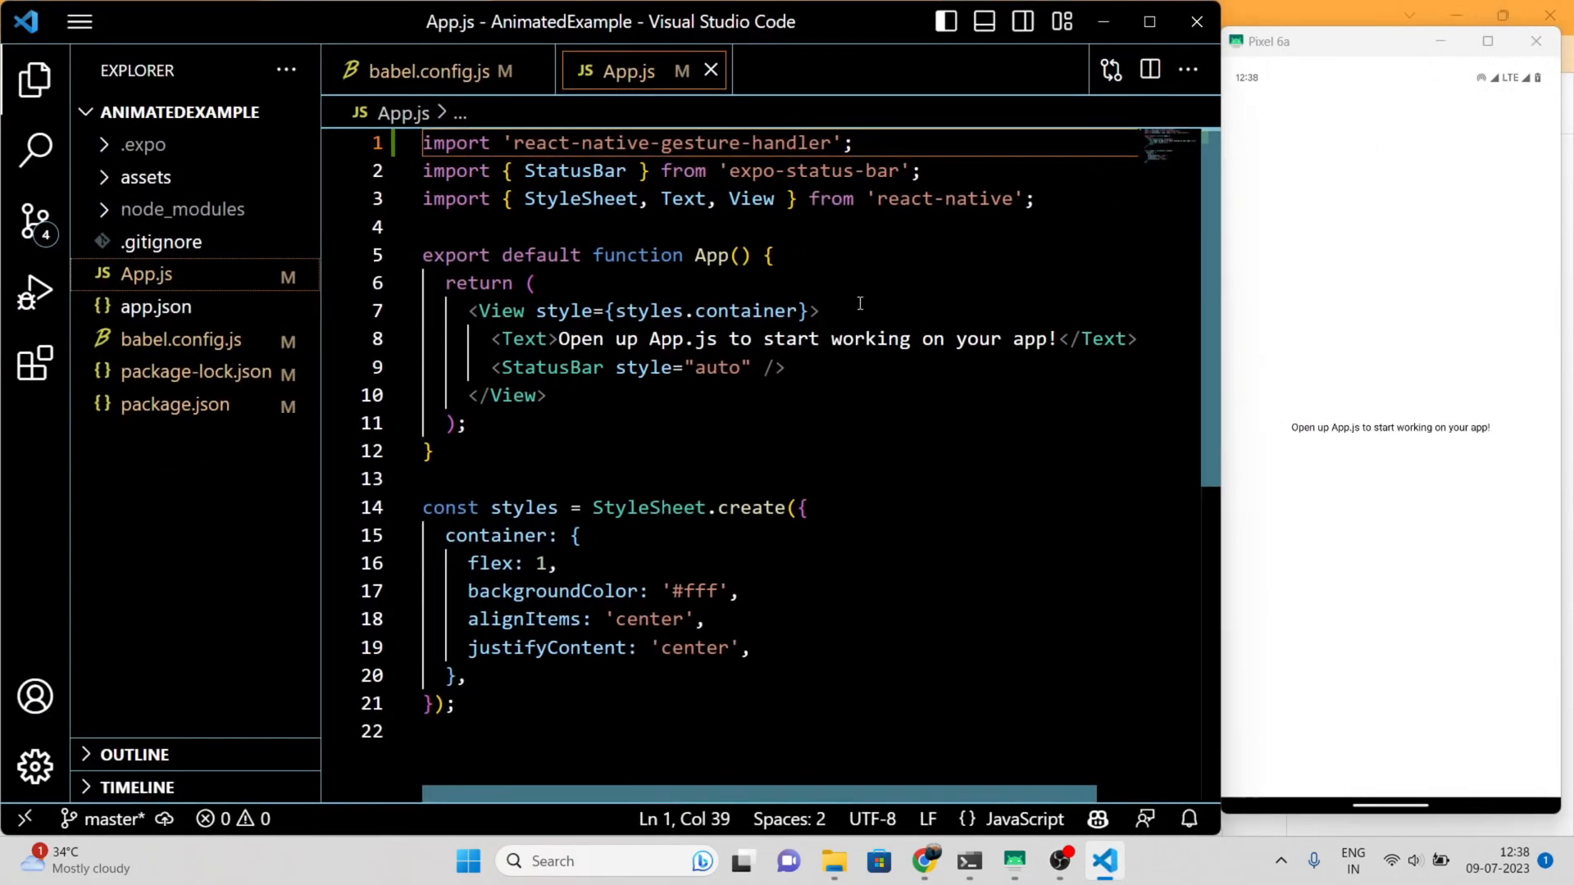
{"action": "mouse_move", "coordinate": [721, 533]}
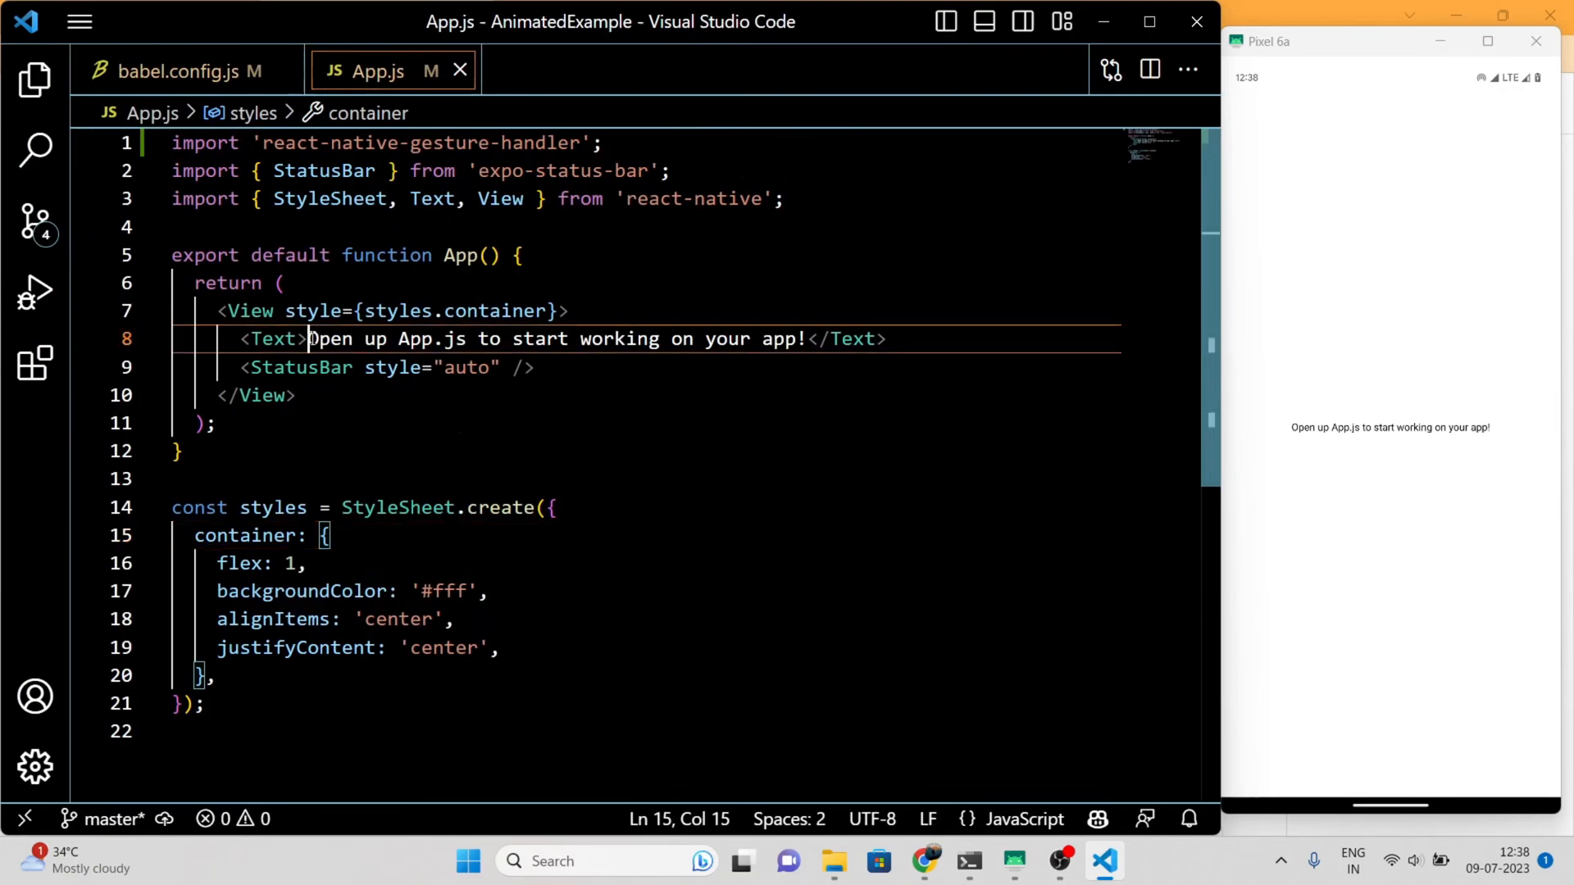
{"action": "type", "text": "React </Text>"}
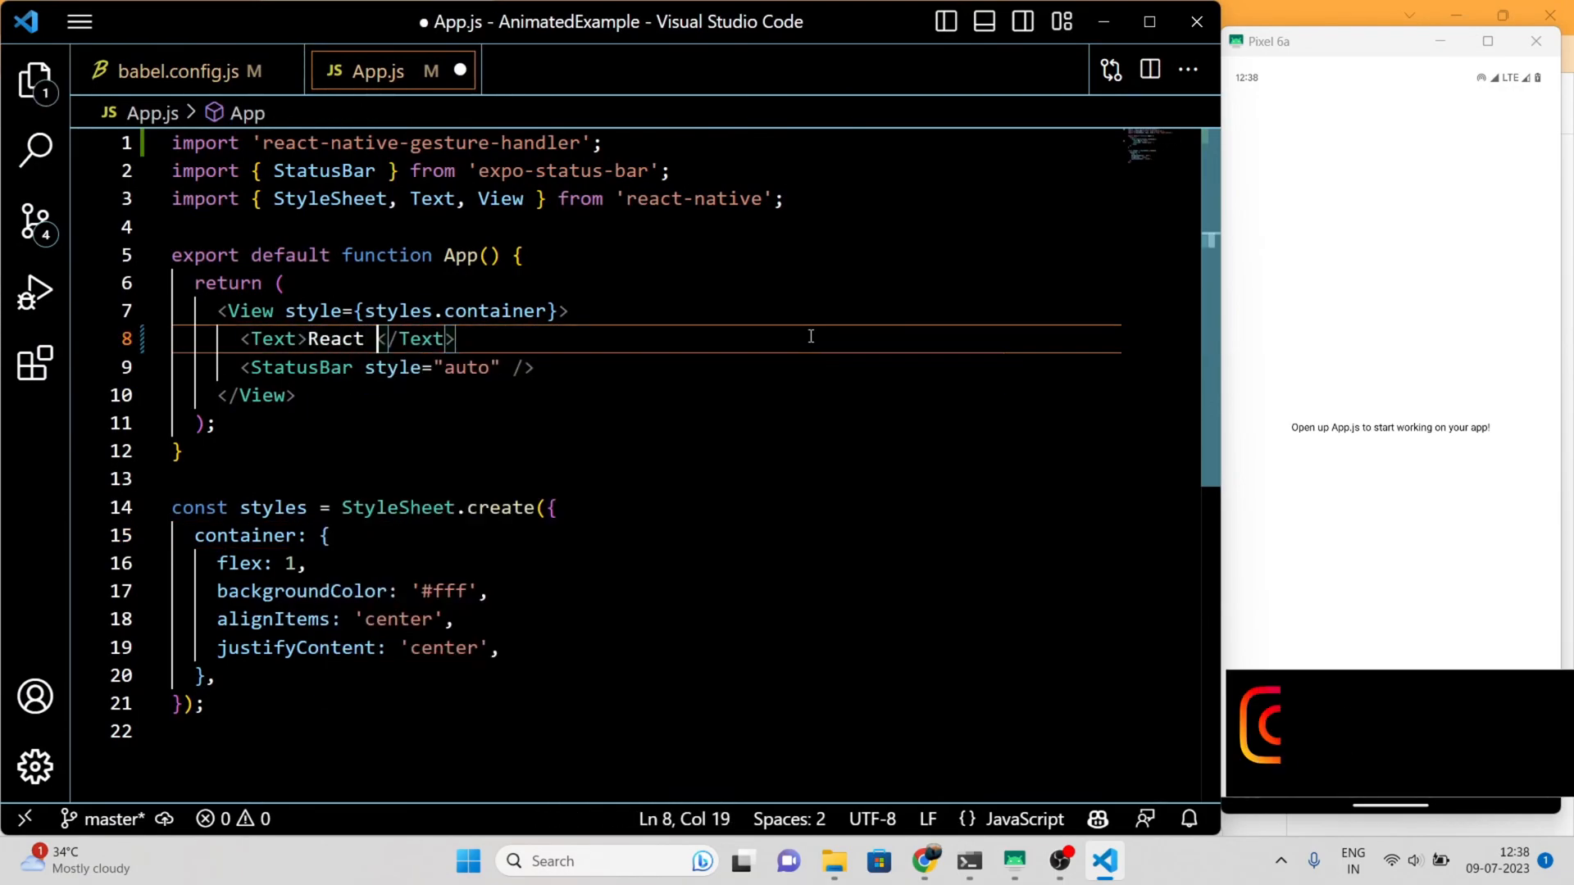
{"action": "type", "text": "Reanima"}
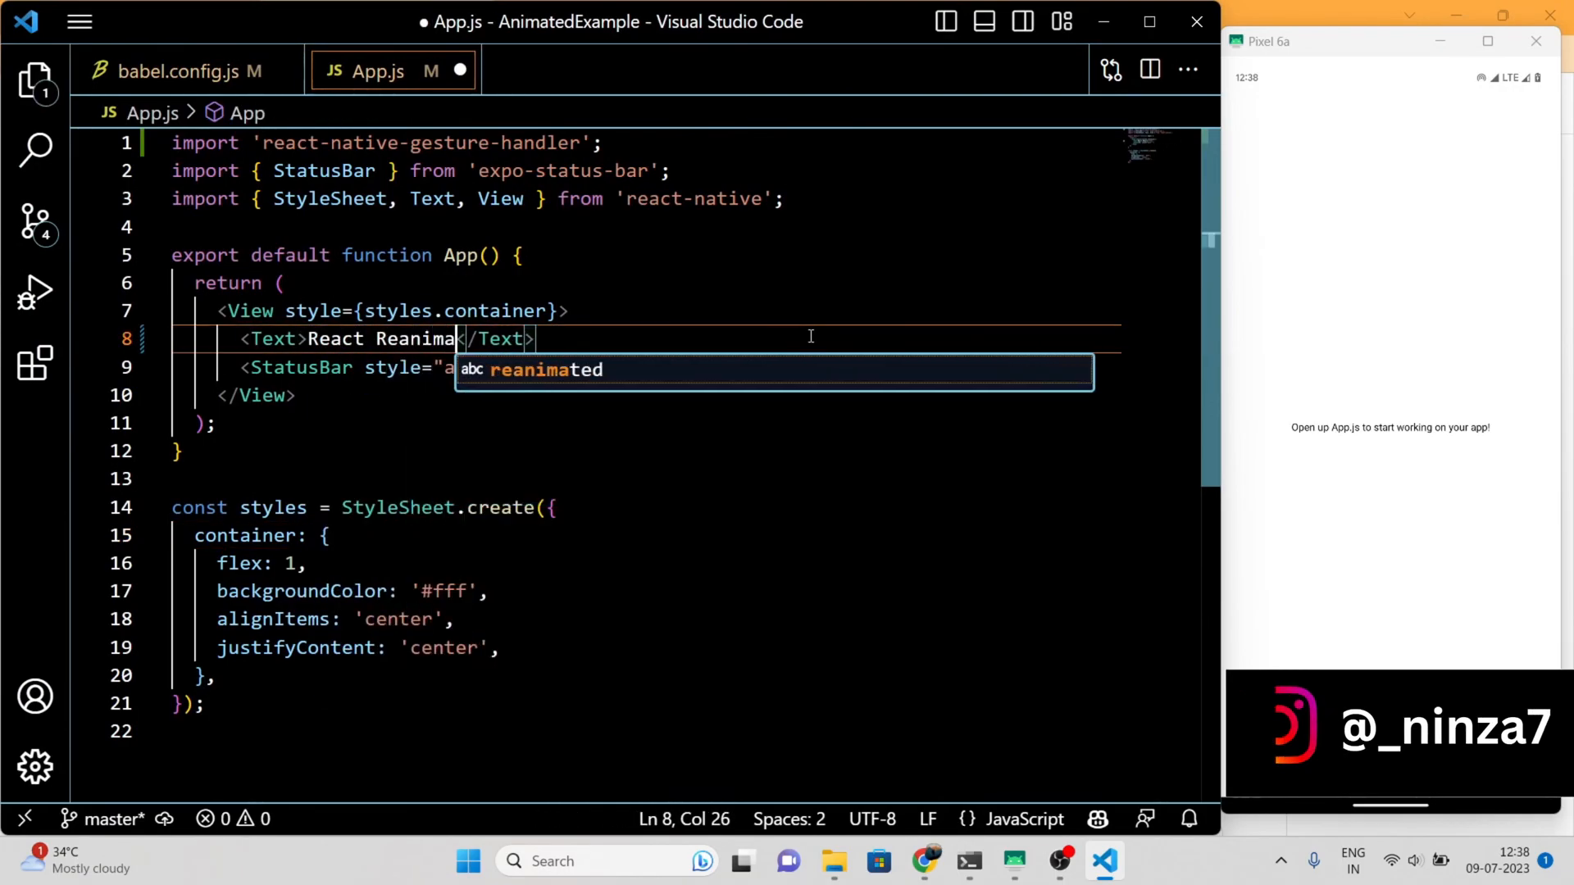
{"action": "type", "text": "ted Example"}
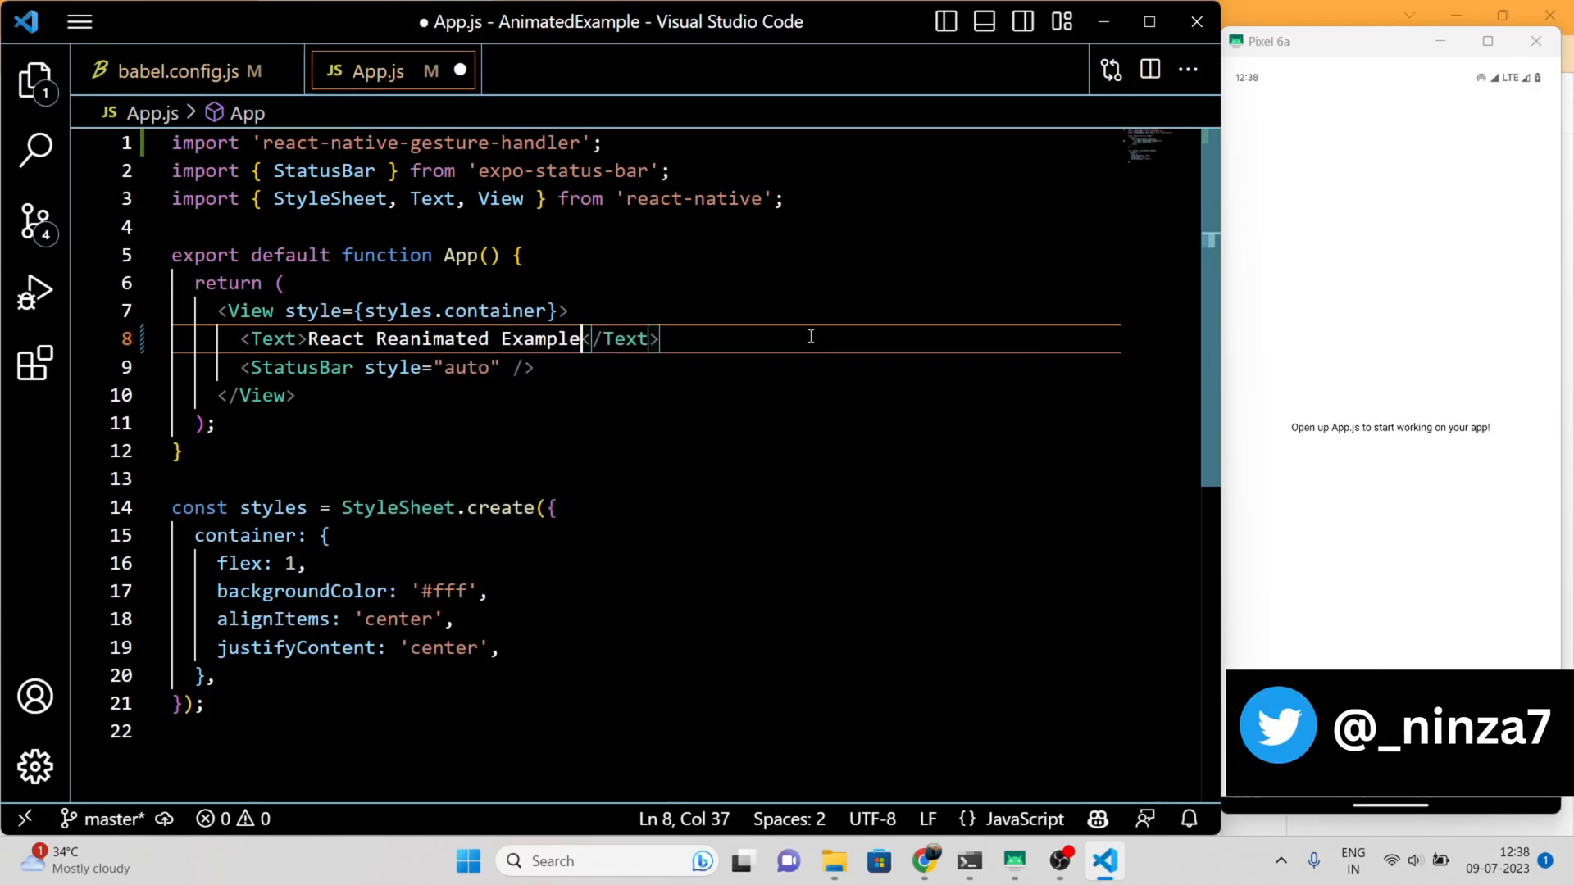
{"action": "key", "text": "Enter"}
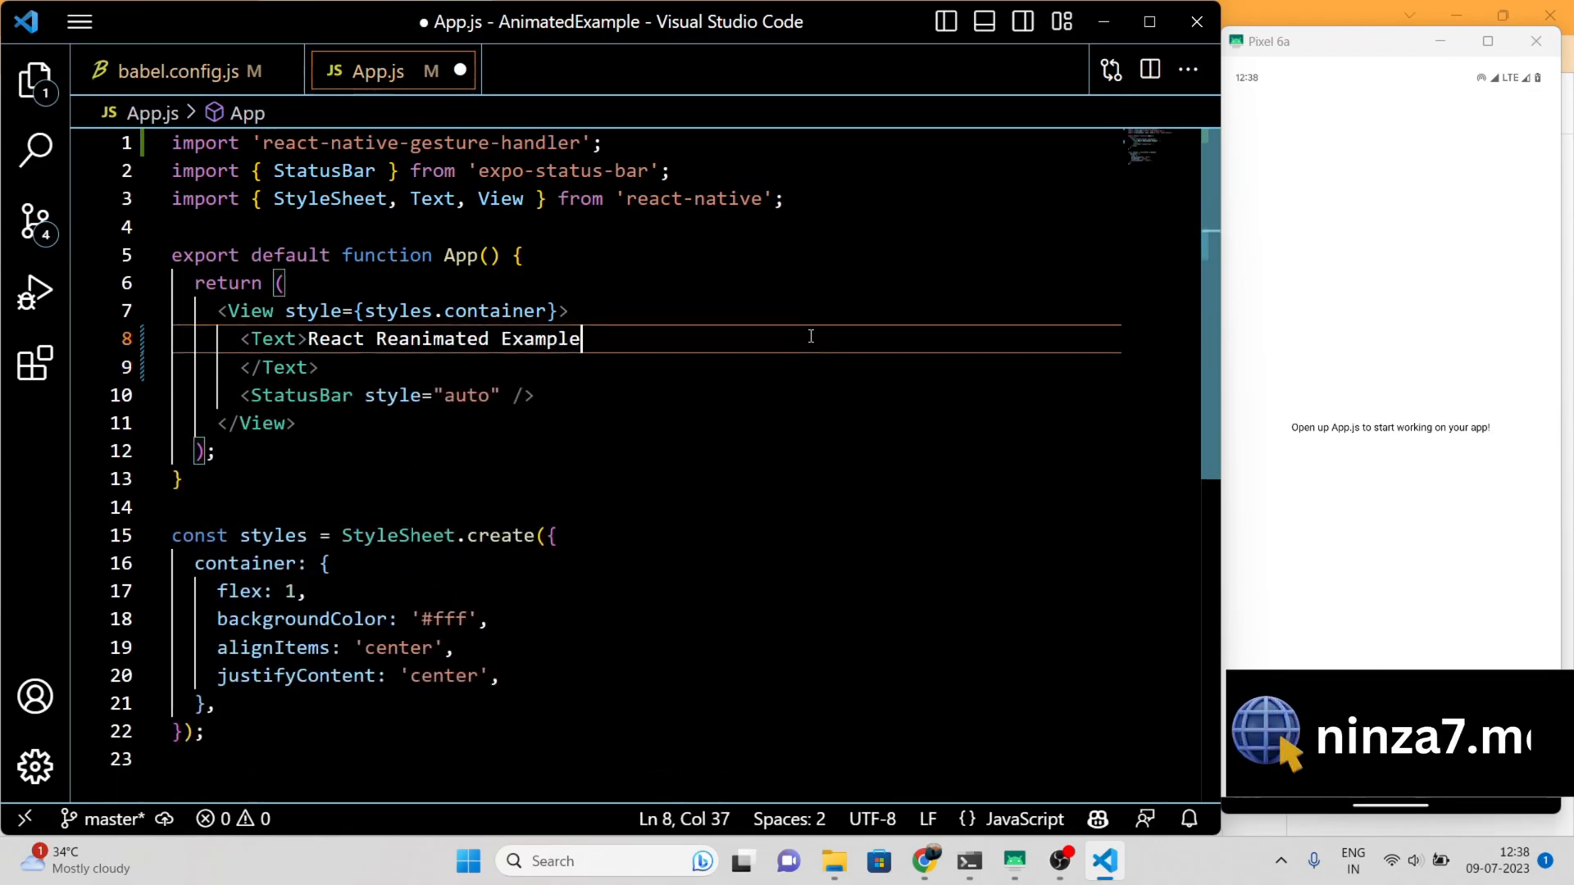
{"action": "key", "text": "Ctrl+s"}
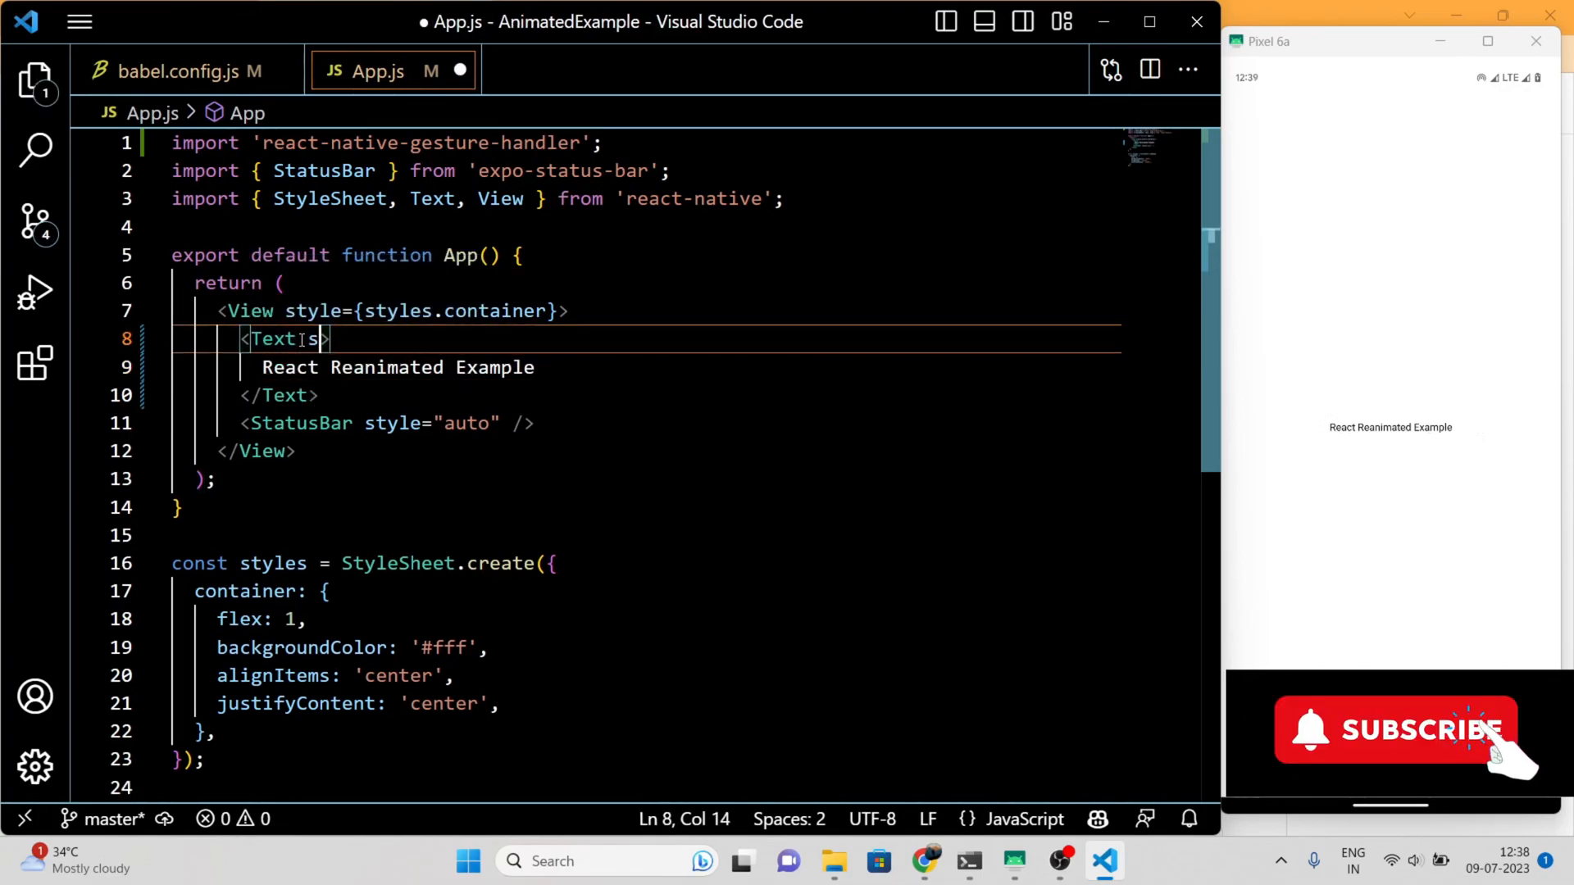
{"action": "type", "text": "style={styles.}"}
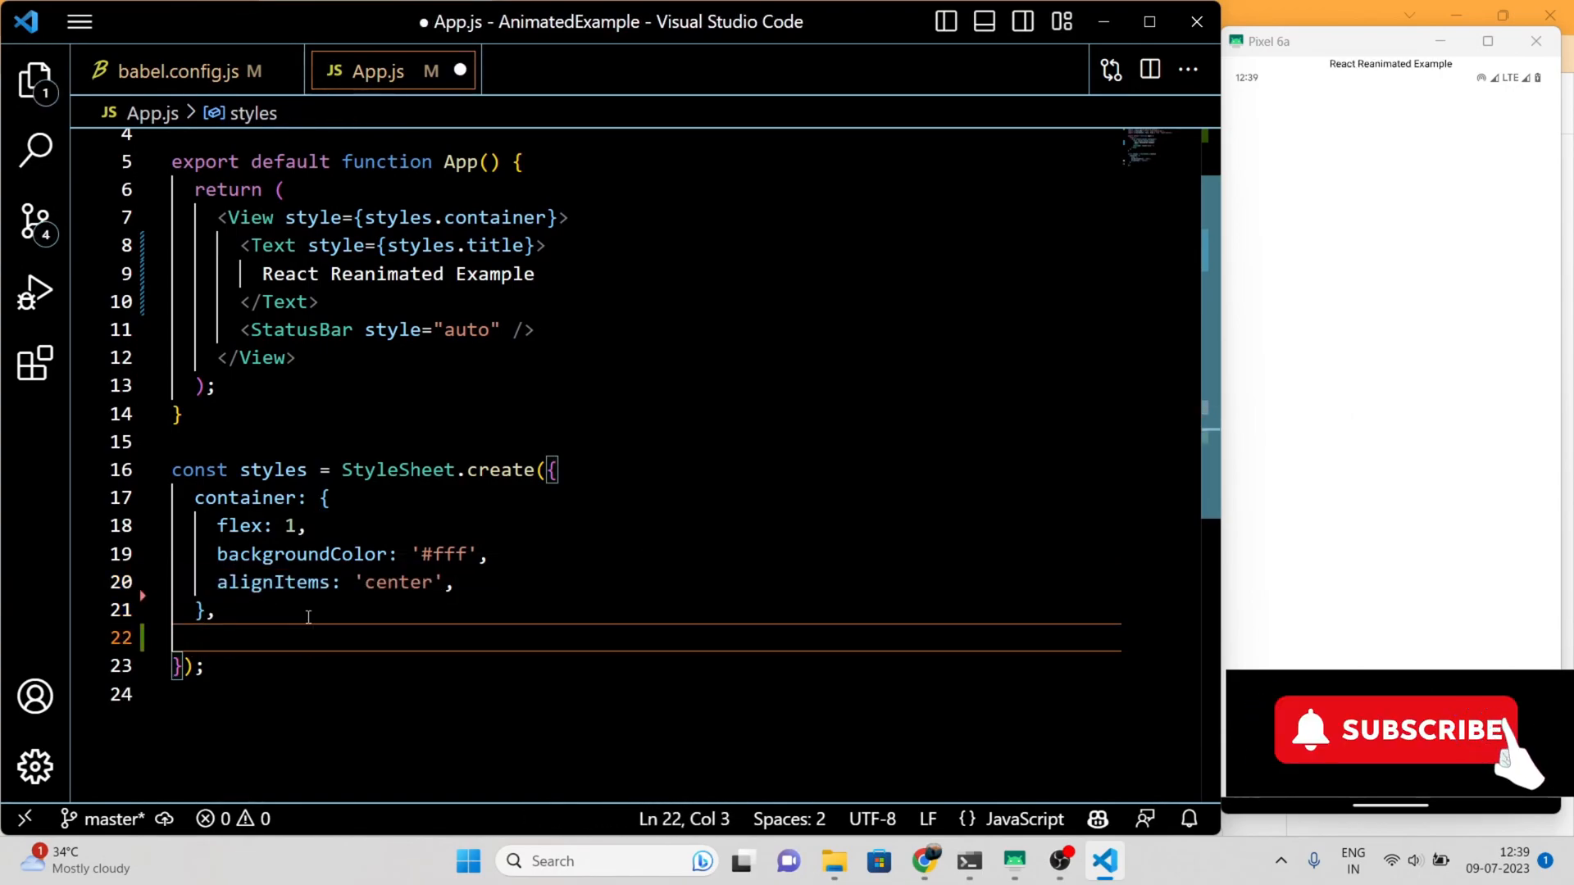
Step: Add a title style with marginTop: 80, fontSize: 32 and fontWeight: 'bold'
{"action": "type", "text": "title"}
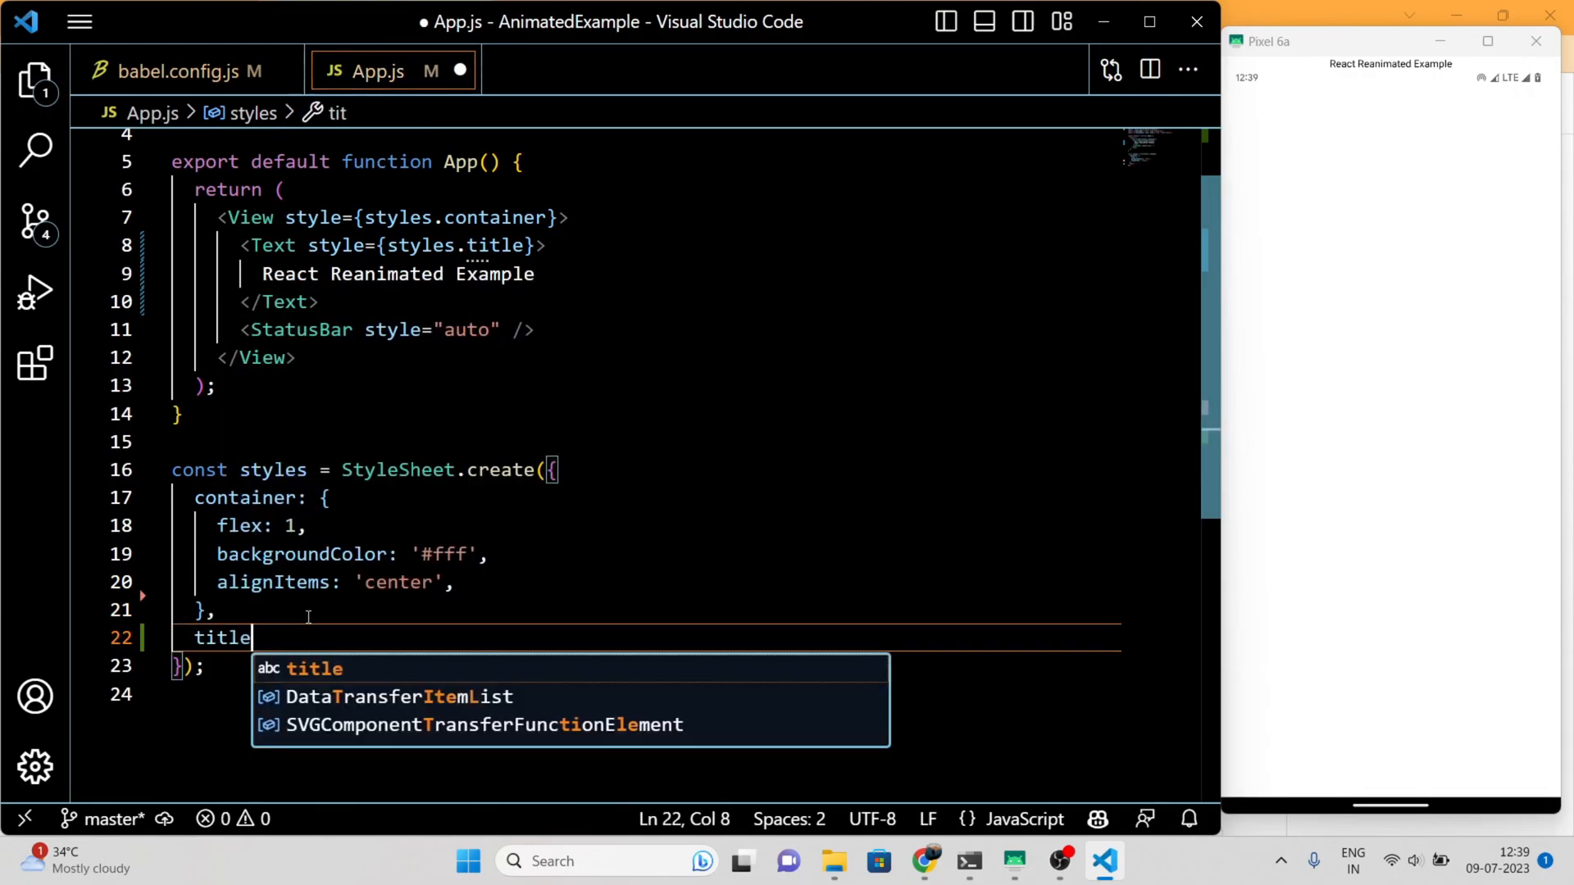
{"action": "type", "text": ": {"}
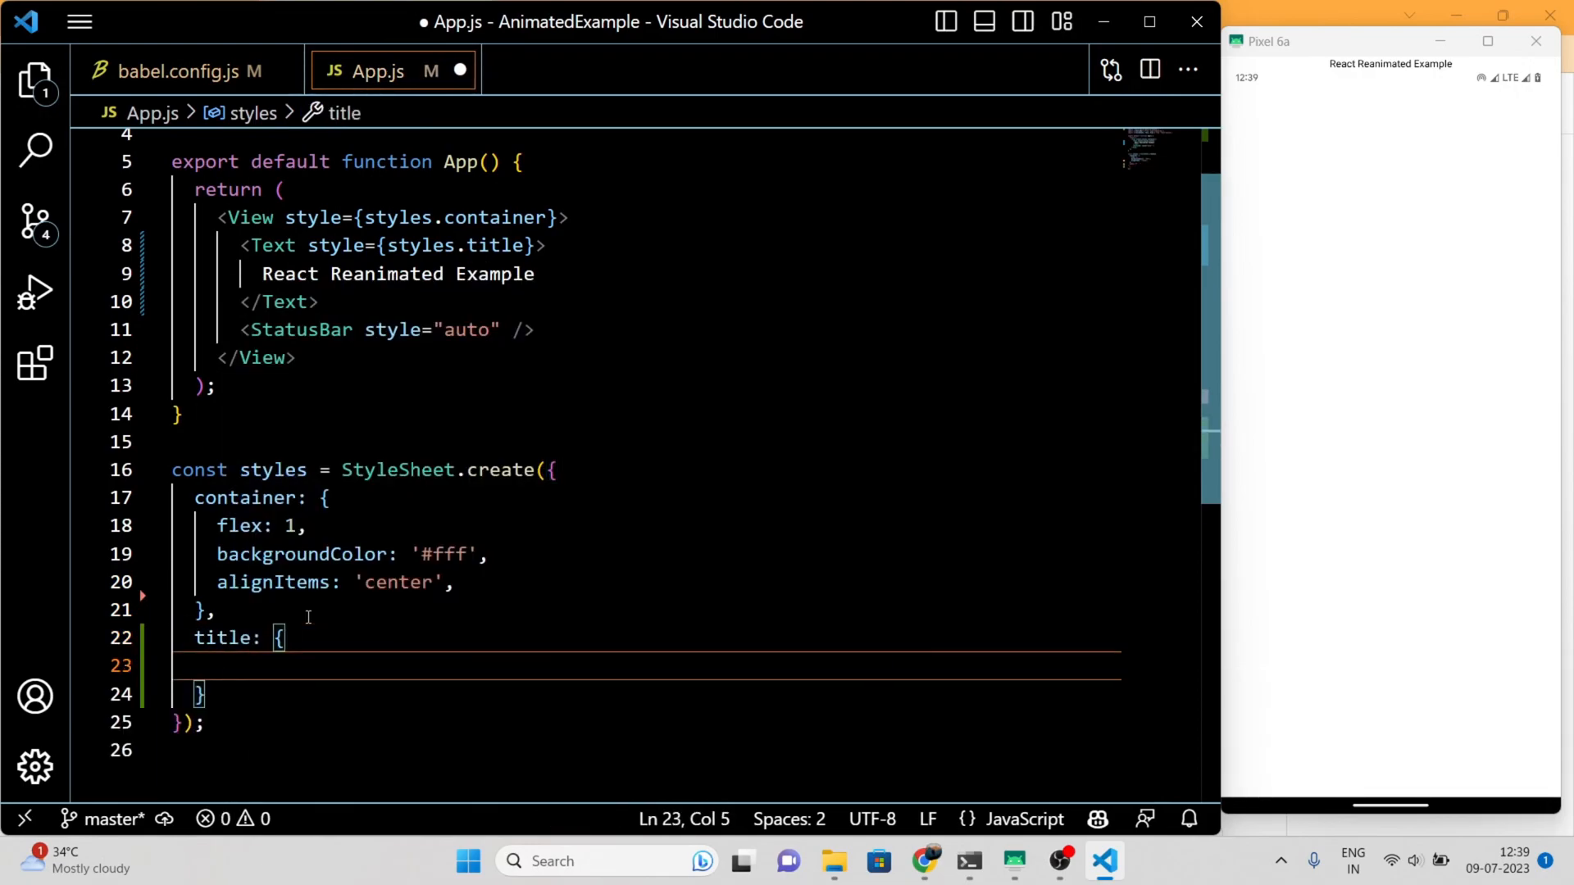
{"action": "type", "text": "marginT"}
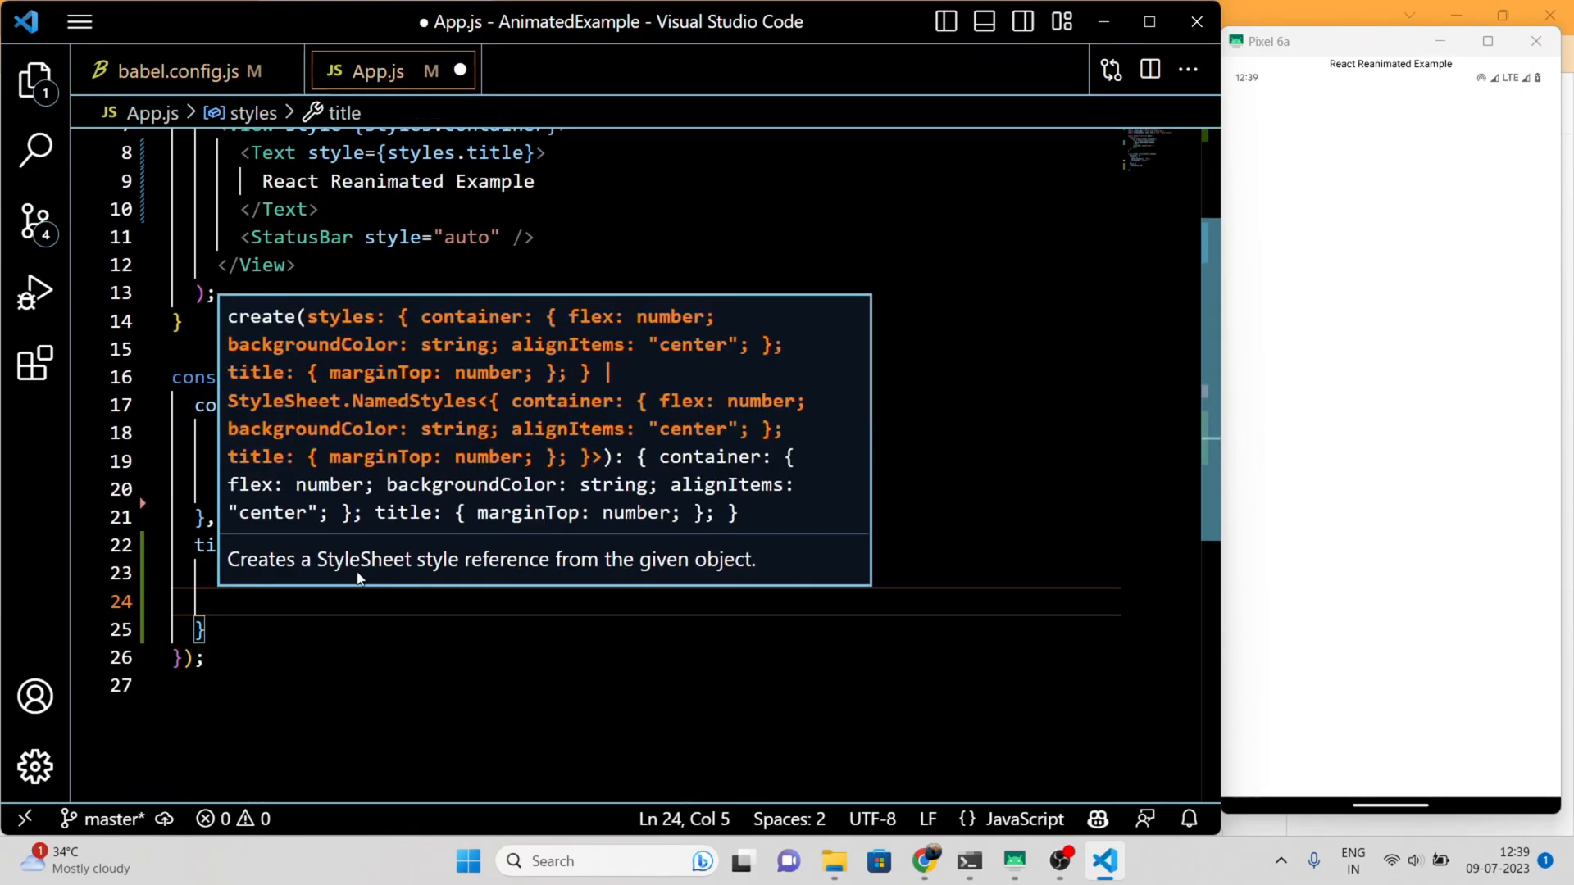
{"action": "type", "text": "fontS"}
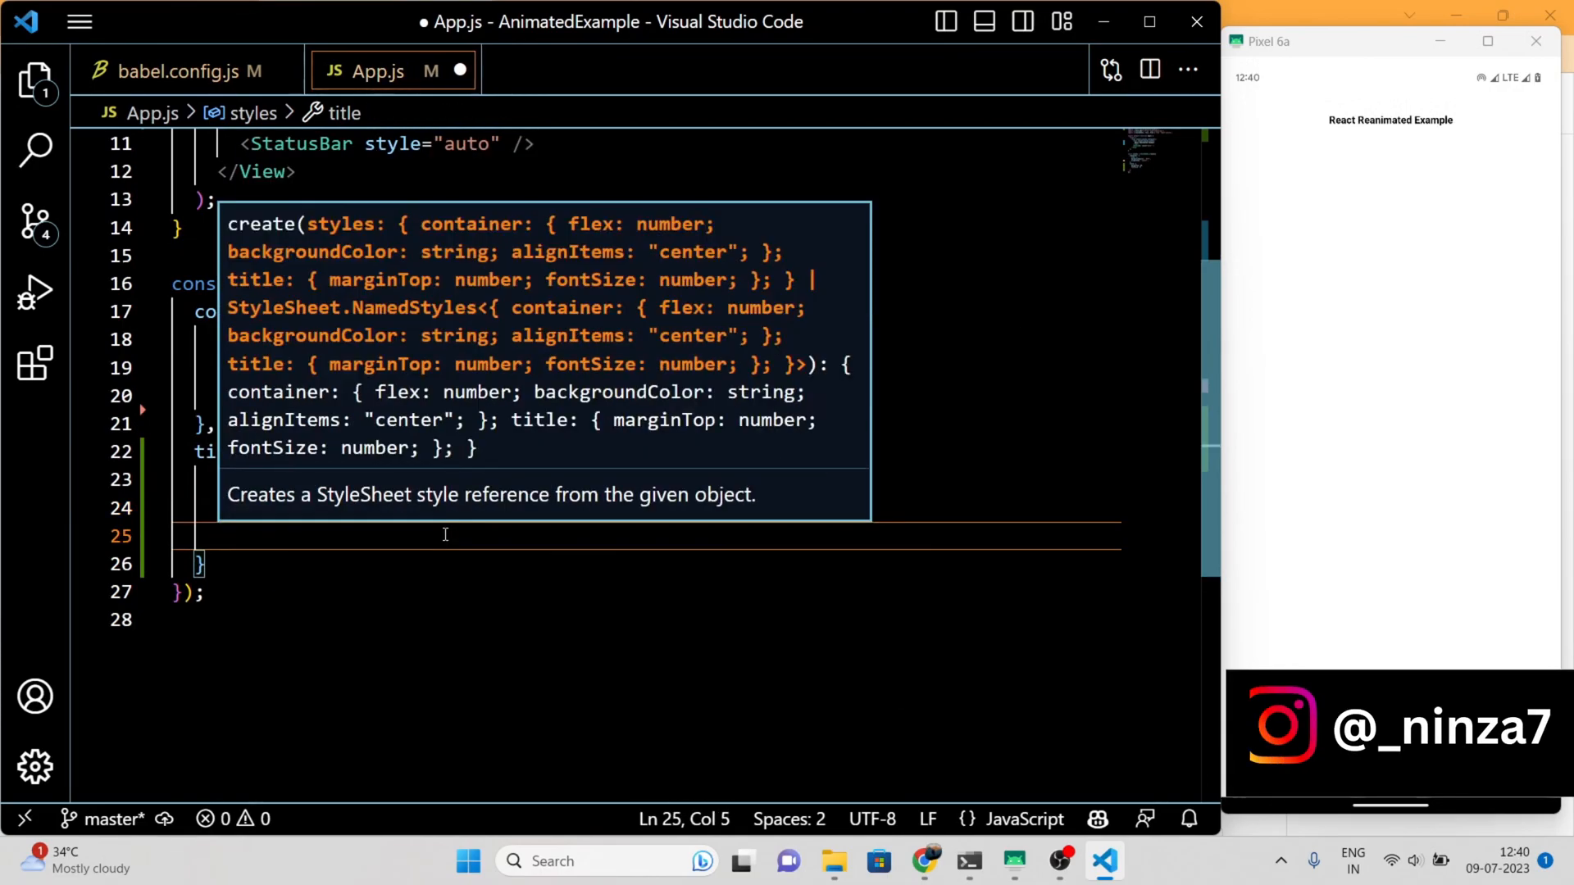
{"action": "type", "text": "fontWeight:'bold"}
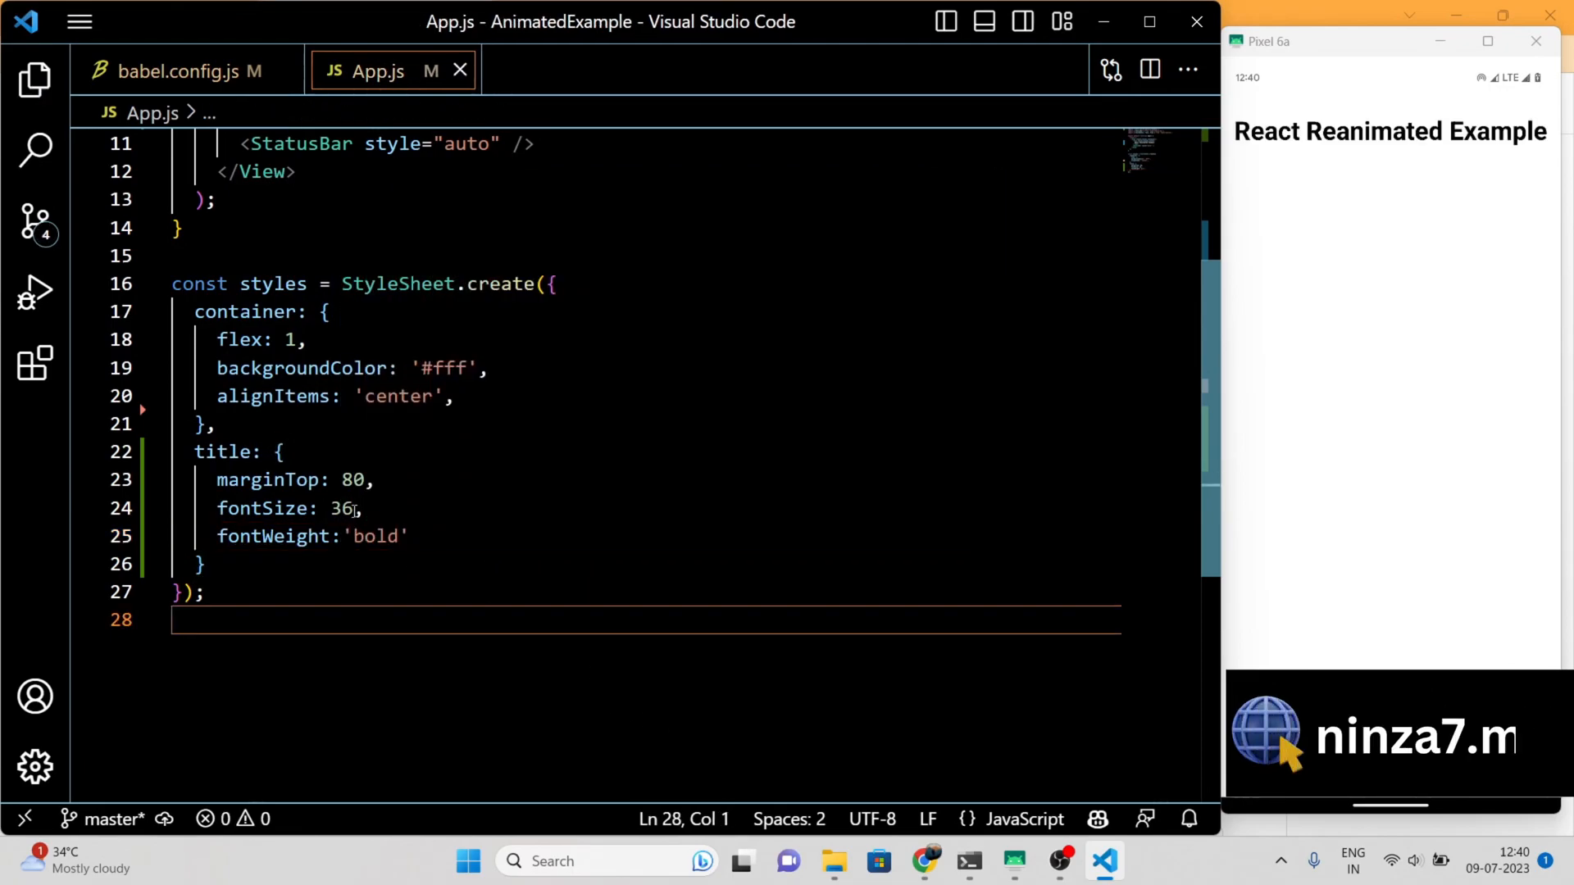
{"action": "type", "text": "32"}
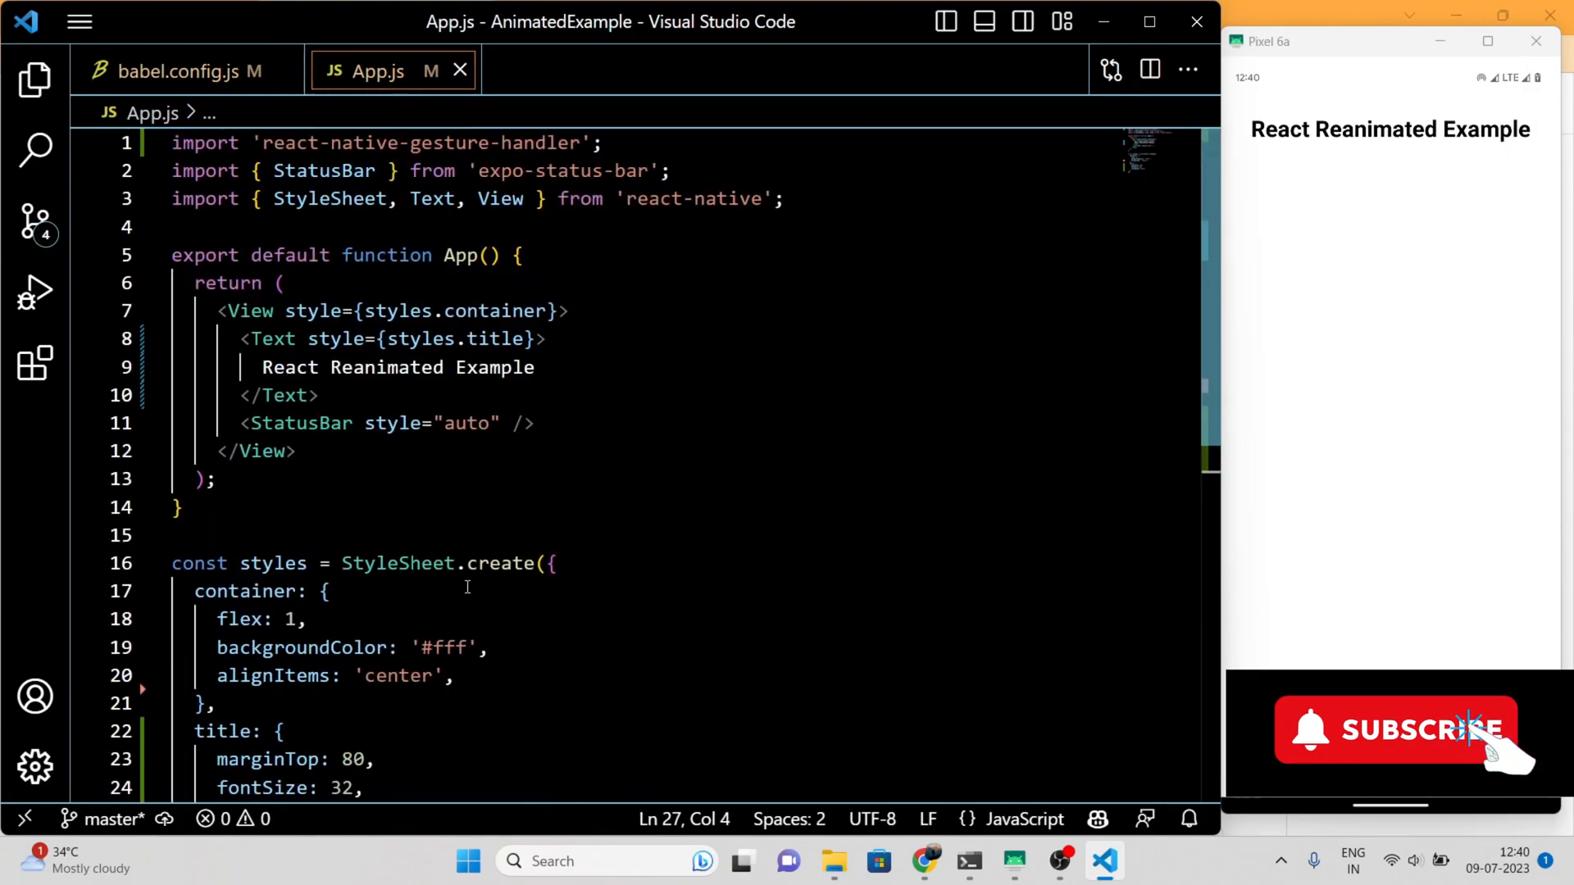
Step: Import Animated with useAnimatedGestureHandler, useAnimatedStyle, useSharedValue and withSpring from react-native-reanimated
{"action": "left_click", "coordinate": [836, 198]}
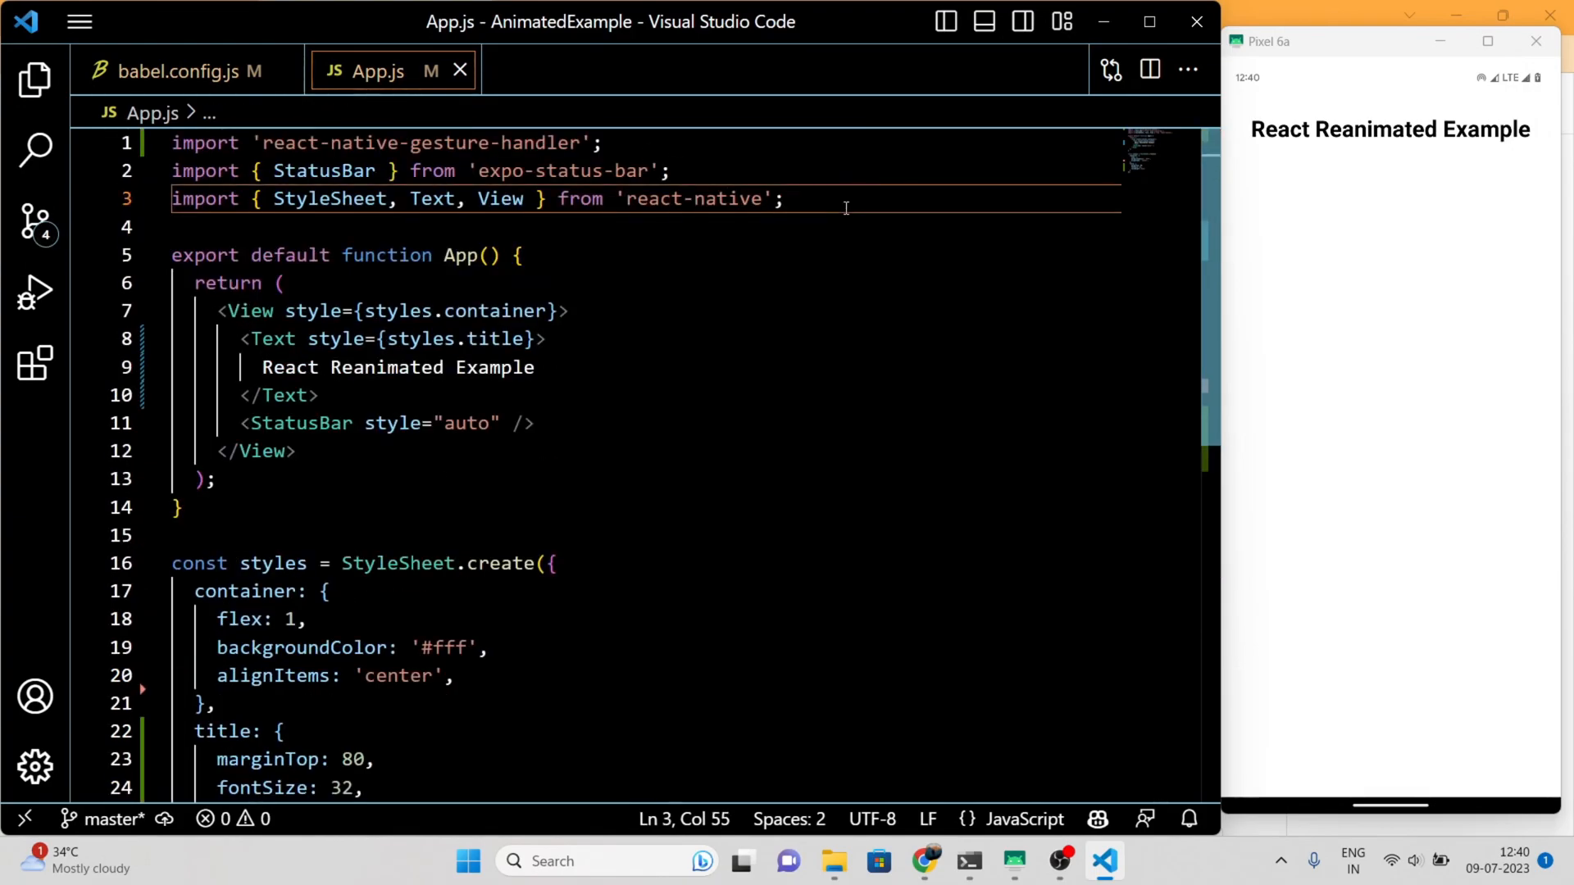
{"action": "type", "text": "import"}
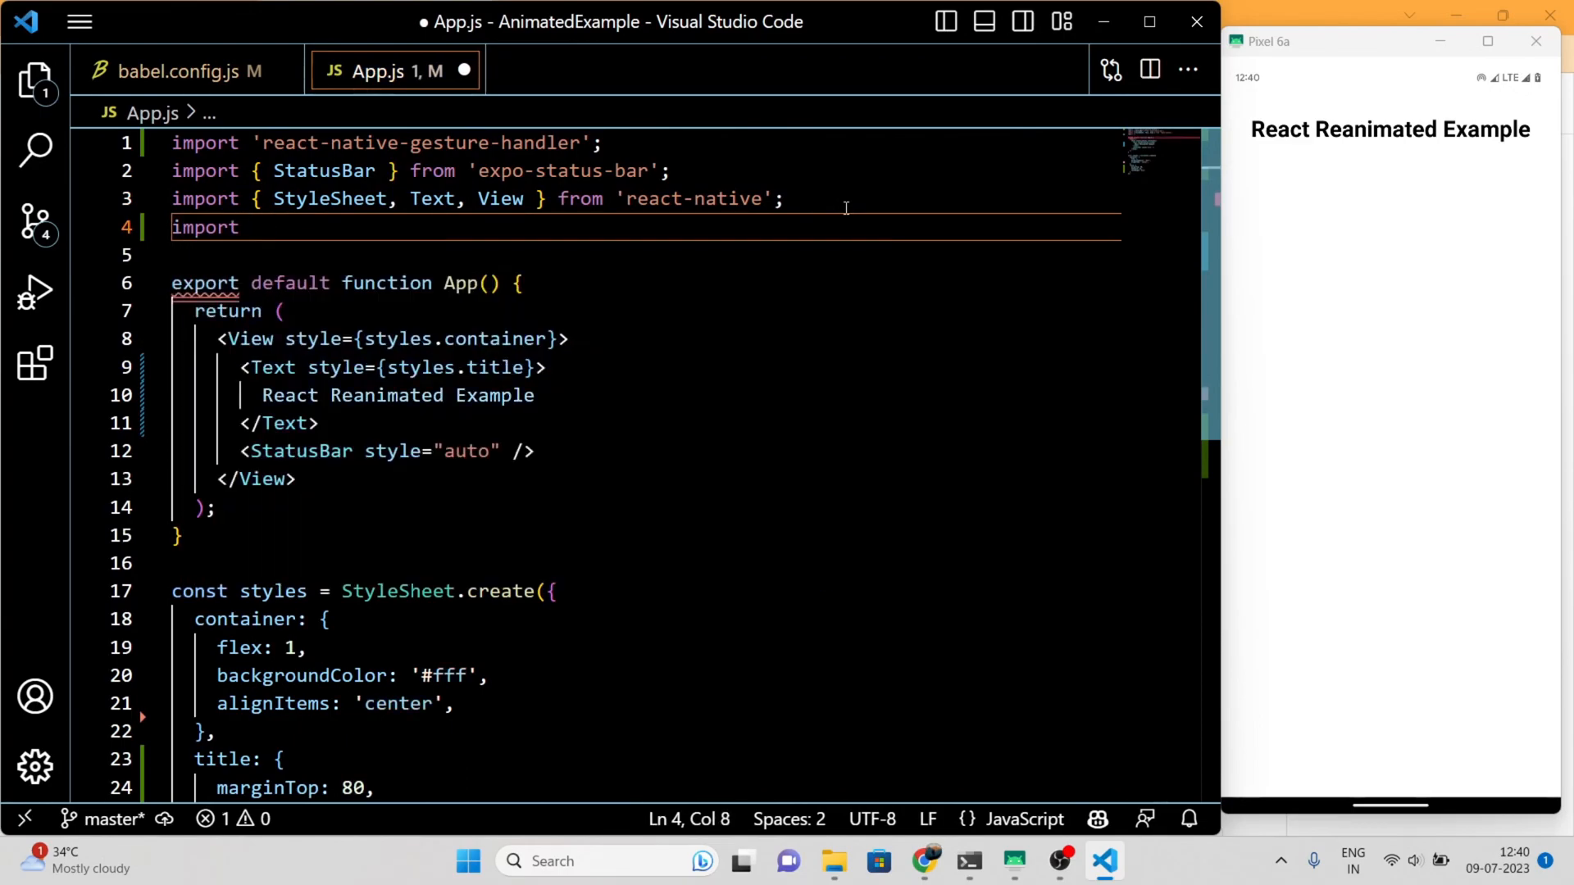
{"action": "type", "text": "Animated from 'react-native-reanimated';"}
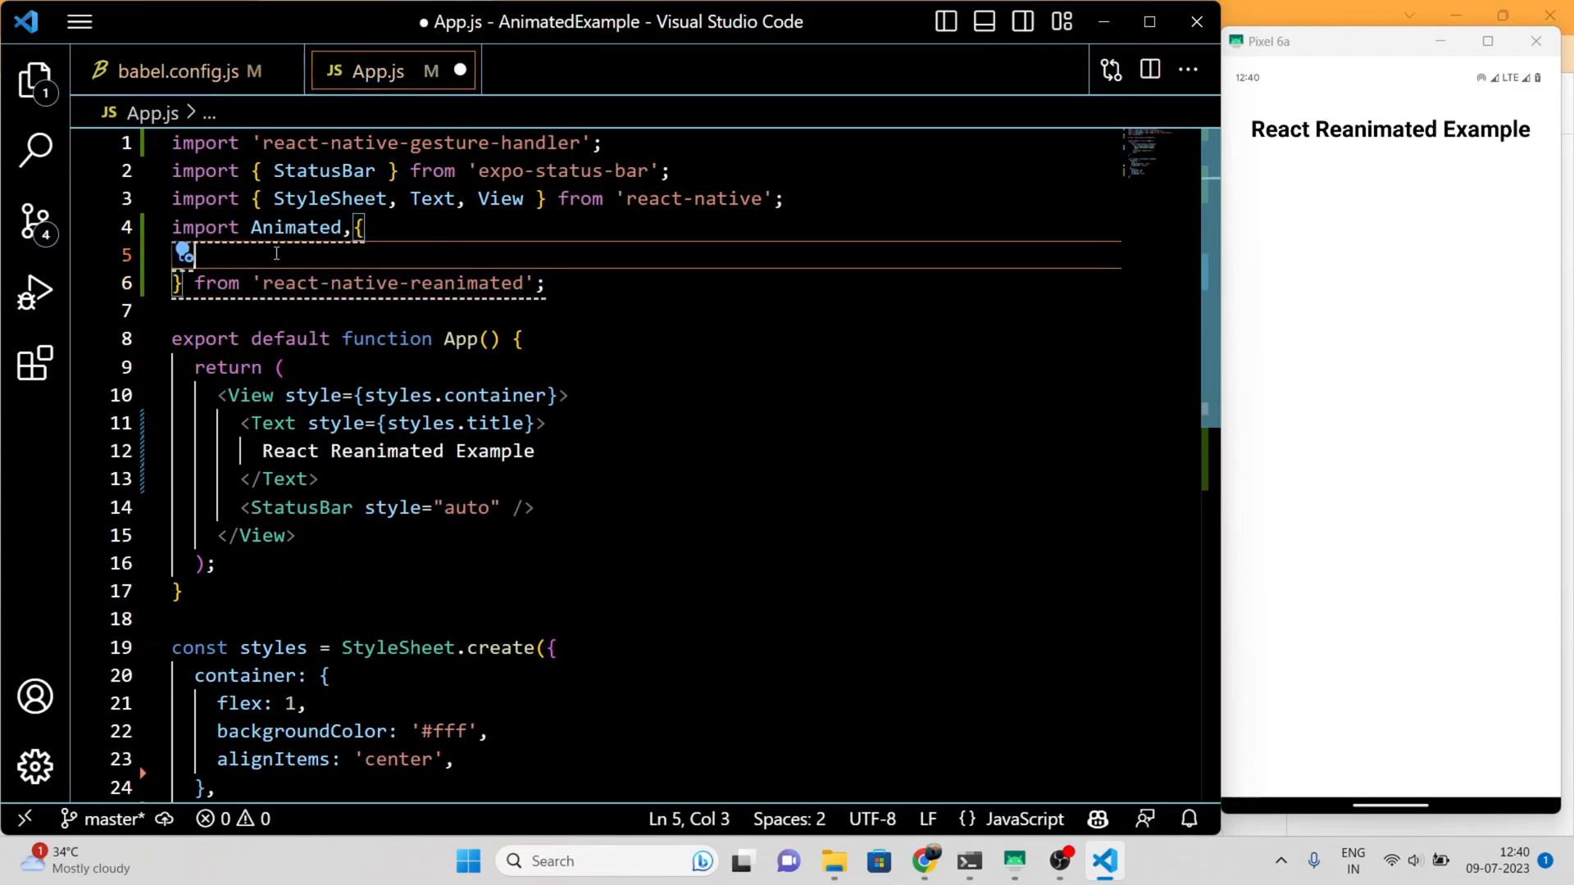
{"action": "type", "text": "useAnimatedStyle"}
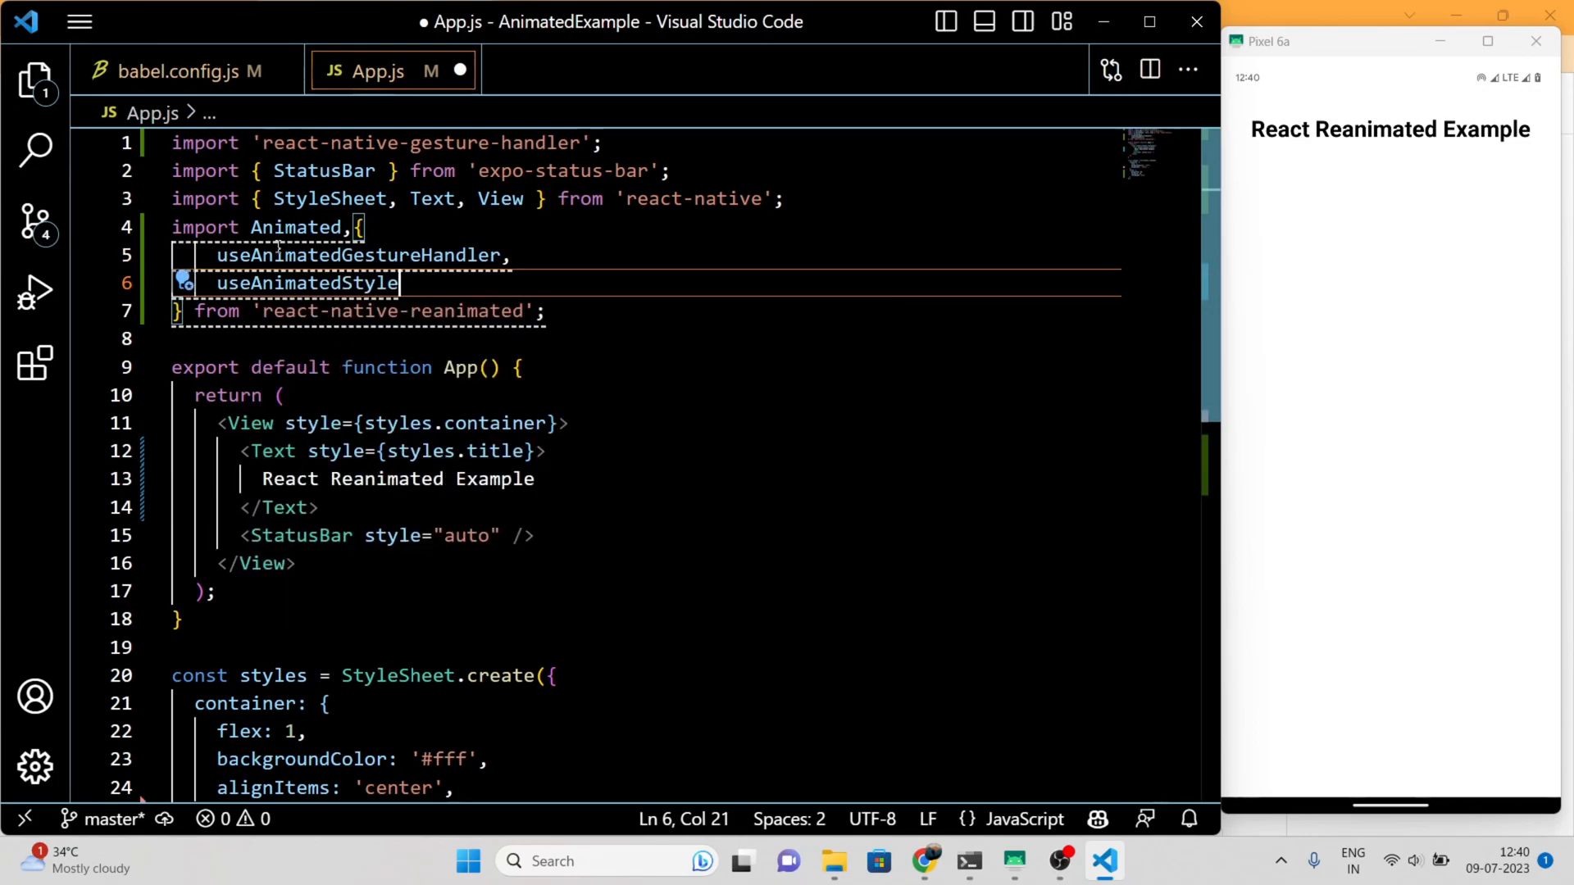
{"action": "type", "text": ","}
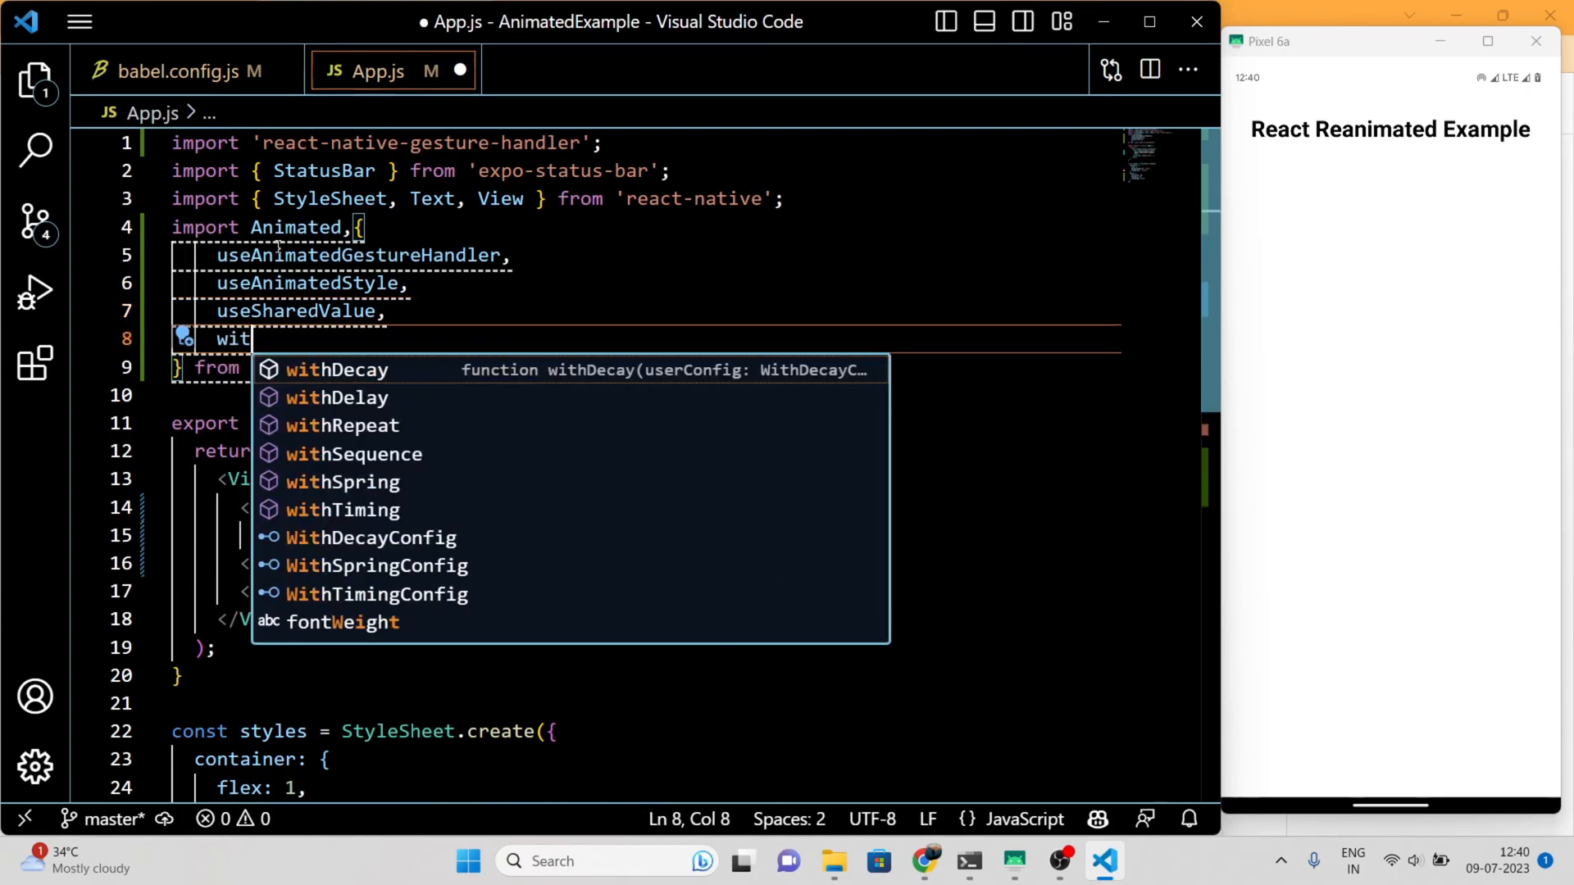
{"action": "left_click", "coordinate": [341, 482]}
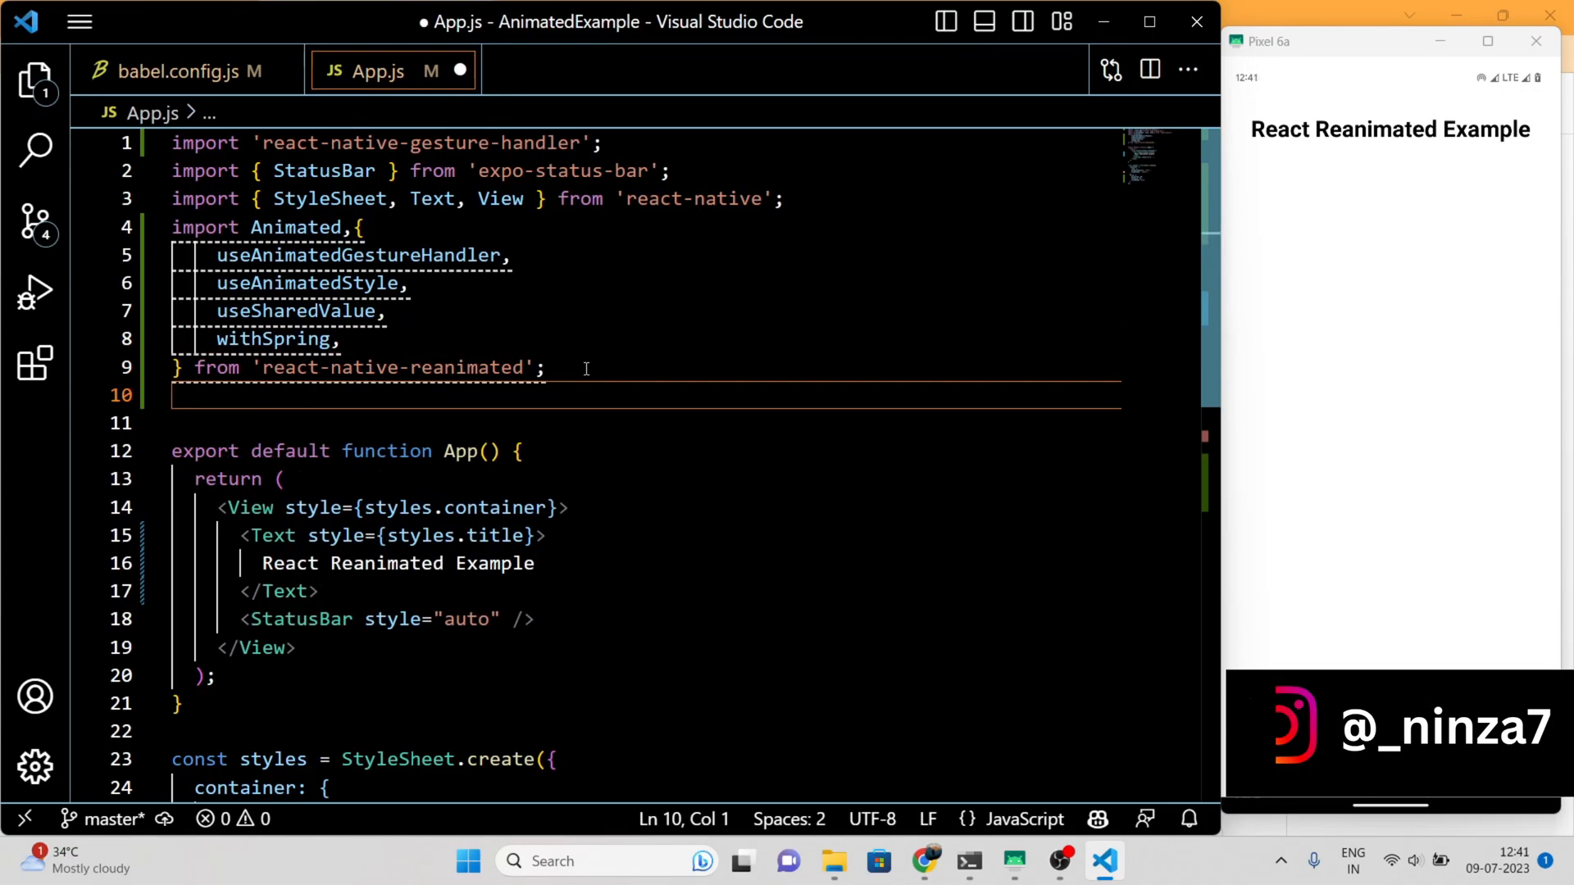
Step: Import PanGestureHandler from 'react-native-gesture-handler'
{"action": "type", "text": "import"}
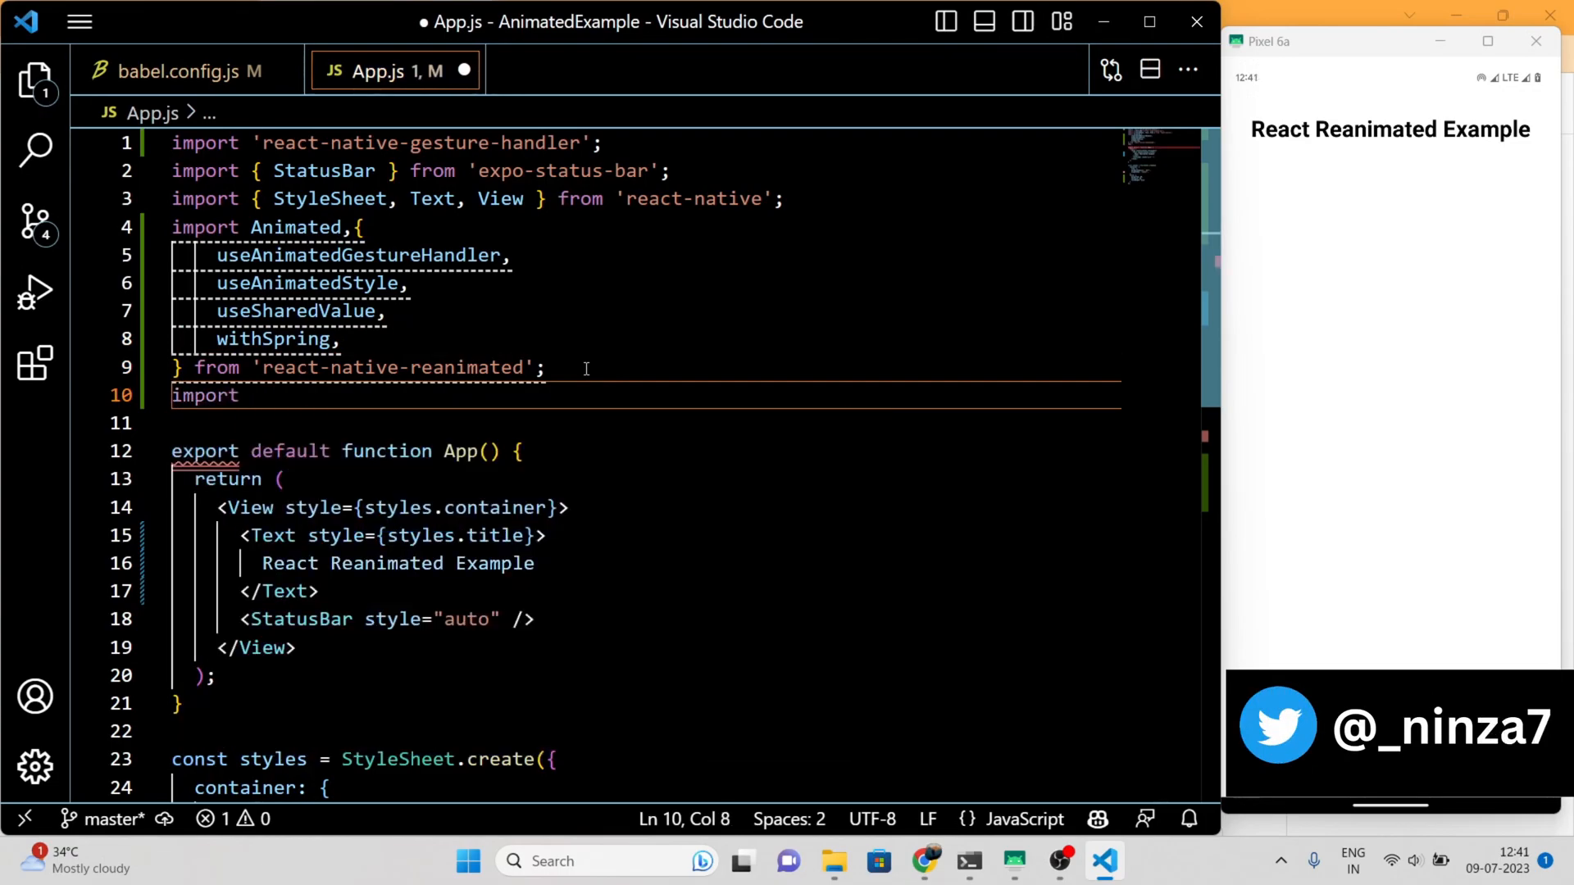
{"action": "type", "text": "{ } from"}
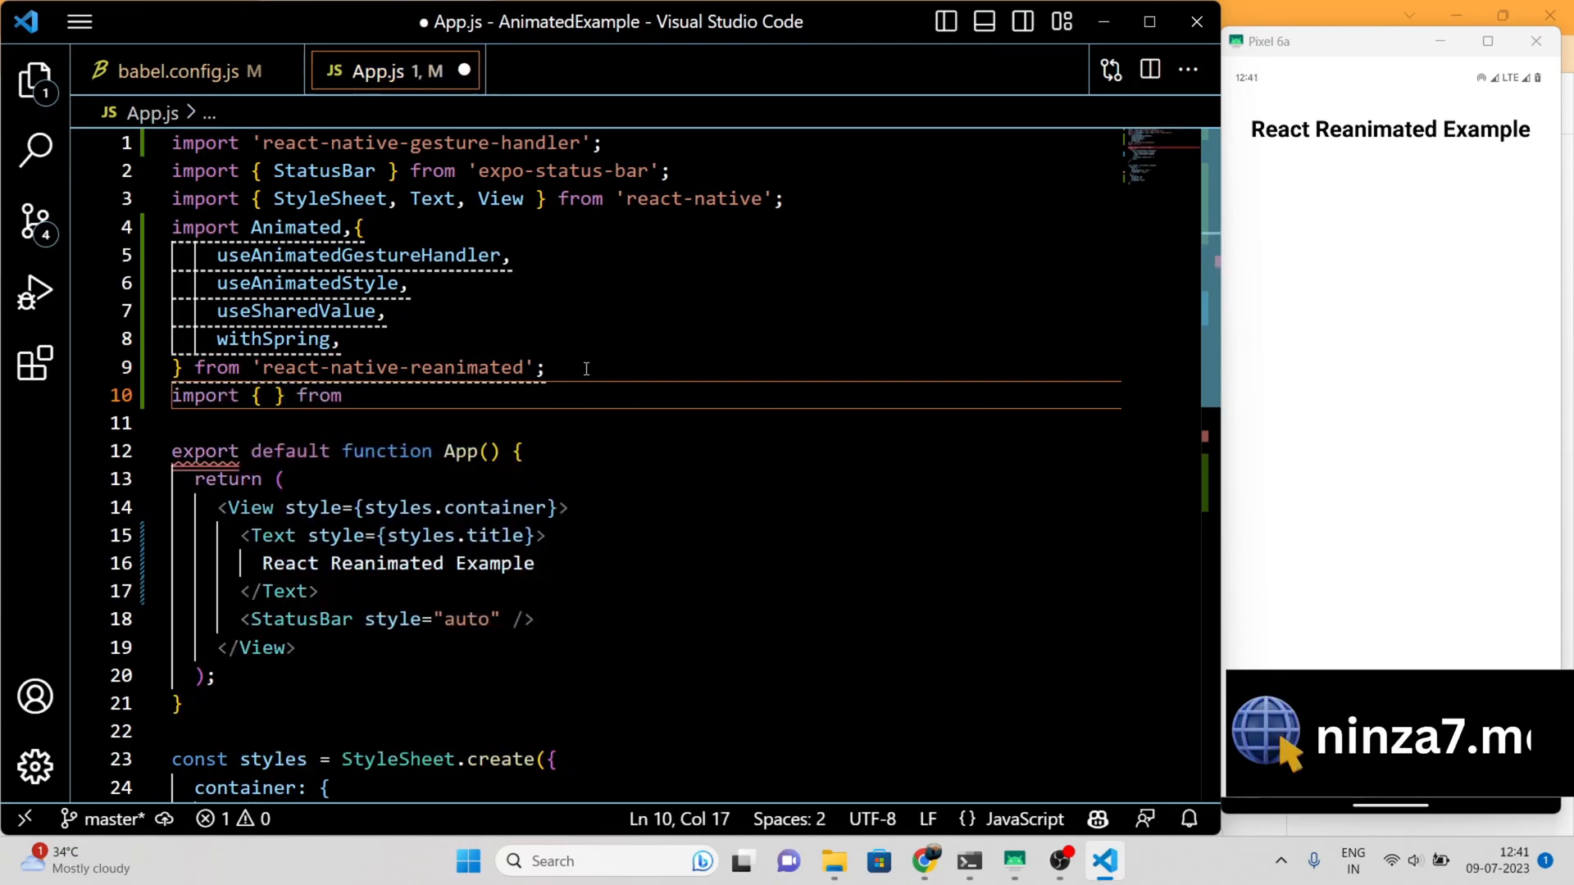
{"action": "type", "text": "'react-native-gesture-handler'"}
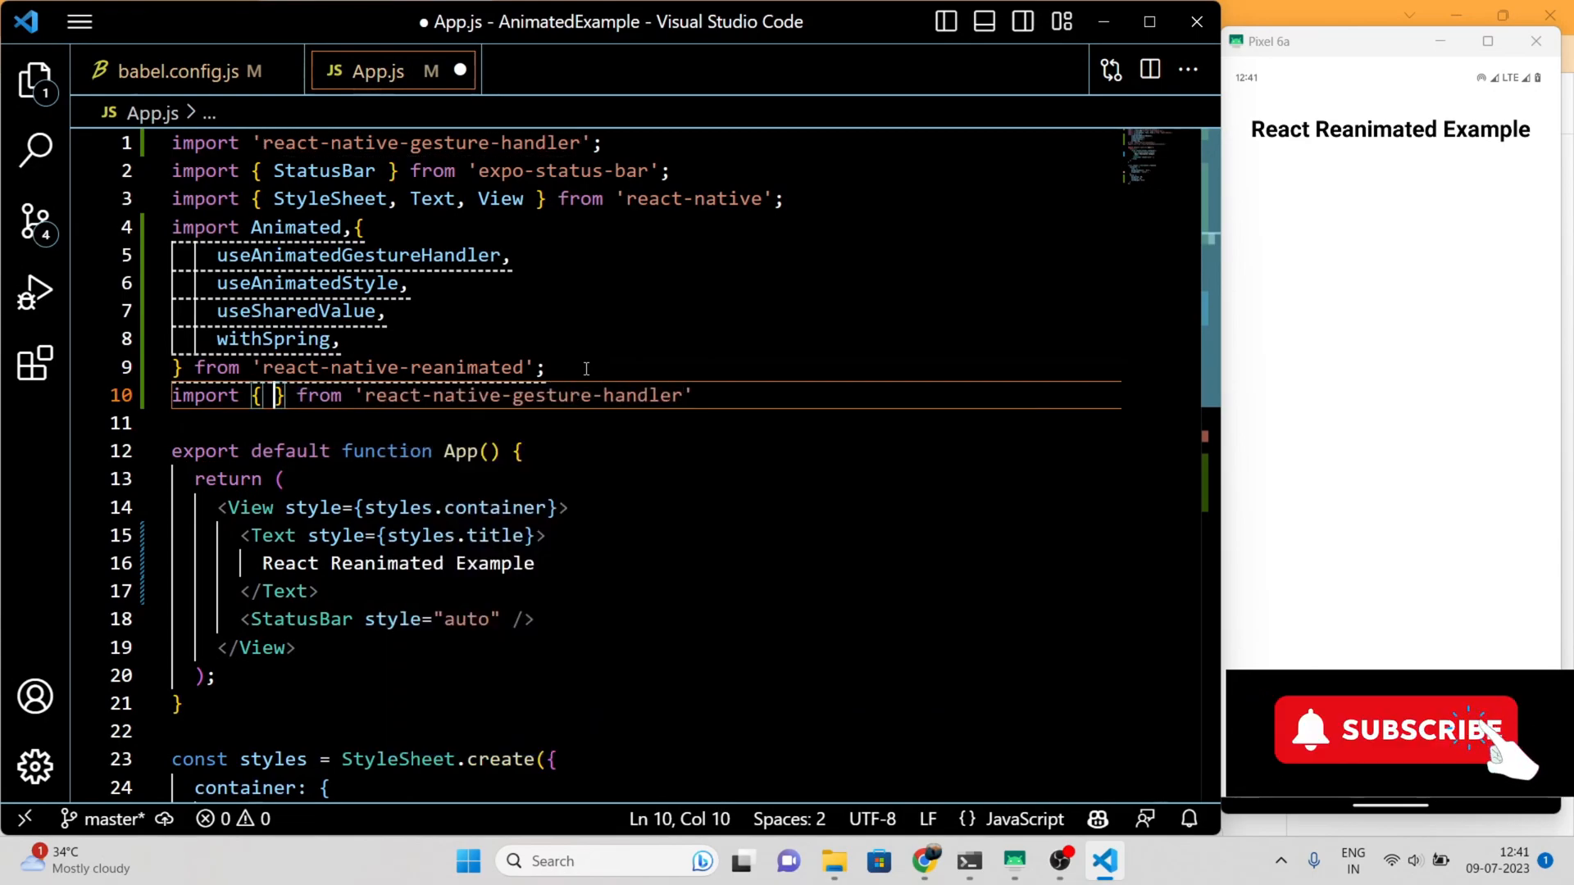
{"action": "type", "text": "f"}
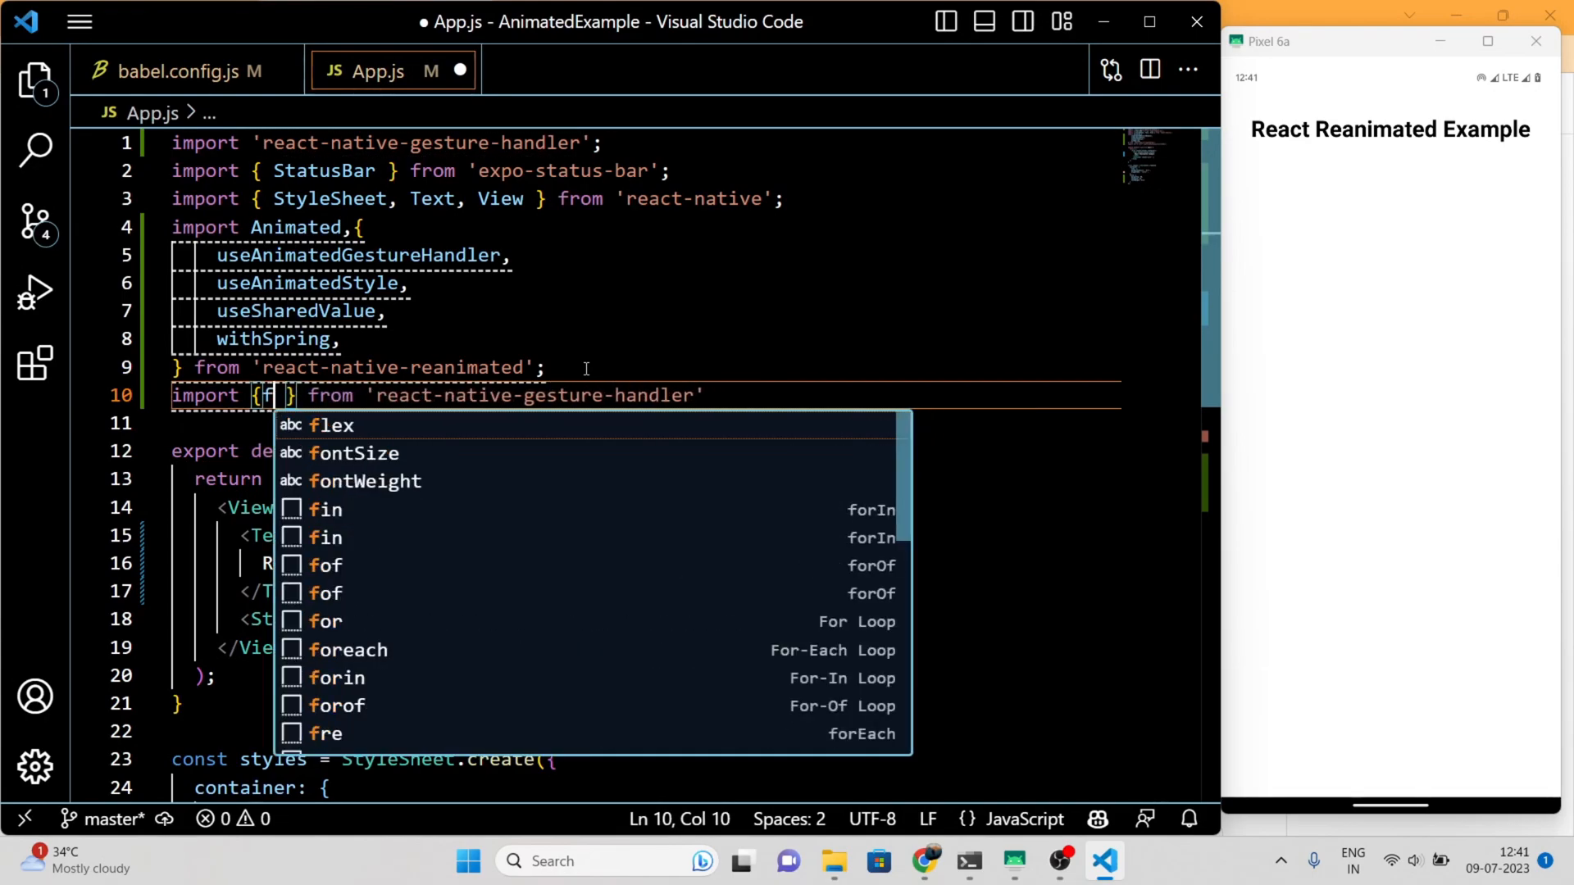
{"action": "type", "text": "PanGestureHandler"}
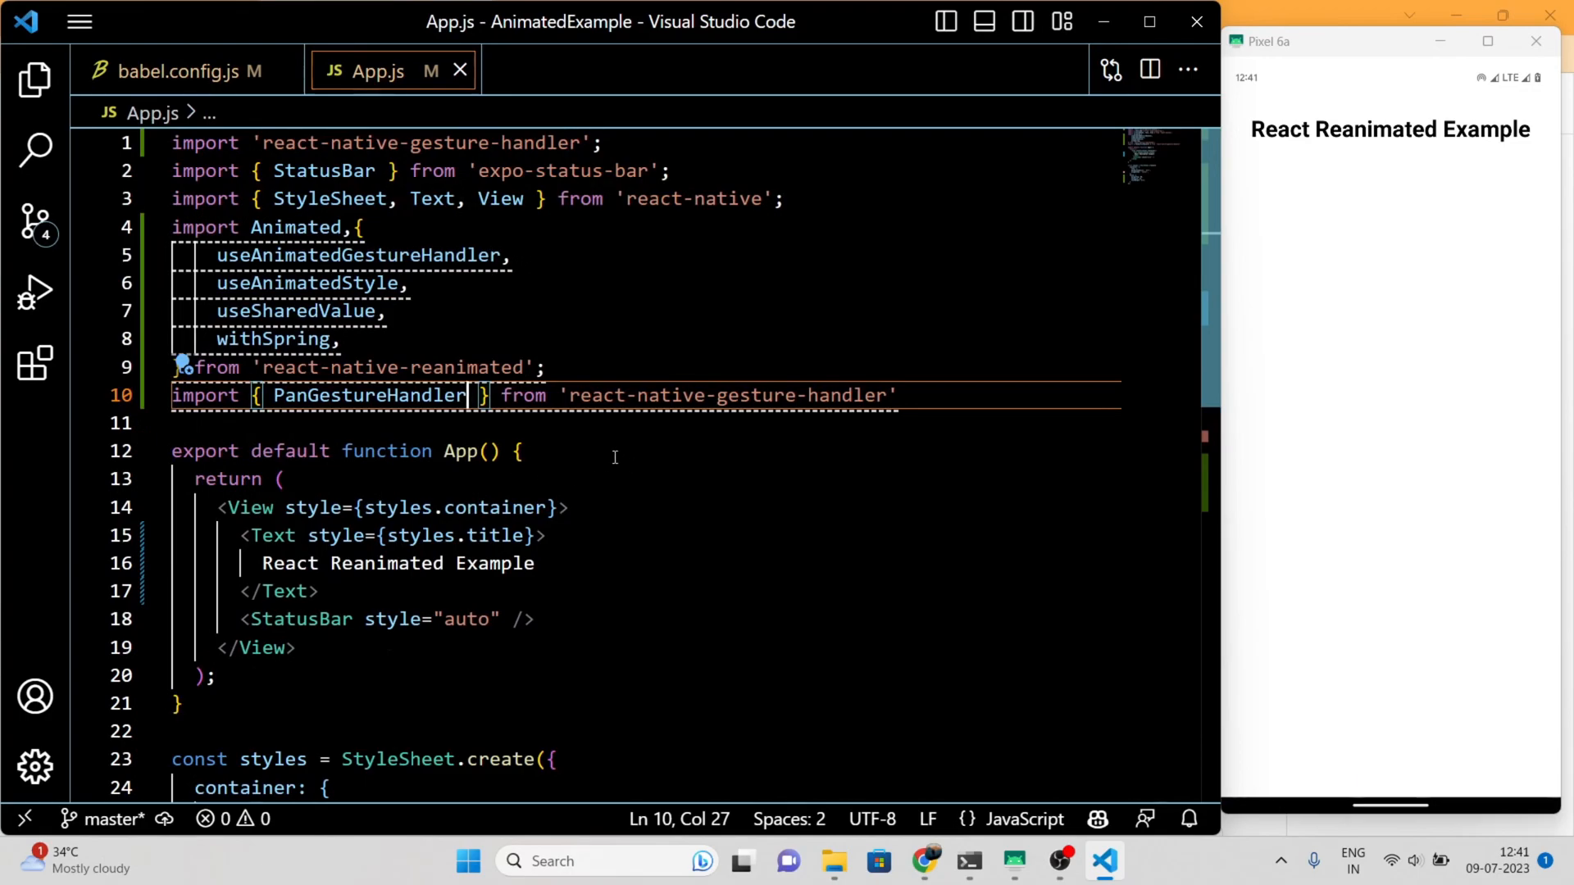
Step: Declare const CARD_SIZE = 100 above the App component
{"action": "type", "text": "c"}
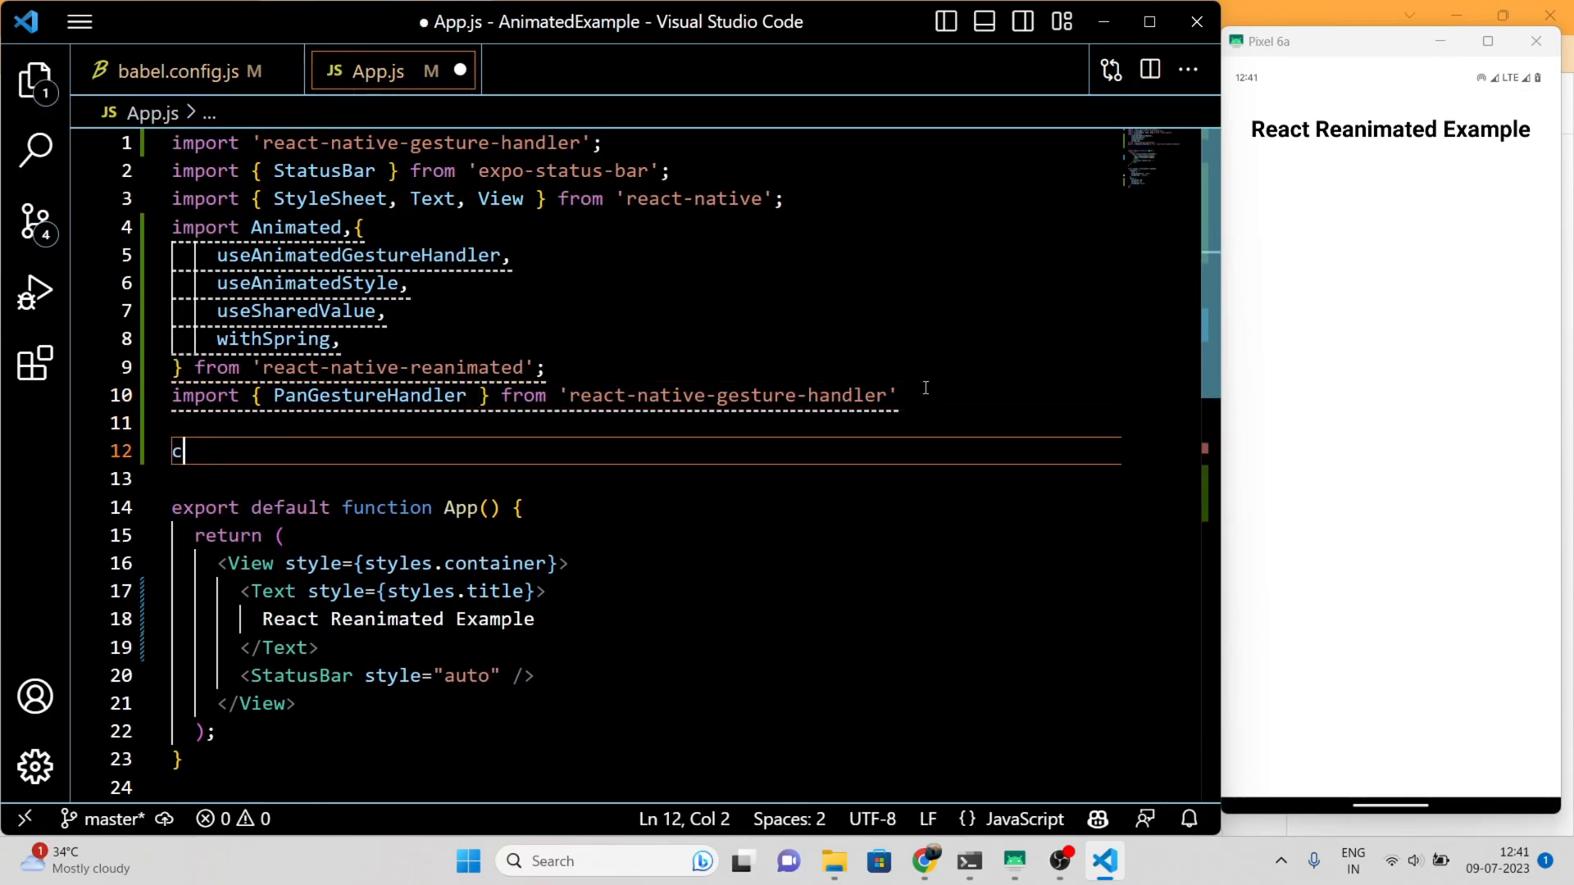
{"action": "type", "text": "onst"}
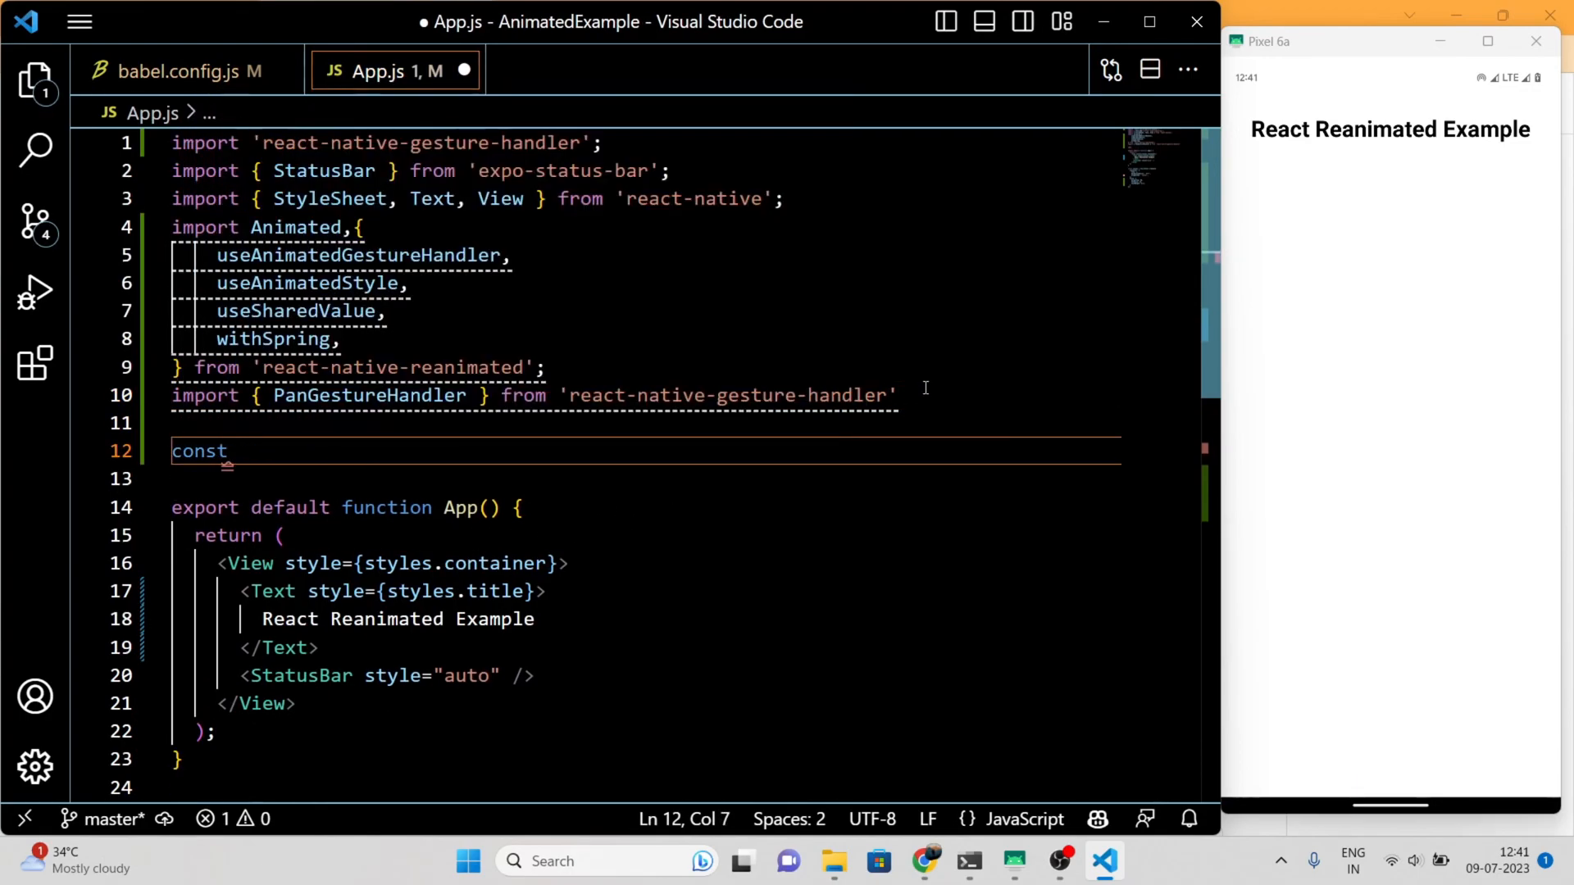
{"action": "type", "text": "CARD_S"}
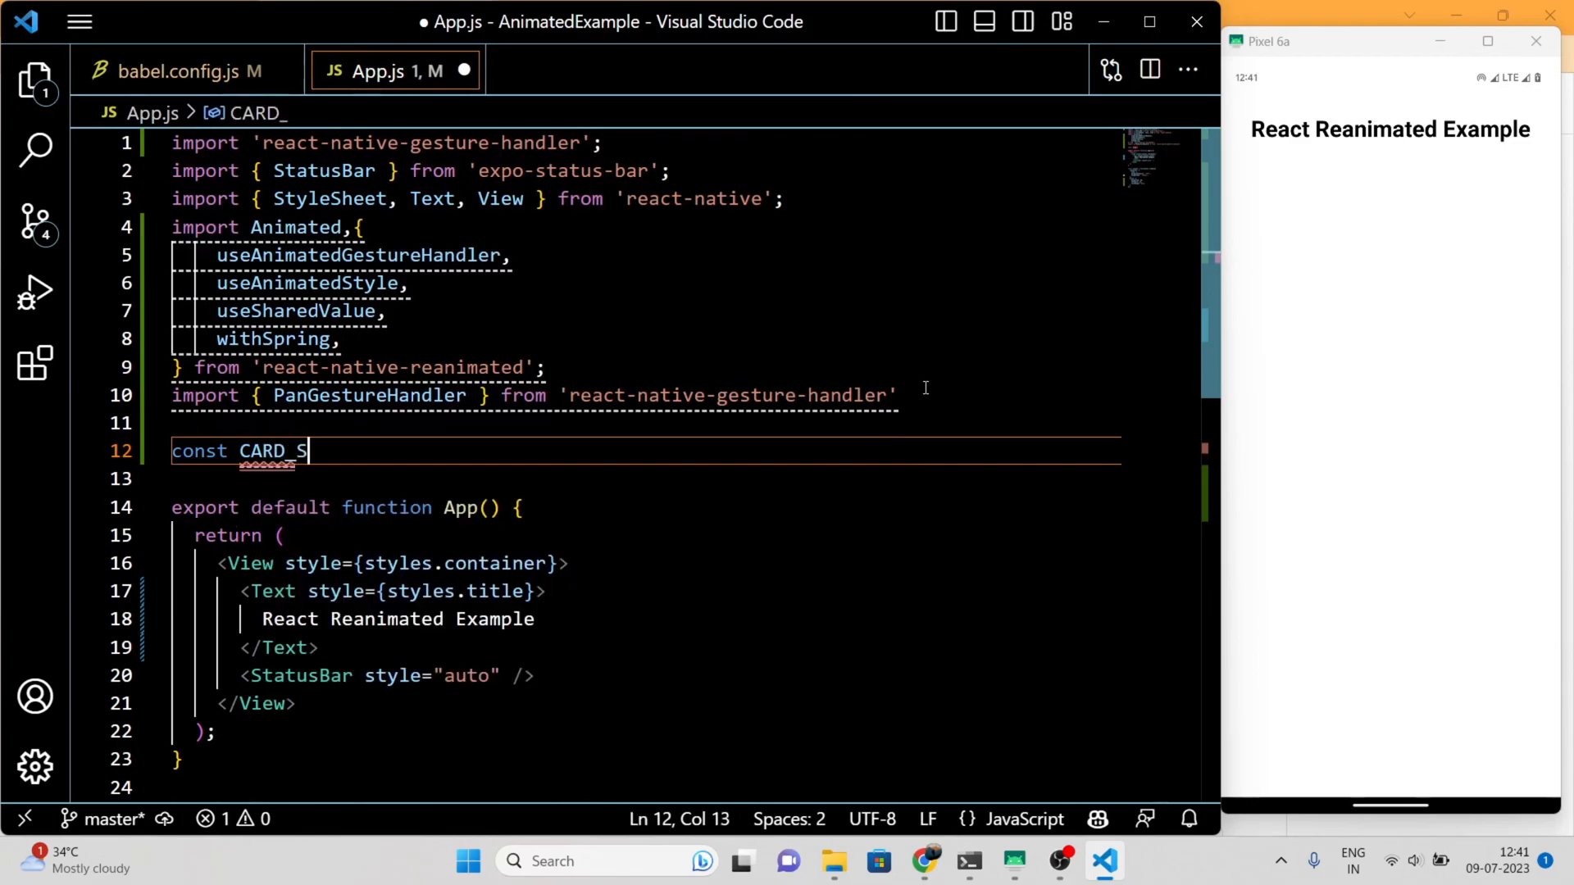
{"action": "type", "text": "IZE"}
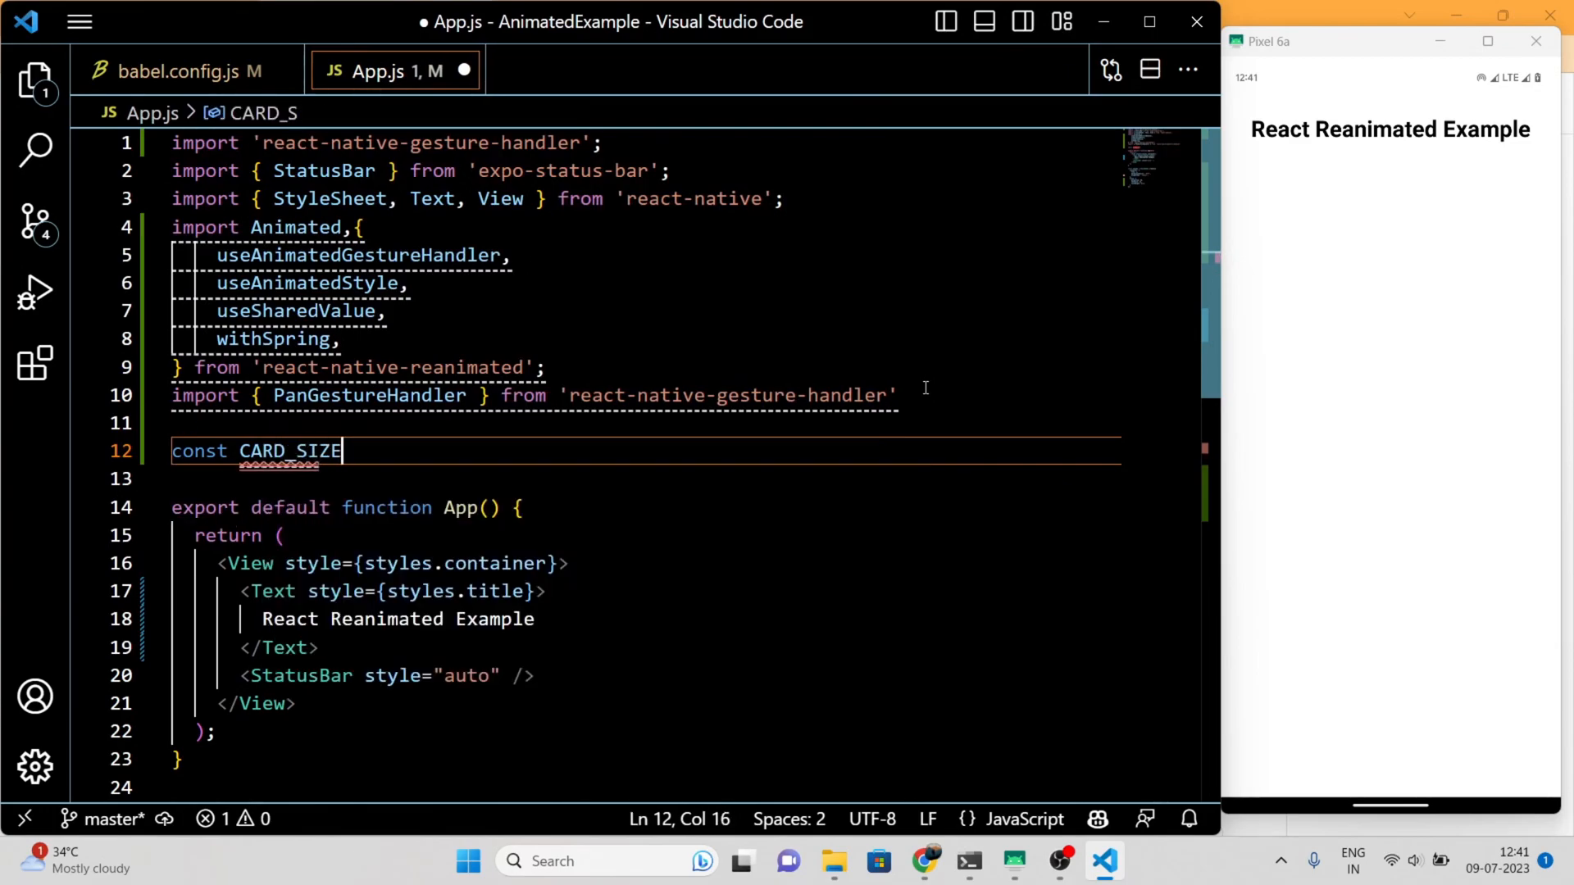
{"action": "type", "text": "= 100;"}
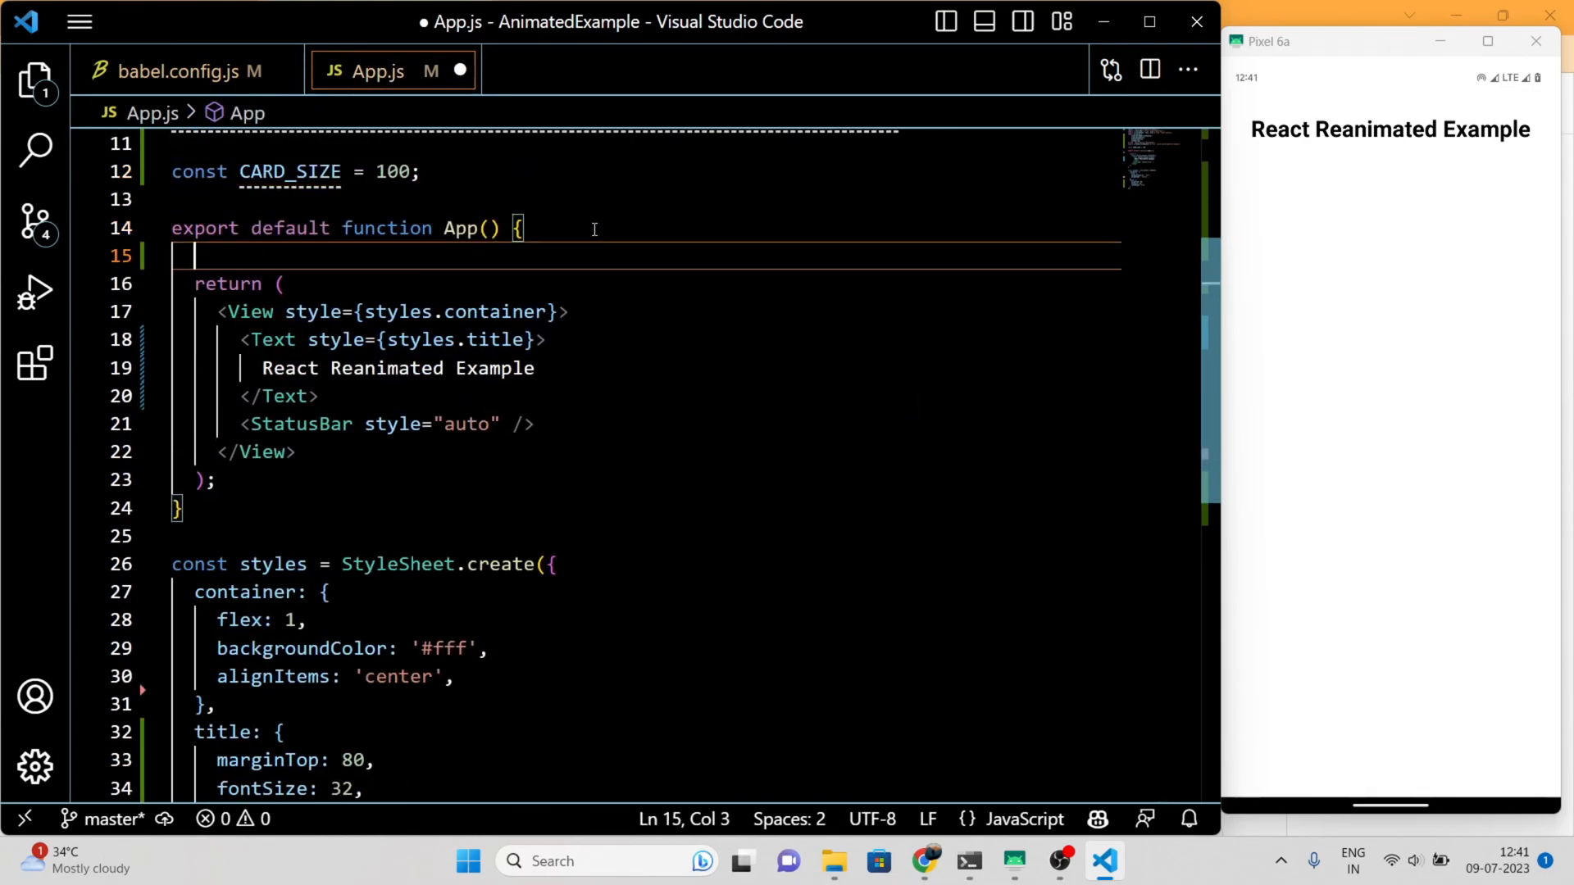
Step: Inside App, declare shared values x and y with useSharedValue(0)
{"action": "type", "text": "const"}
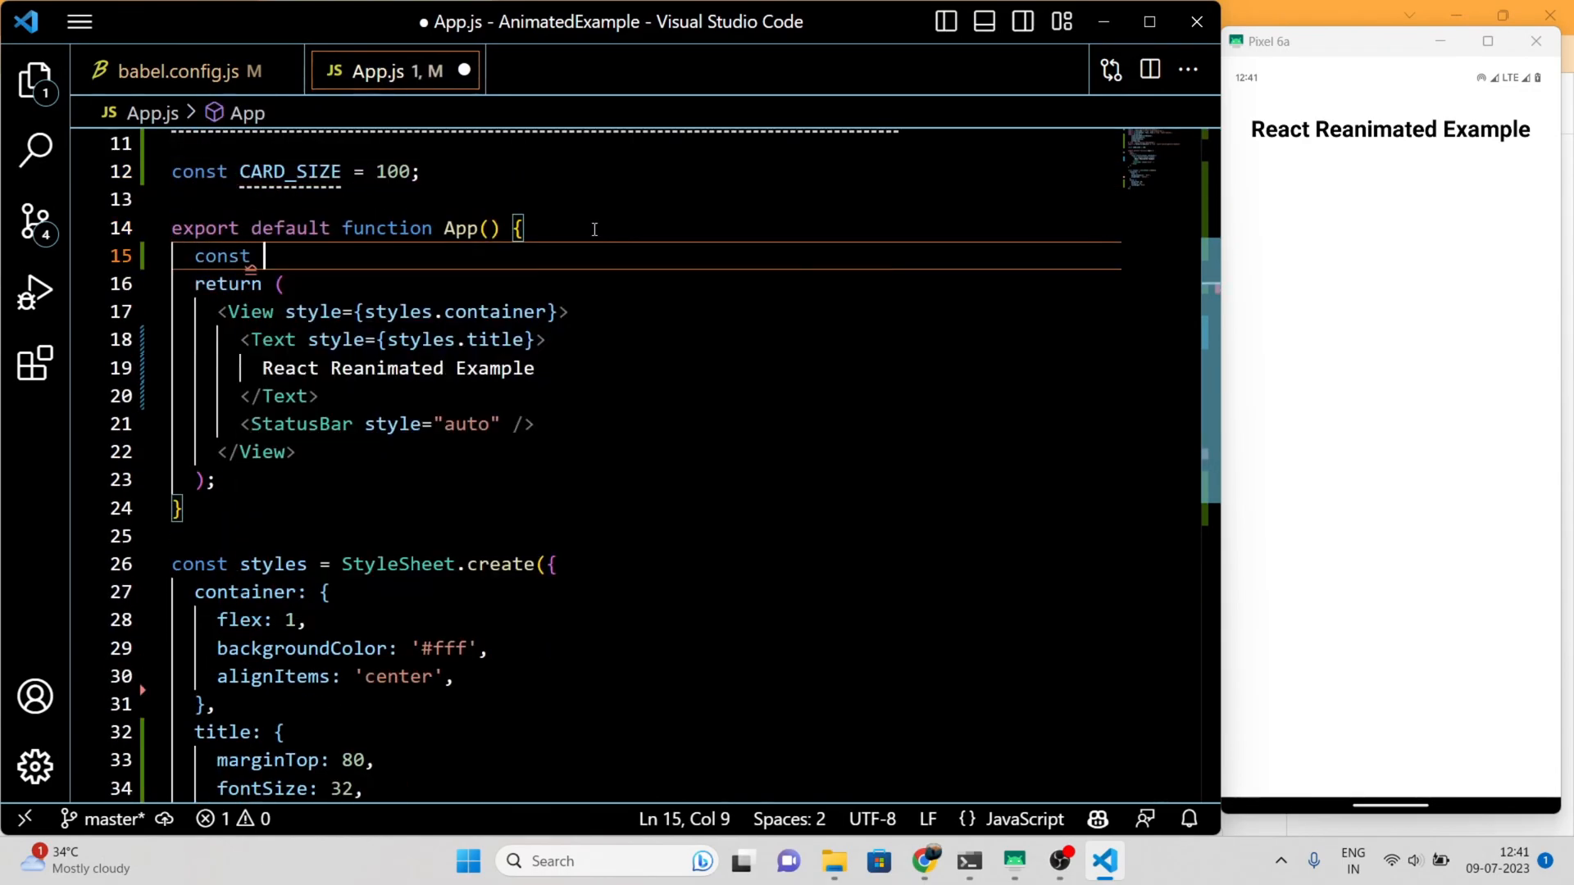
{"action": "type", "text": "x = useSharedValue(0);"}
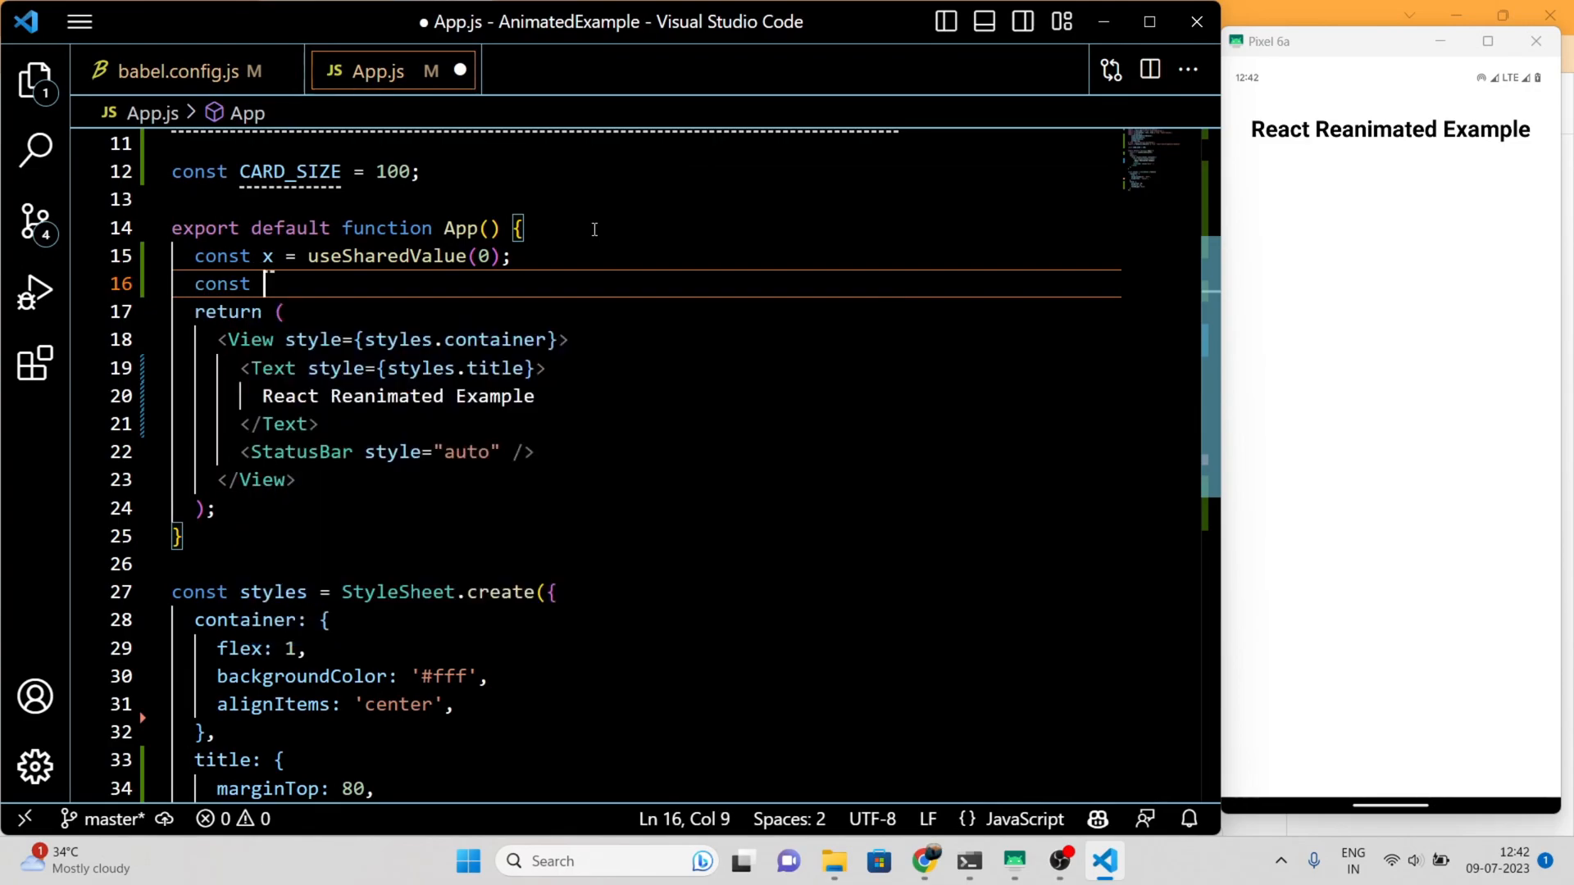
{"action": "type", "text": "y = useSharedValue"}
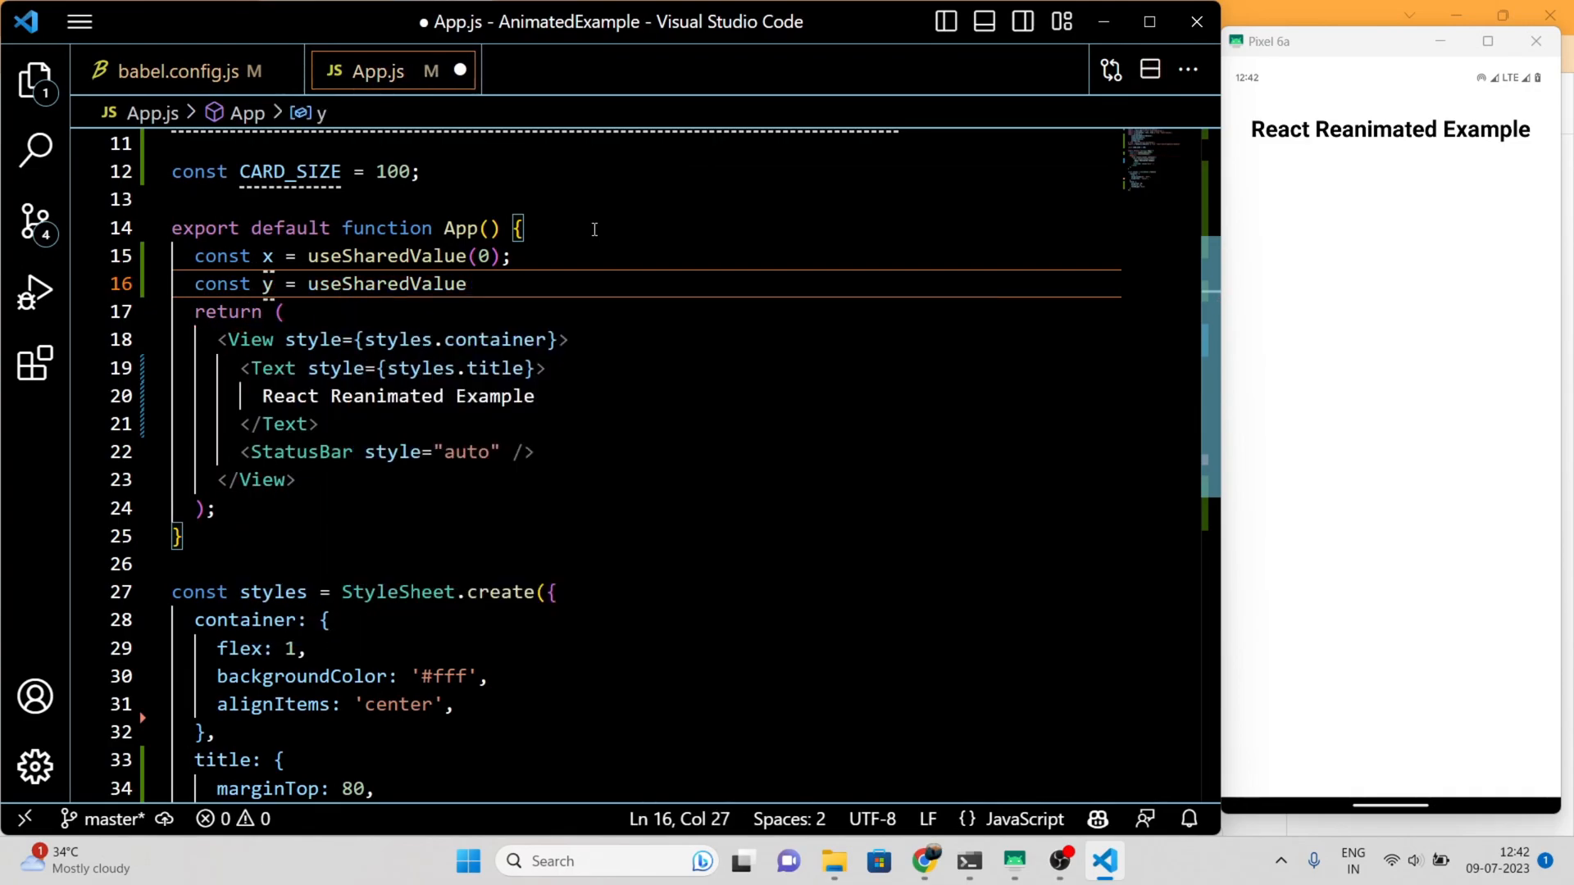
{"action": "type", "text": "(0);"}
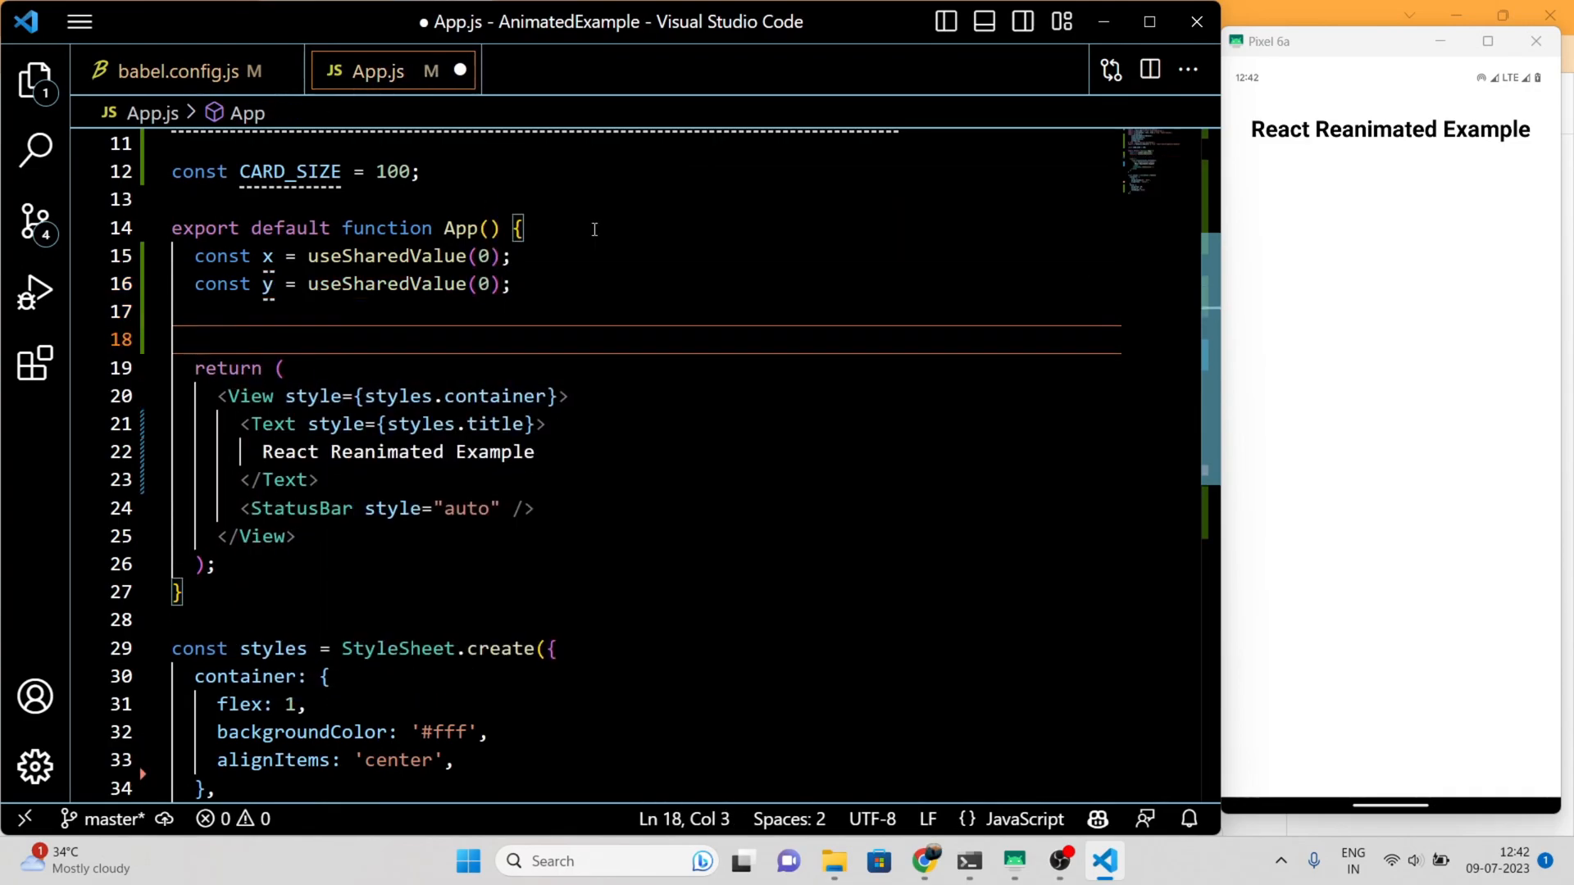
Step: Define panHandler via useAnimatedGestureHandler with onStart saving ctx.startX and ctx.startY from x and y
{"action": "type", "text": "const panHandler = useA"}
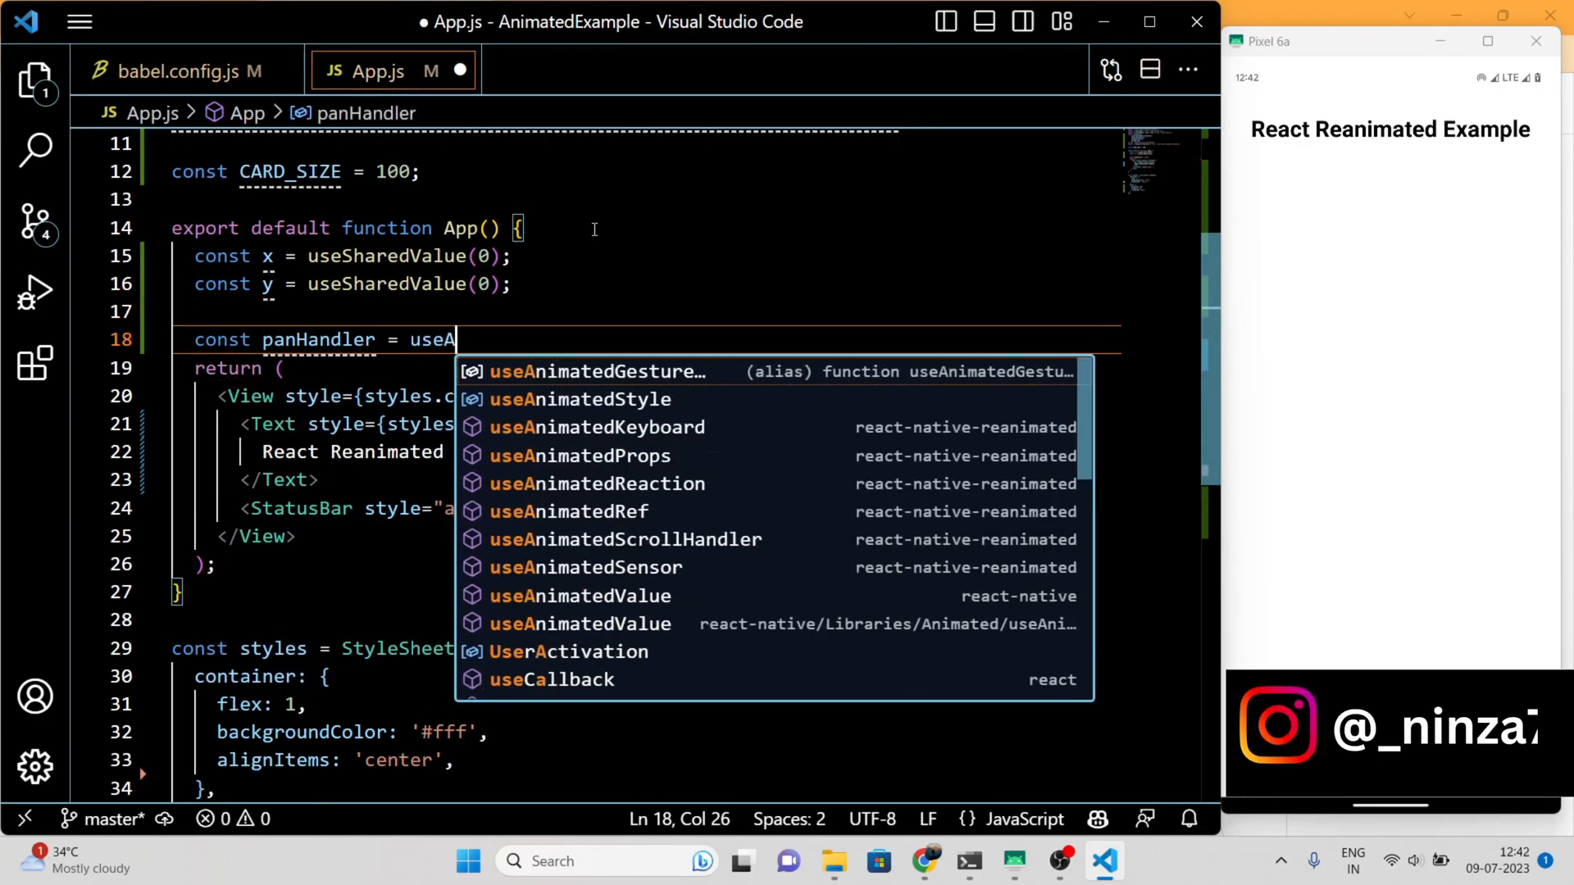
{"action": "left_click", "coordinate": [596, 370]}
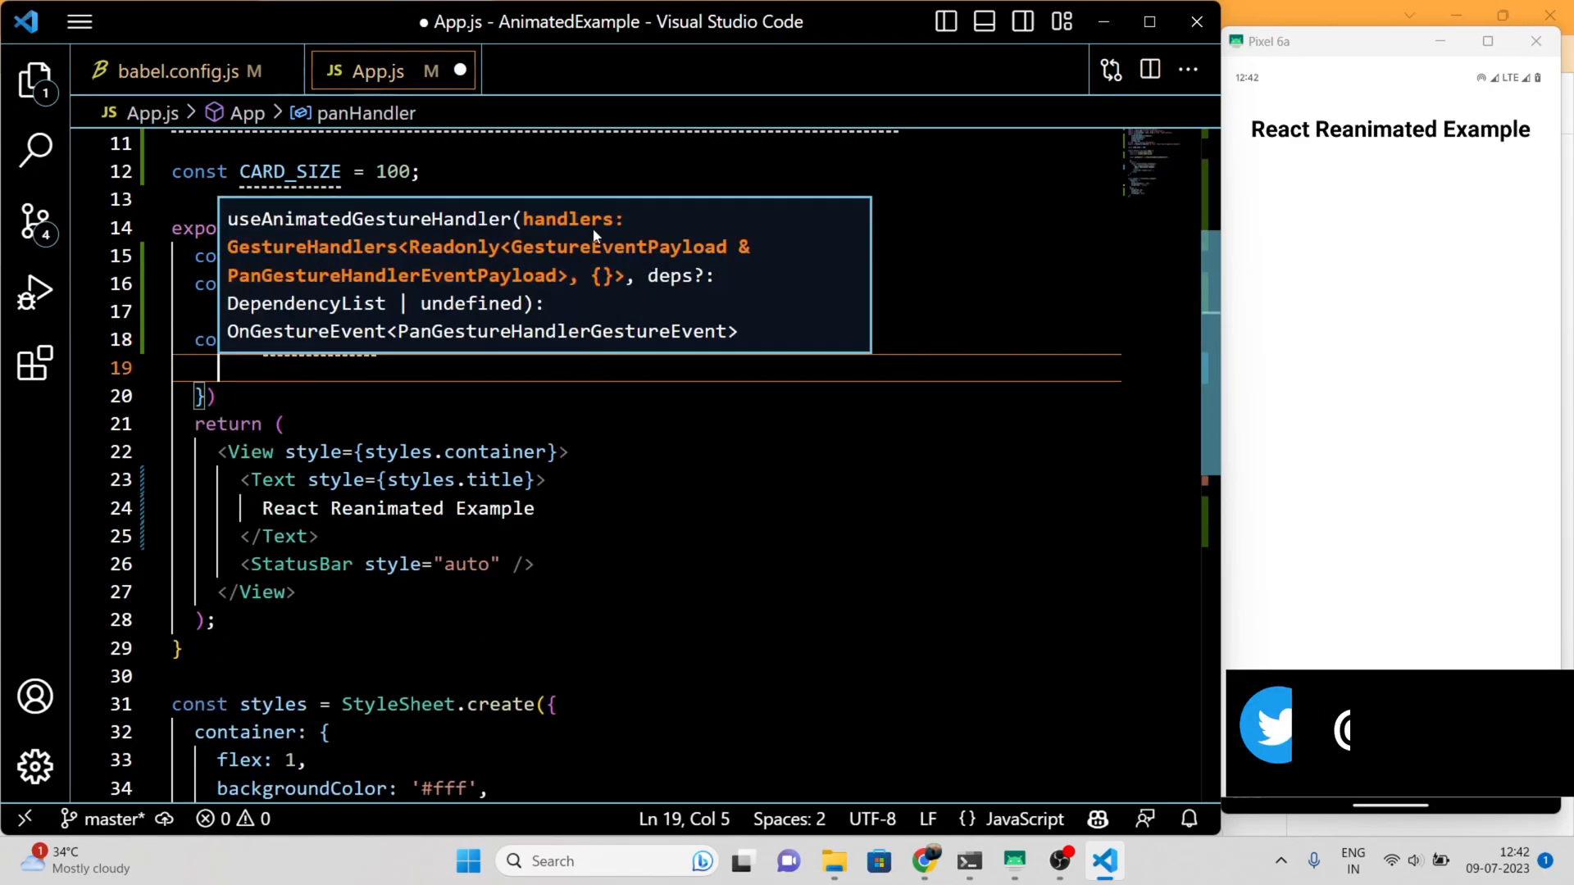
{"action": "type", "text": "onStart:"}
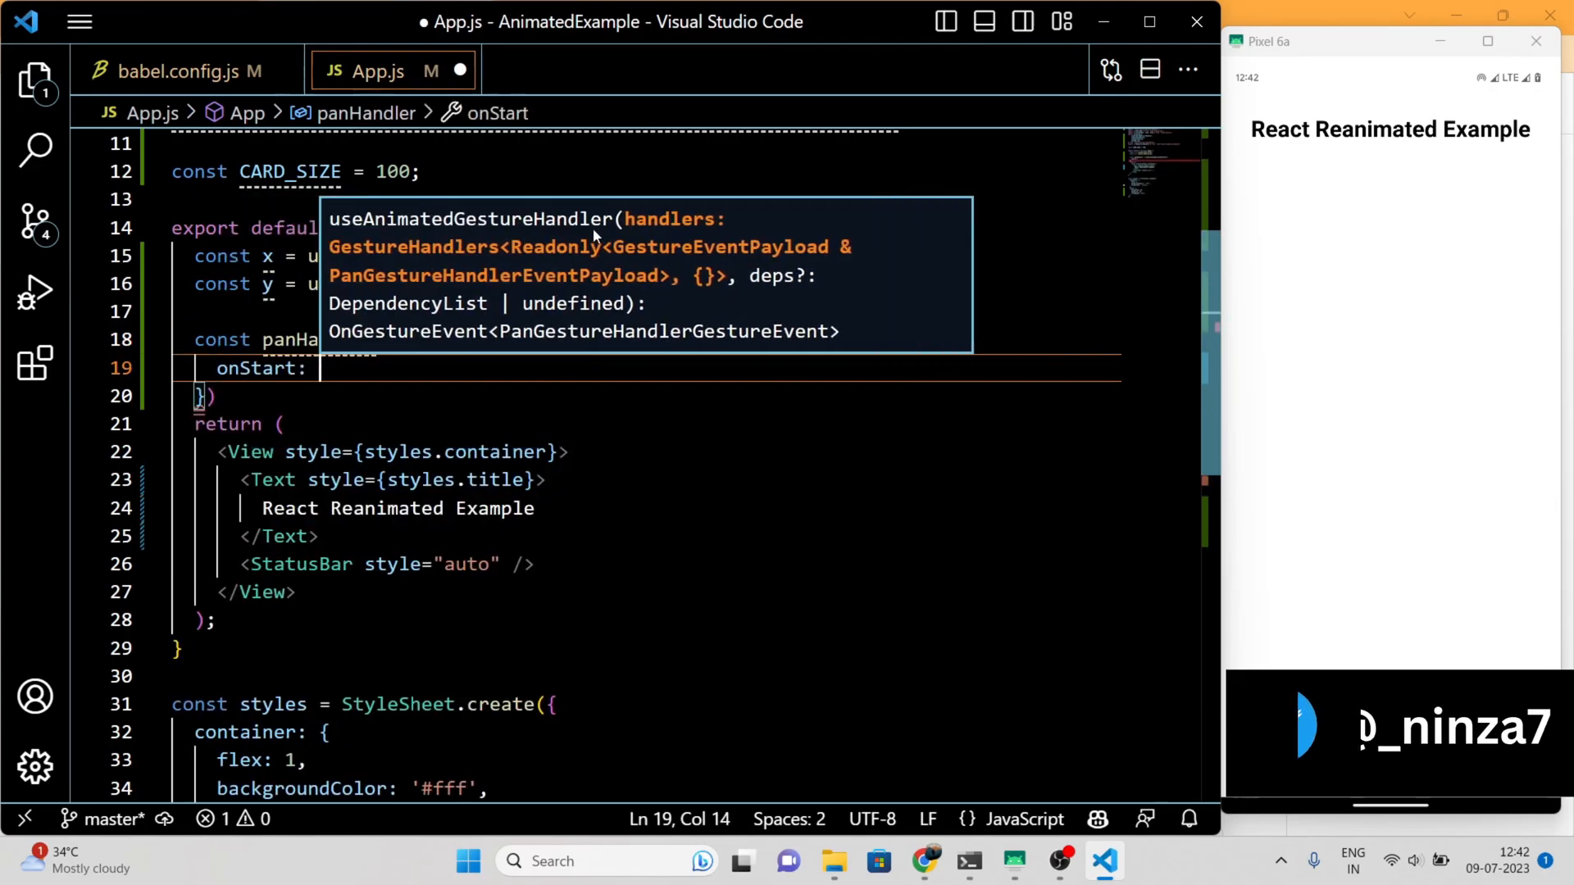
{"action": "type", "text": "(,)"}
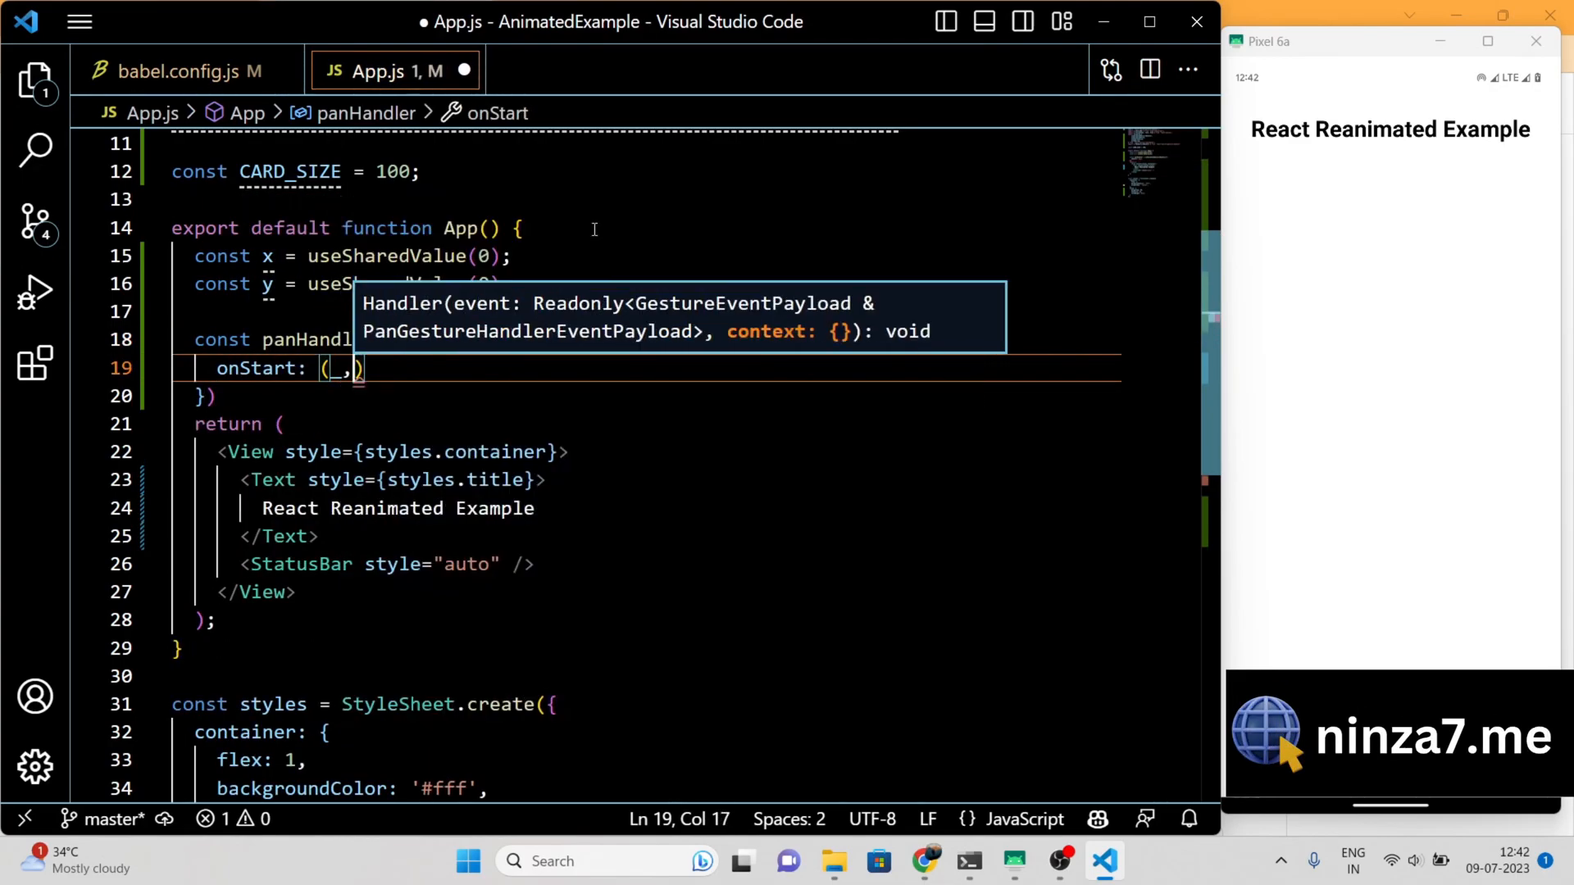
{"action": "type", "text": "ctx) ="}
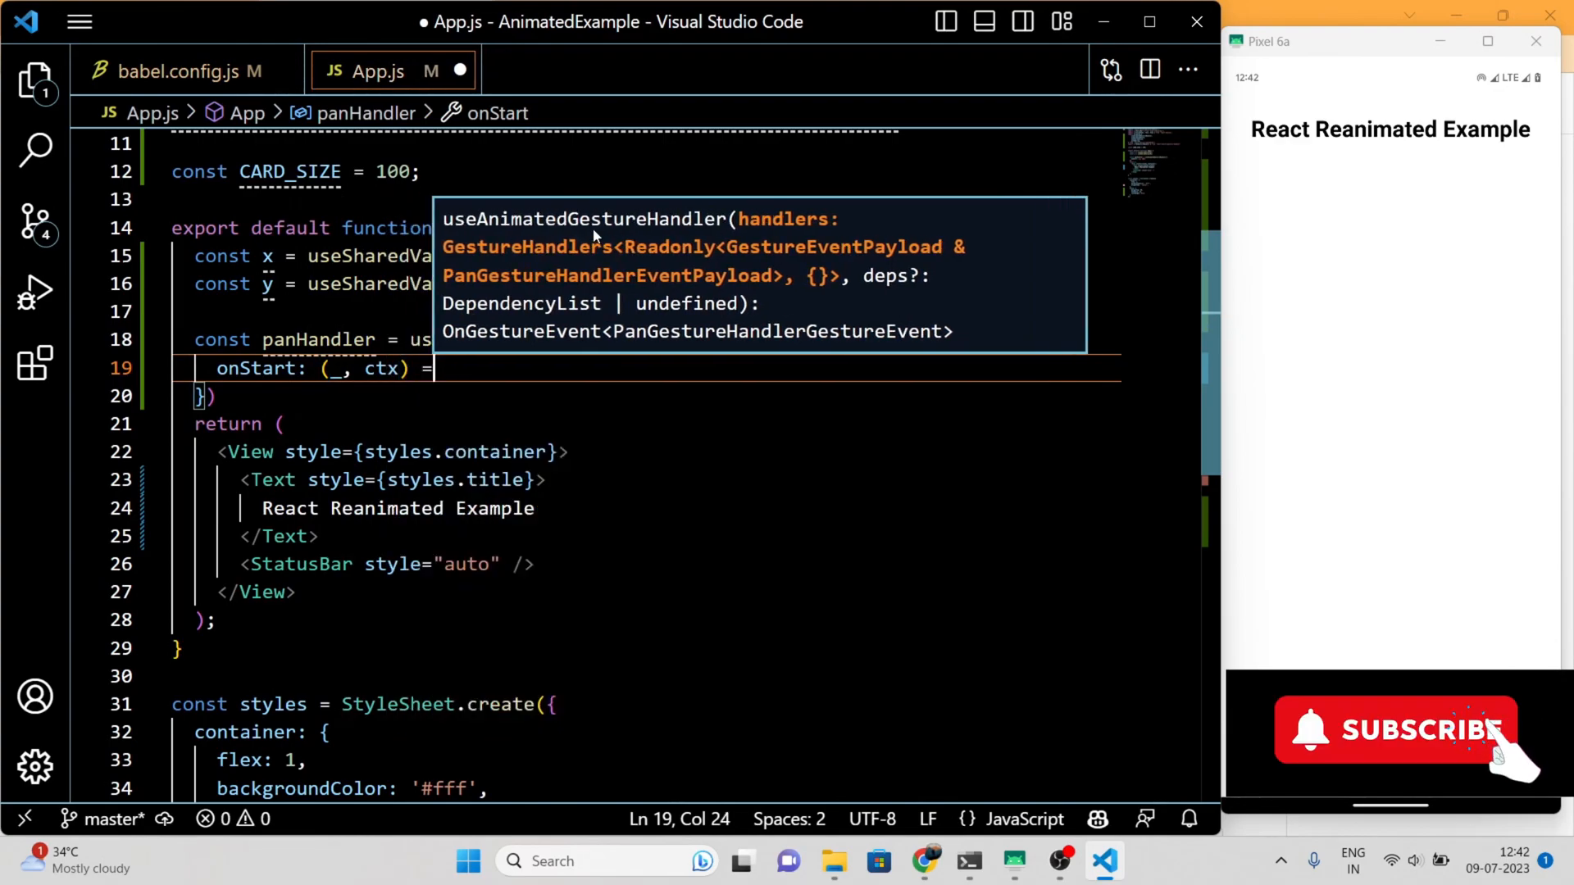
{"action": "type", "text": "ct"}
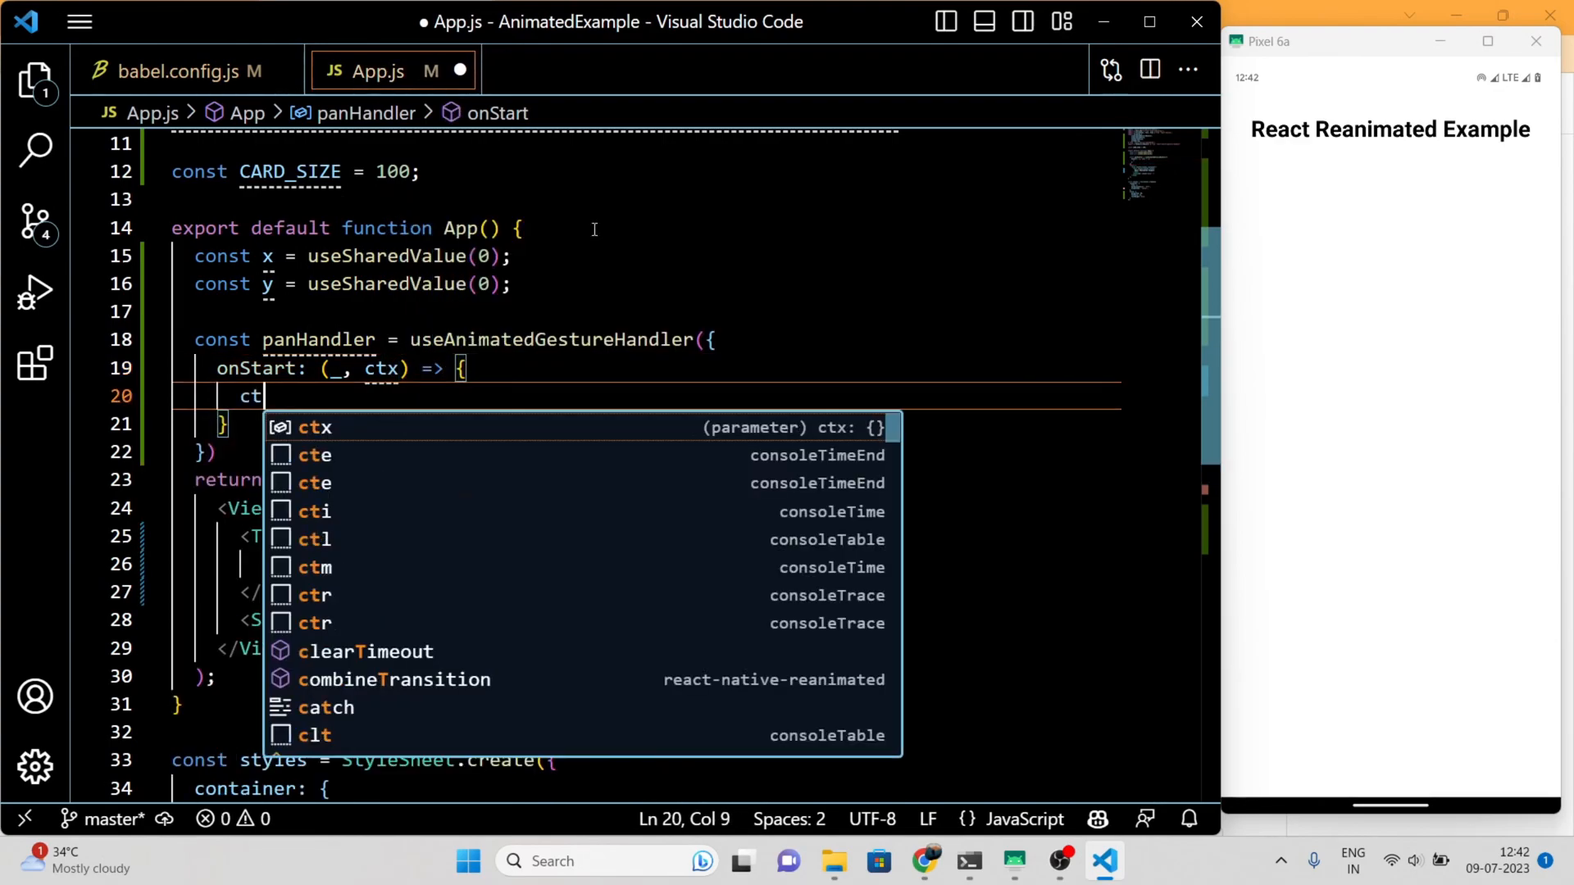
{"action": "type", "text": "x.s"}
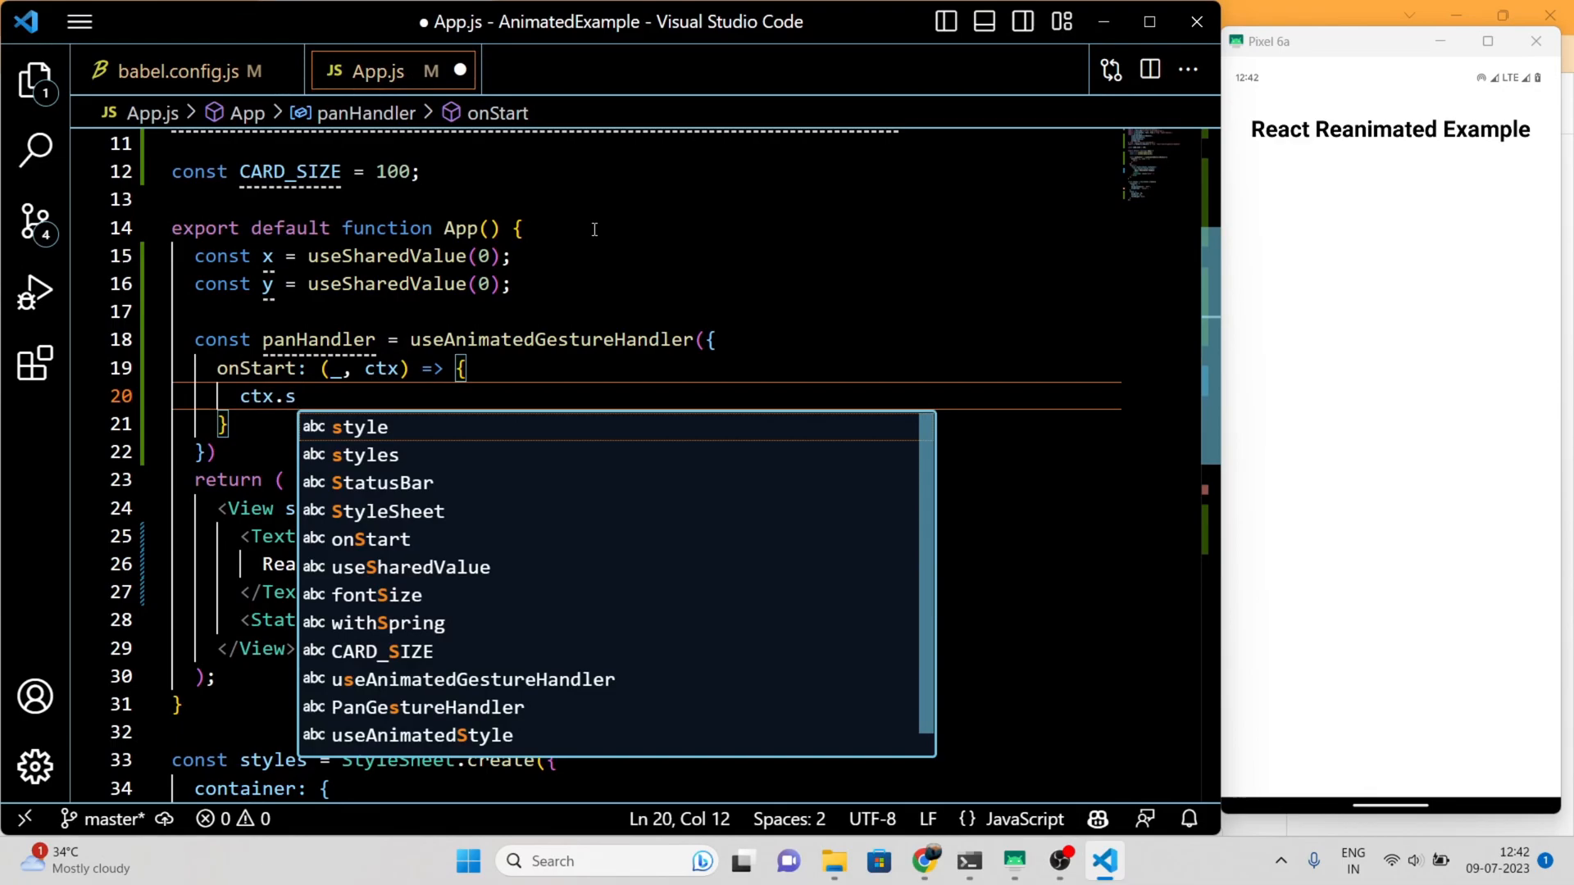
{"action": "type", "text": "tartX = x"}
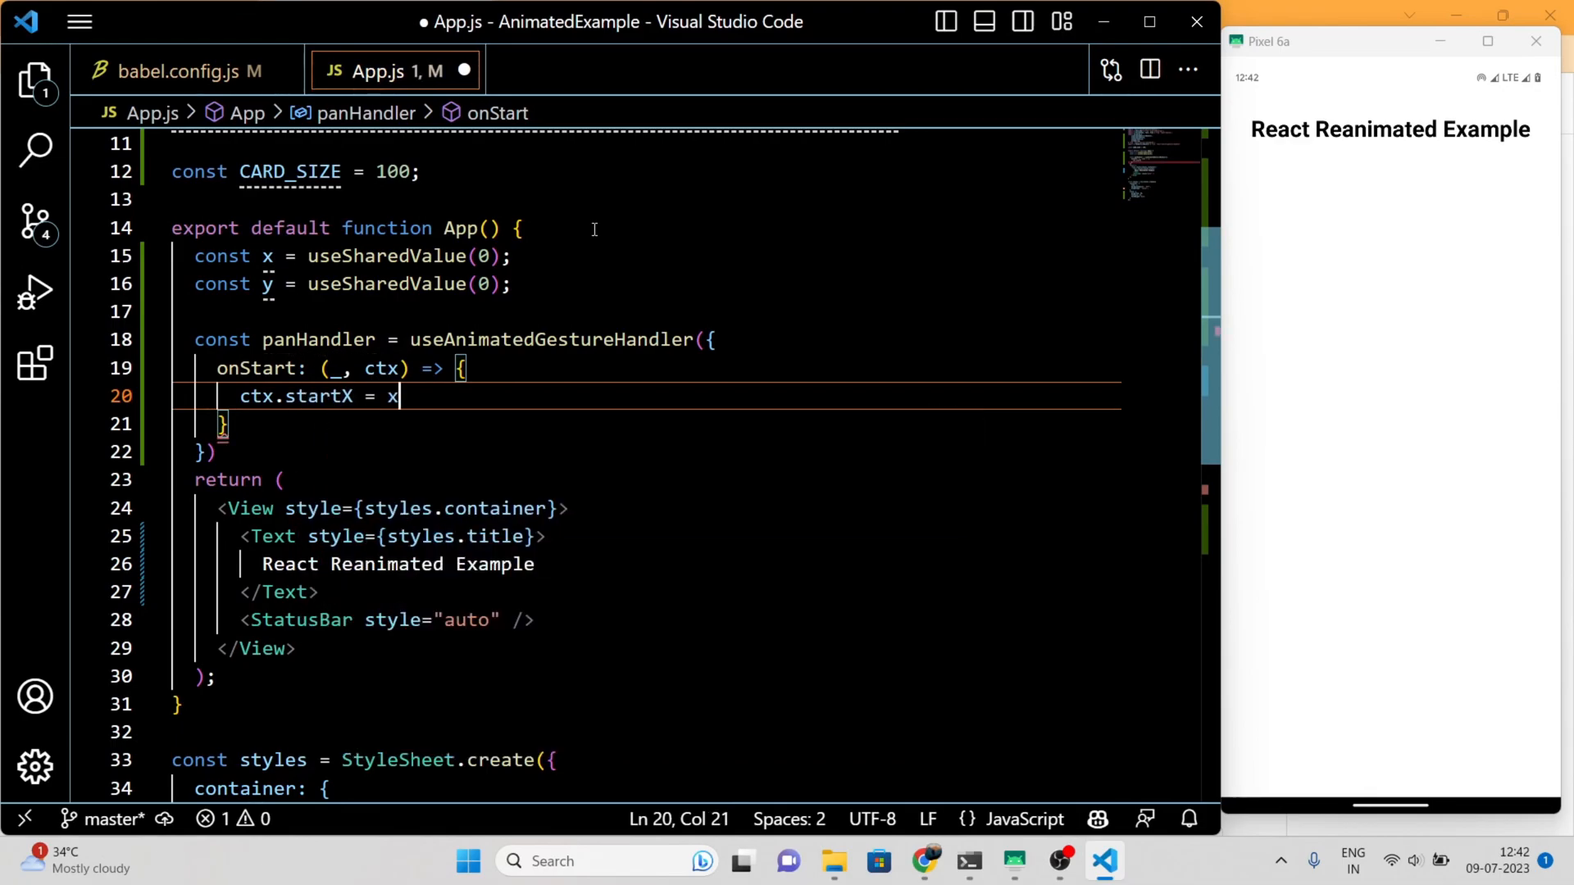
{"action": "type", "text": ".value;"}
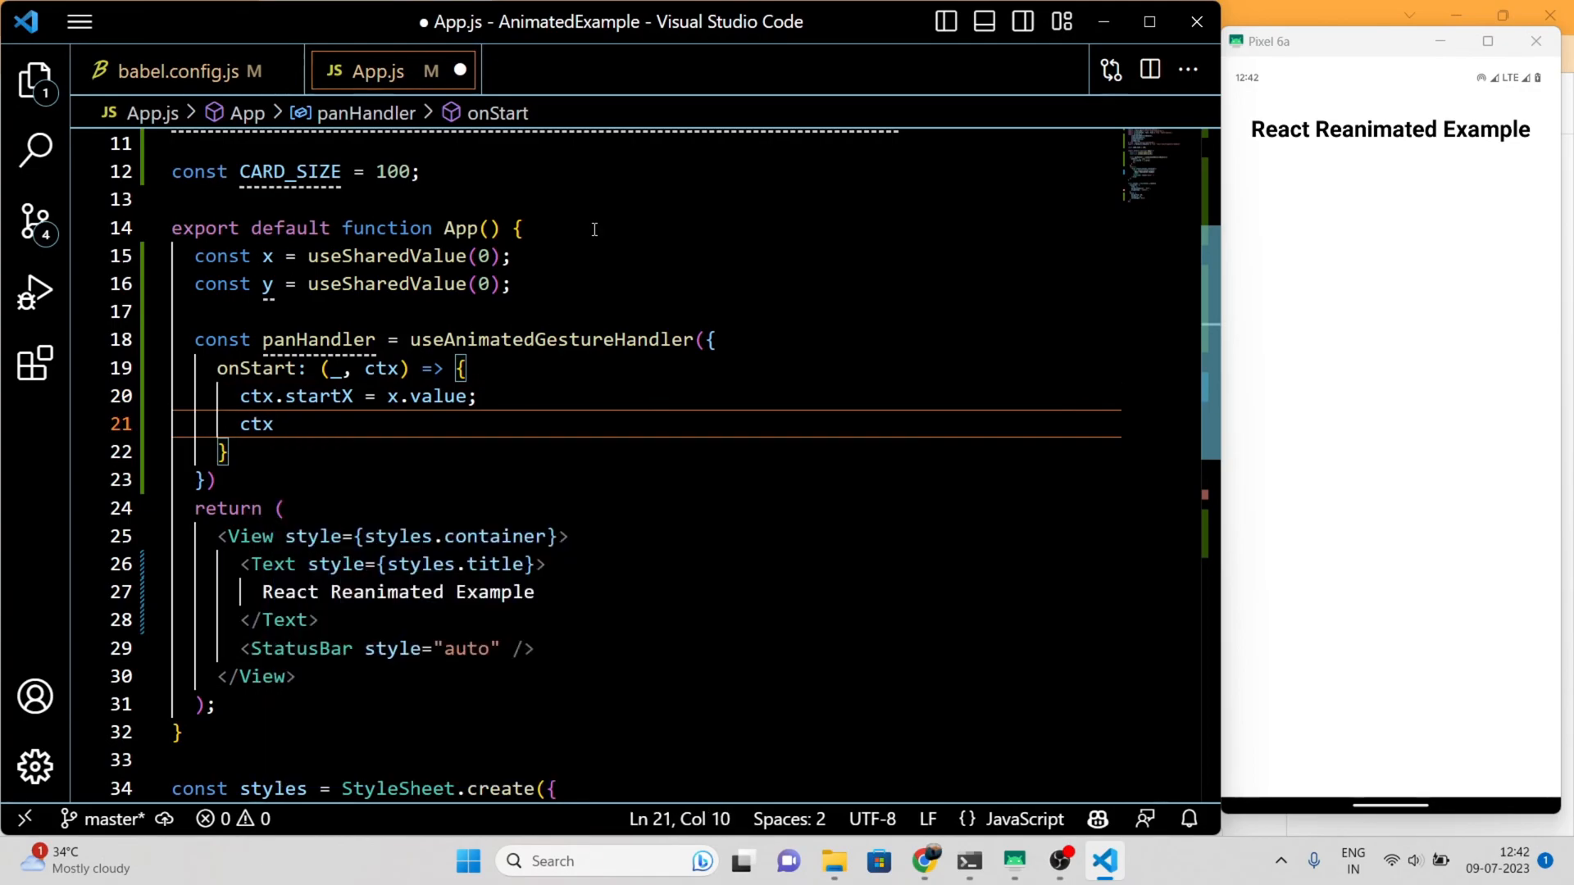
{"action": "type", "text": ".startY = y.value;"}
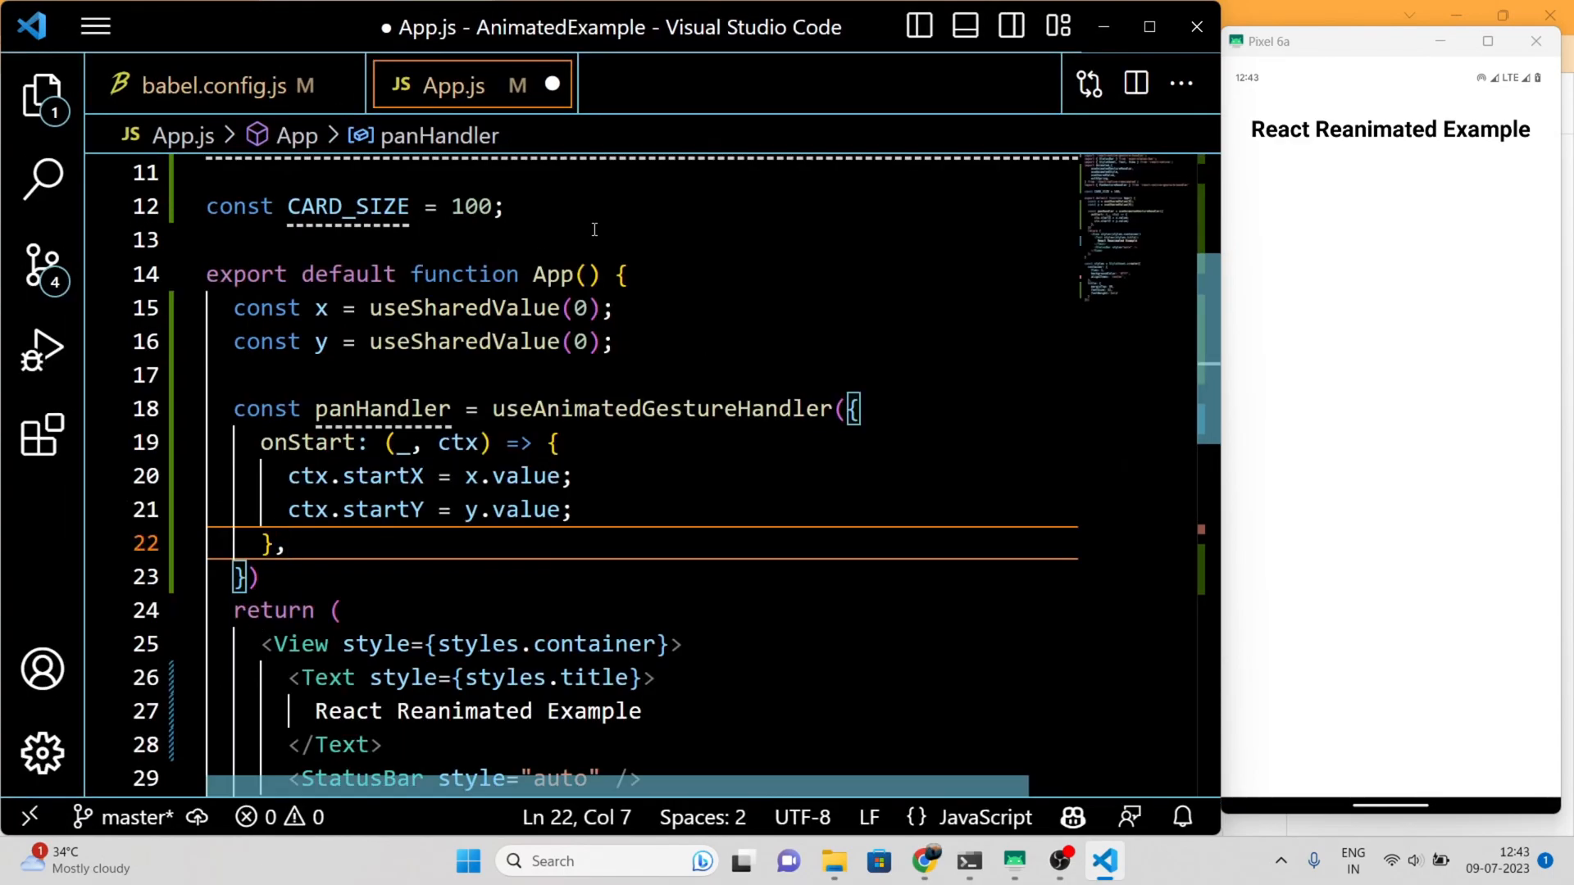
Step: Add onActive setting x.value and y.value to ctx start plus event translationX/Y
{"action": "scroll", "scroll_direction": "down", "scroll_amount": 3}
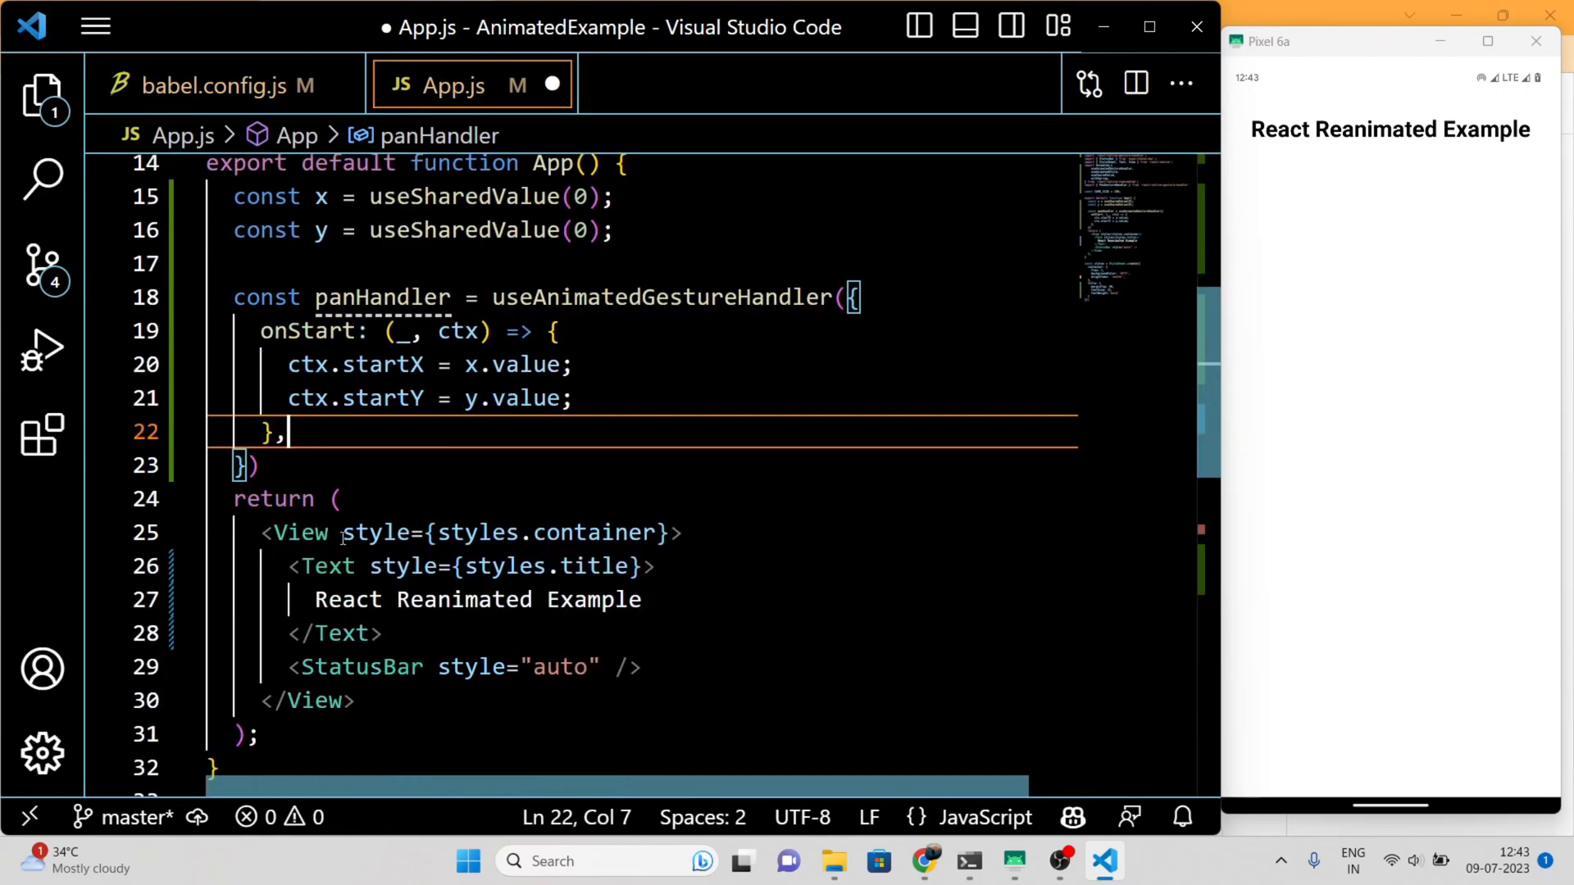
{"action": "mouse_move", "coordinate": [376, 533]}
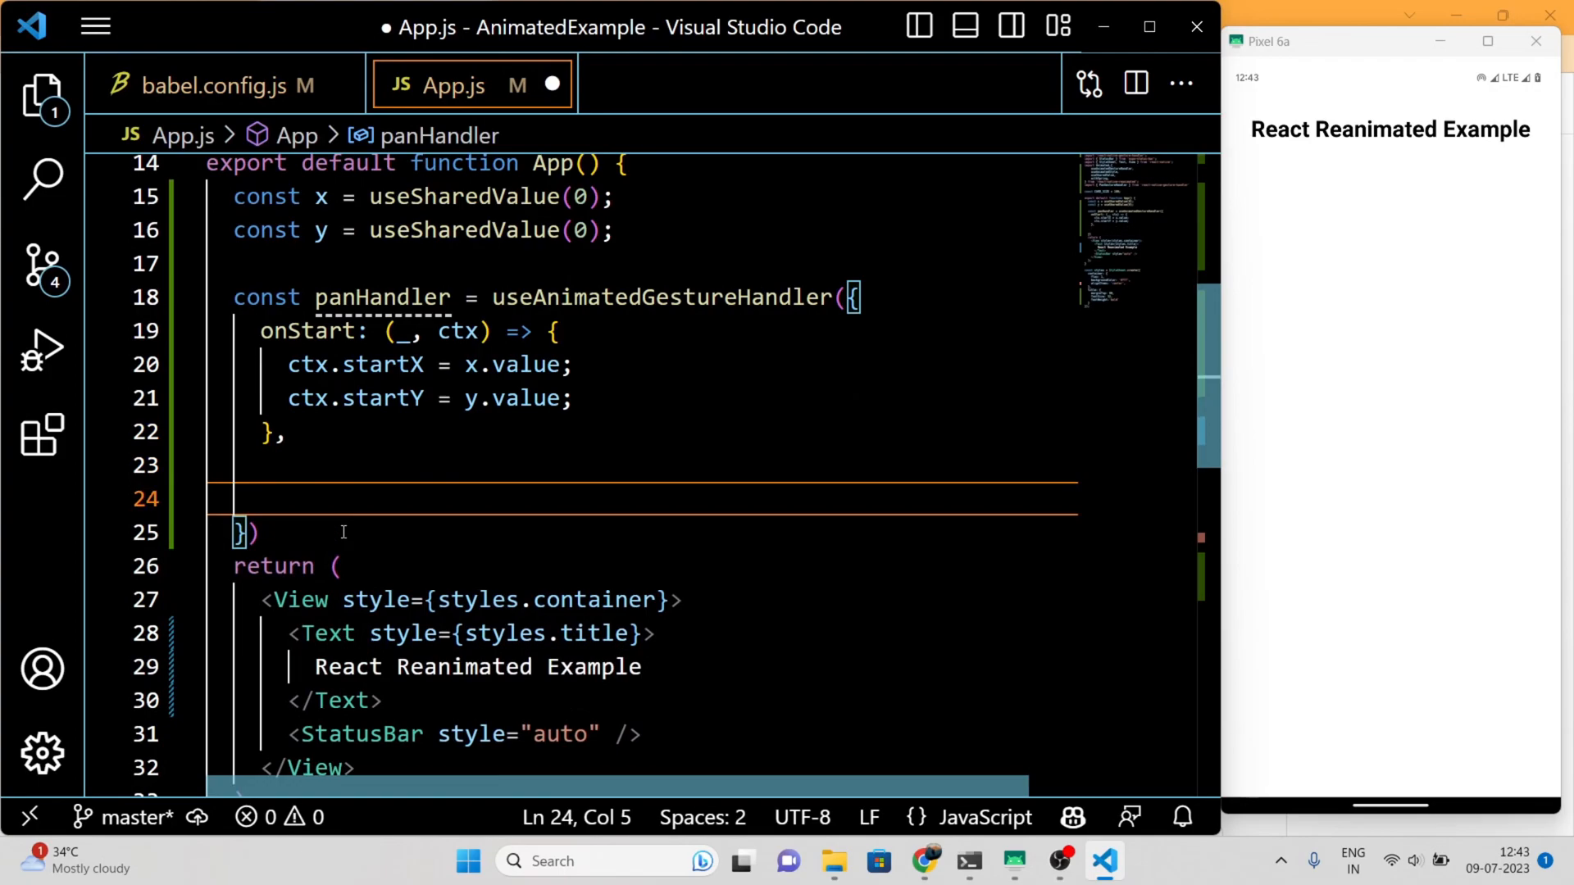
{"action": "type", "text": "onActive:"}
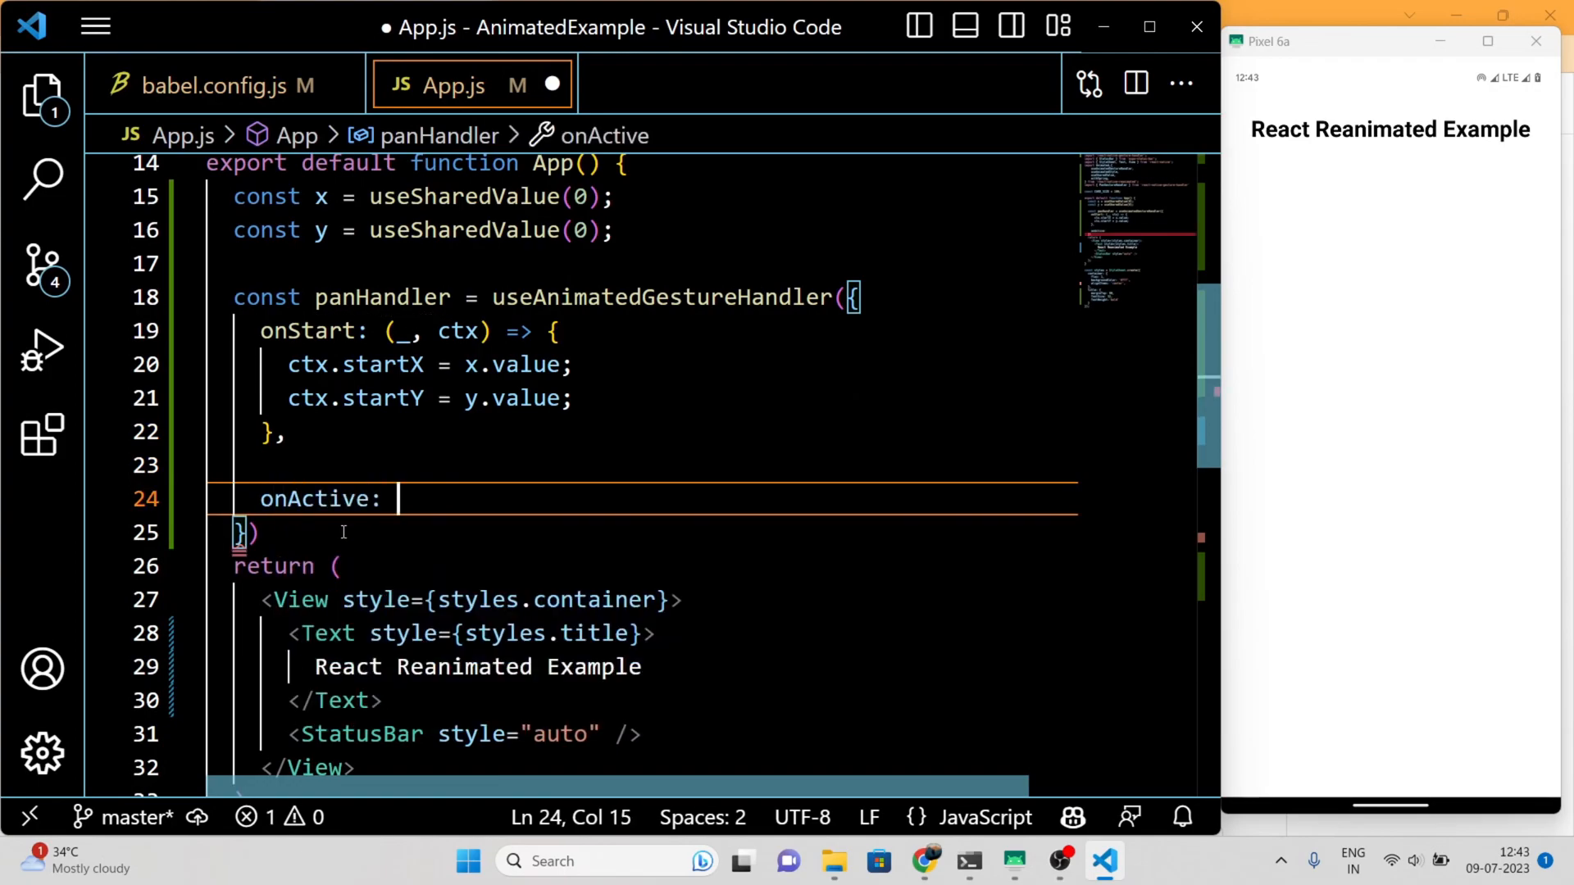
{"action": "type", "text": "(event, ctx) => {"}
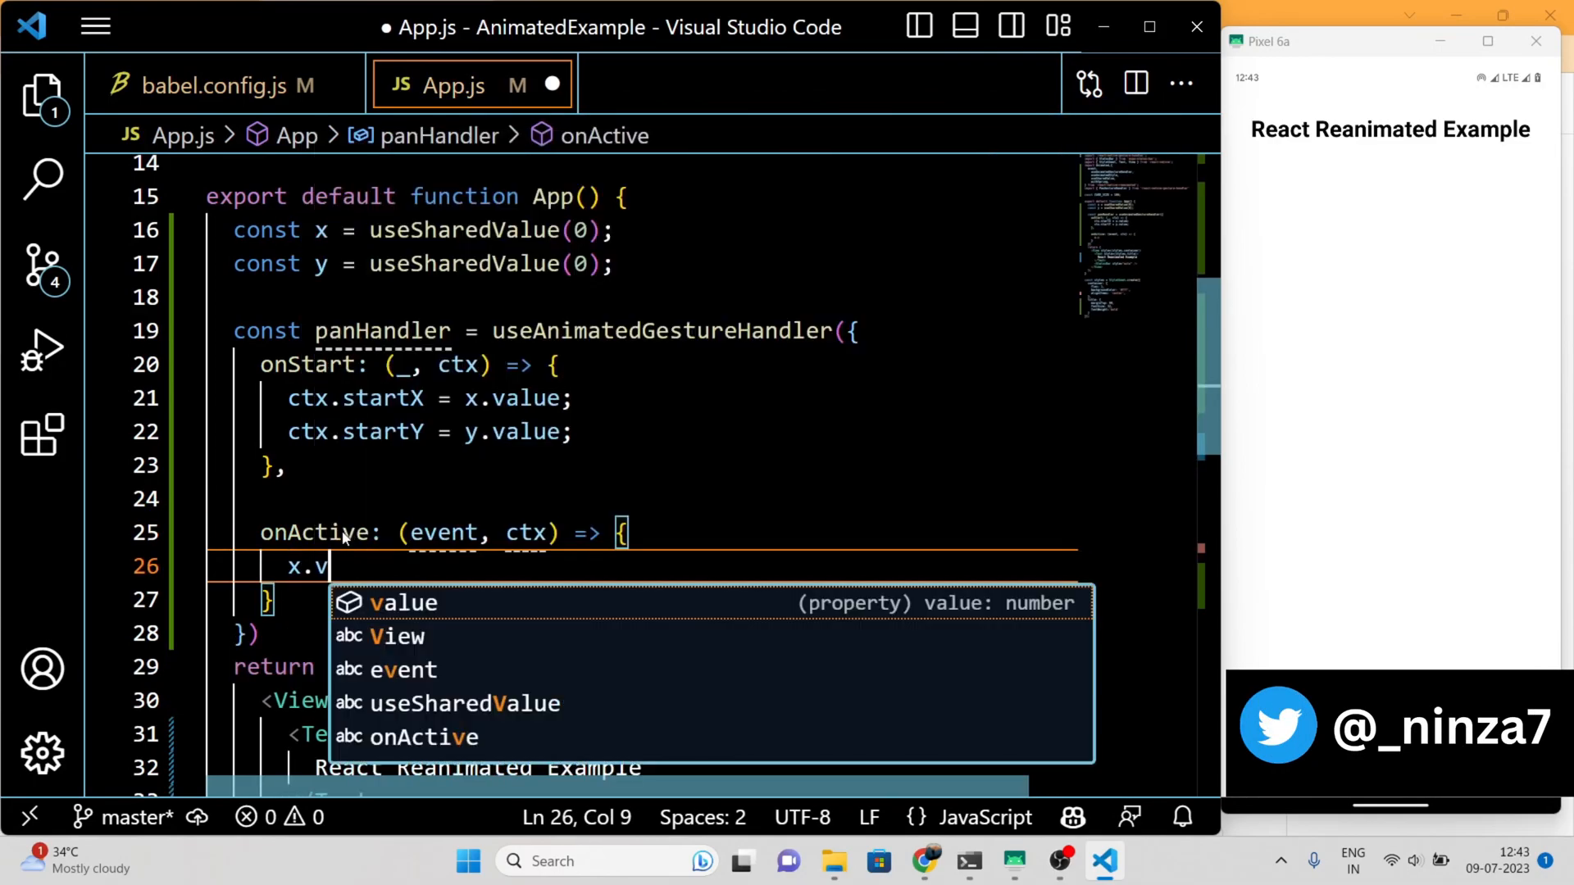
{"action": "type", "text": "alue = ctx.startX + event"}
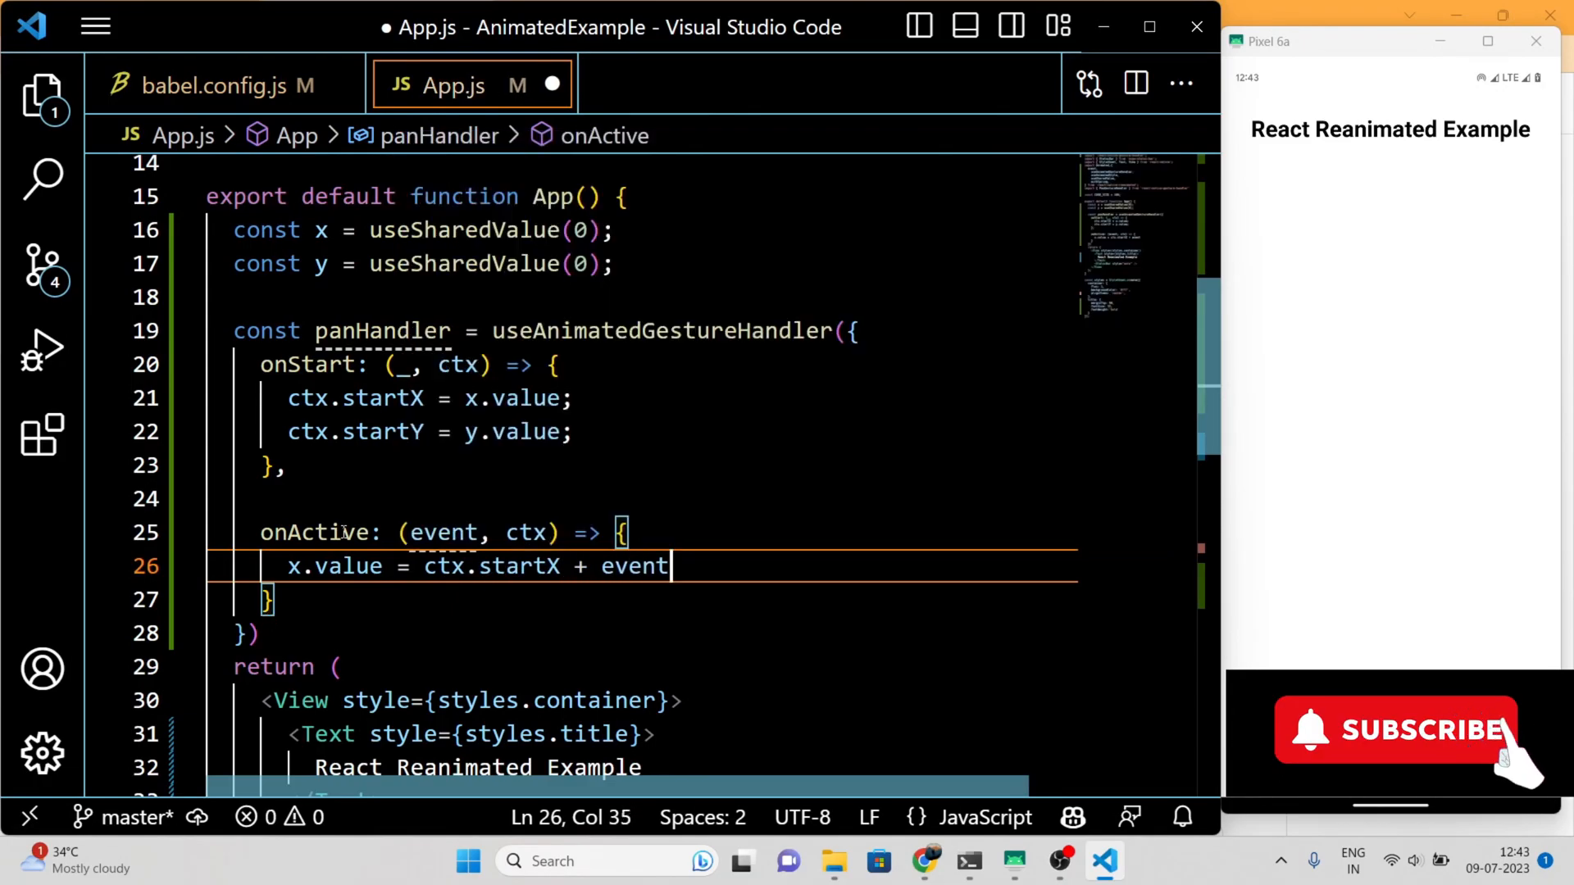
{"action": "type", "text": ".translationX;"}
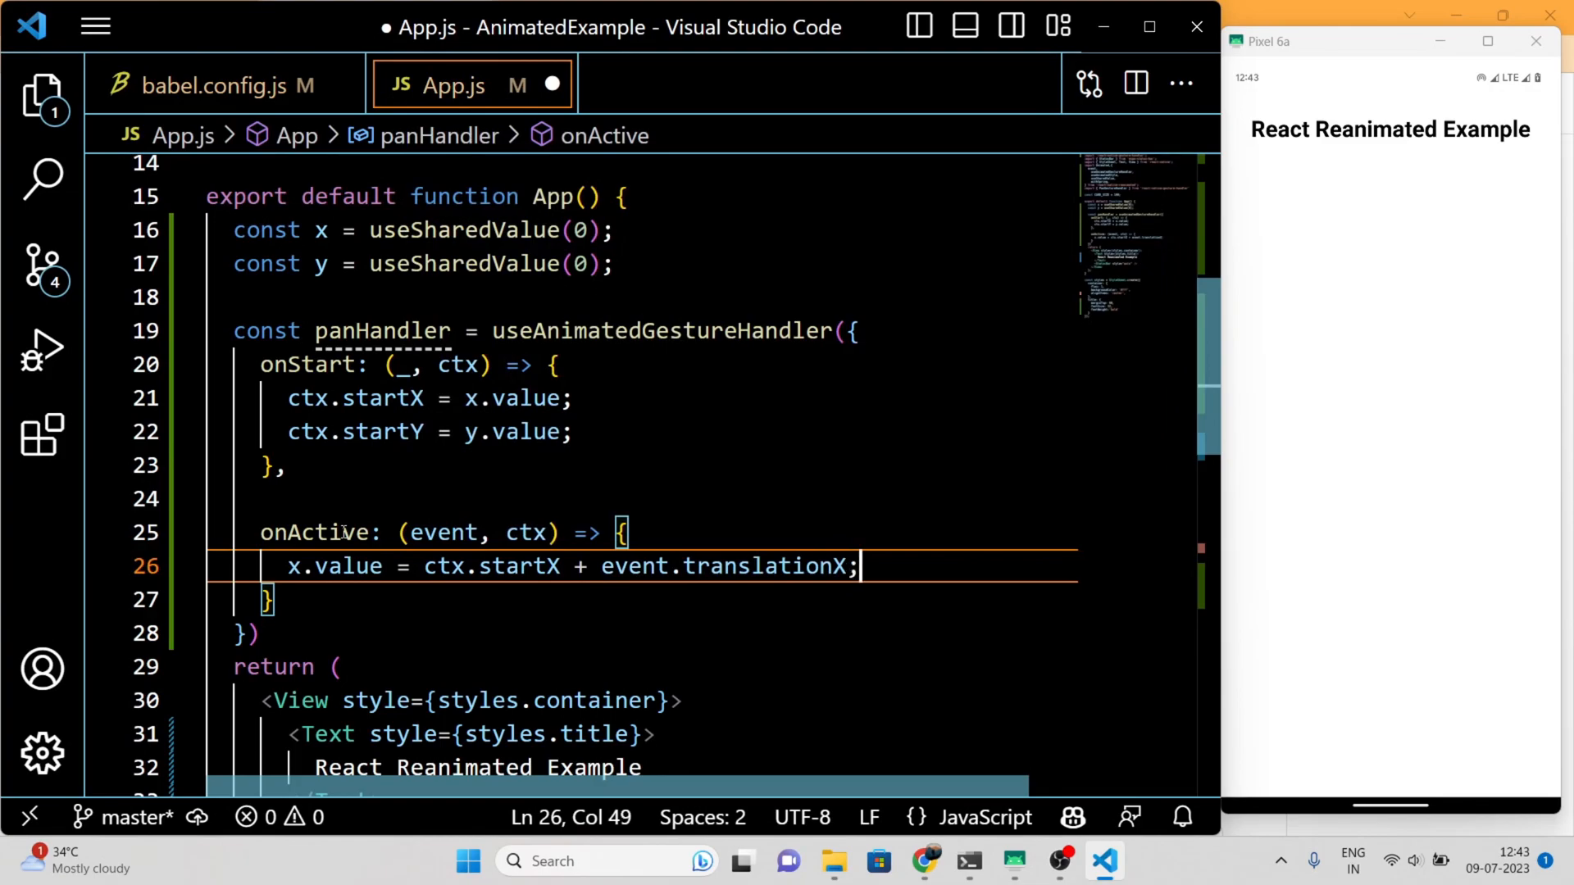
{"action": "type", "text": "y.value"}
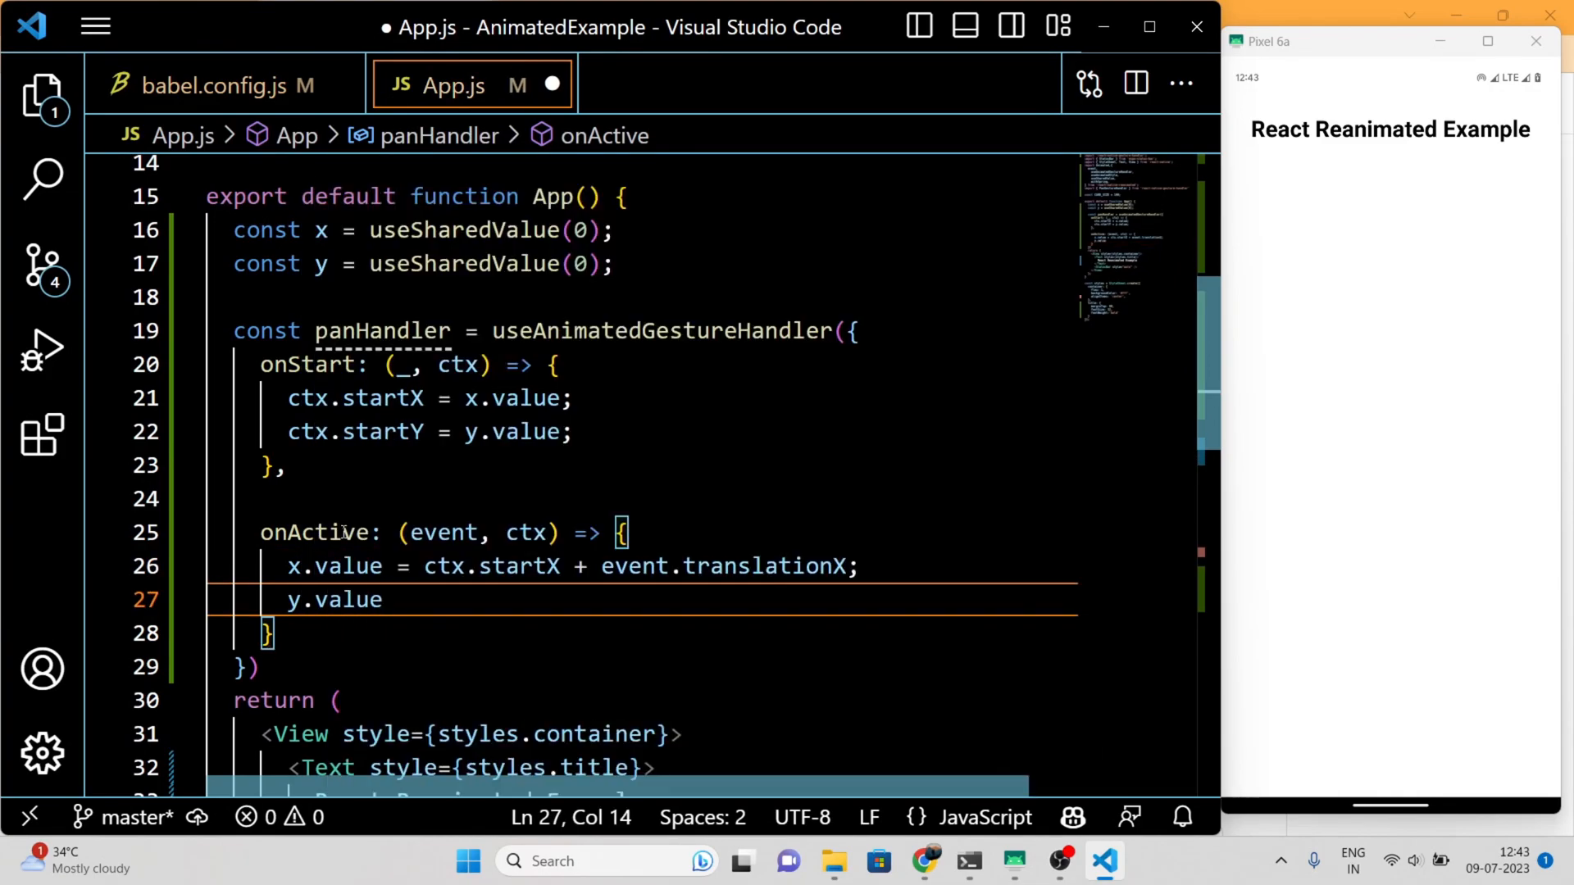
{"action": "type", "text": "= ctx"}
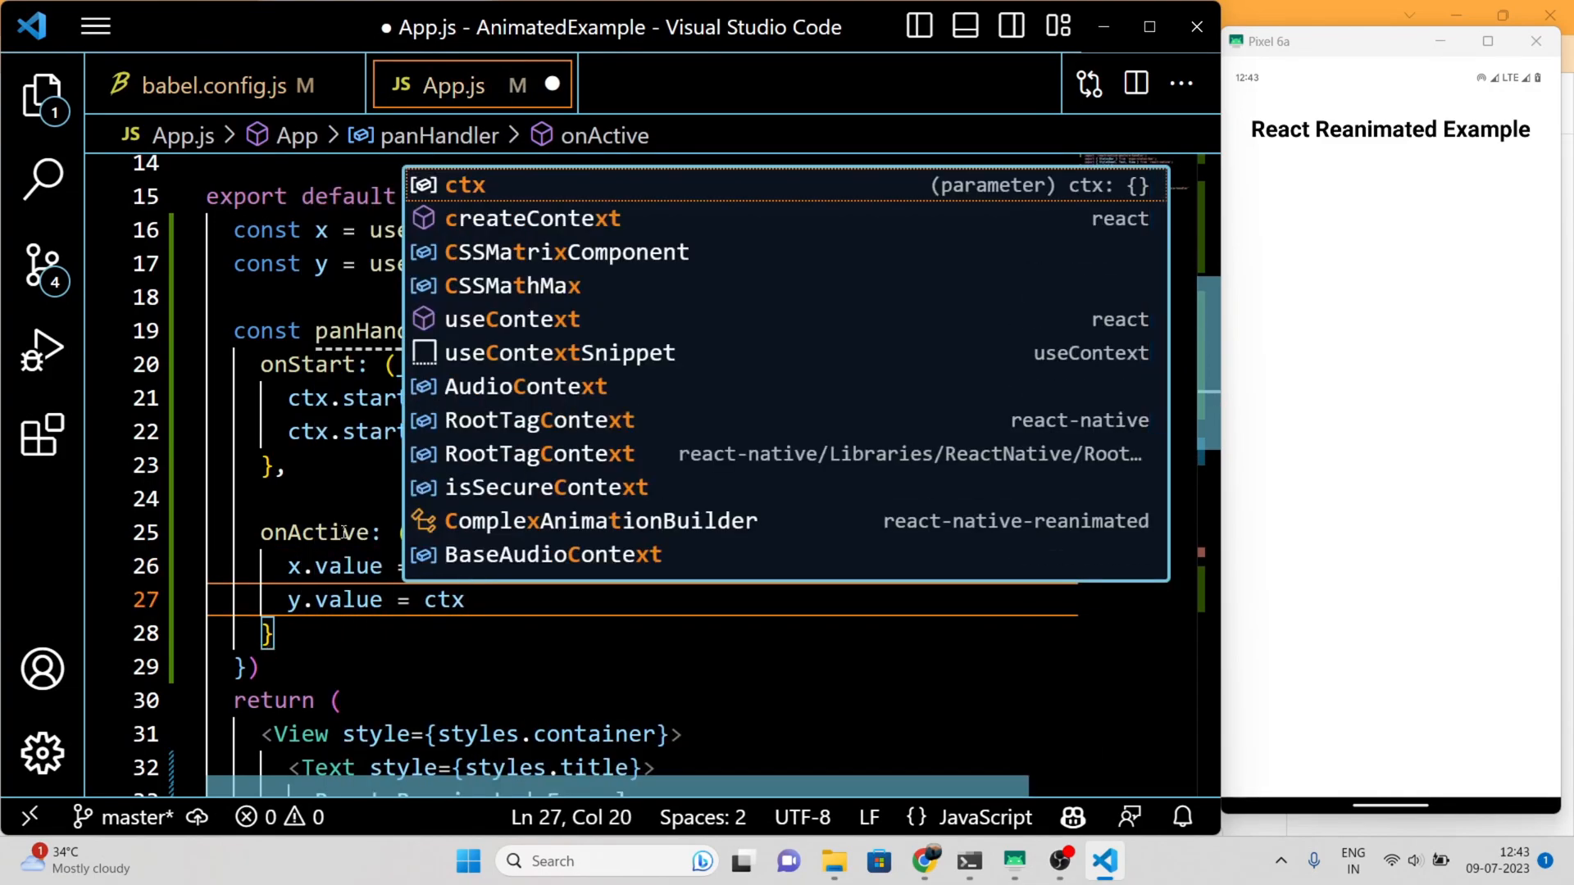
{"action": "type", "text": ".startY + event.translationY;"}
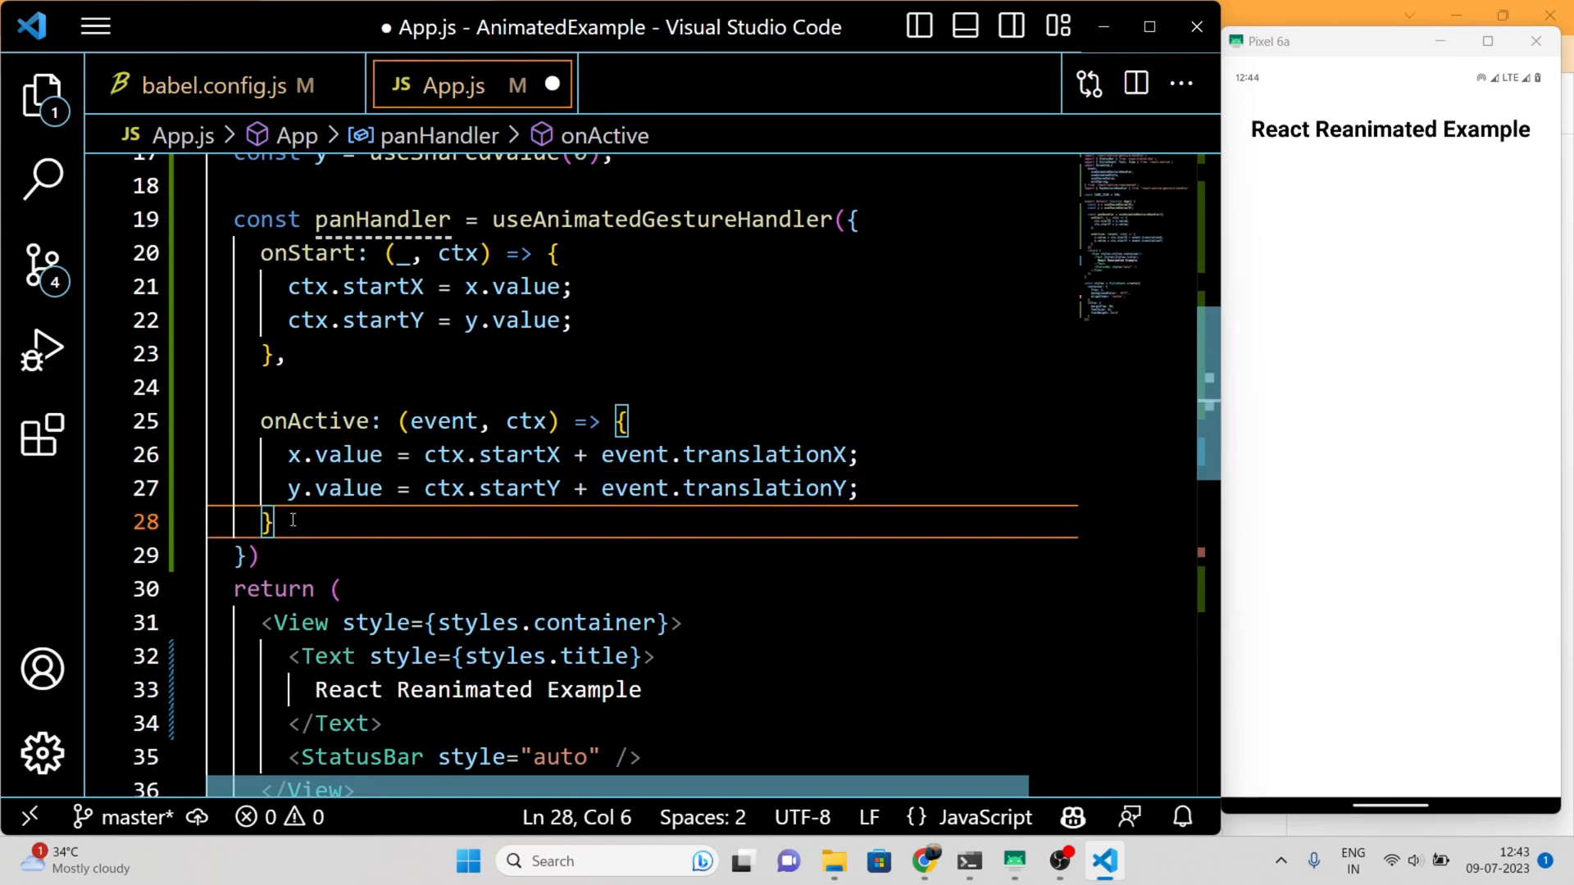
{"action": "type", "text": "onEnd: ("}
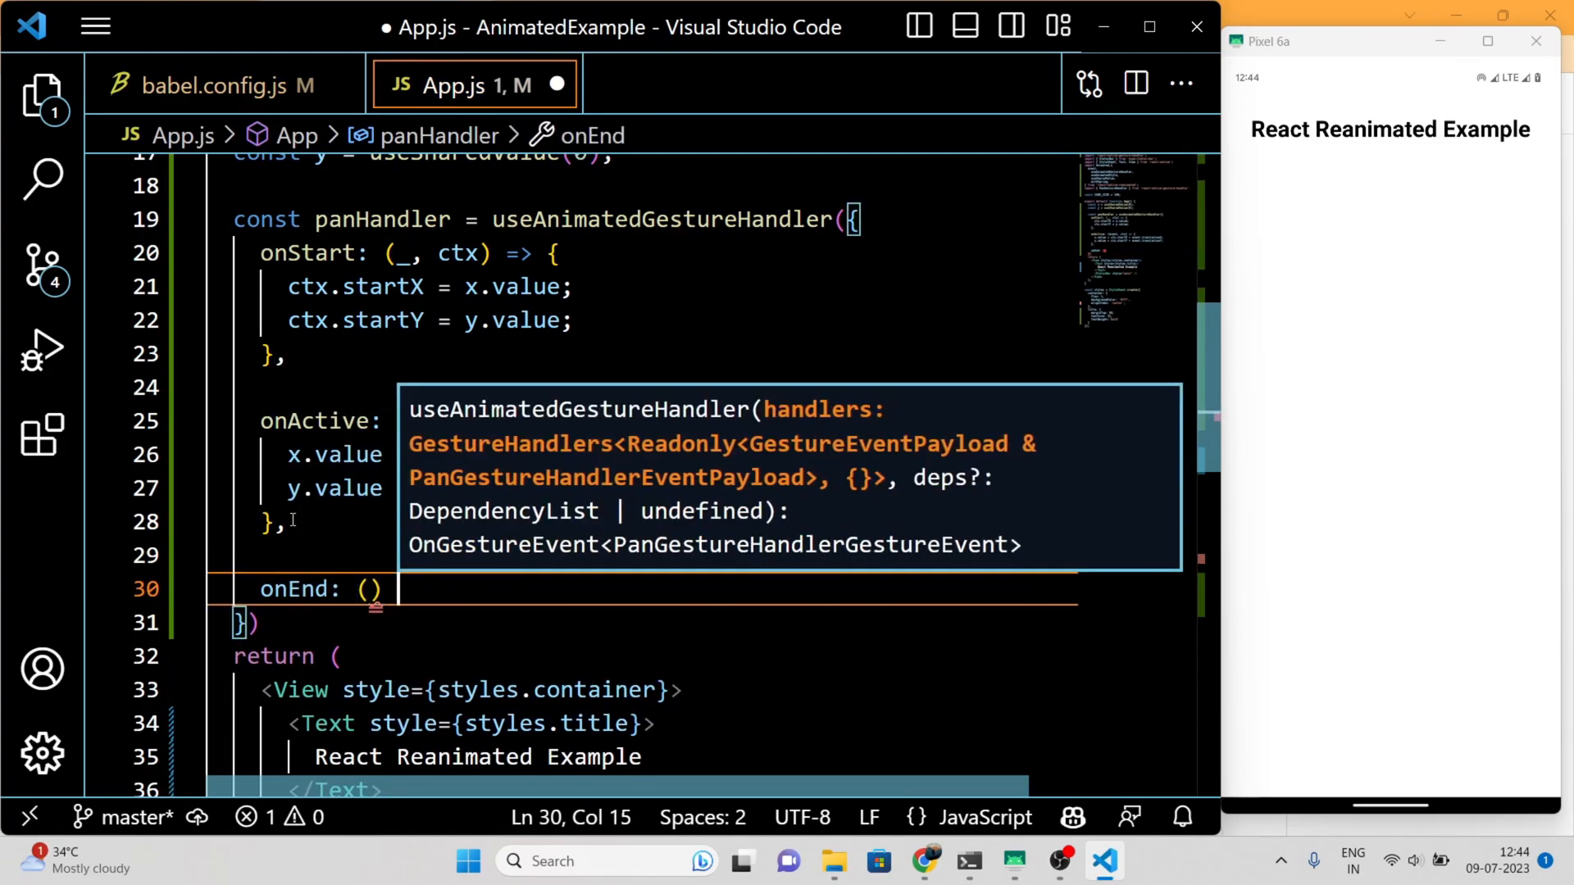
Step: Add onEnd setting x.value and y.value to withSpring(0), completing panHandler
{"action": "type", "text": "{"}
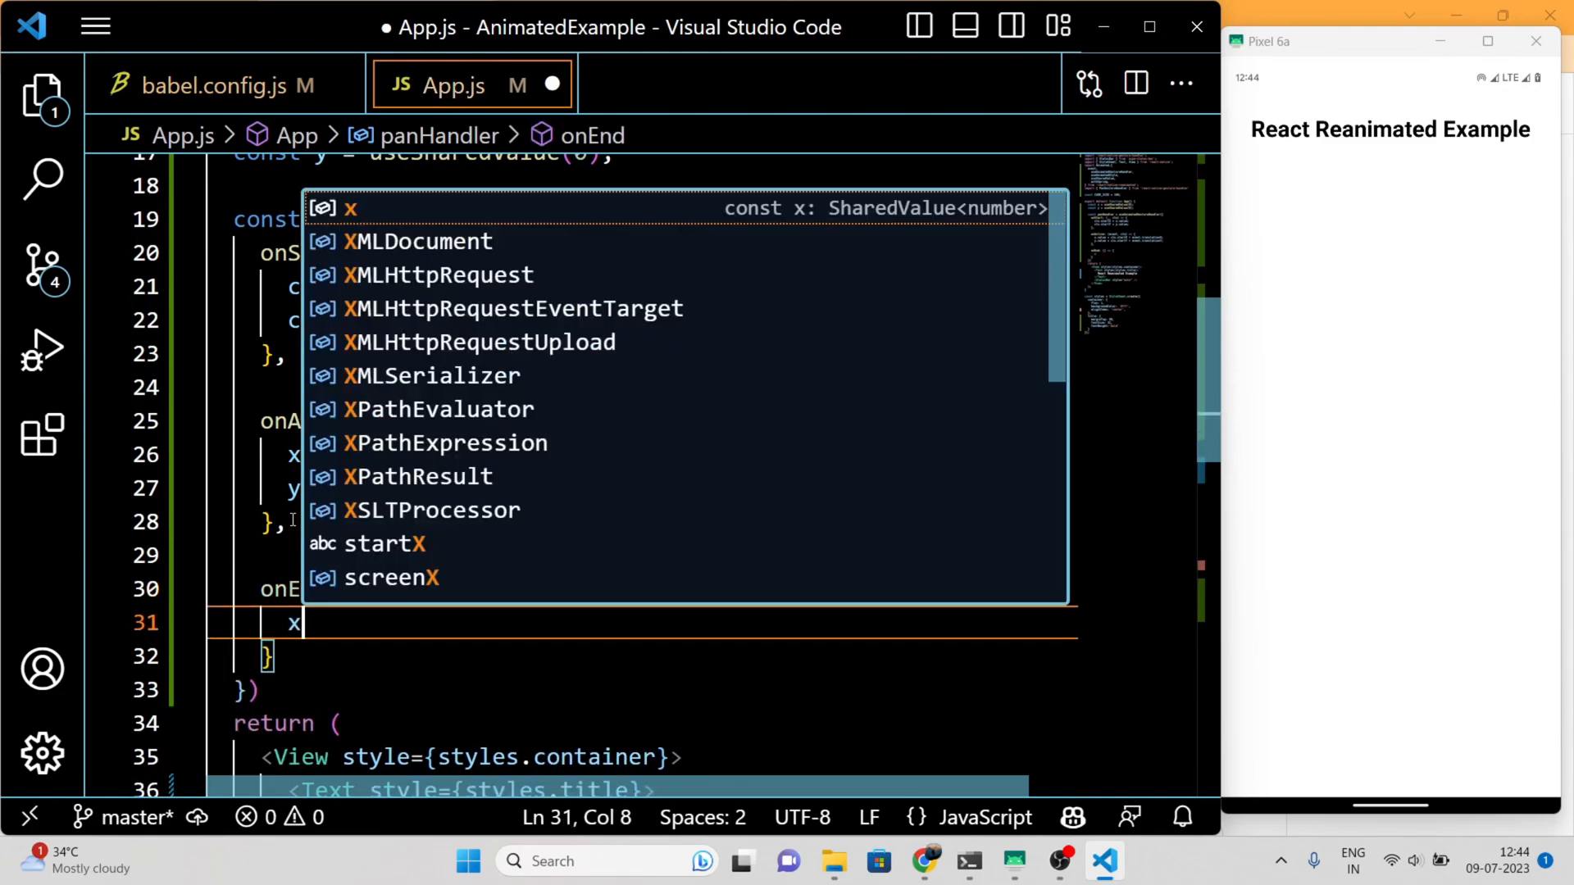
{"action": "type", "text": ".value = withSpring(0);"}
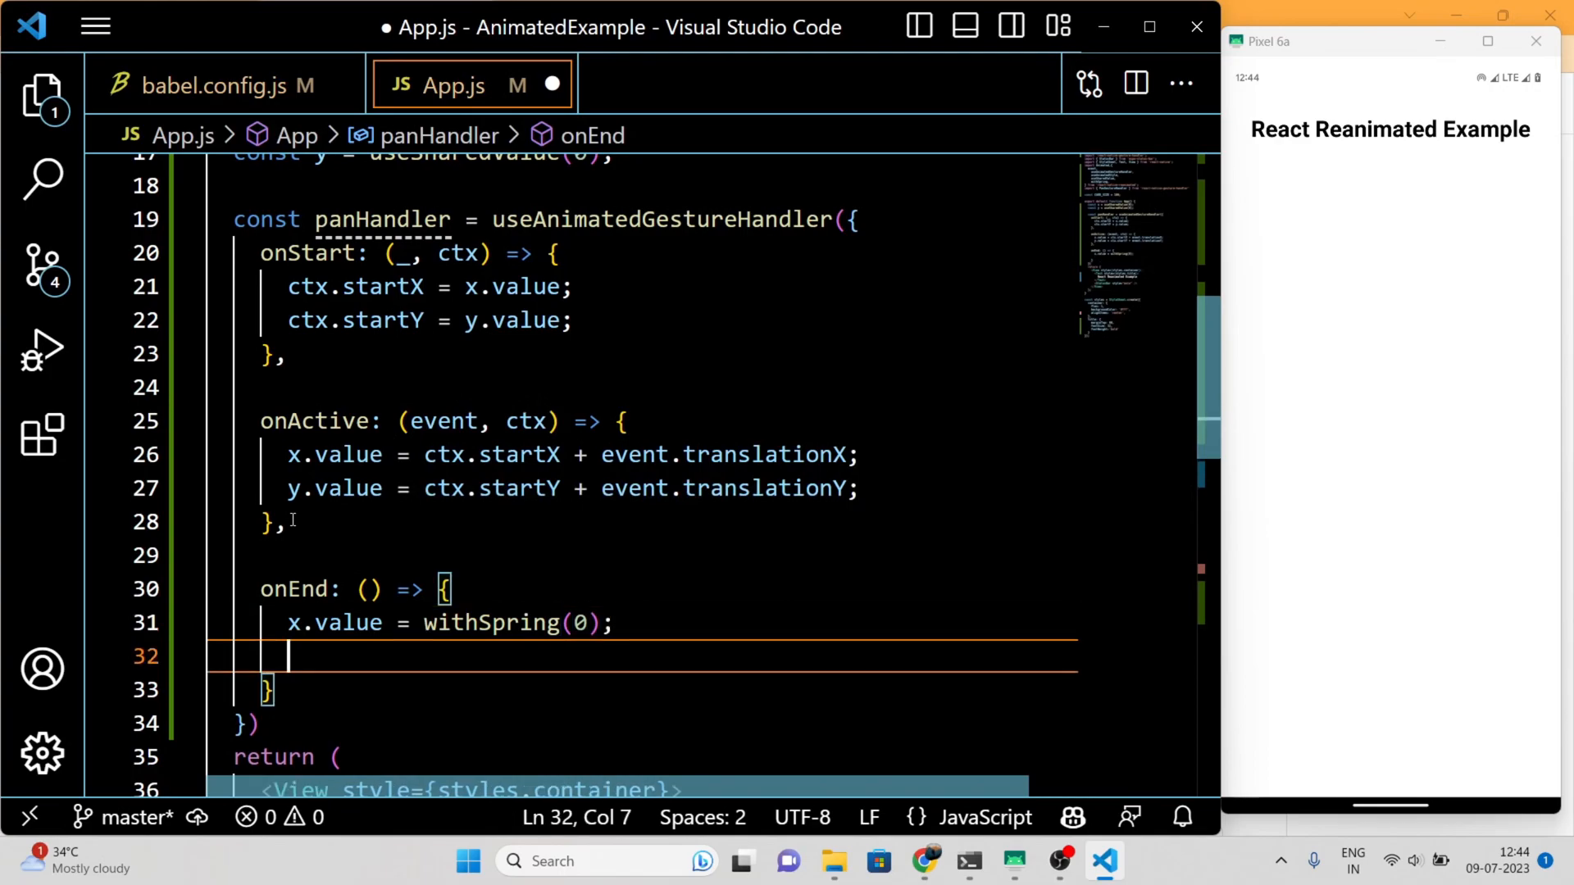
{"action": "type", "text": "y.value = w"}
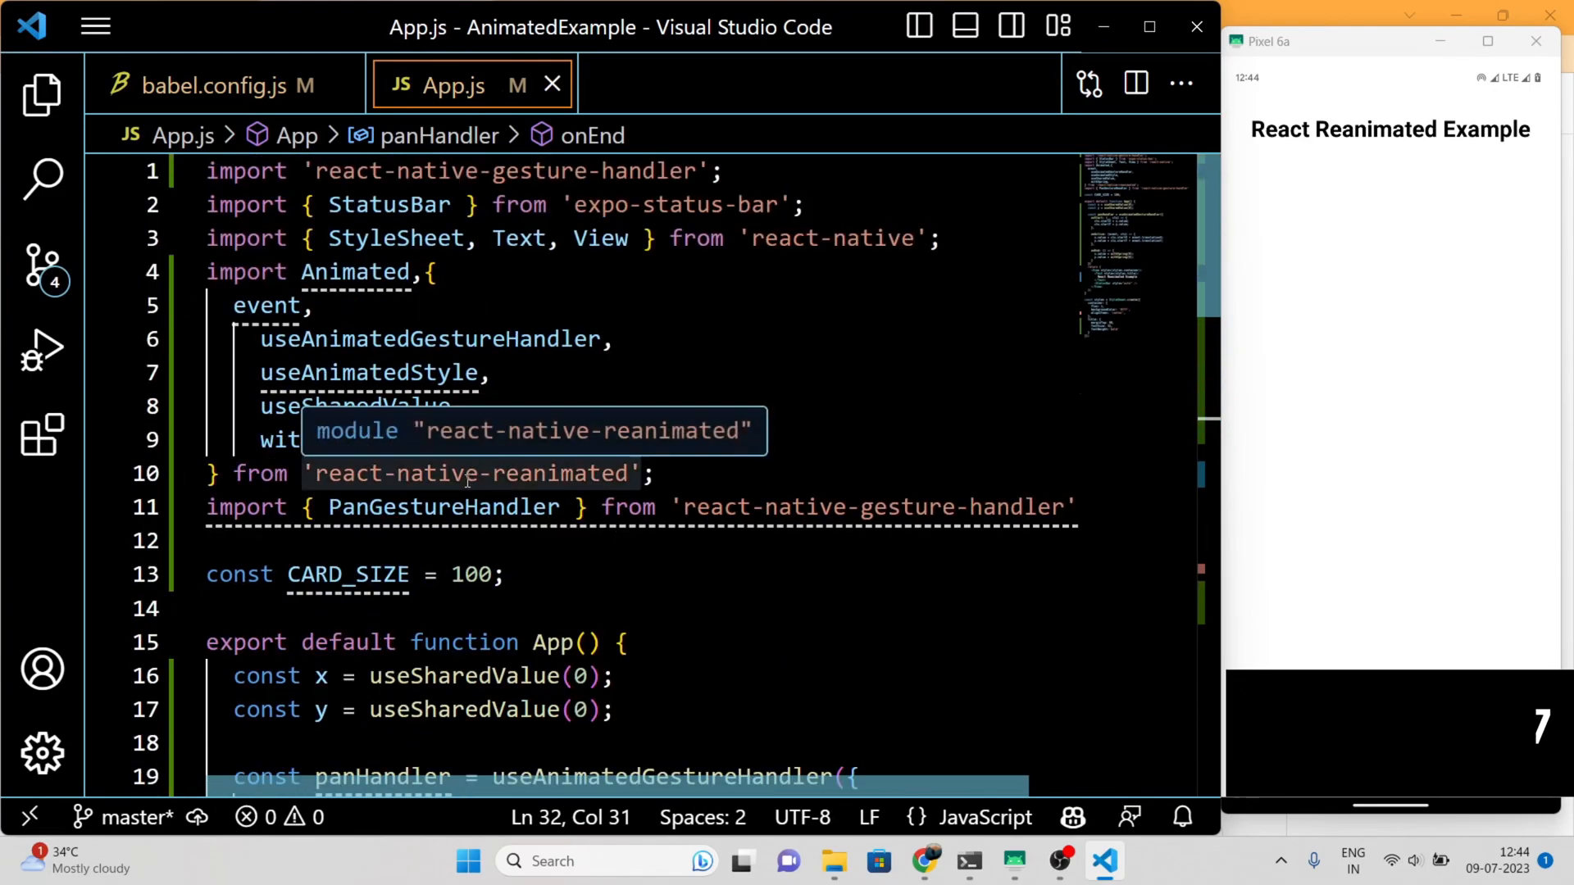
{"action": "scroll", "scroll_direction": "down", "scroll_amount": 3}
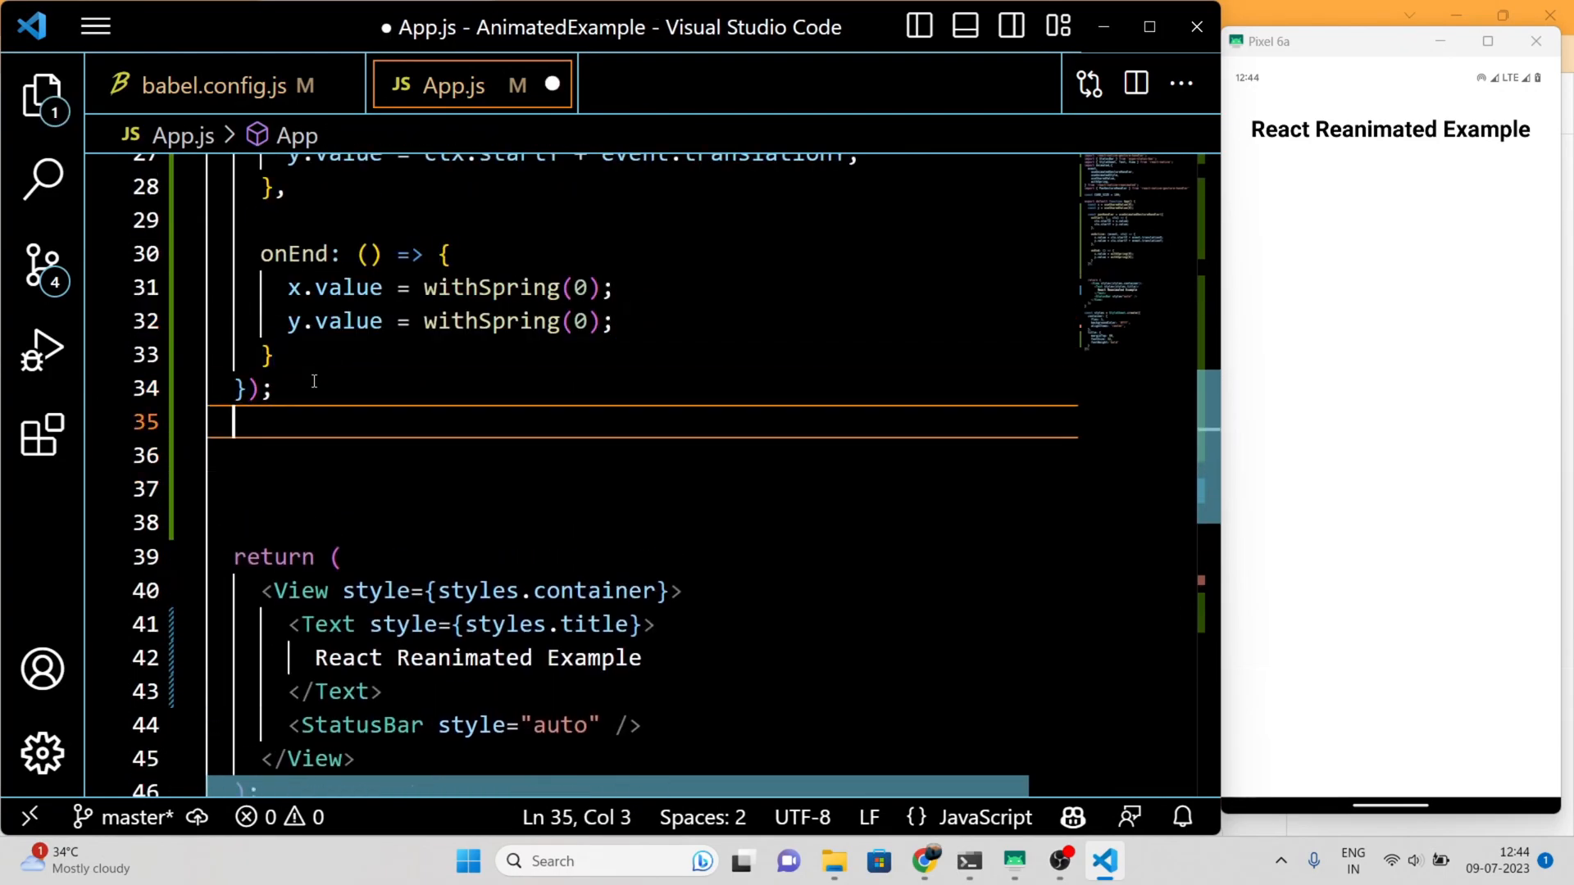
Step: Define cardStyle with useAnimatedStyle transform translateX: x.value and translateY: y.value
{"action": "type", "text": "const"}
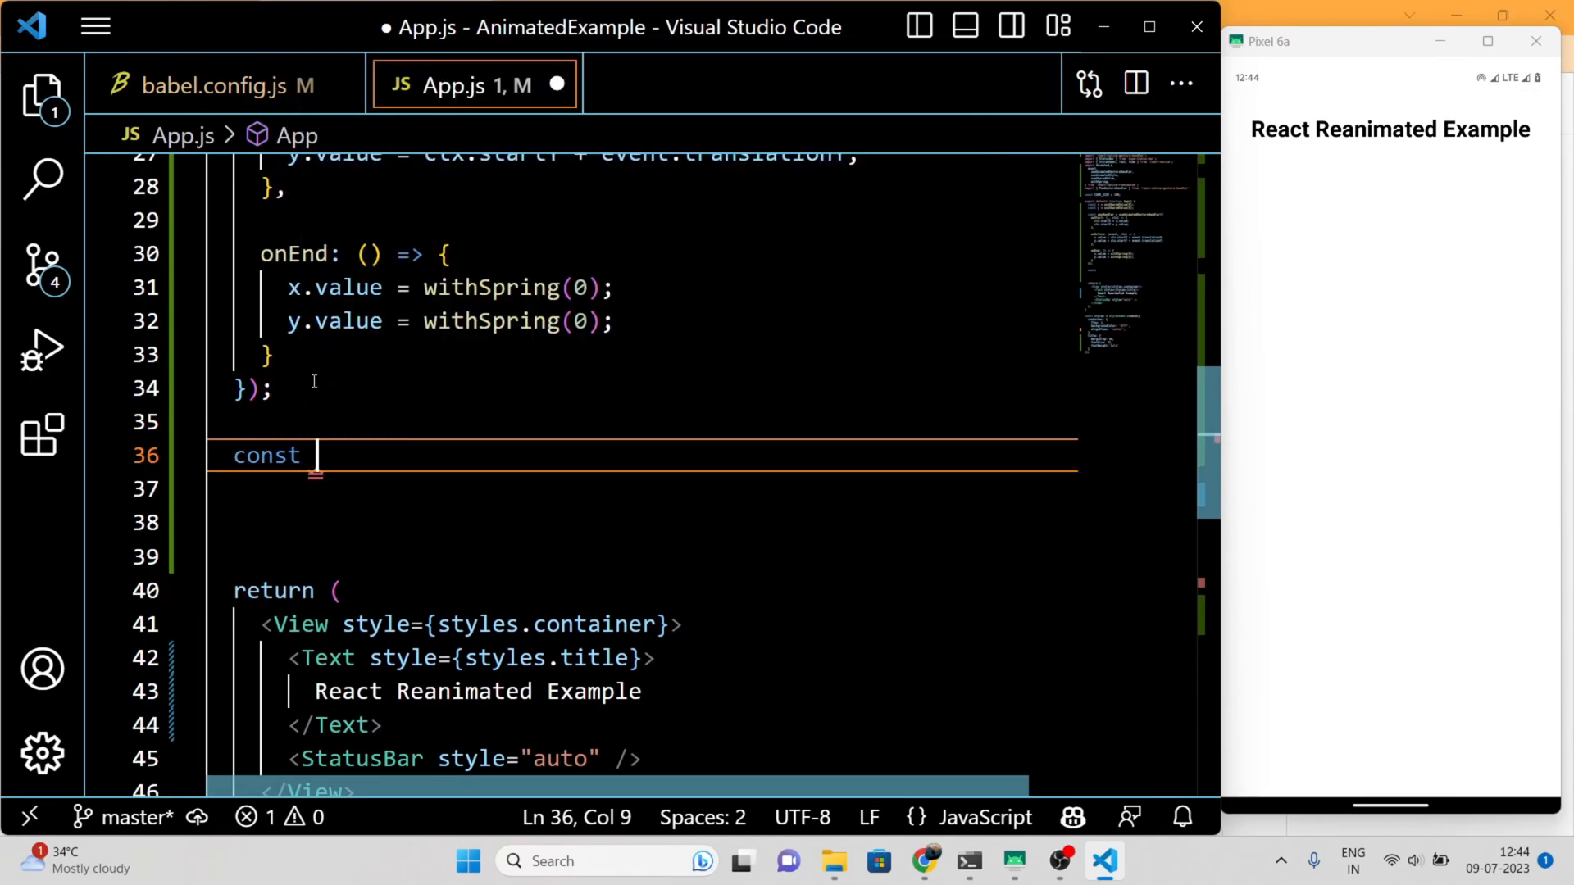
{"action": "type", "text": "cardStyle ="}
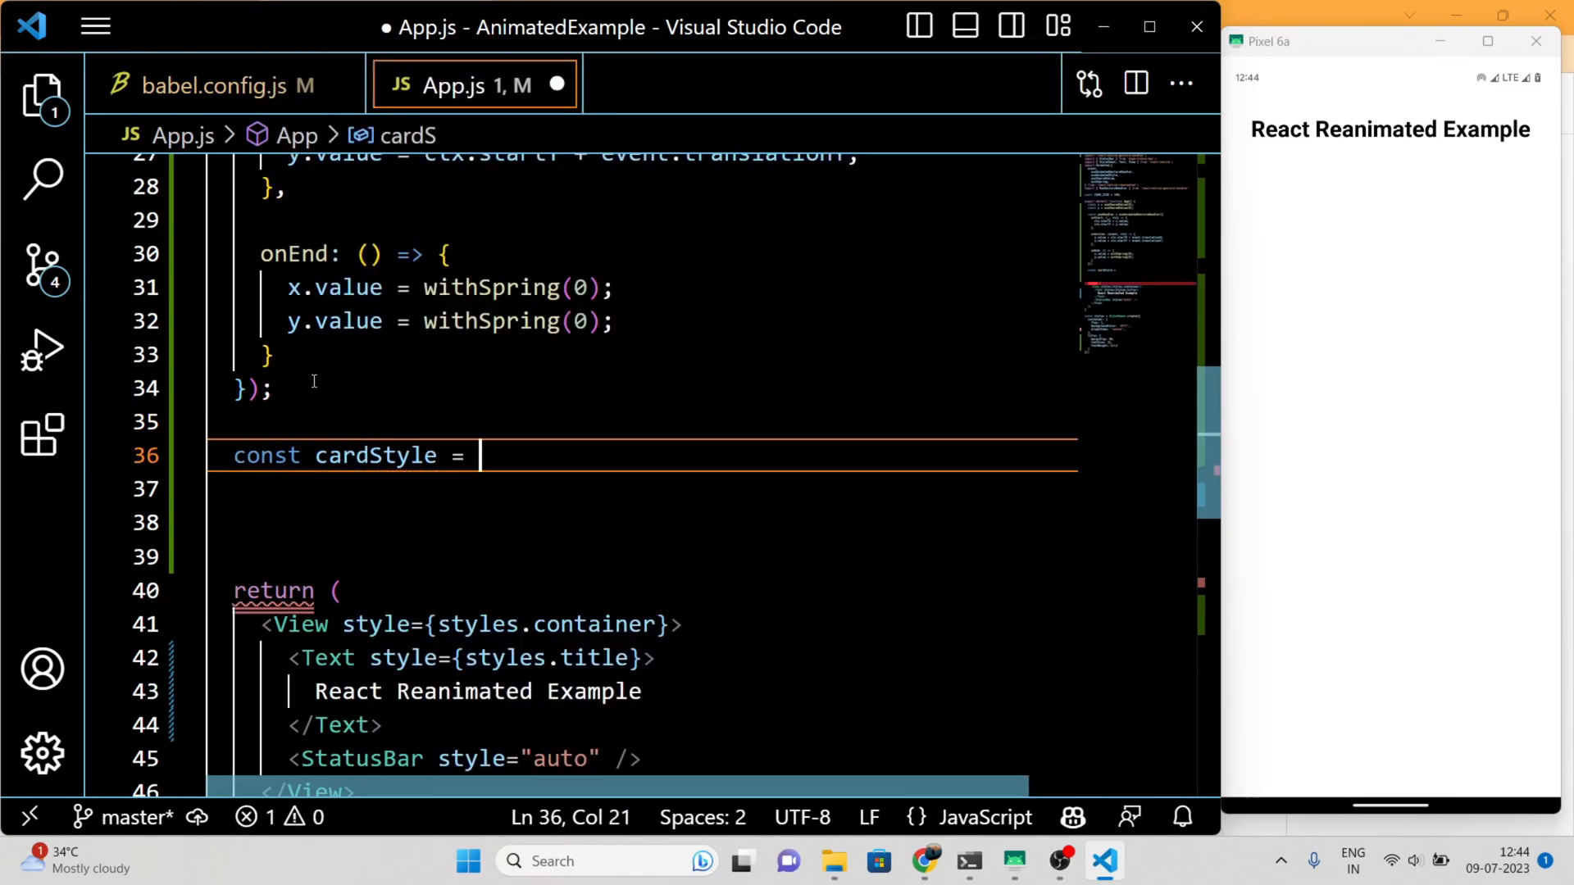
{"action": "type", "text": "useA"}
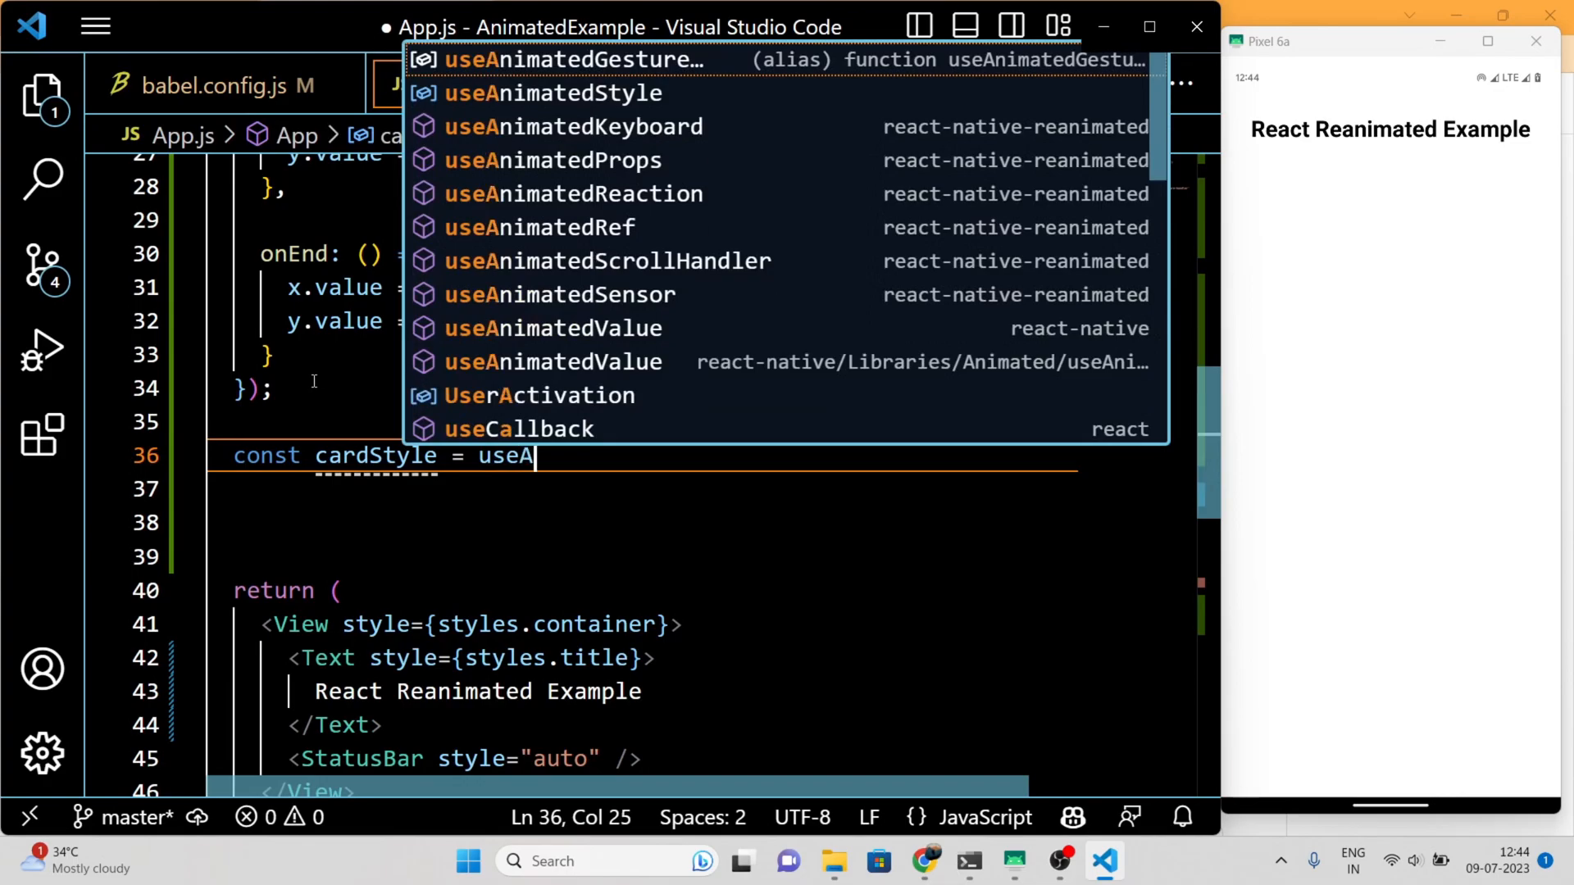
{"action": "left_click", "coordinate": [552, 91]}
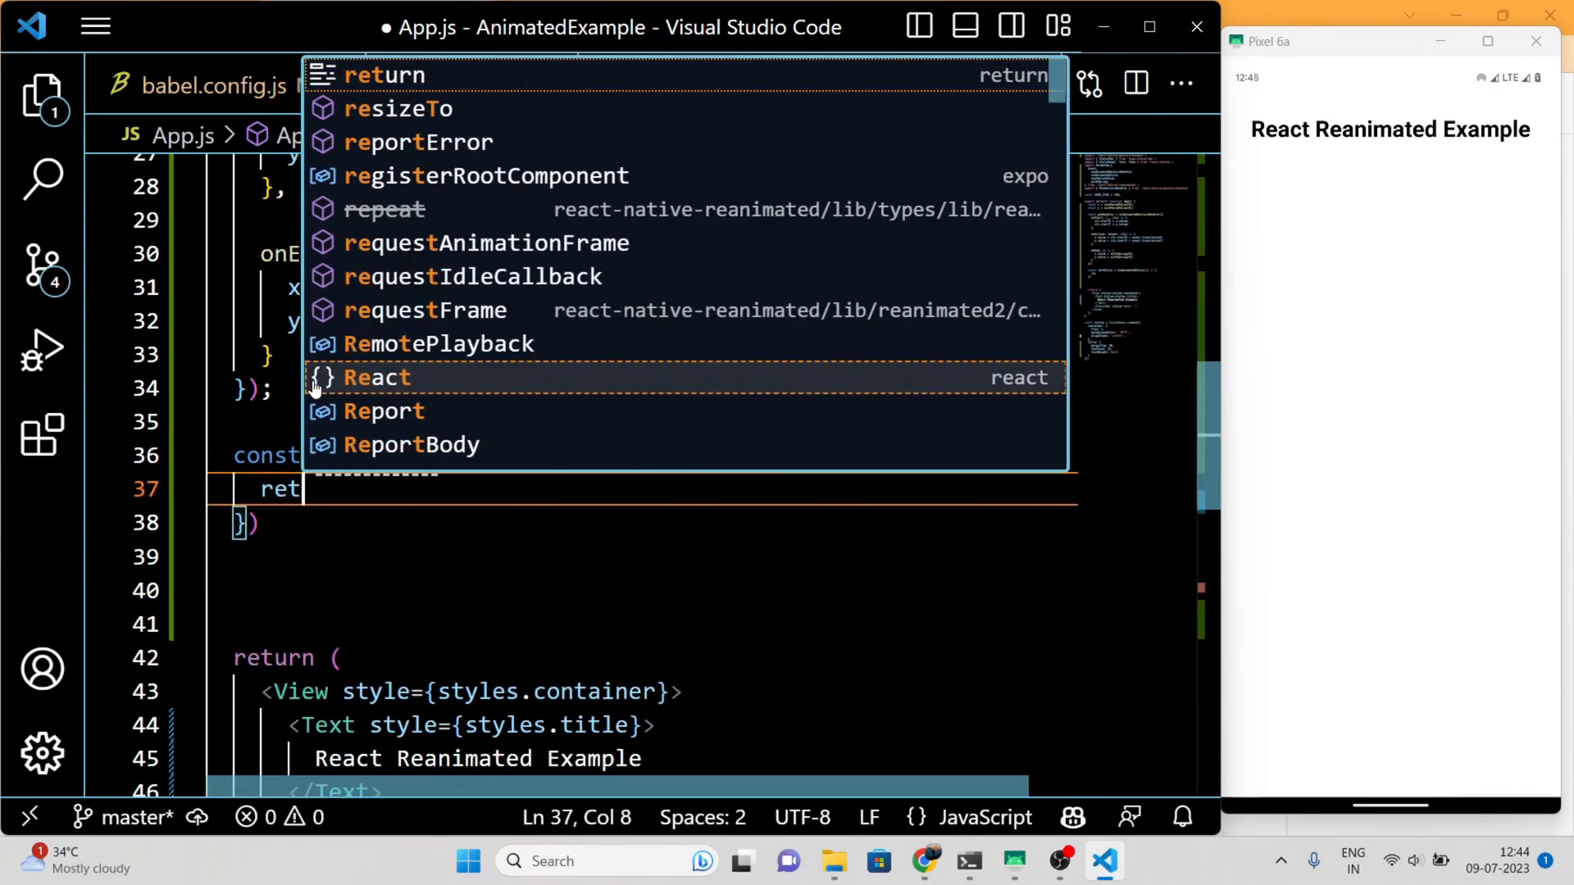
{"action": "type", "text": "translateX: x"}
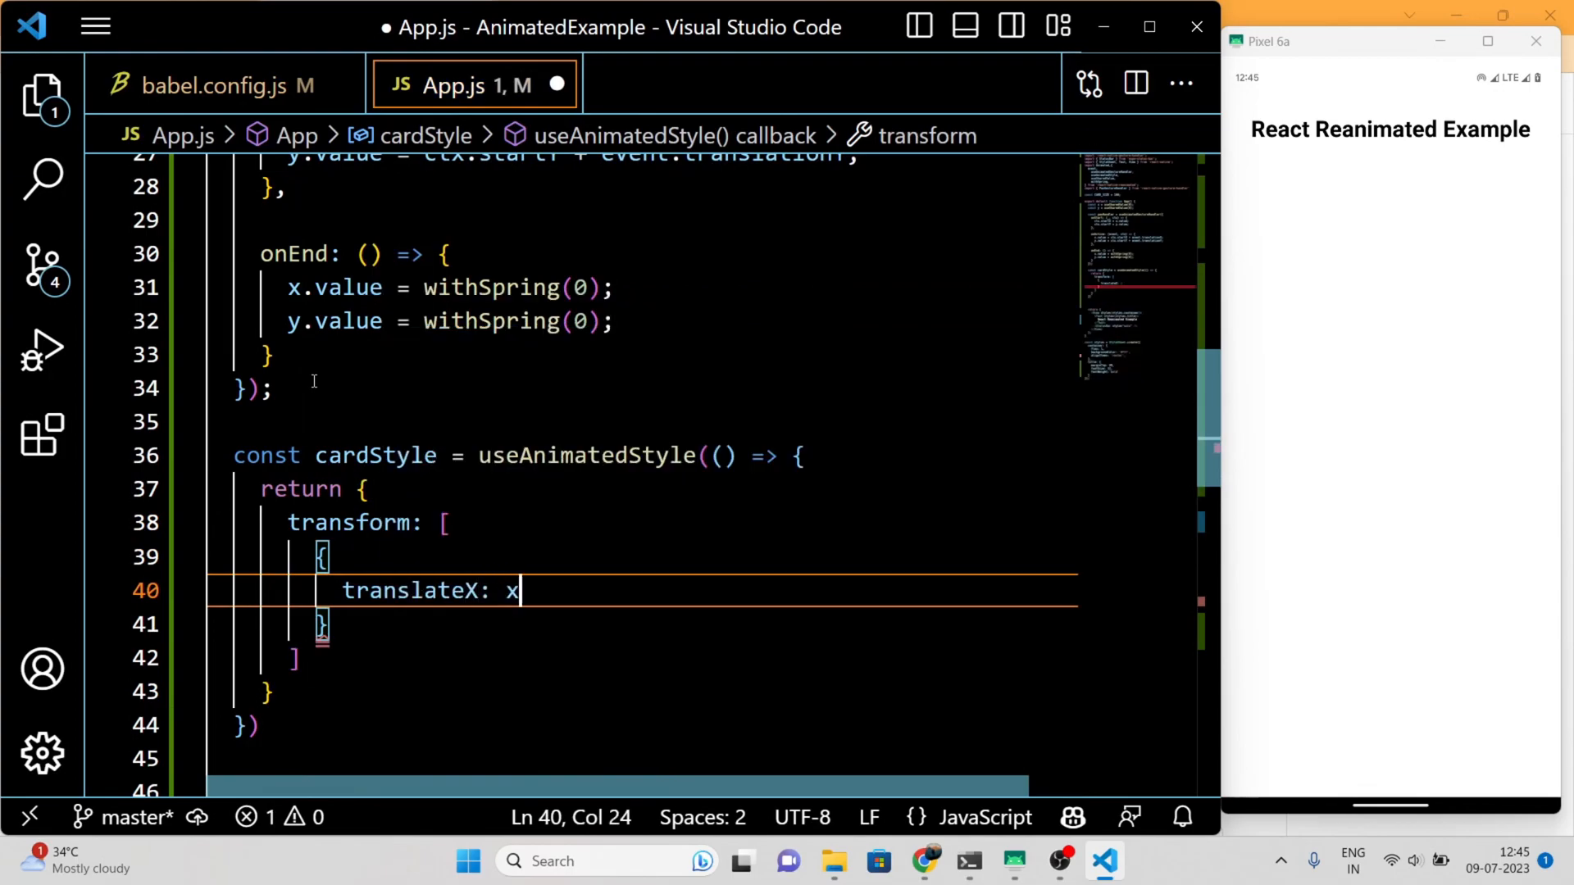
{"action": "type", "text": ".value,"}
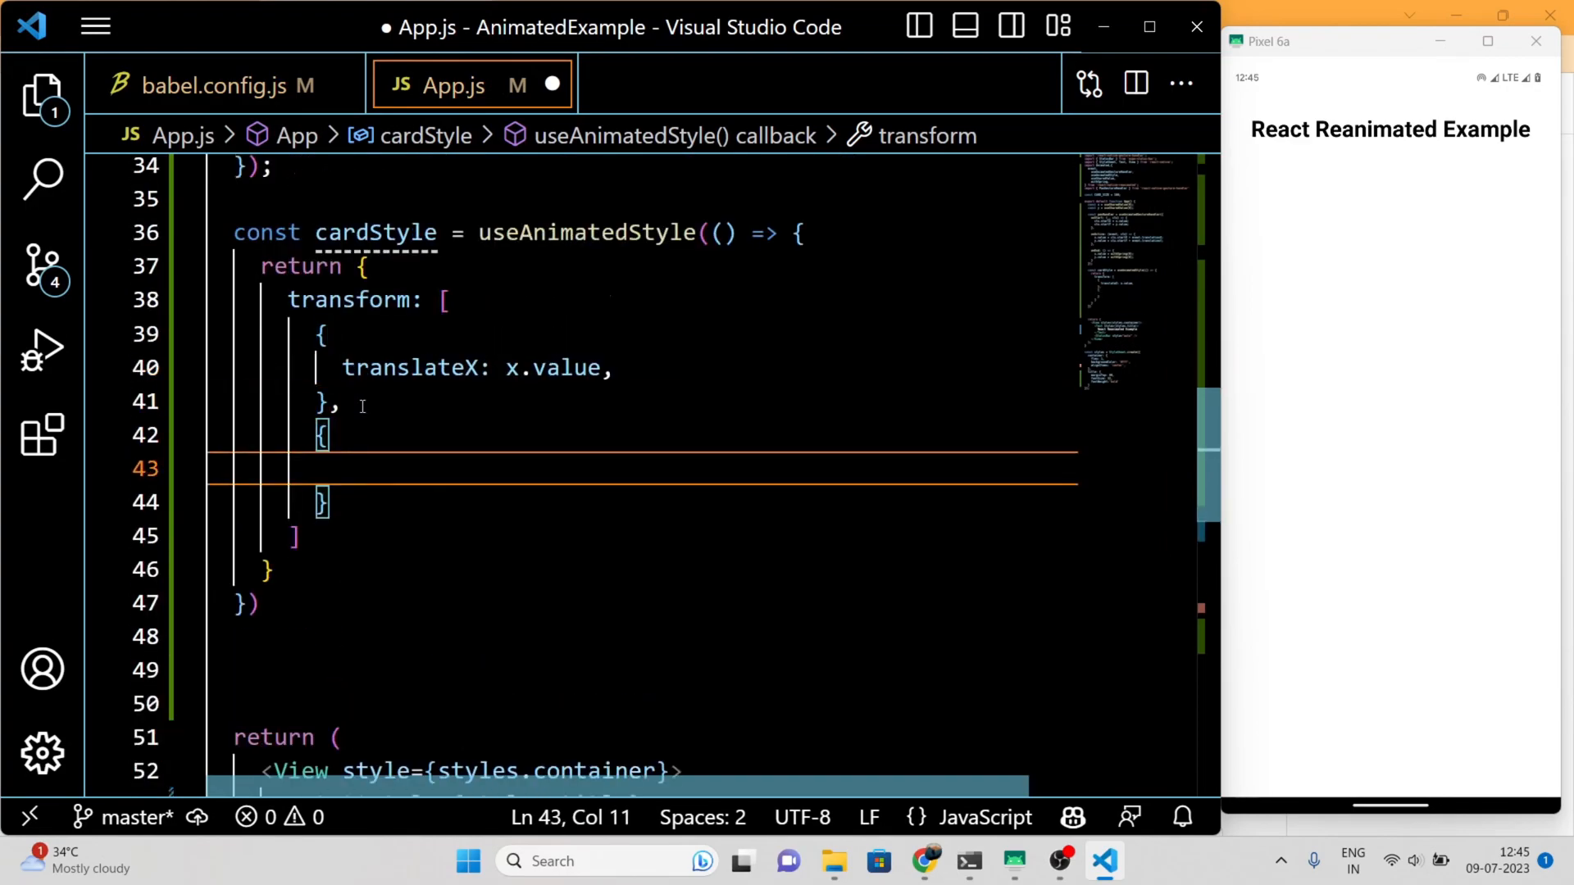
{"action": "type", "text": "translateY"}
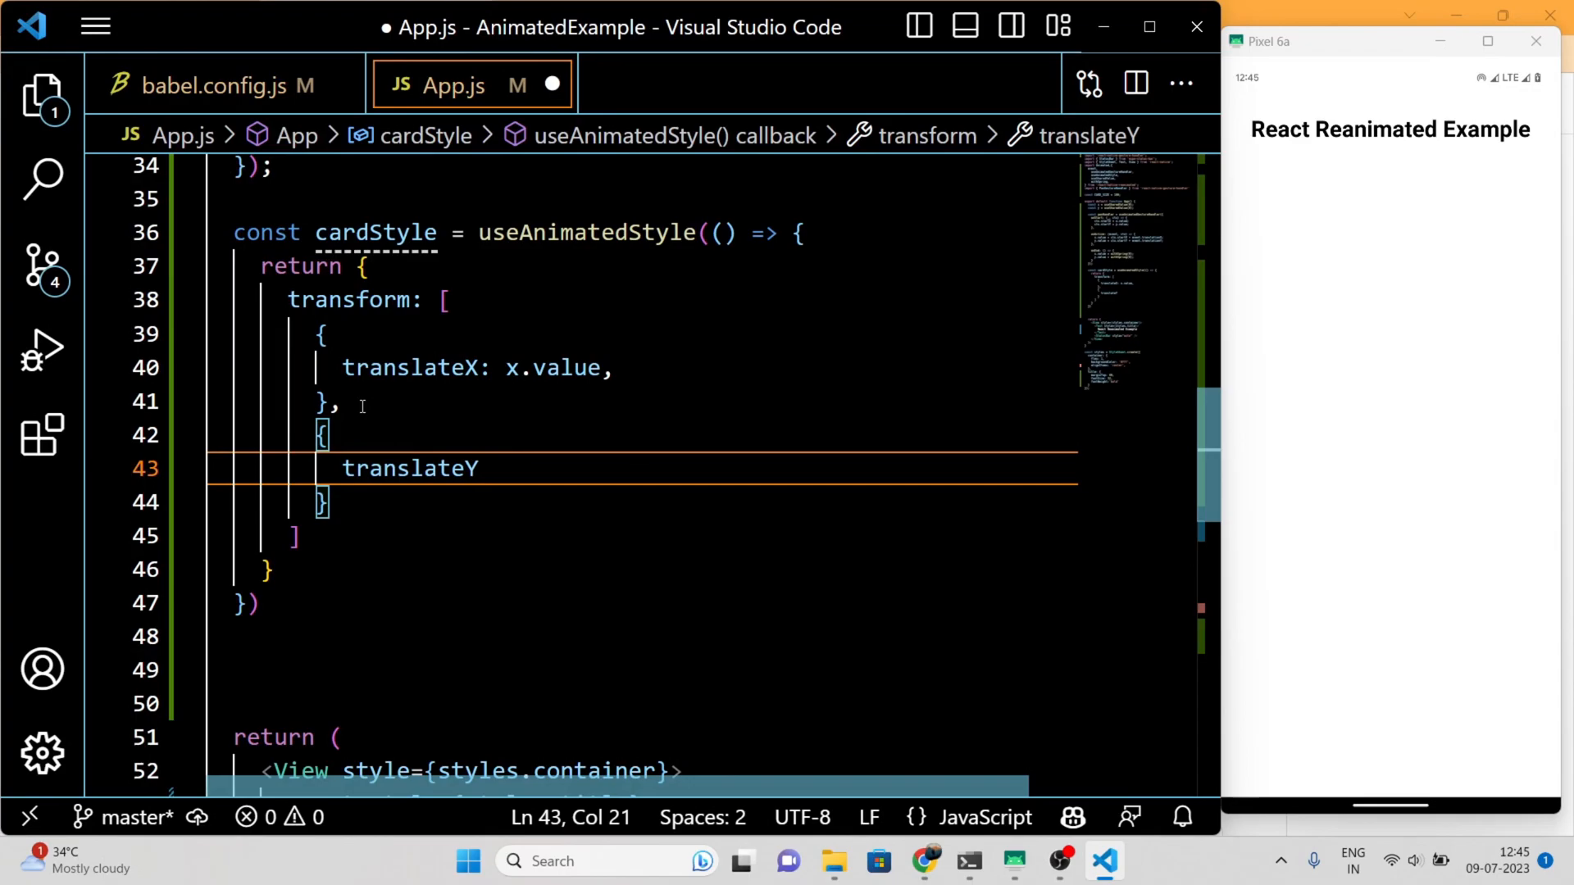
{"action": "type", "text": ": y.va"}
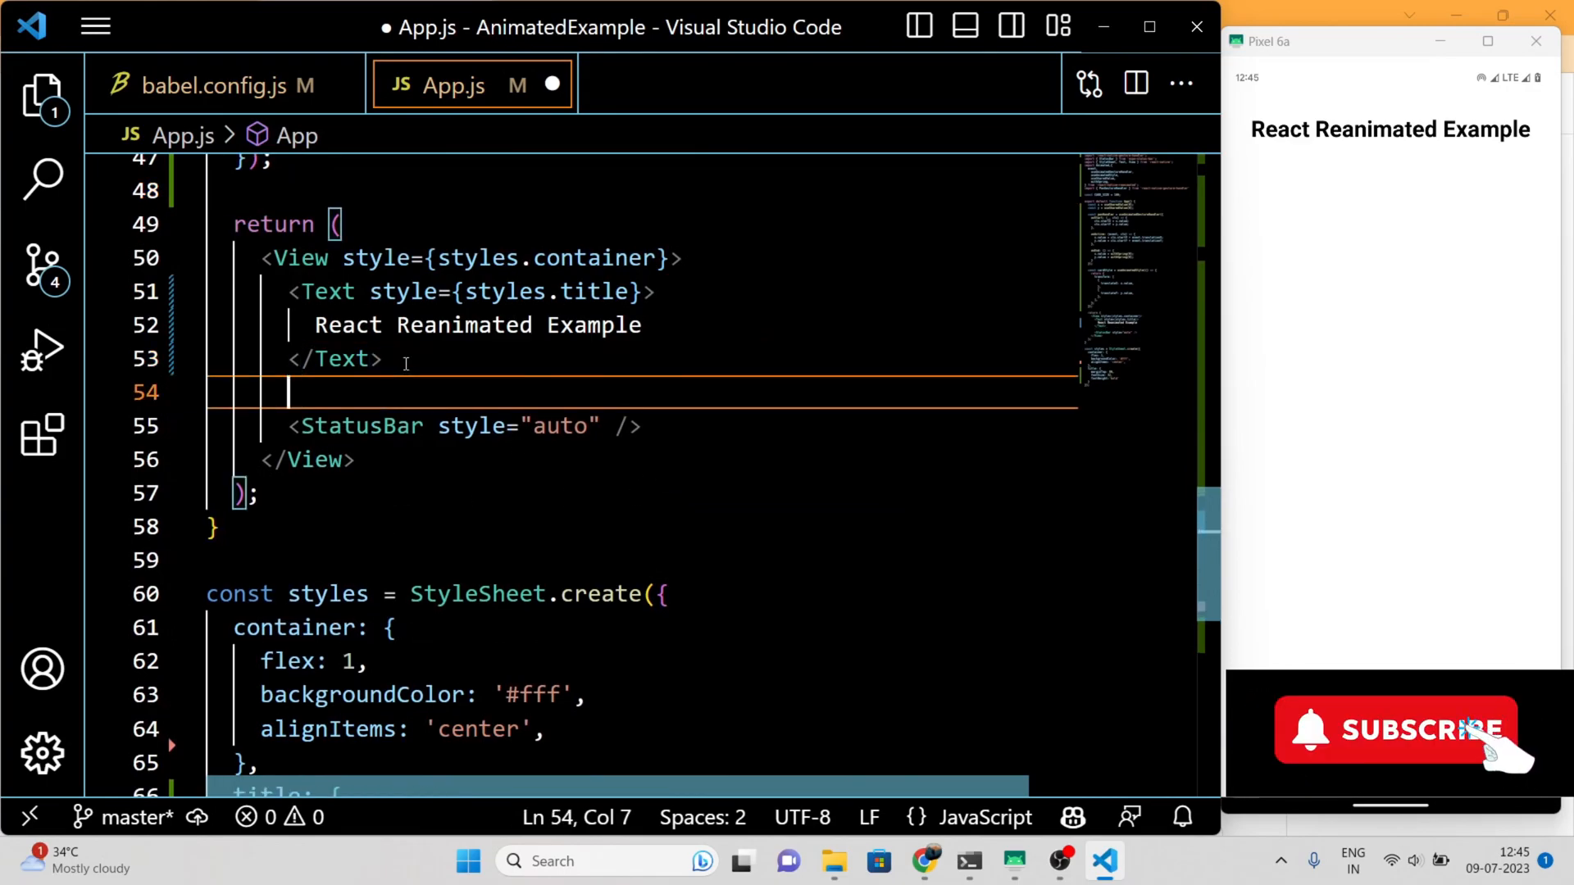
Step: Add <PanGestureHandler onGestureEvent={panHandler}> wrapping an Animated.View styled with styles.card and cardStyle
{"action": "type", "text": "<PanGestureHandler"}
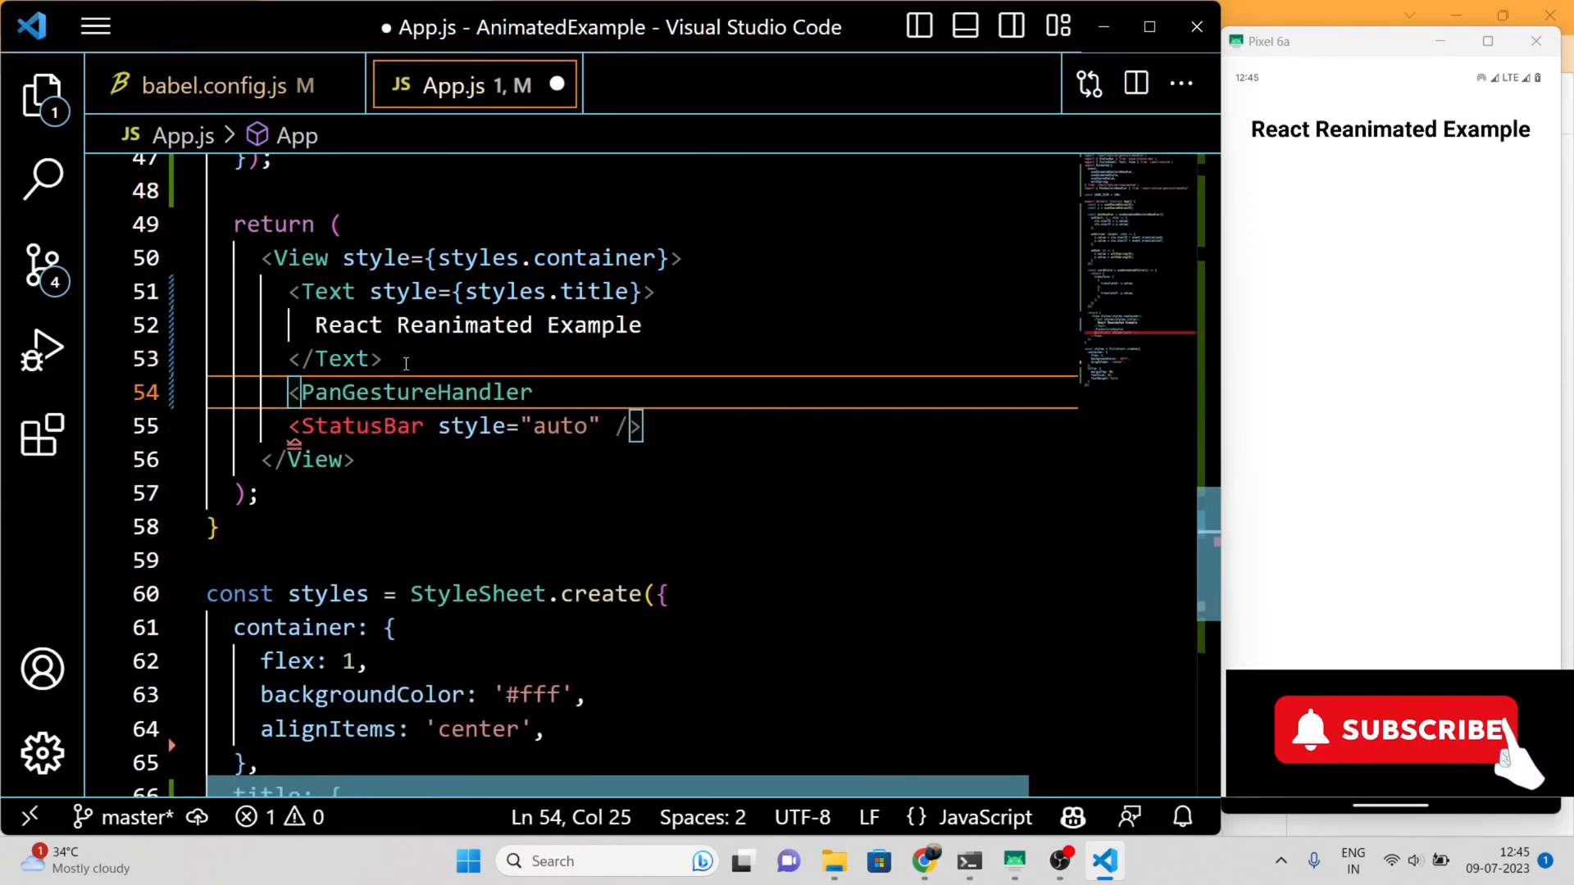
{"action": "type", "text": ">"}
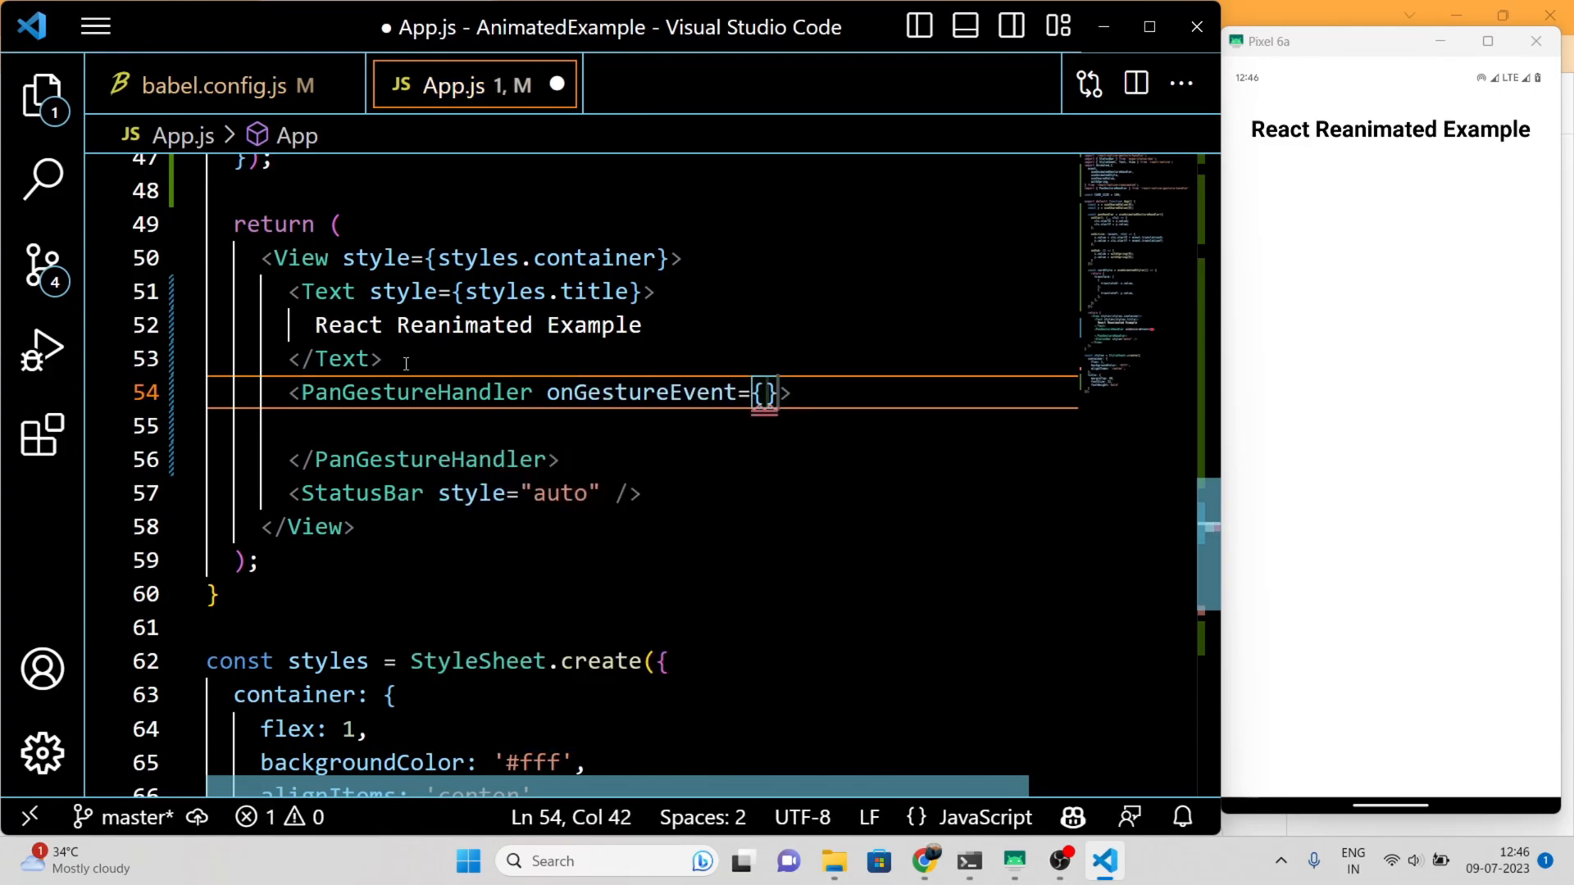
{"action": "type", "text": "panHandler"}
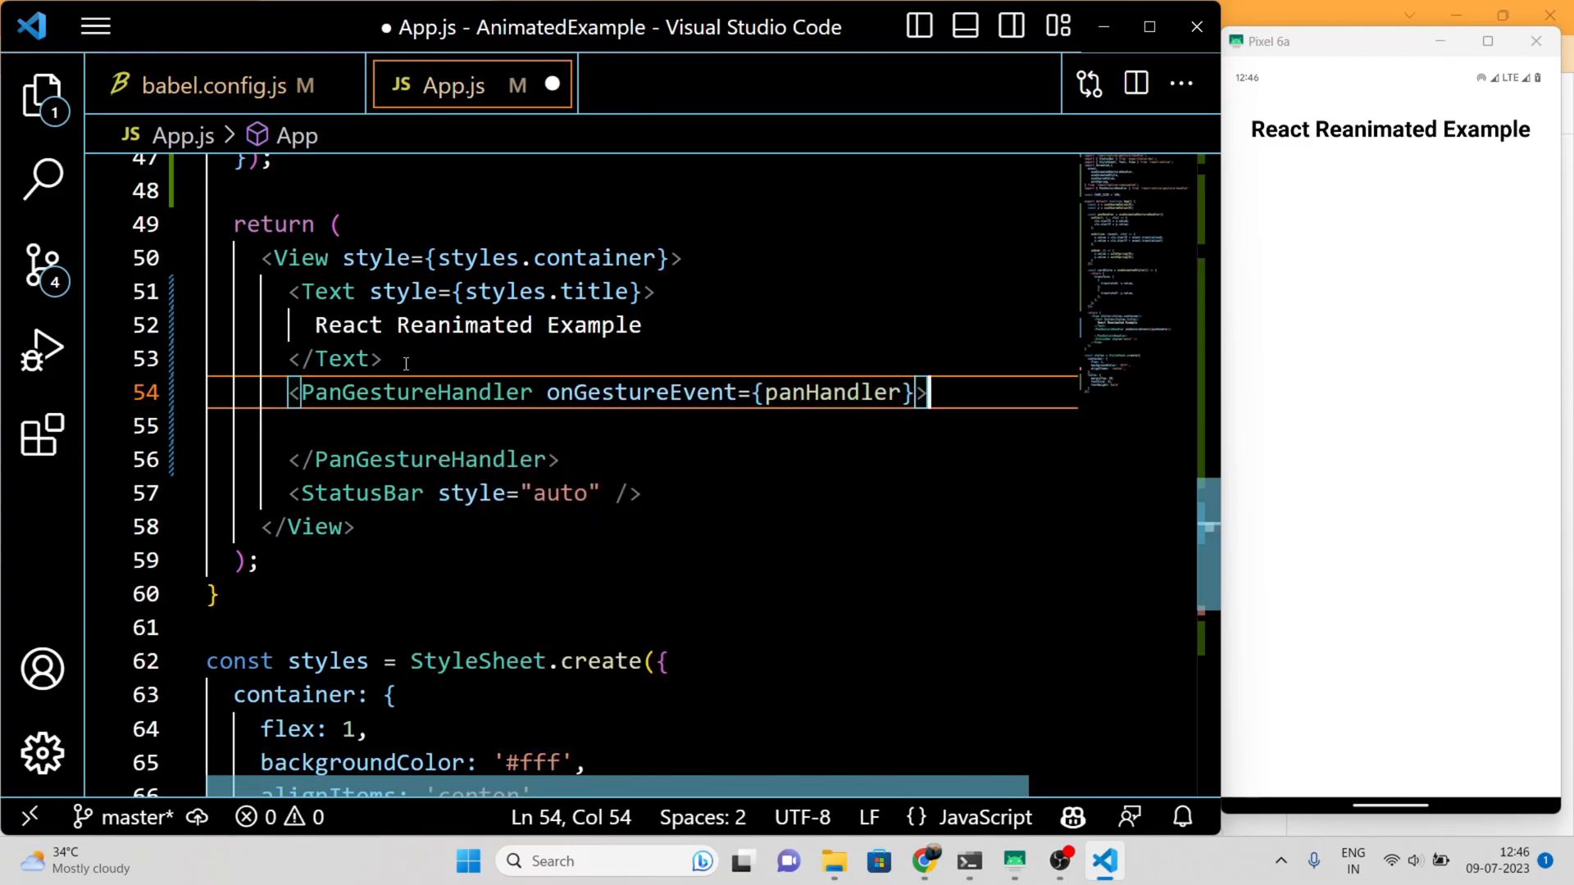
{"action": "type", "text": "<A"}
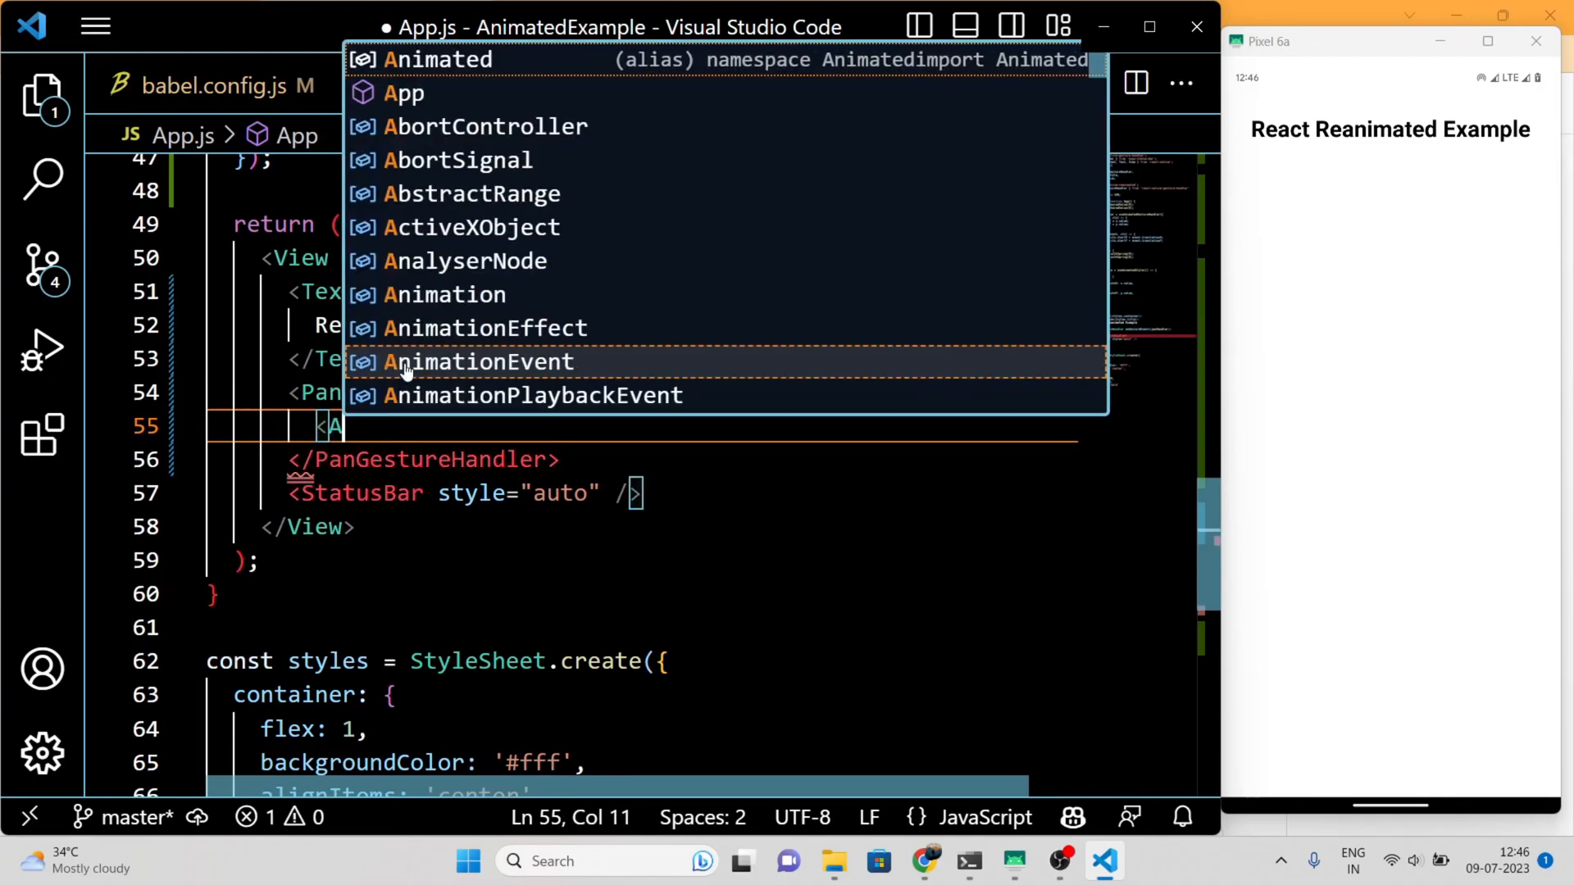
{"action": "type", "text": "Animated.Value"}
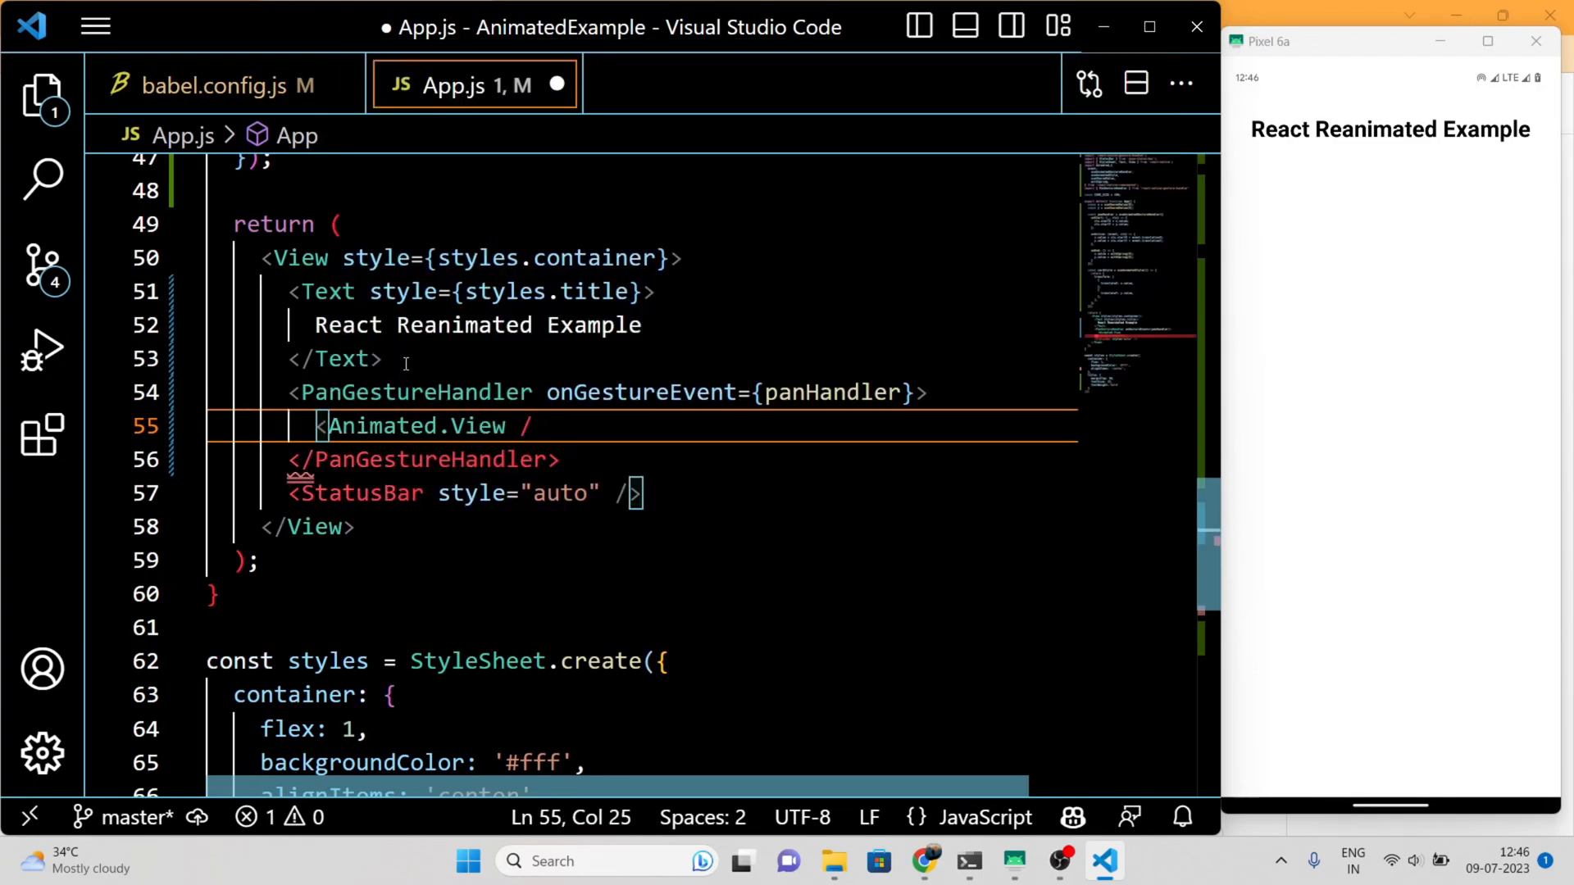
{"action": "type", "text": "sy"}
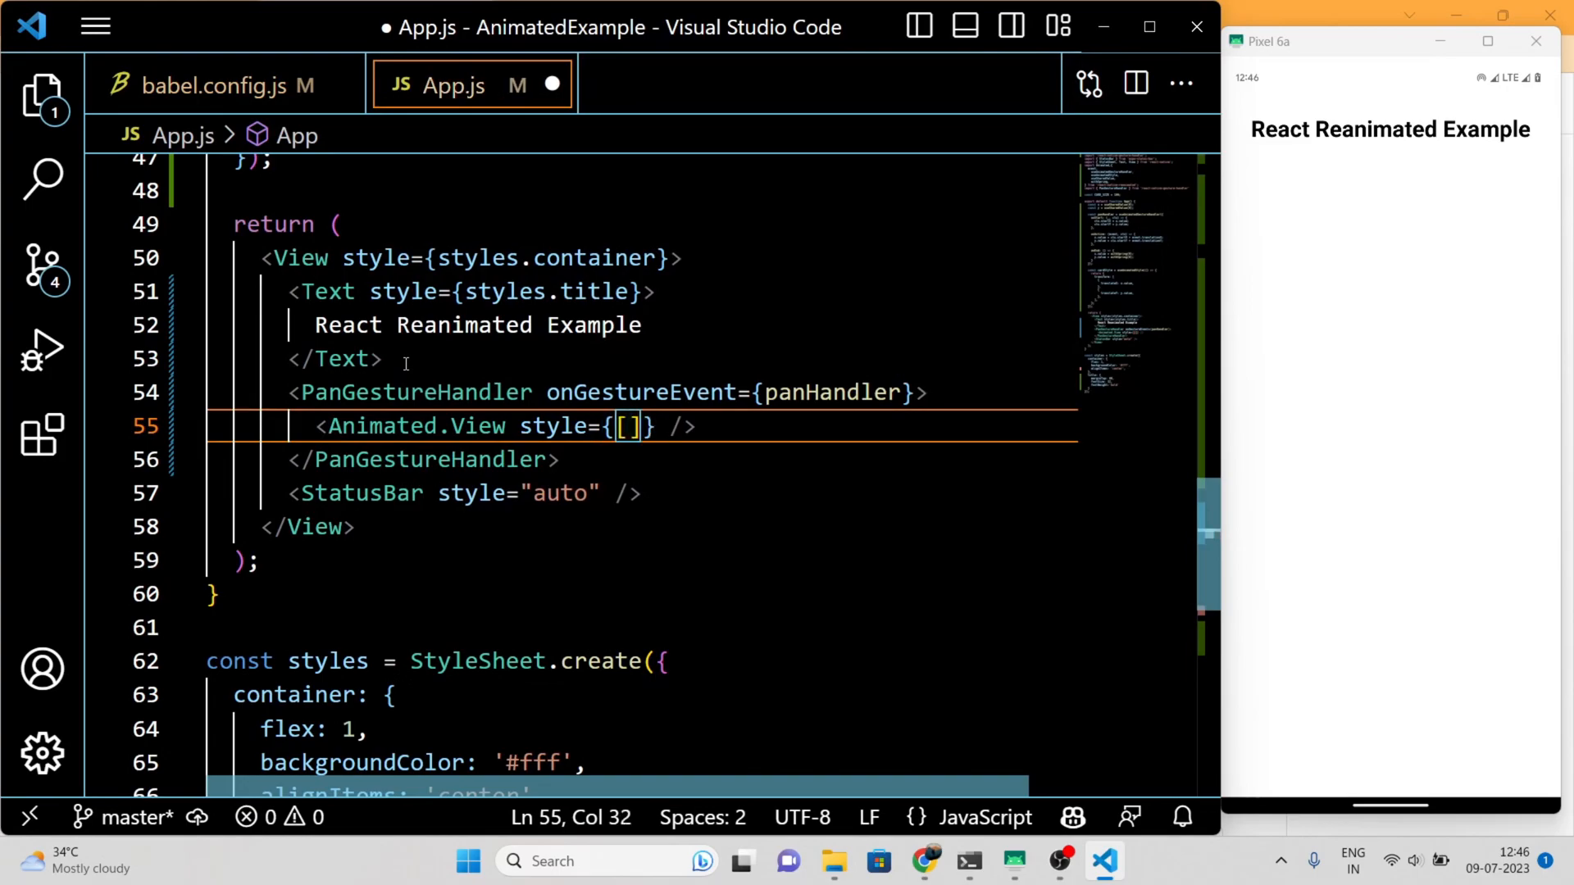
{"action": "type", "text": "styles.c"}
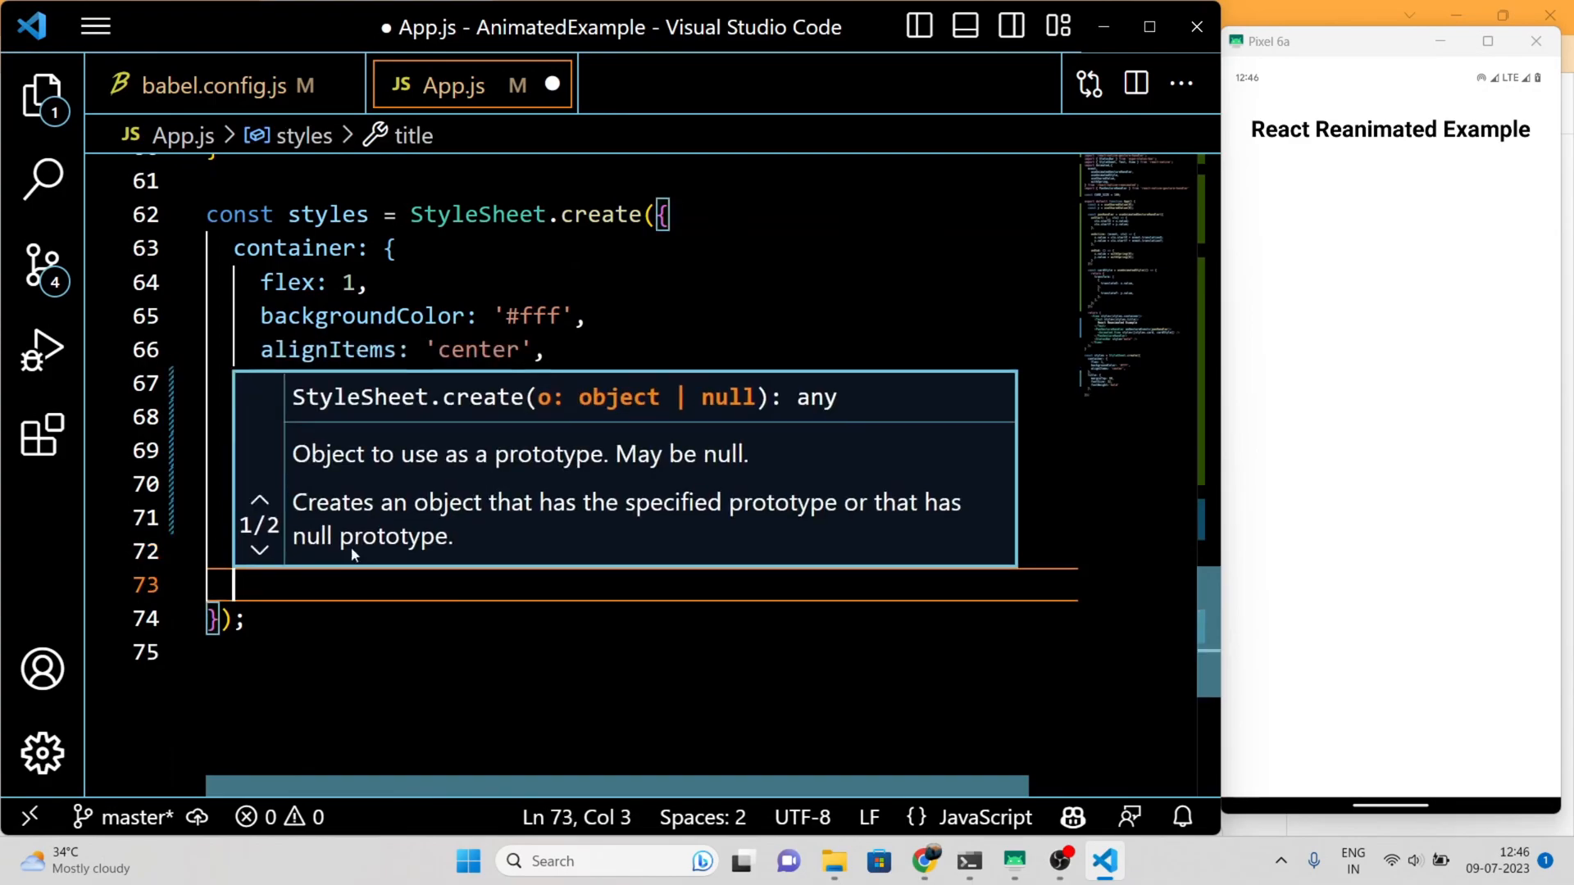
Step: Add card style: width and height CARD_SIZE, backgroundColor 'red', borderRadius CARD_SIZE/2
{"action": "type", "text": "card: {}"}
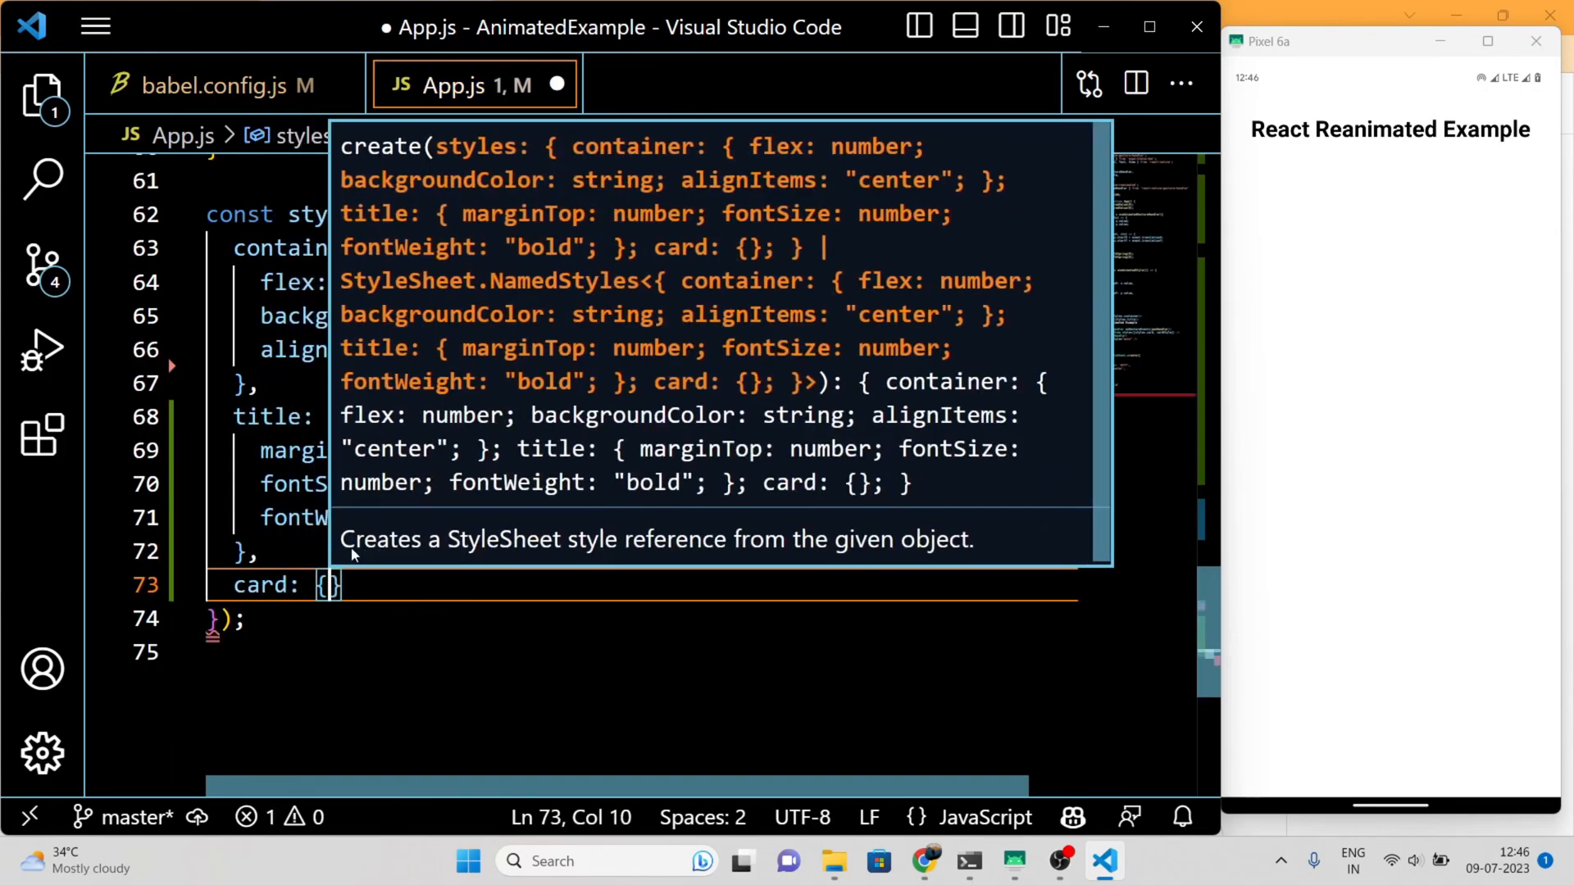
{"action": "type", "text": "width"}
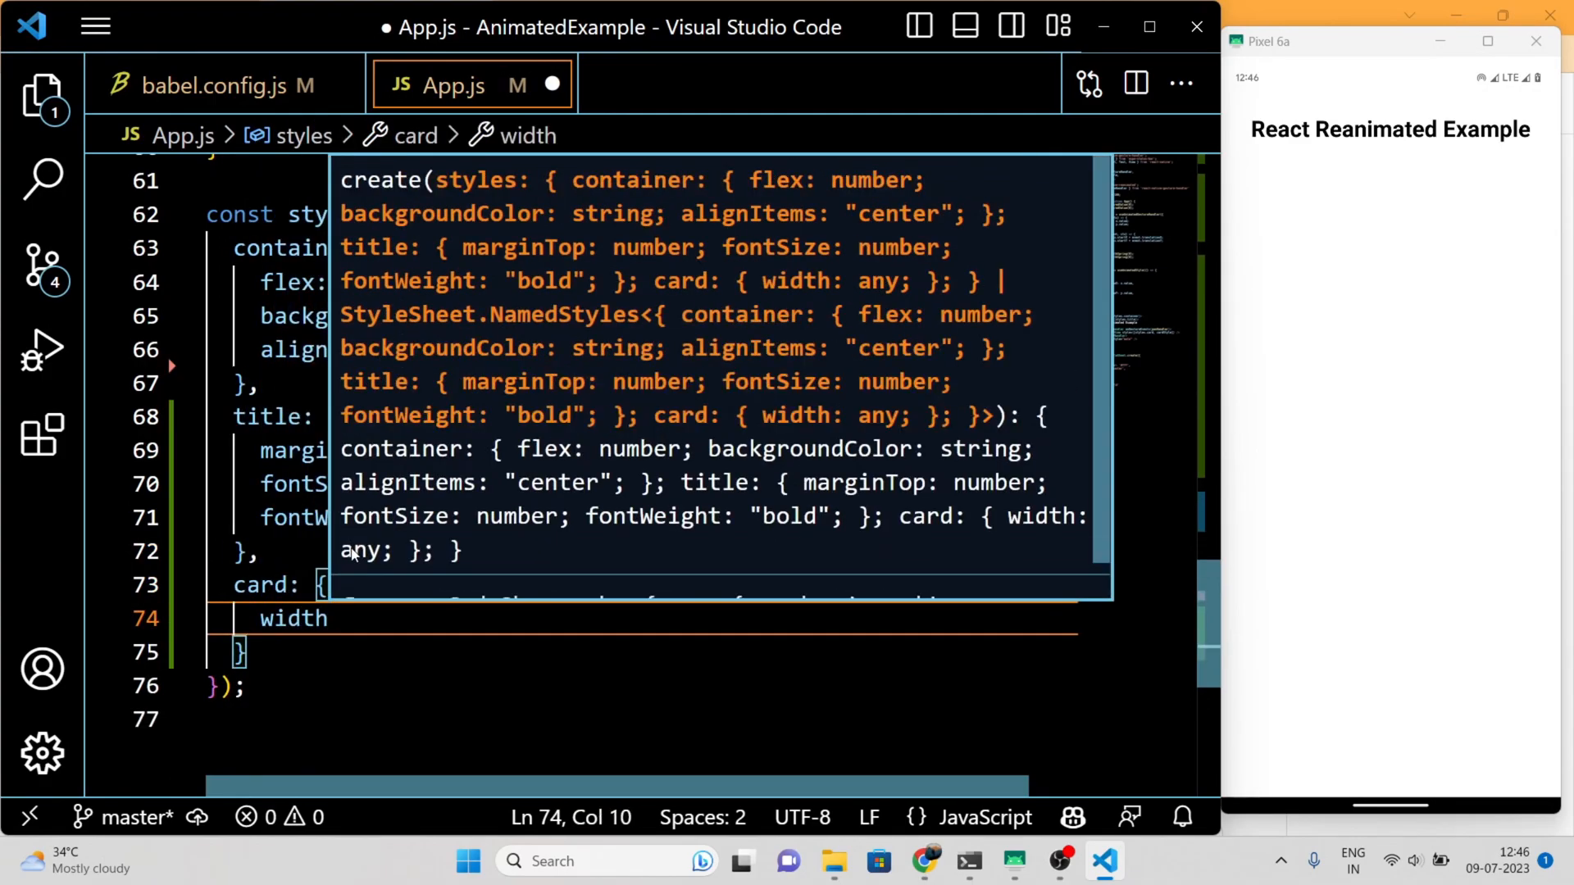
{"action": "type", "text": "CARD_SIZE,"}
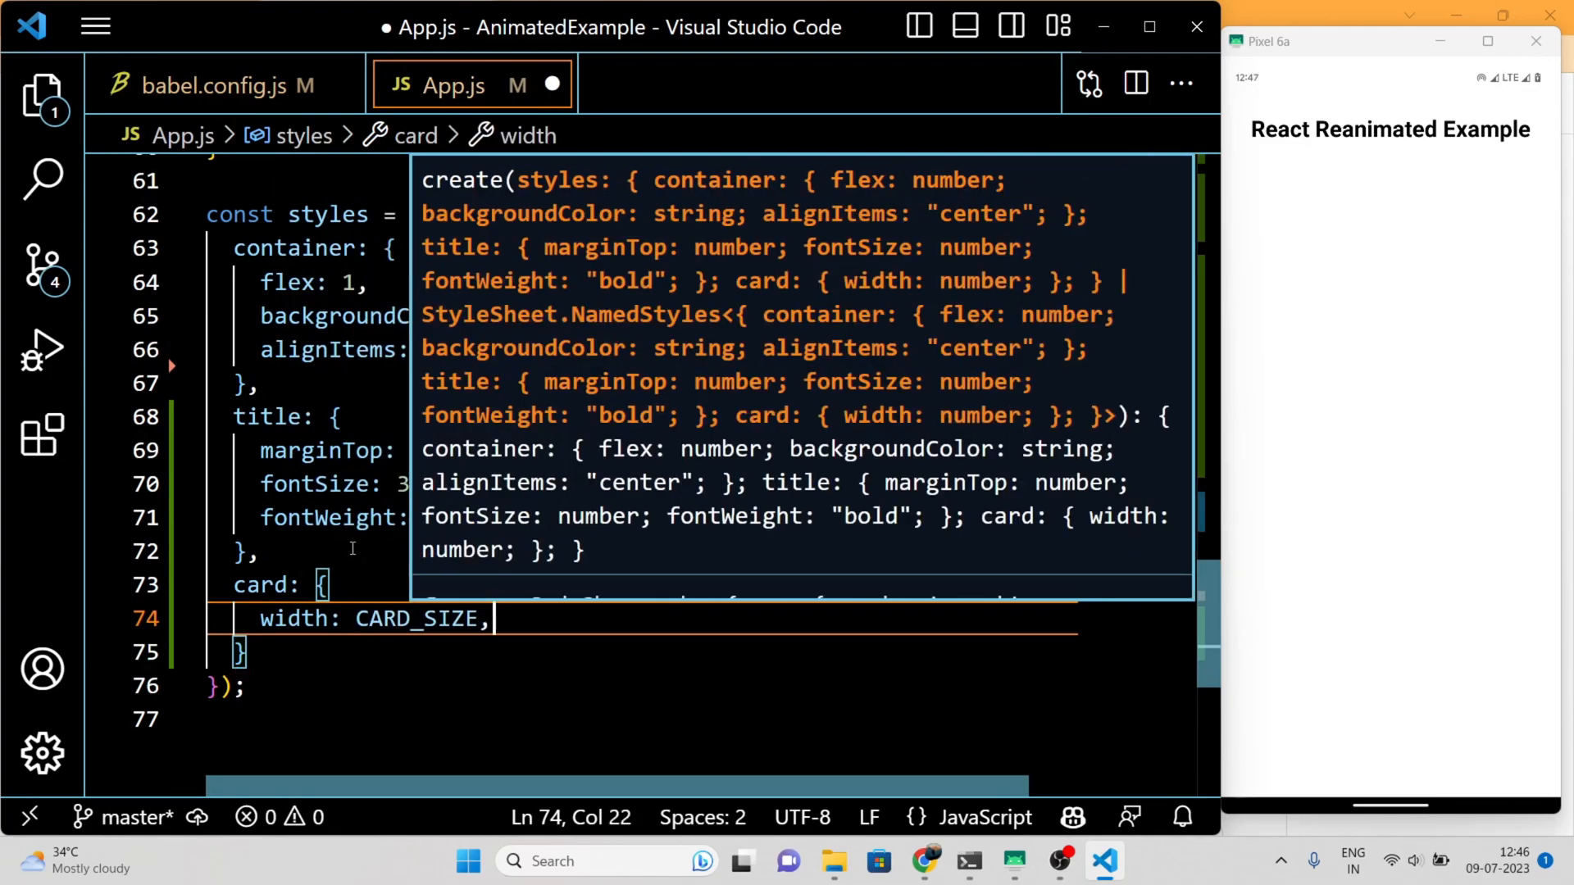
{"action": "type", "text": "height: C"}
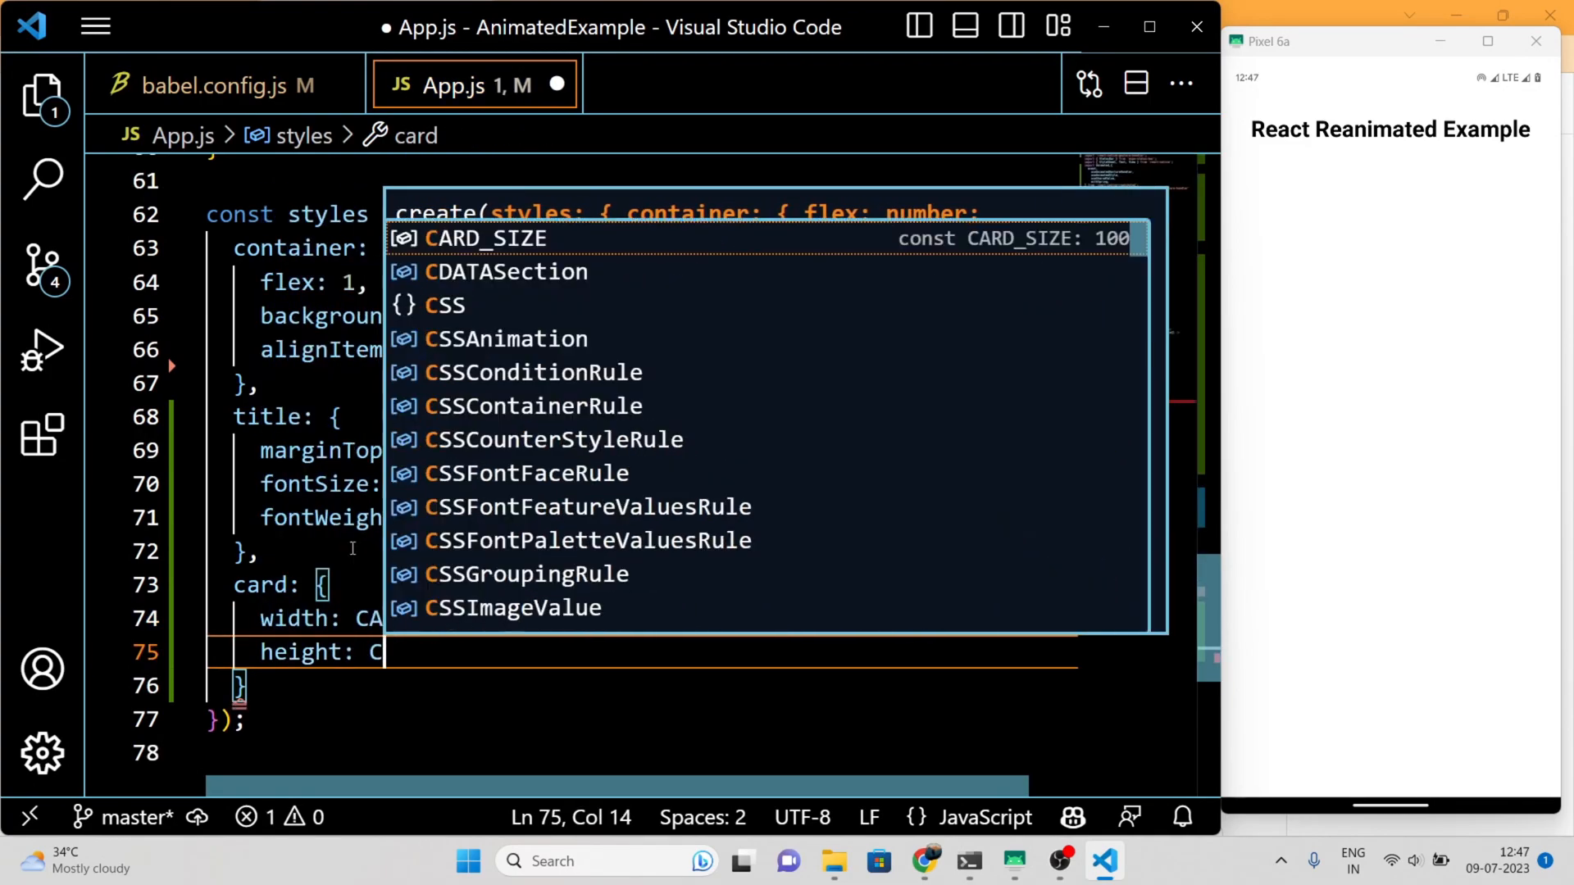
{"action": "type", "text": "backgroundColor:'red"}
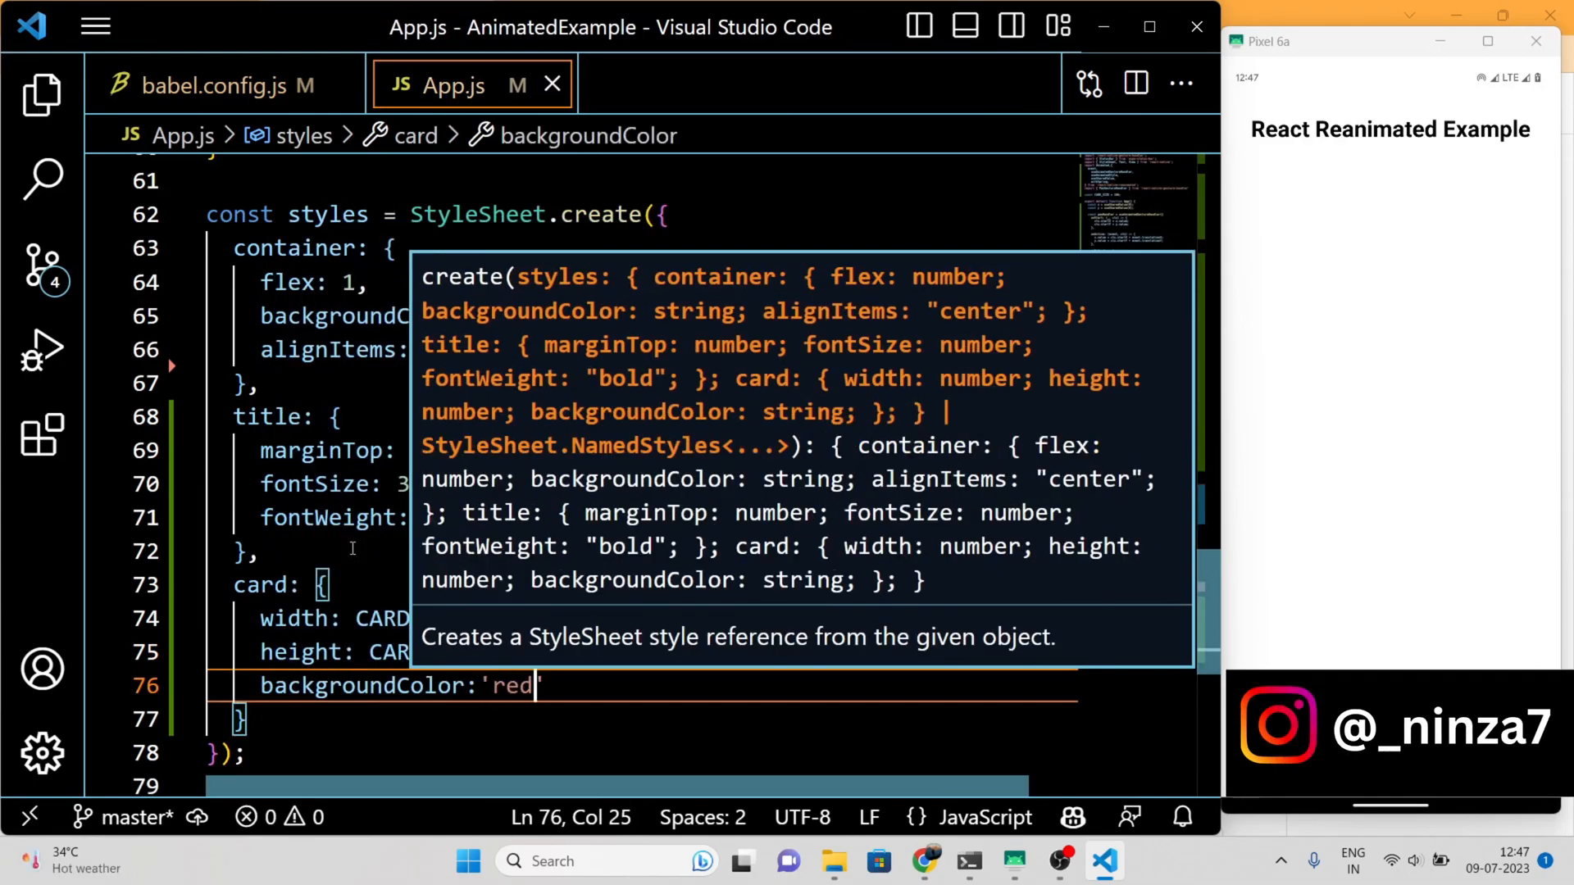
{"action": "type", "text": "',"}
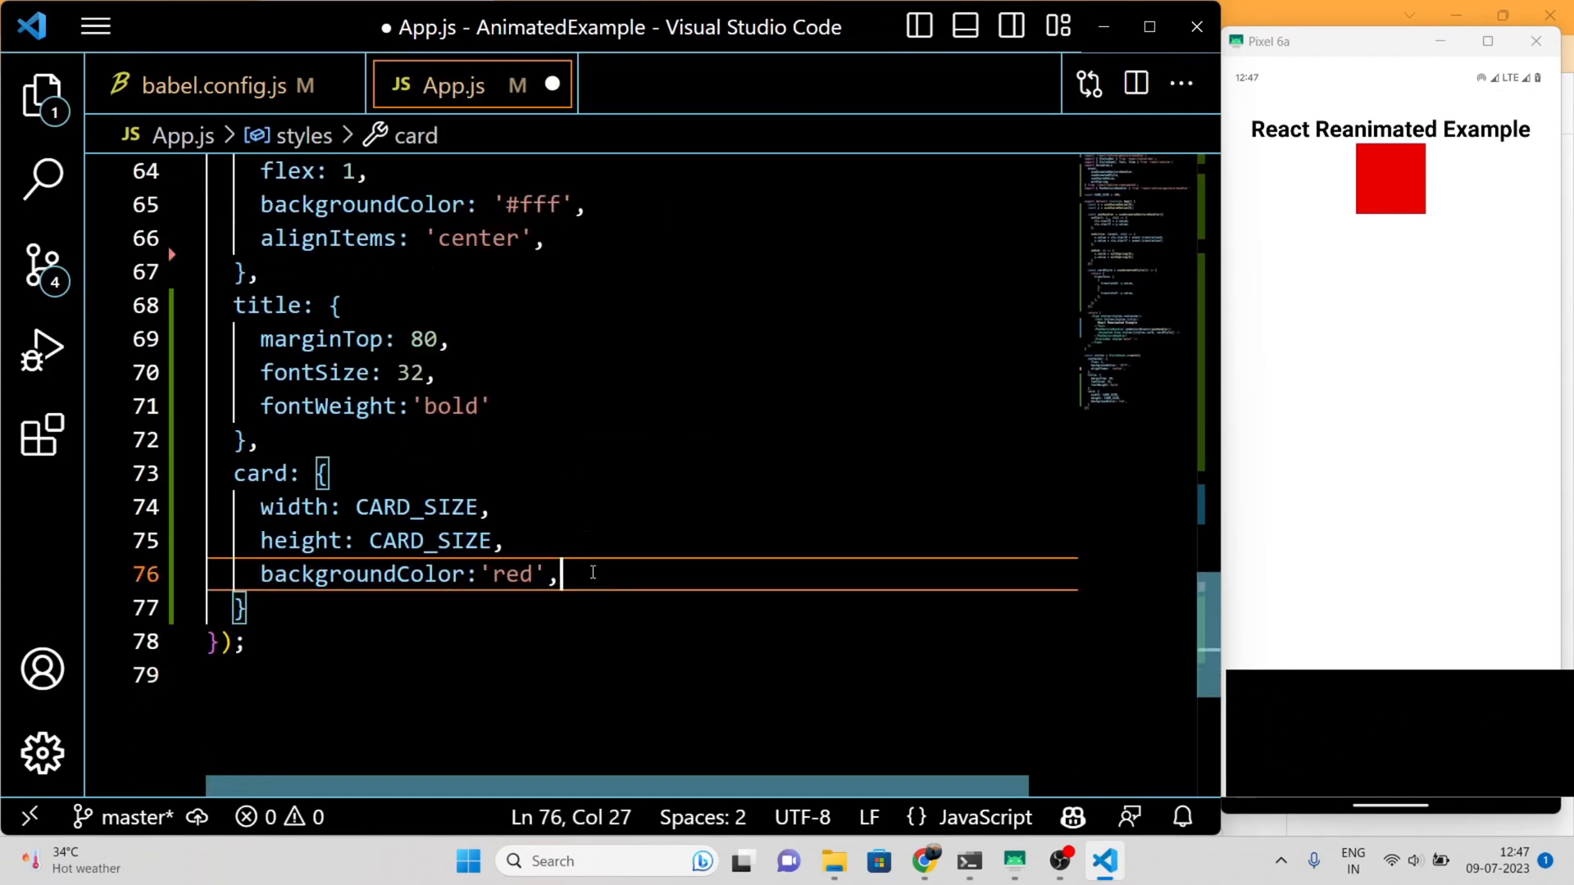
{"action": "type", "text": "bor"}
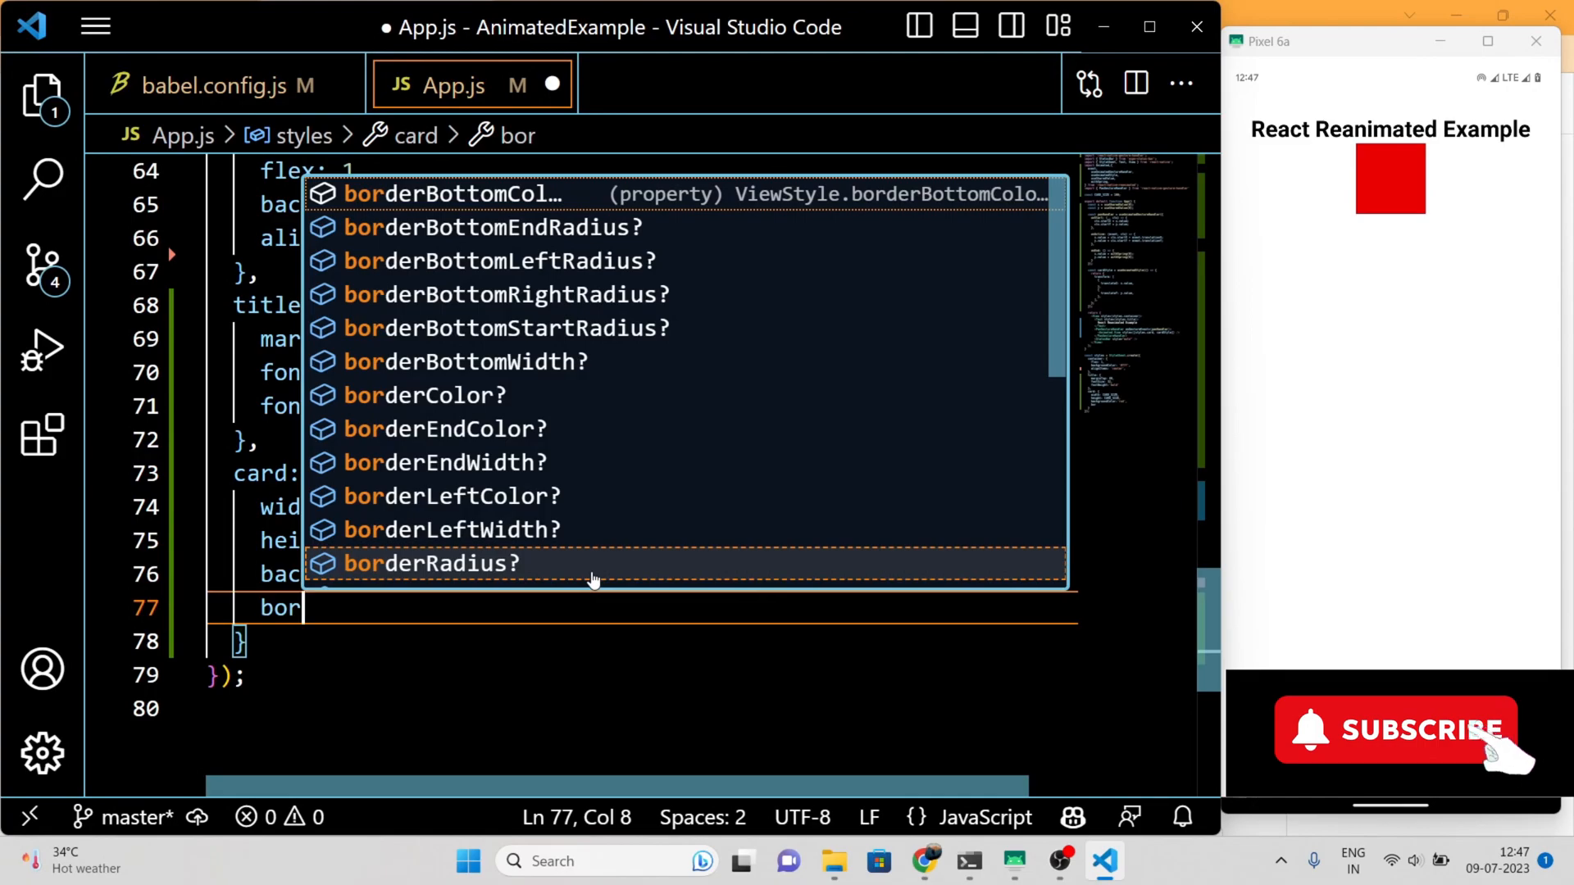
{"action": "left_click", "coordinate": [429, 564]}
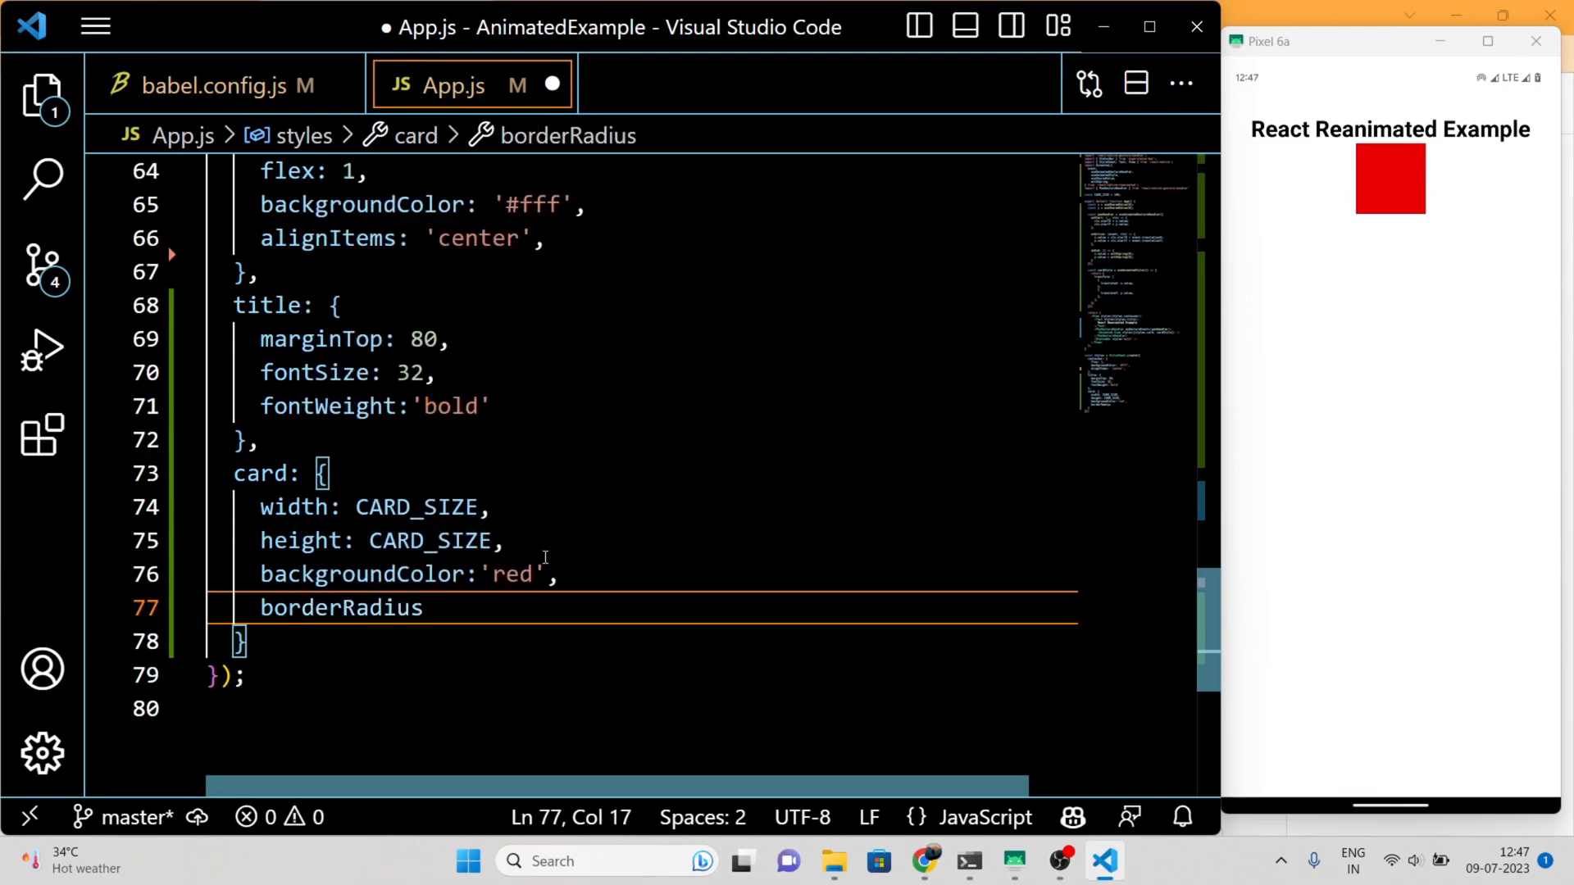
{"action": "type", "text": ": CARD_SIZE/"}
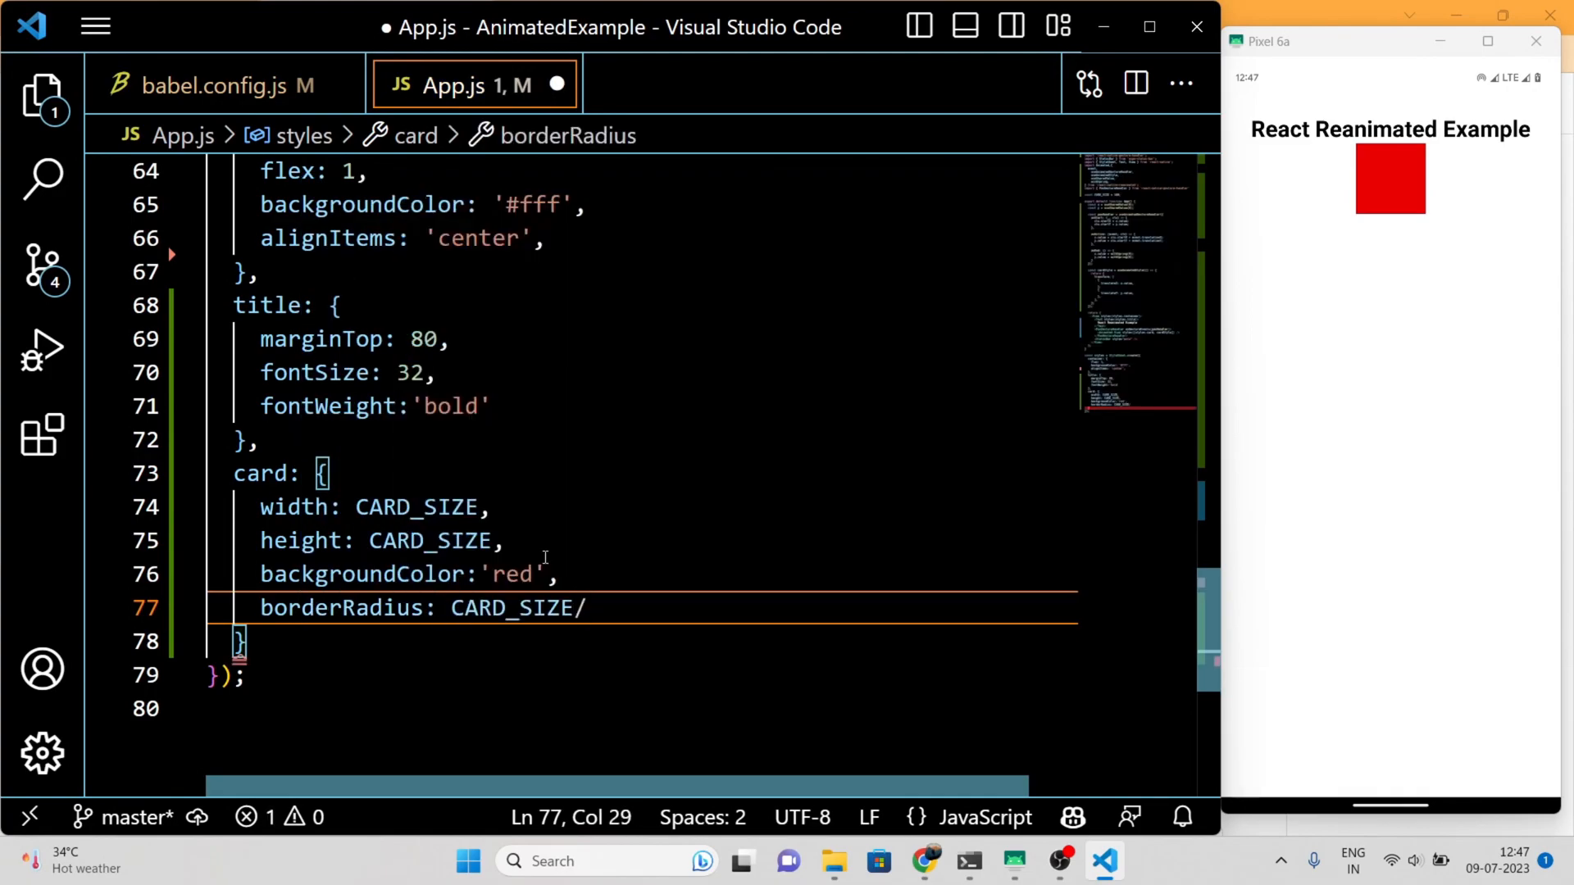
{"action": "type", "text": "2"}
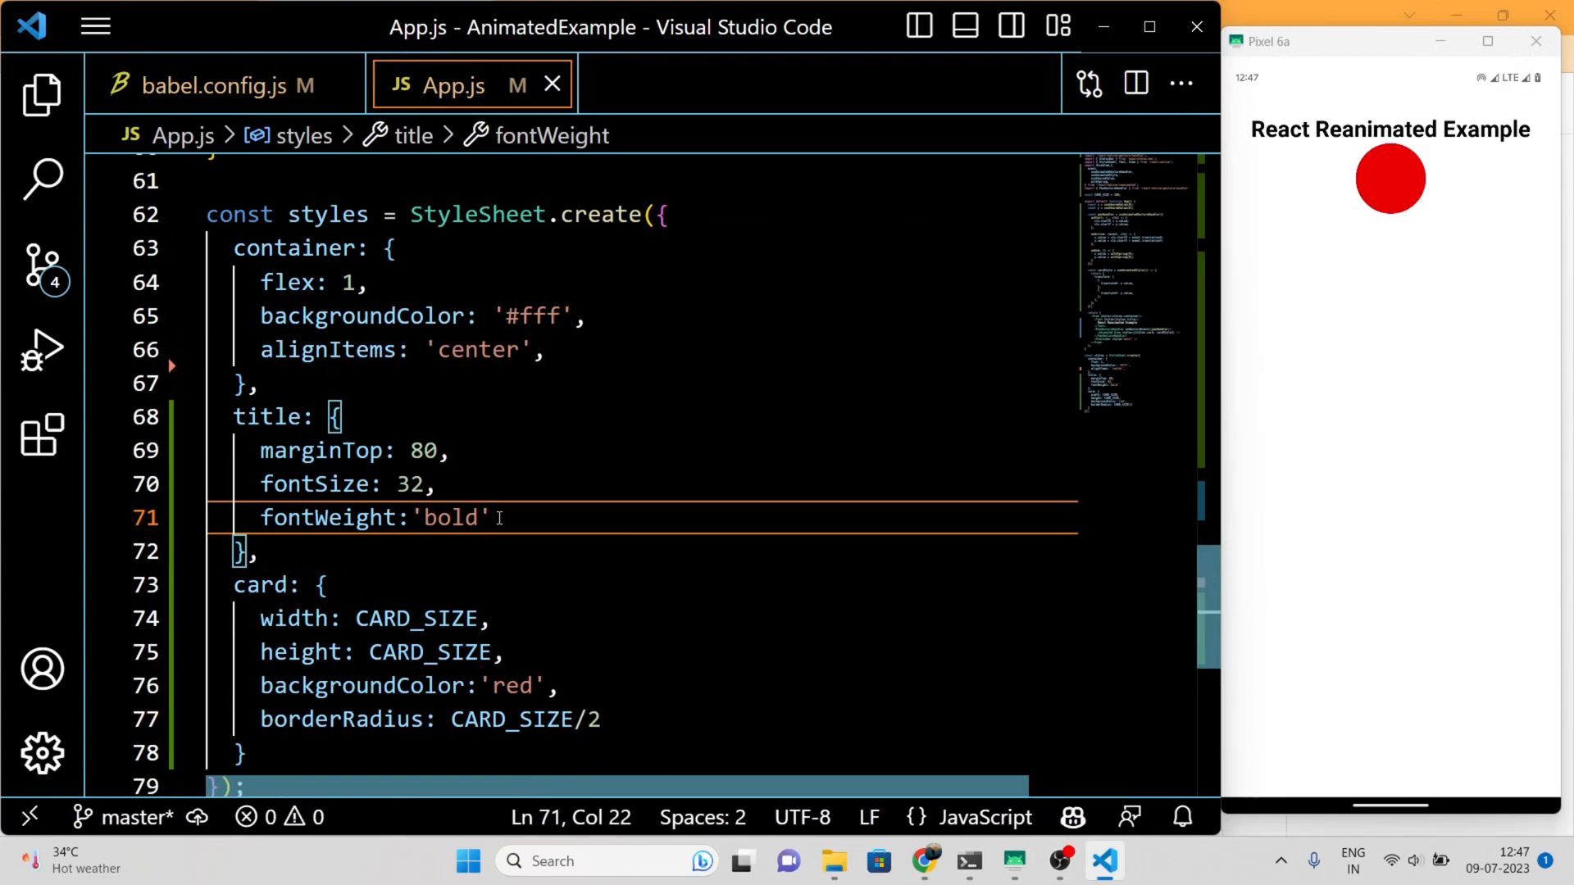
Step: Add marginBottom: 100 to the title style and review the file
{"action": "type", "text": "marginBottom: 100"}
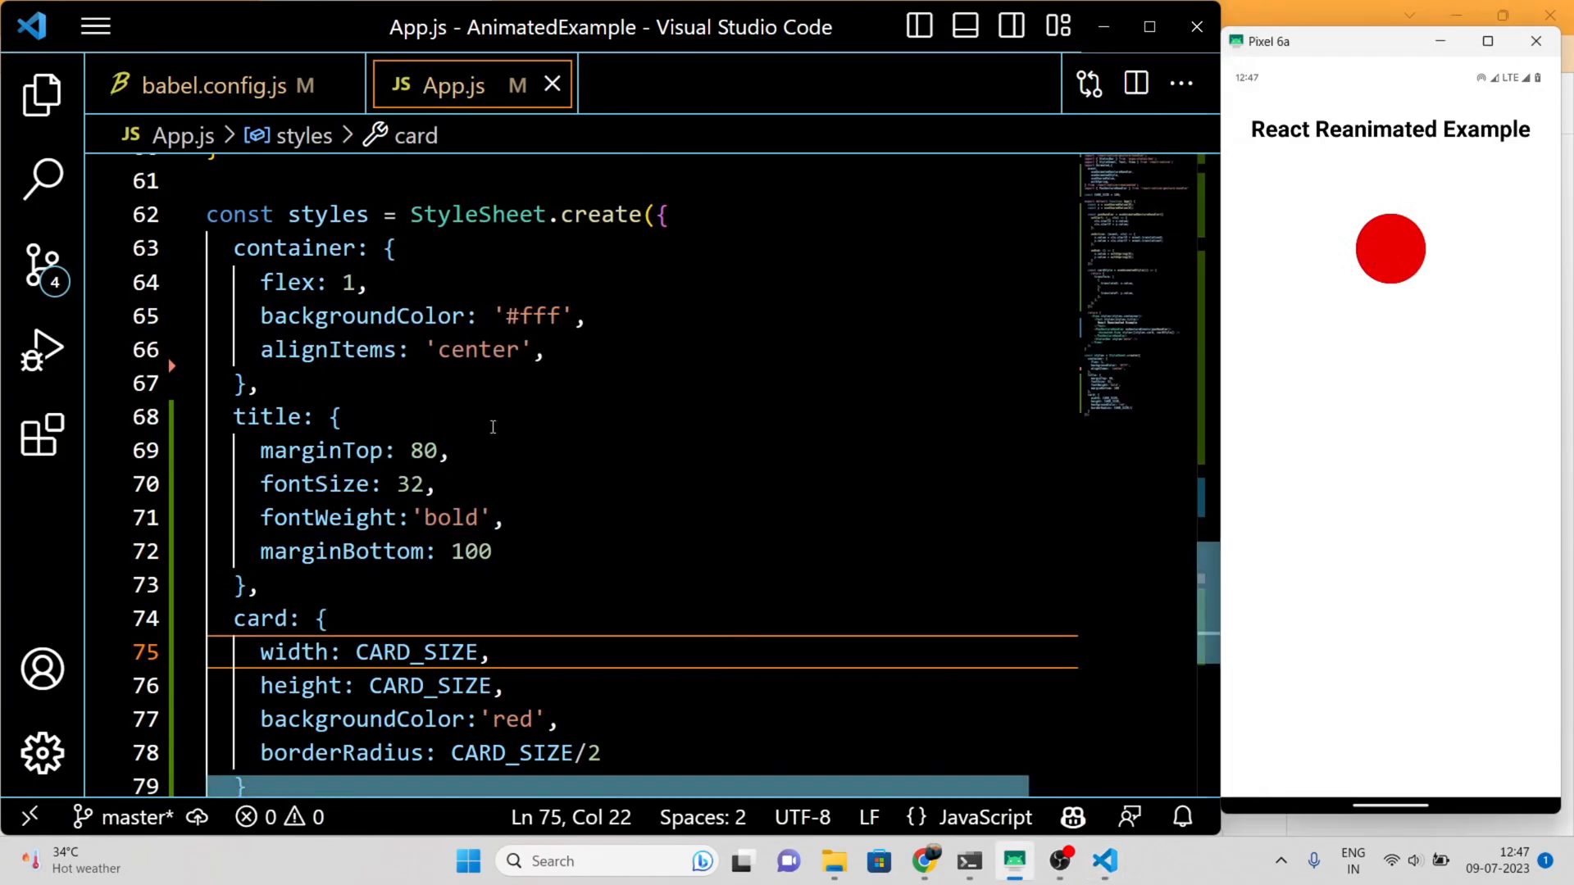
{"action": "scroll", "scroll_direction": "up", "scroll_amount": 3}
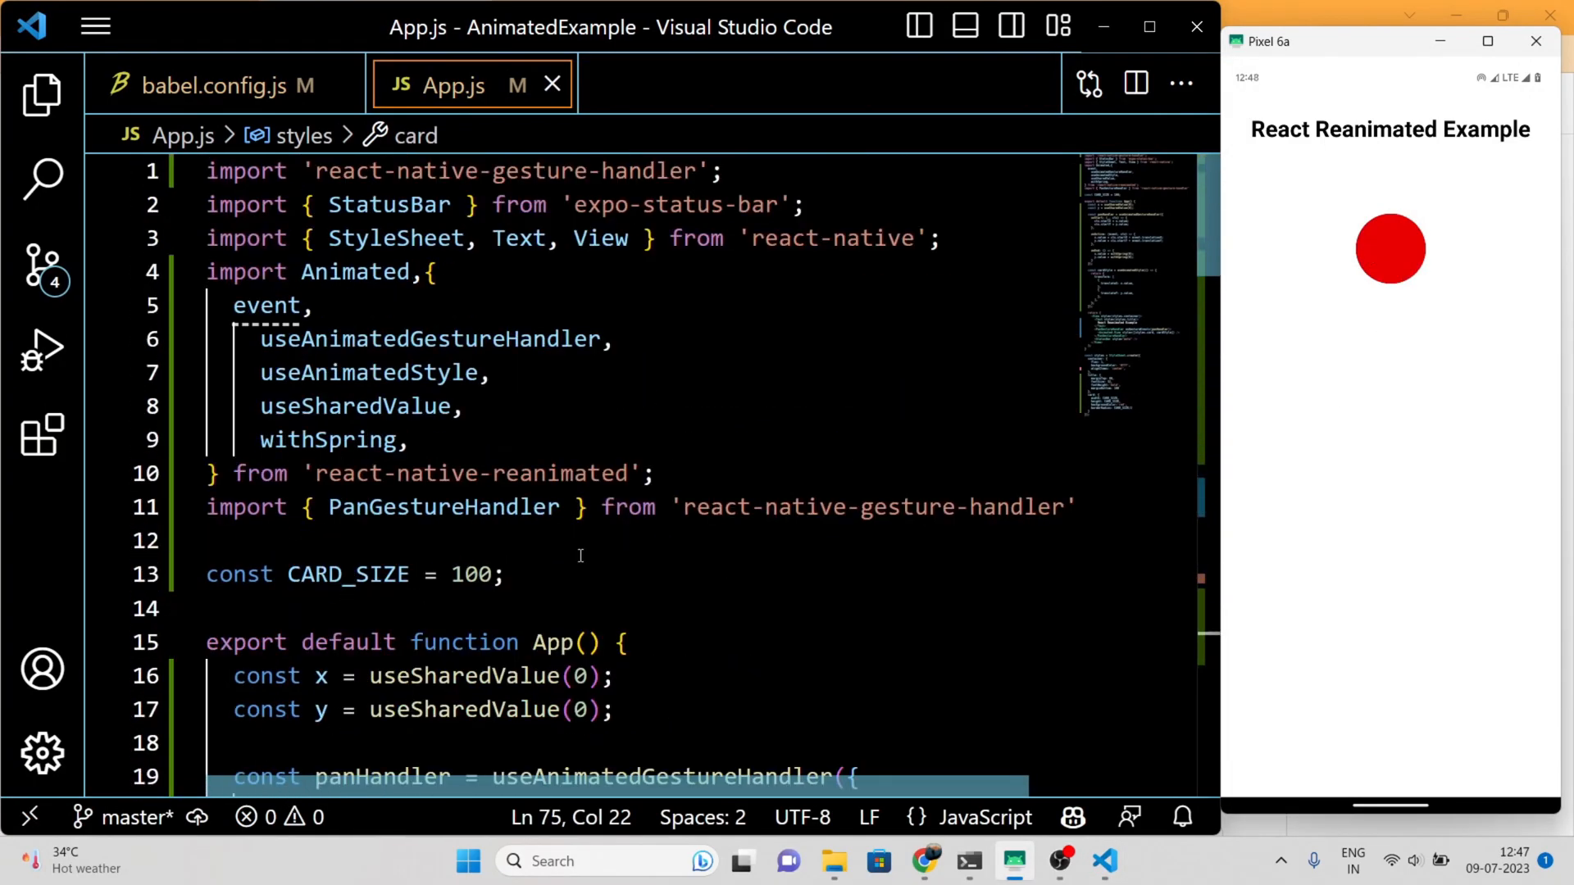
{"action": "scroll", "scroll_direction": "down", "scroll_amount": 3}
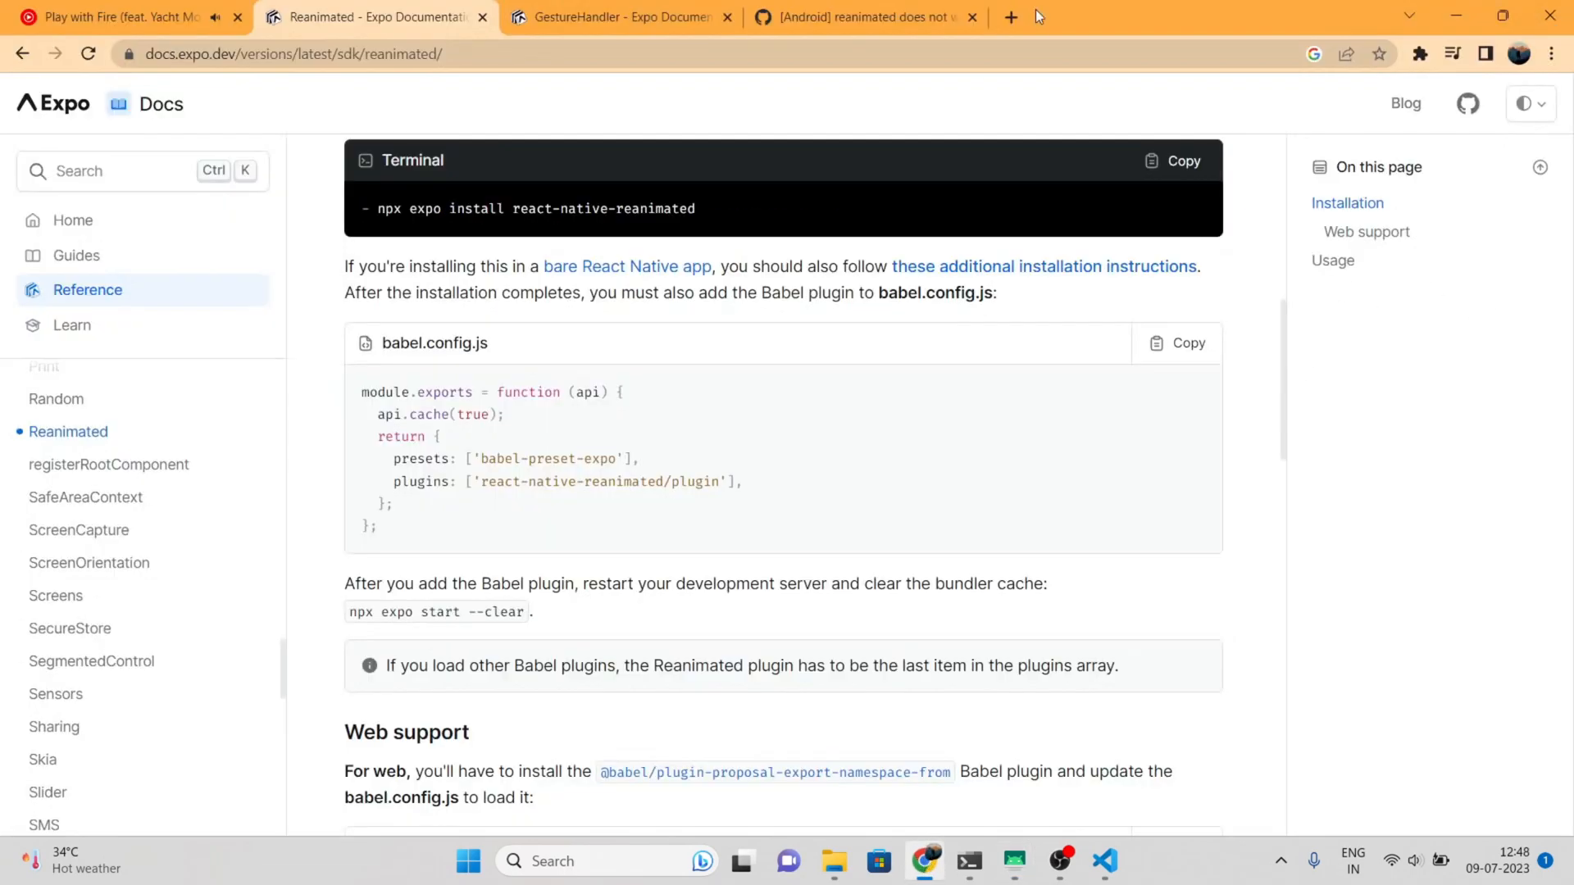
Step: Search Google for 'snack expo' in a new tab and open the Expo Snack editor
{"action": "left_click", "coordinate": [1009, 16]}
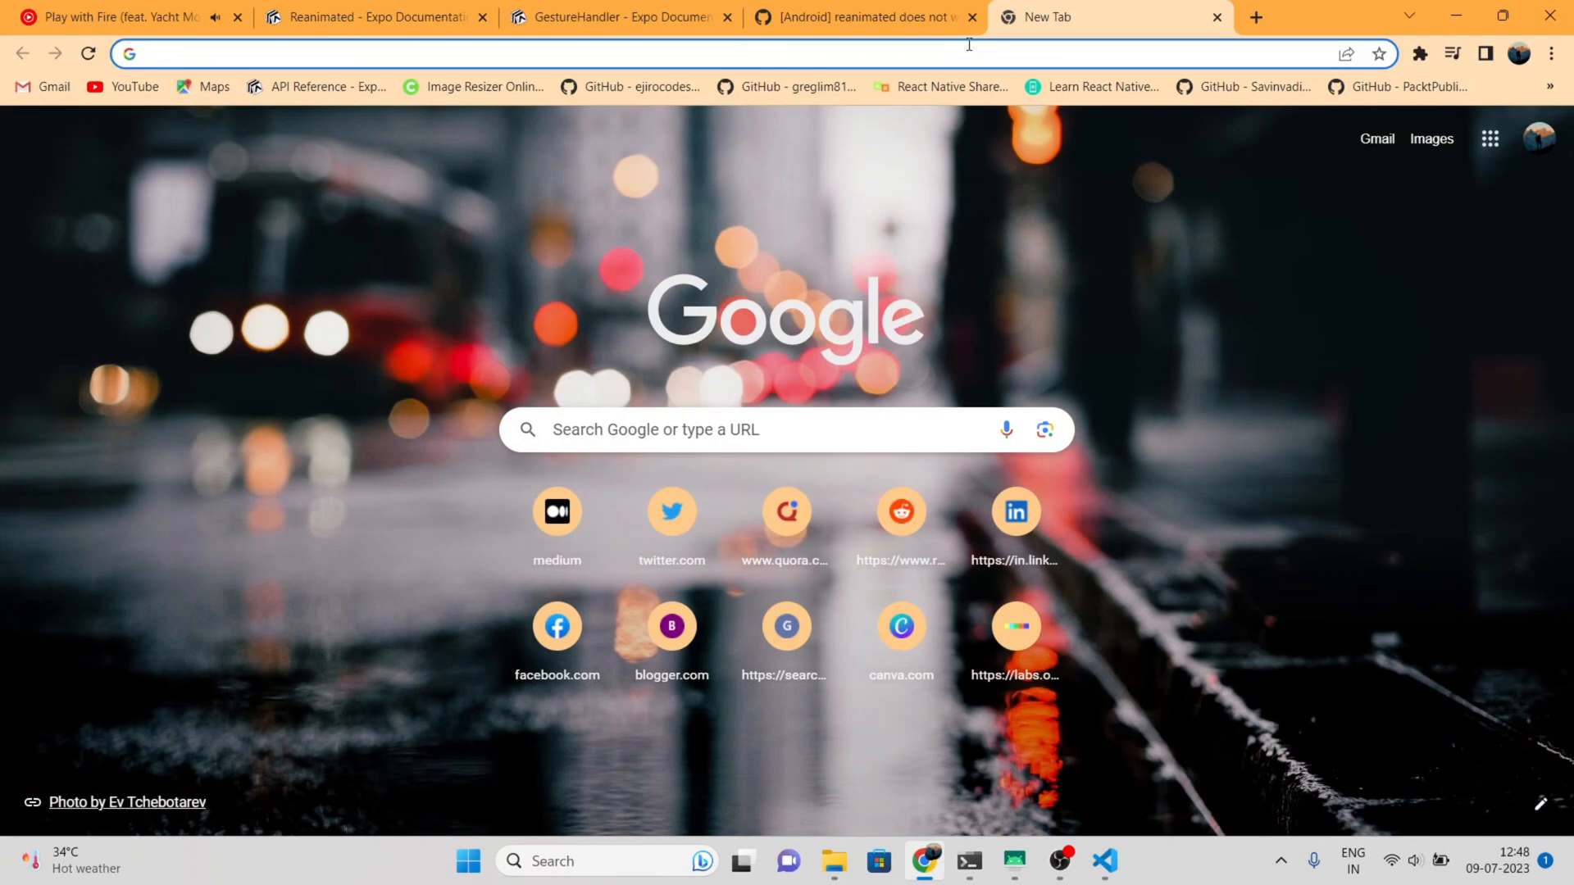
{"action": "type", "text": "snack expo"}
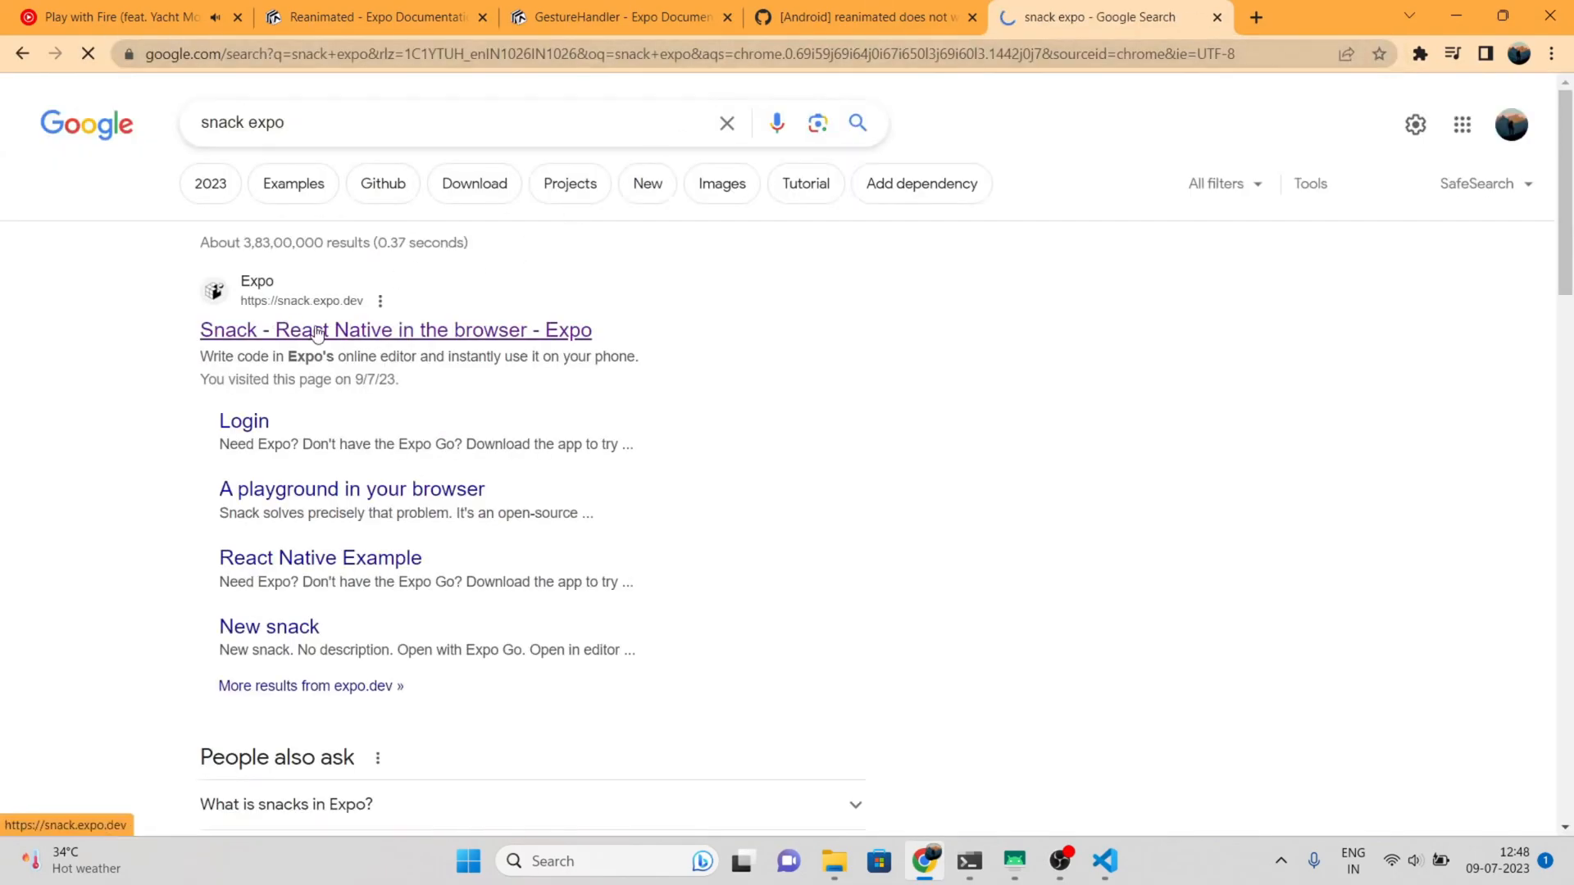
{"action": "left_click", "coordinate": [395, 329]}
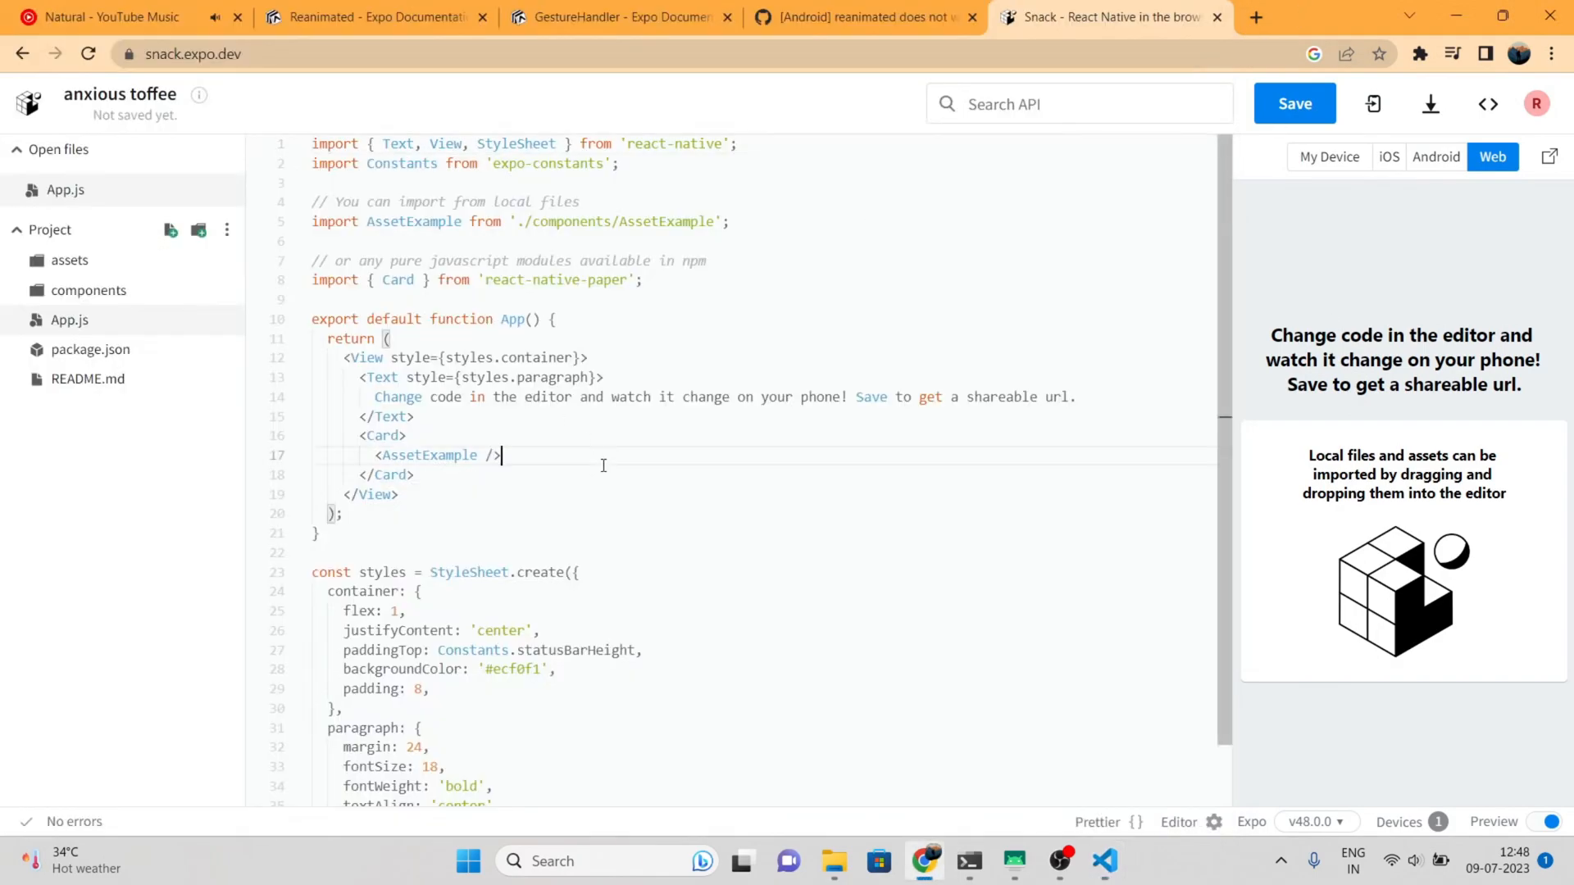
Step: Add react-native-gesture-handler as a dependency of the Snack project
{"action": "scroll", "scroll_direction": "down", "scroll_amount": 3}
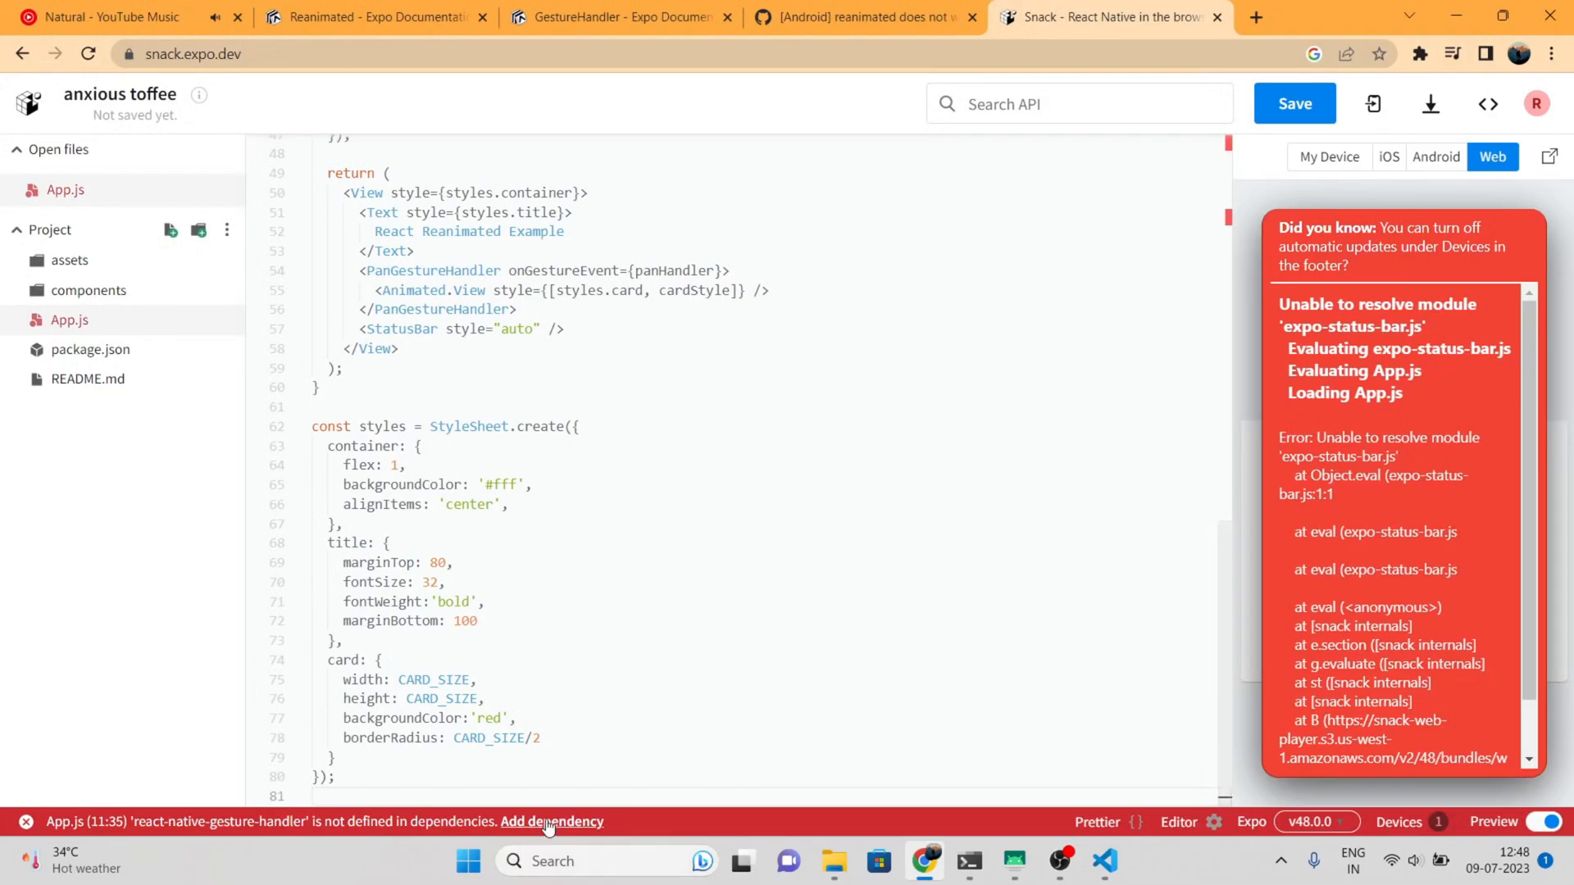
{"action": "left_click", "coordinate": [551, 822]}
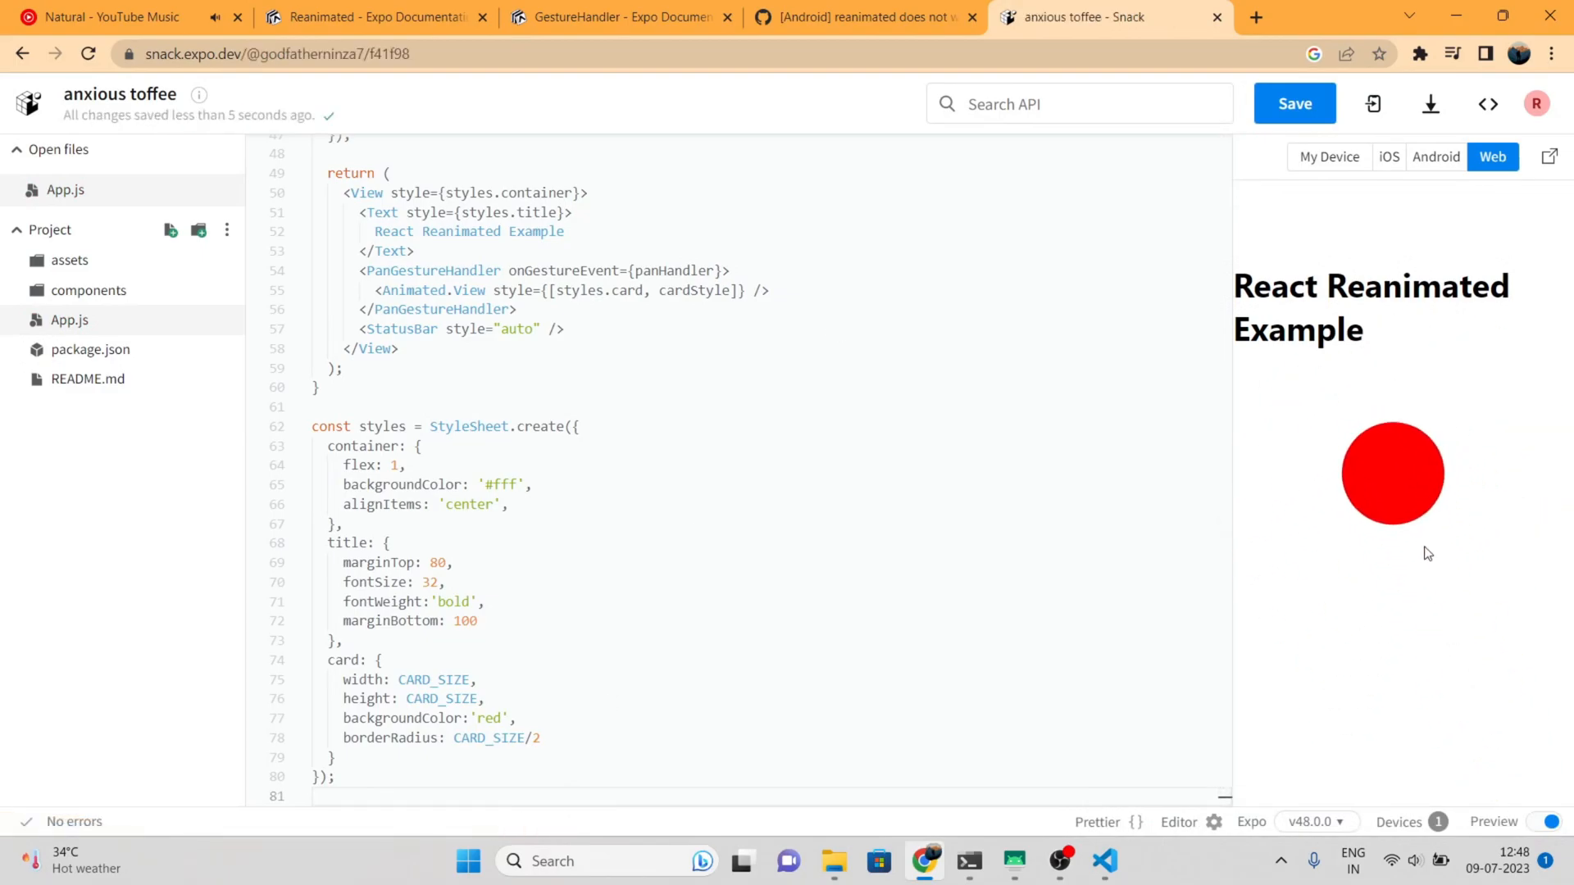
Step: Drag the red circle around the web preview to confirm it moves, then switch to Android
{"action": "left_click_drag", "start_coordinate": [1392, 472], "coordinate": [1399, 499]}
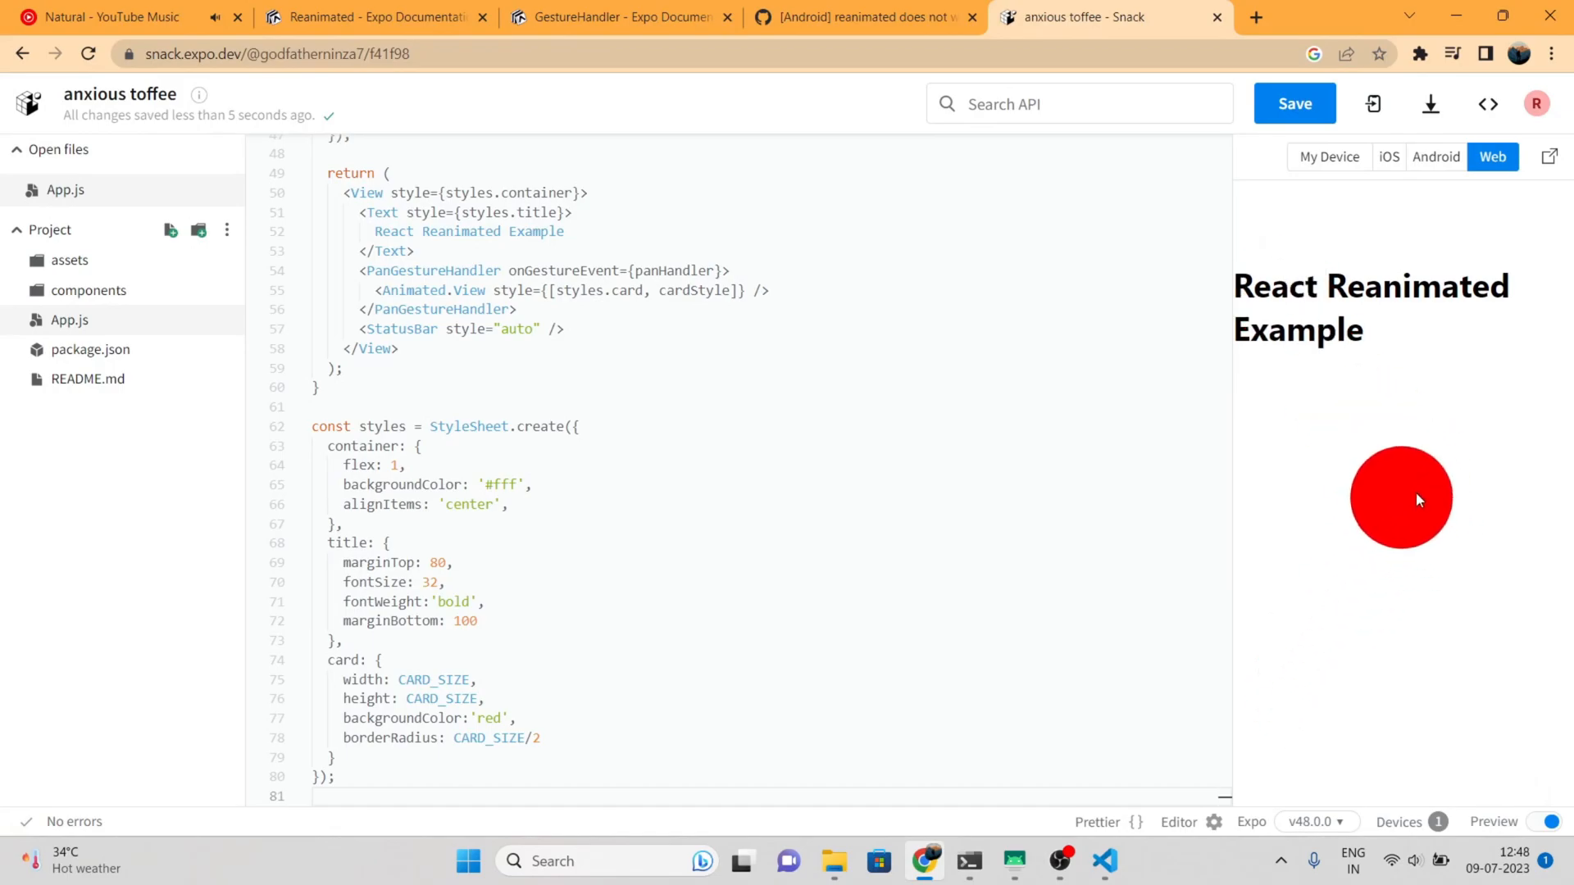
{"action": "left_click_drag", "start_coordinate": [1399, 499], "coordinate": [1377, 454]}
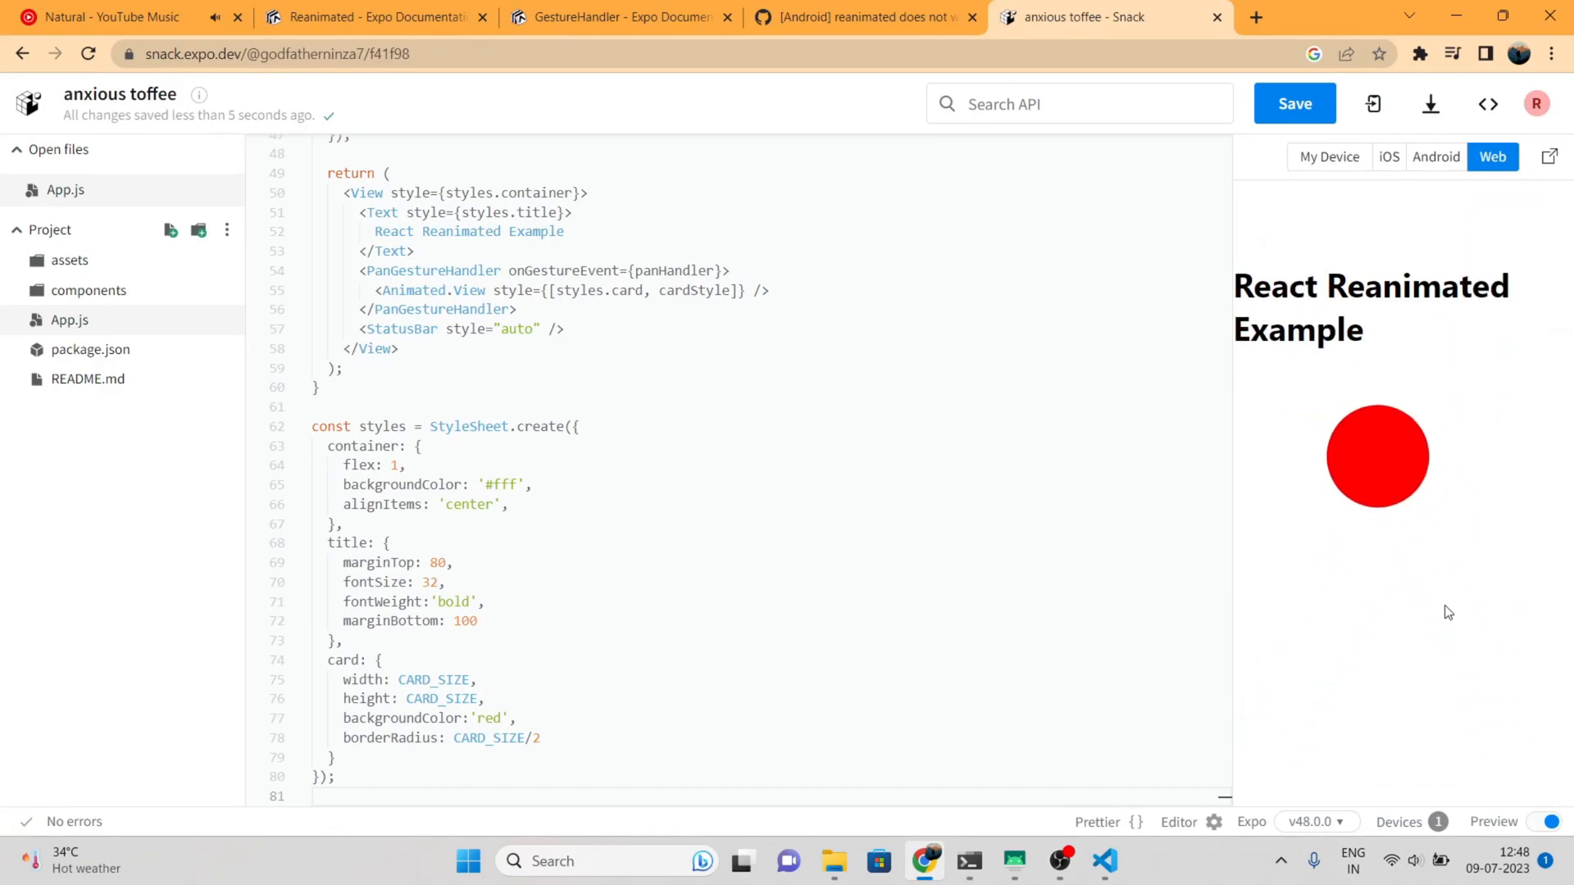
{"action": "left_click_drag", "start_coordinate": [1375, 455], "coordinate": [1408, 495]}
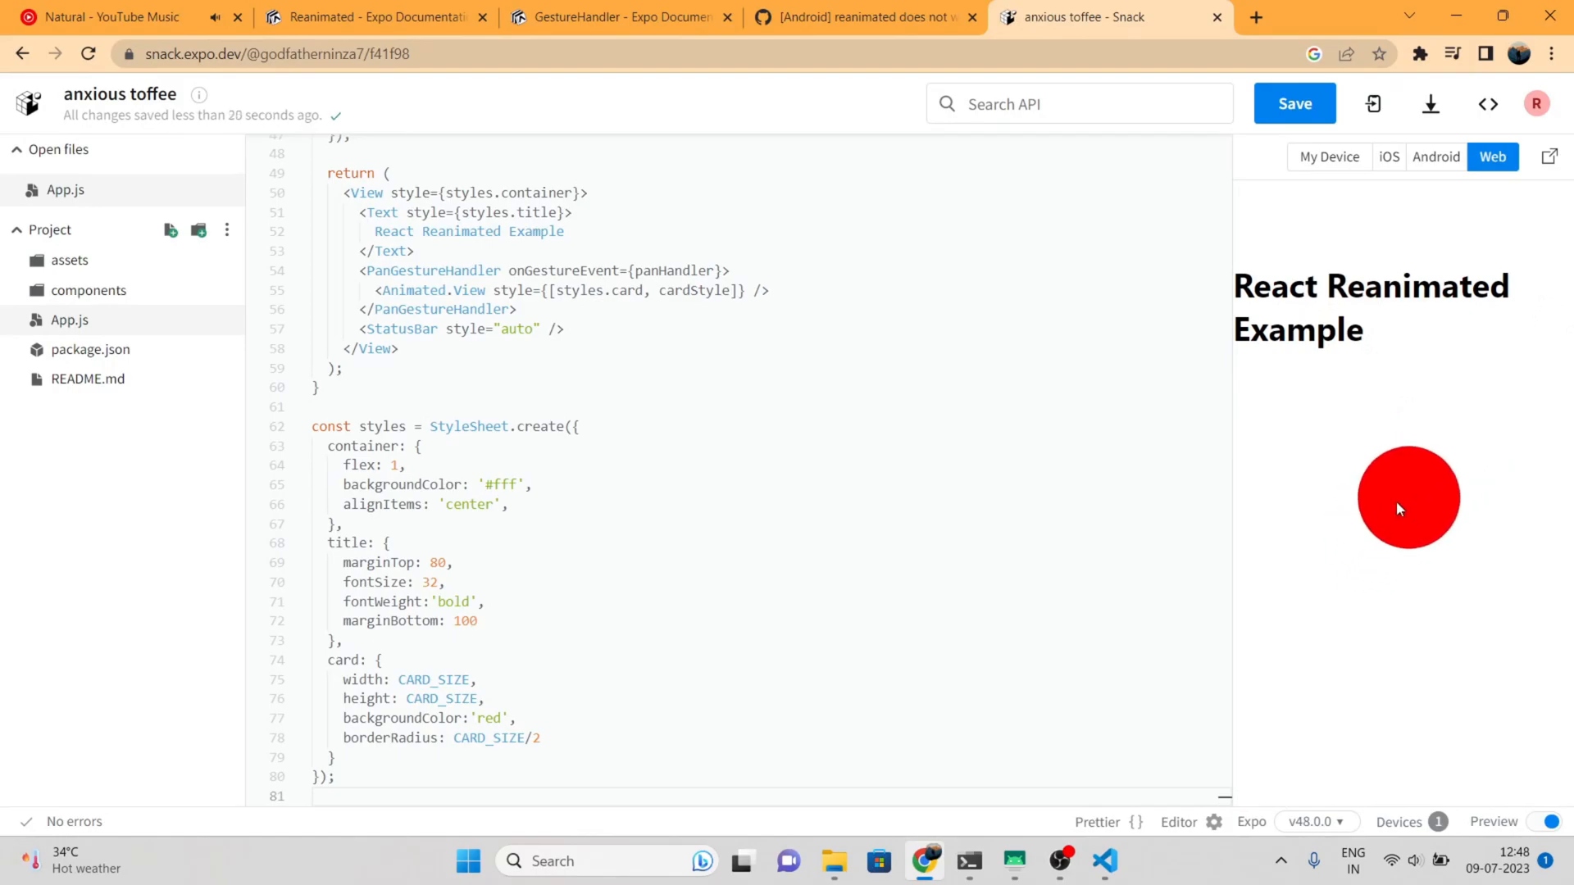
{"action": "left_click_drag", "start_coordinate": [1408, 497], "coordinate": [1413, 537]}
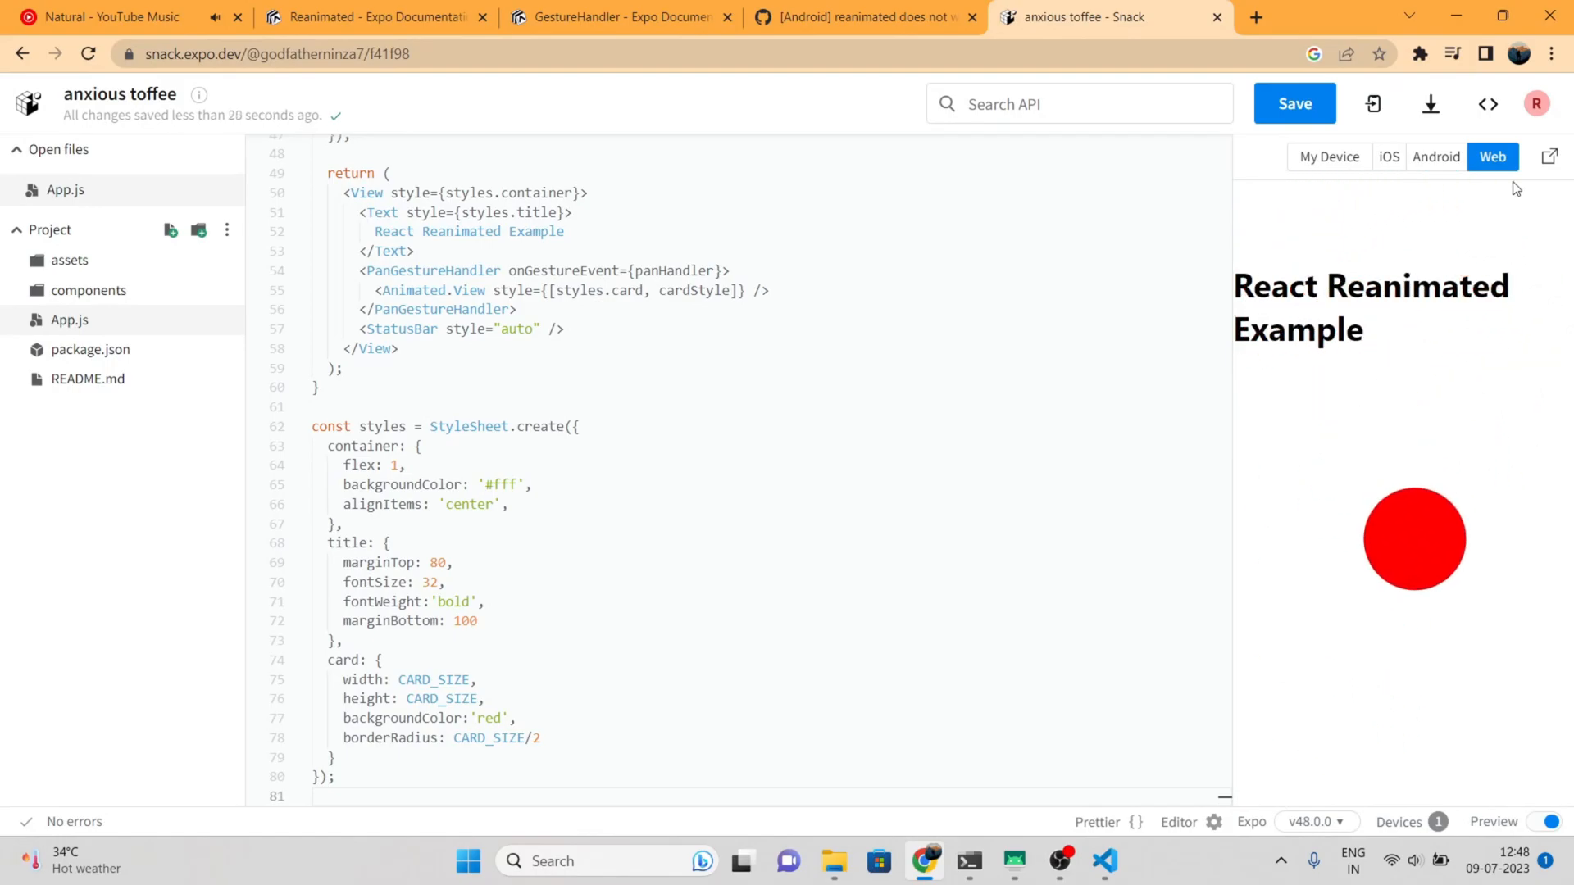
{"action": "left_click", "coordinate": [1435, 157]}
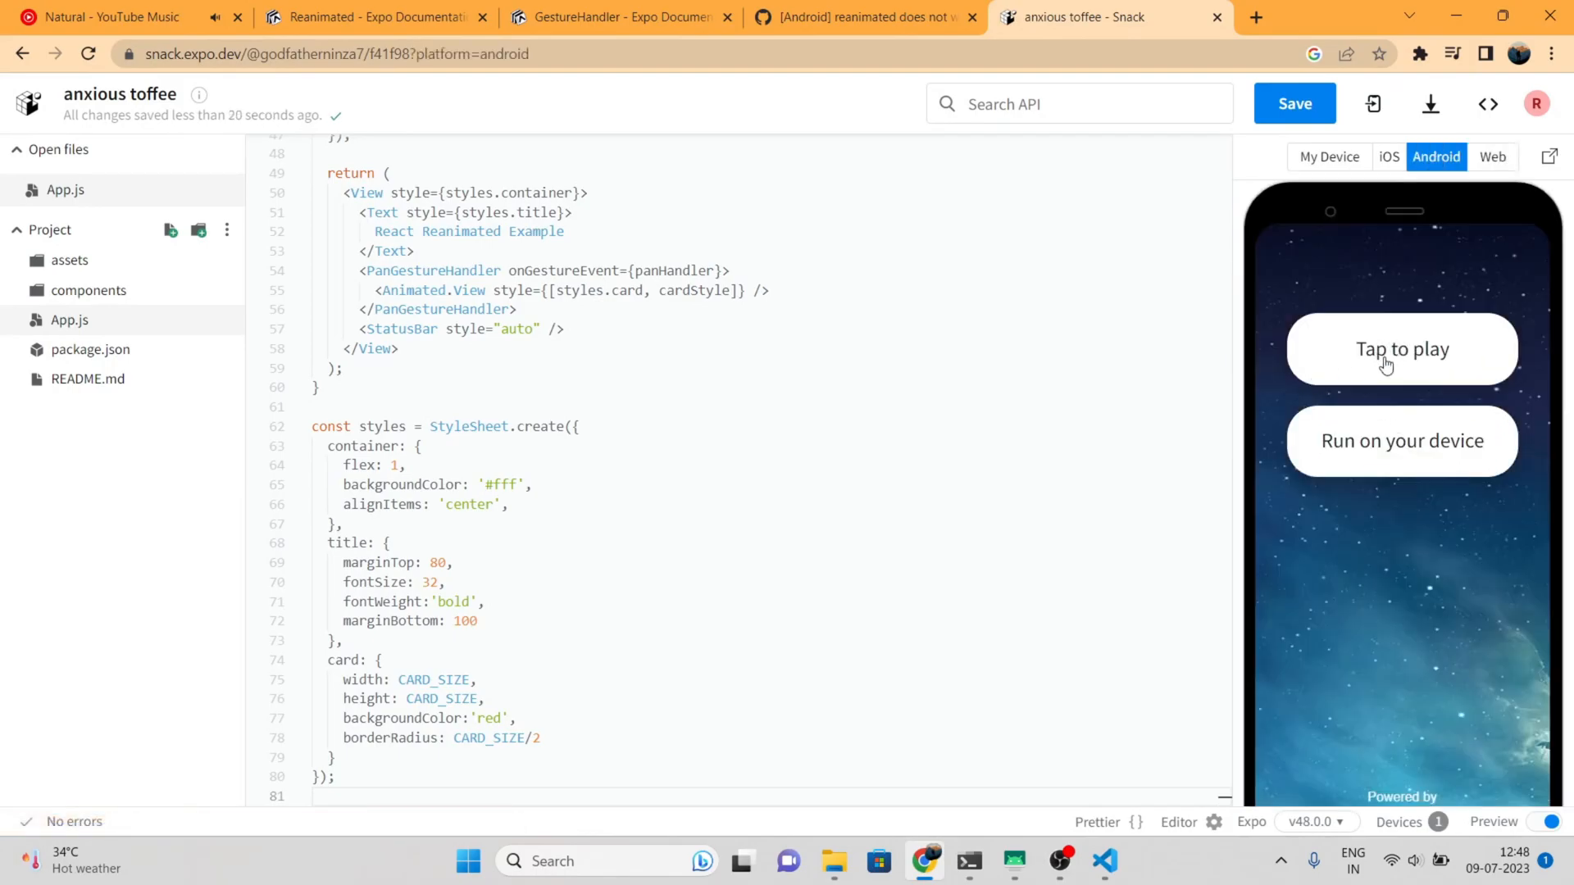
Step: Start the app in the Android preview, then in the iOS preview
{"action": "left_click", "coordinate": [1402, 349]}
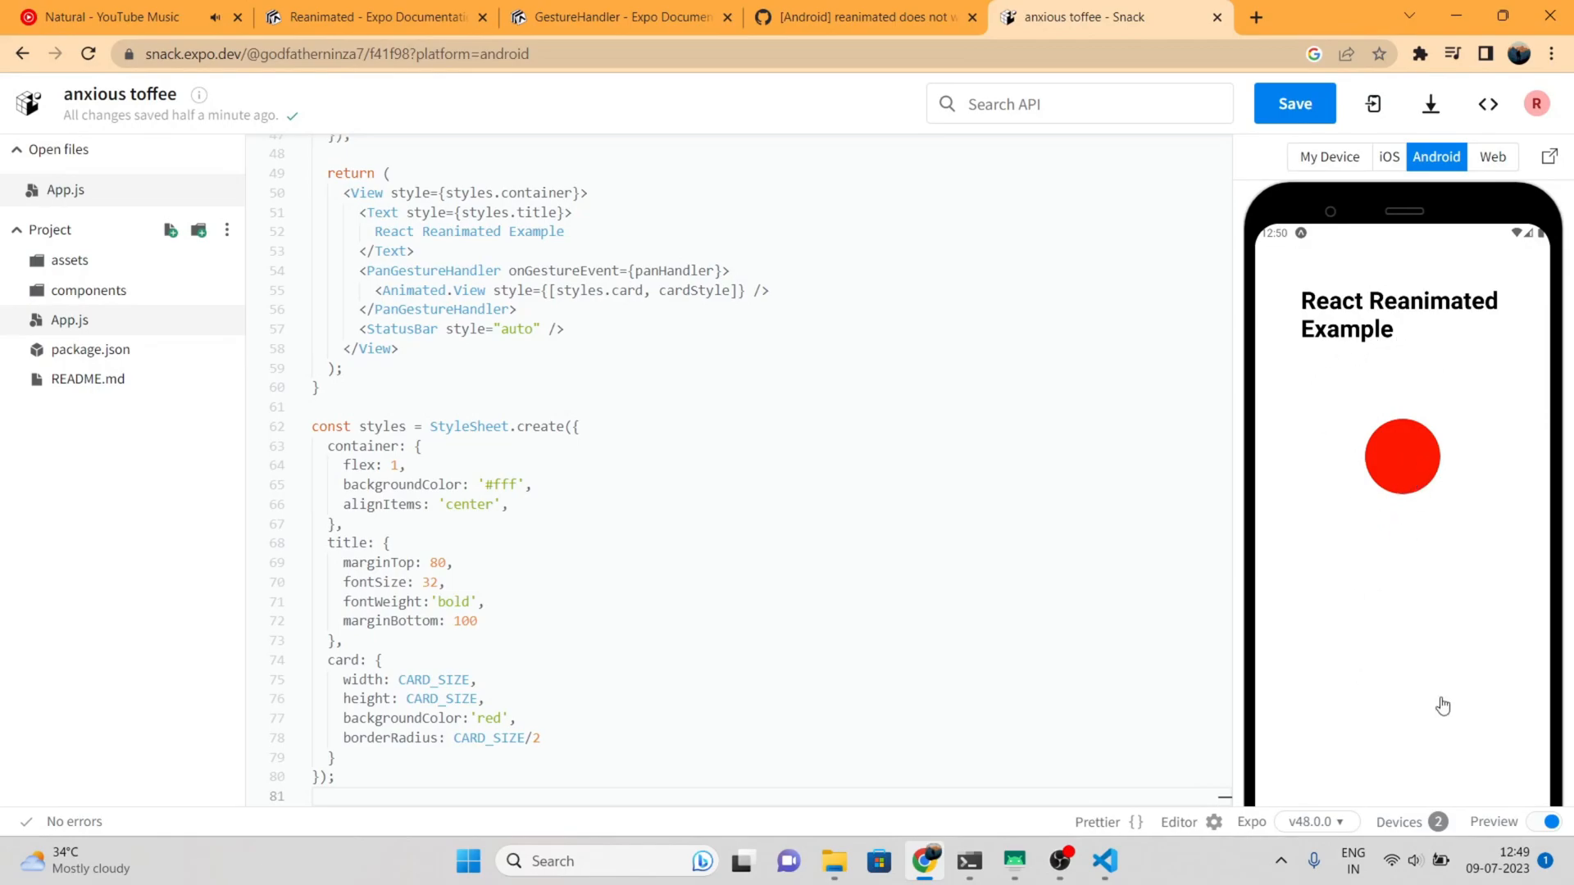
{"action": "left_click", "coordinate": [1388, 158]}
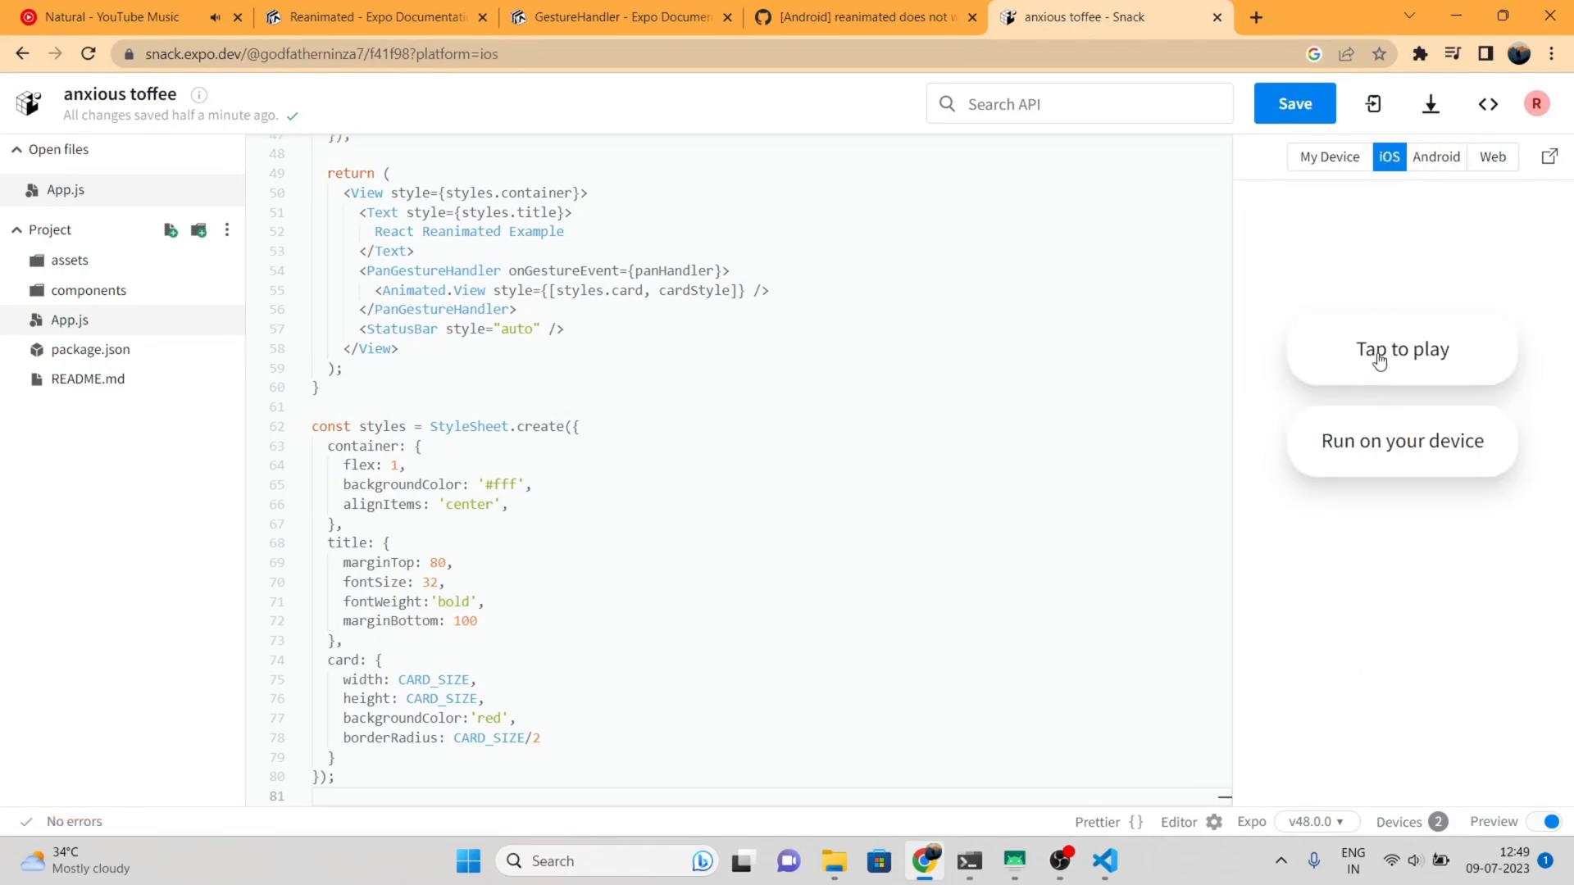
{"action": "left_click", "coordinate": [1404, 349]}
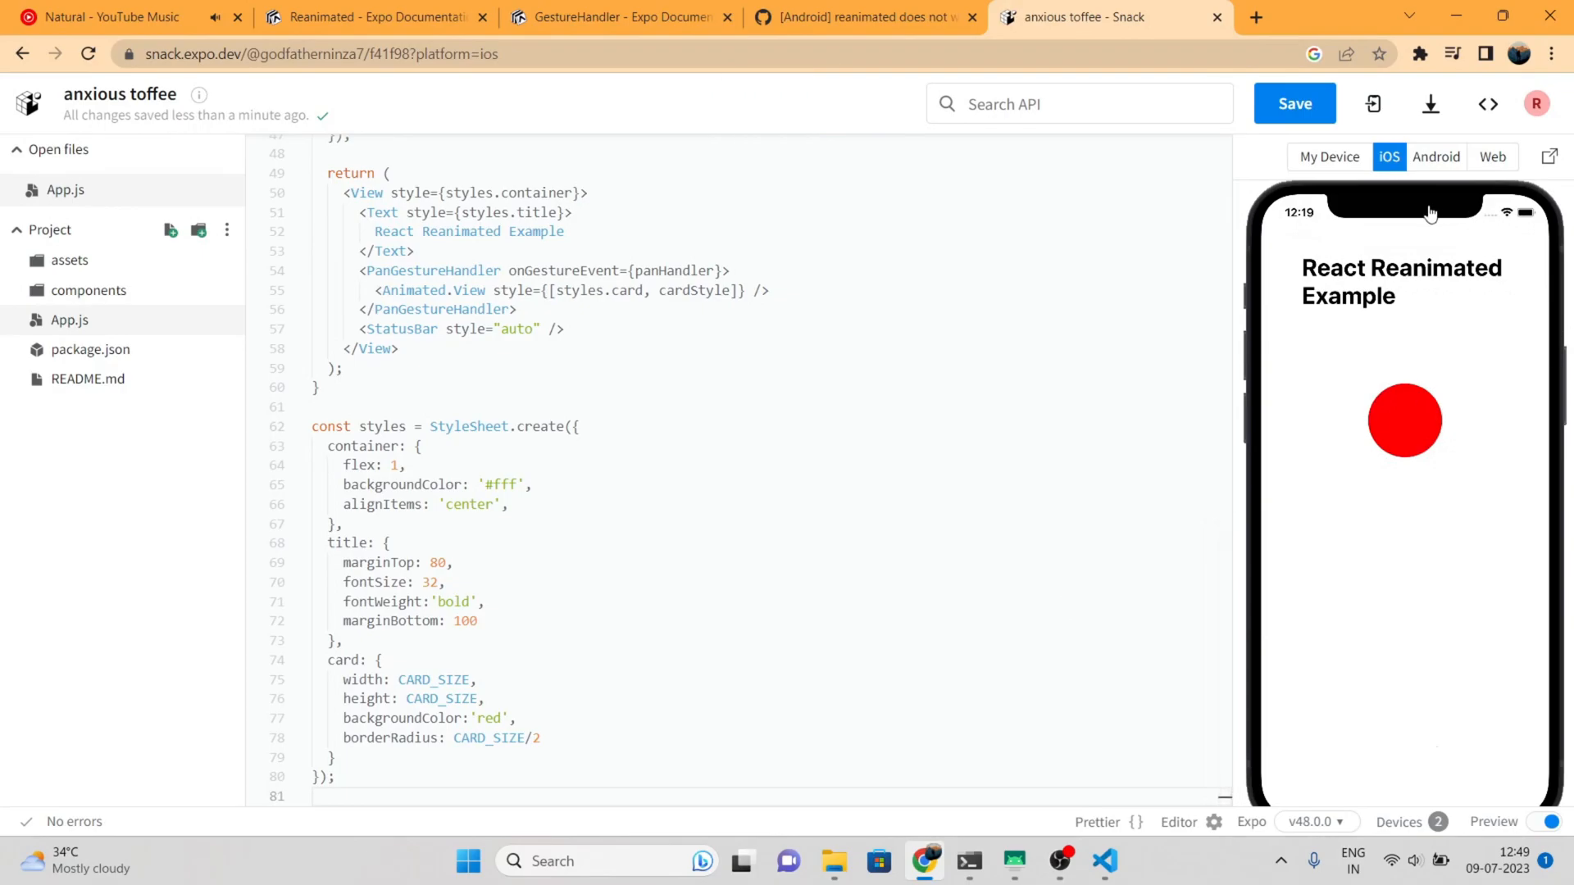
{"action": "mouse_move", "coordinate": [1432, 482]}
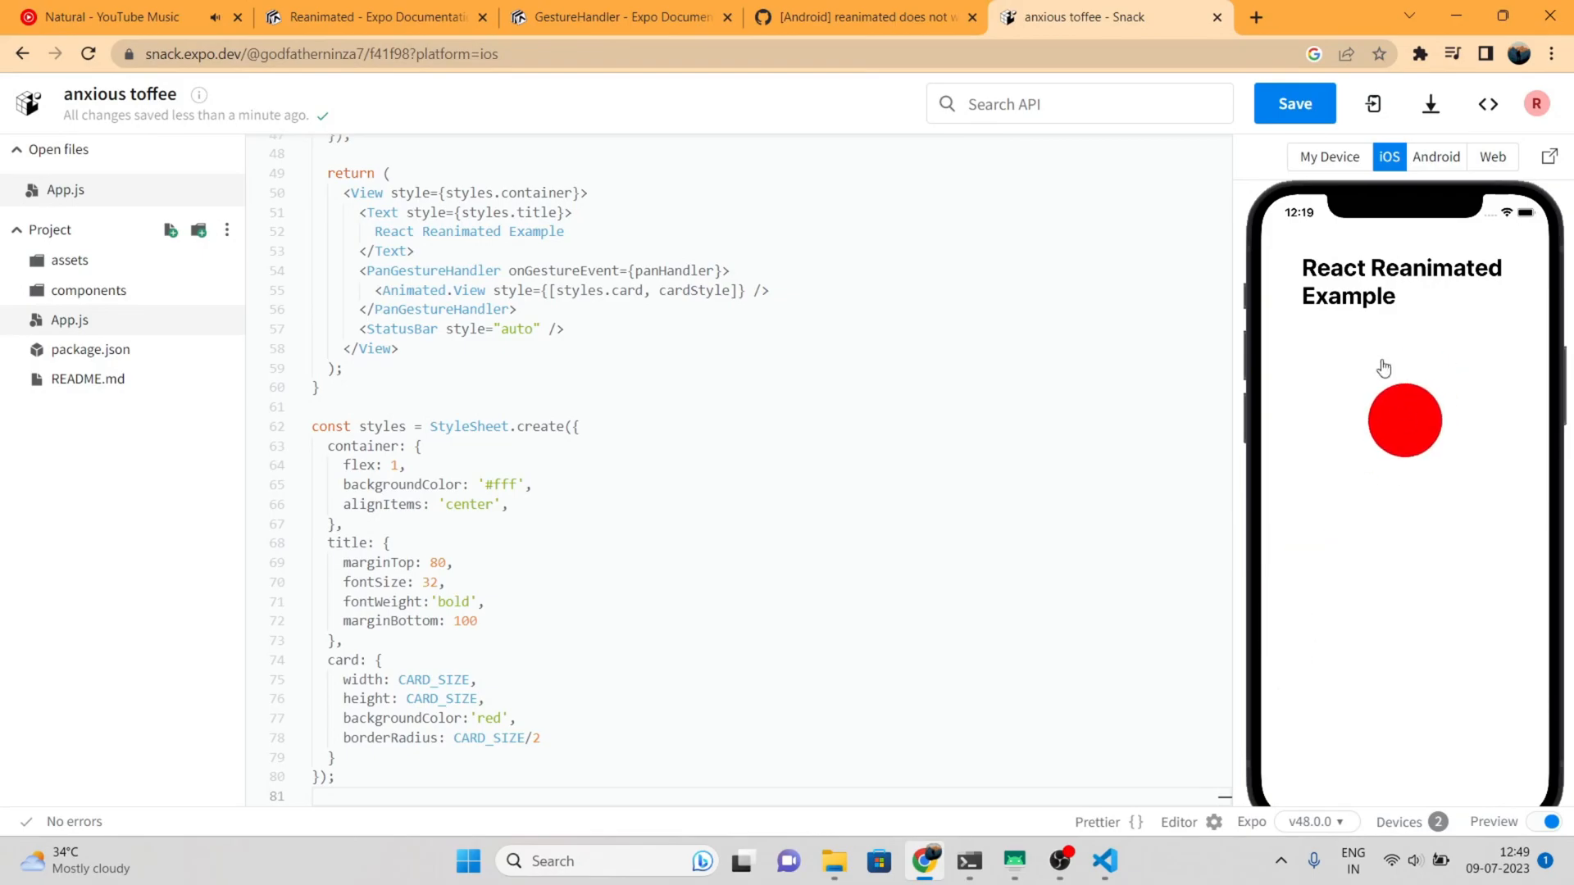
Step: Drag the red circle up and down on the iOS preview to confirm it springs back
{"action": "left_click_drag", "start_coordinate": [1405, 422], "coordinate": [1402, 392]}
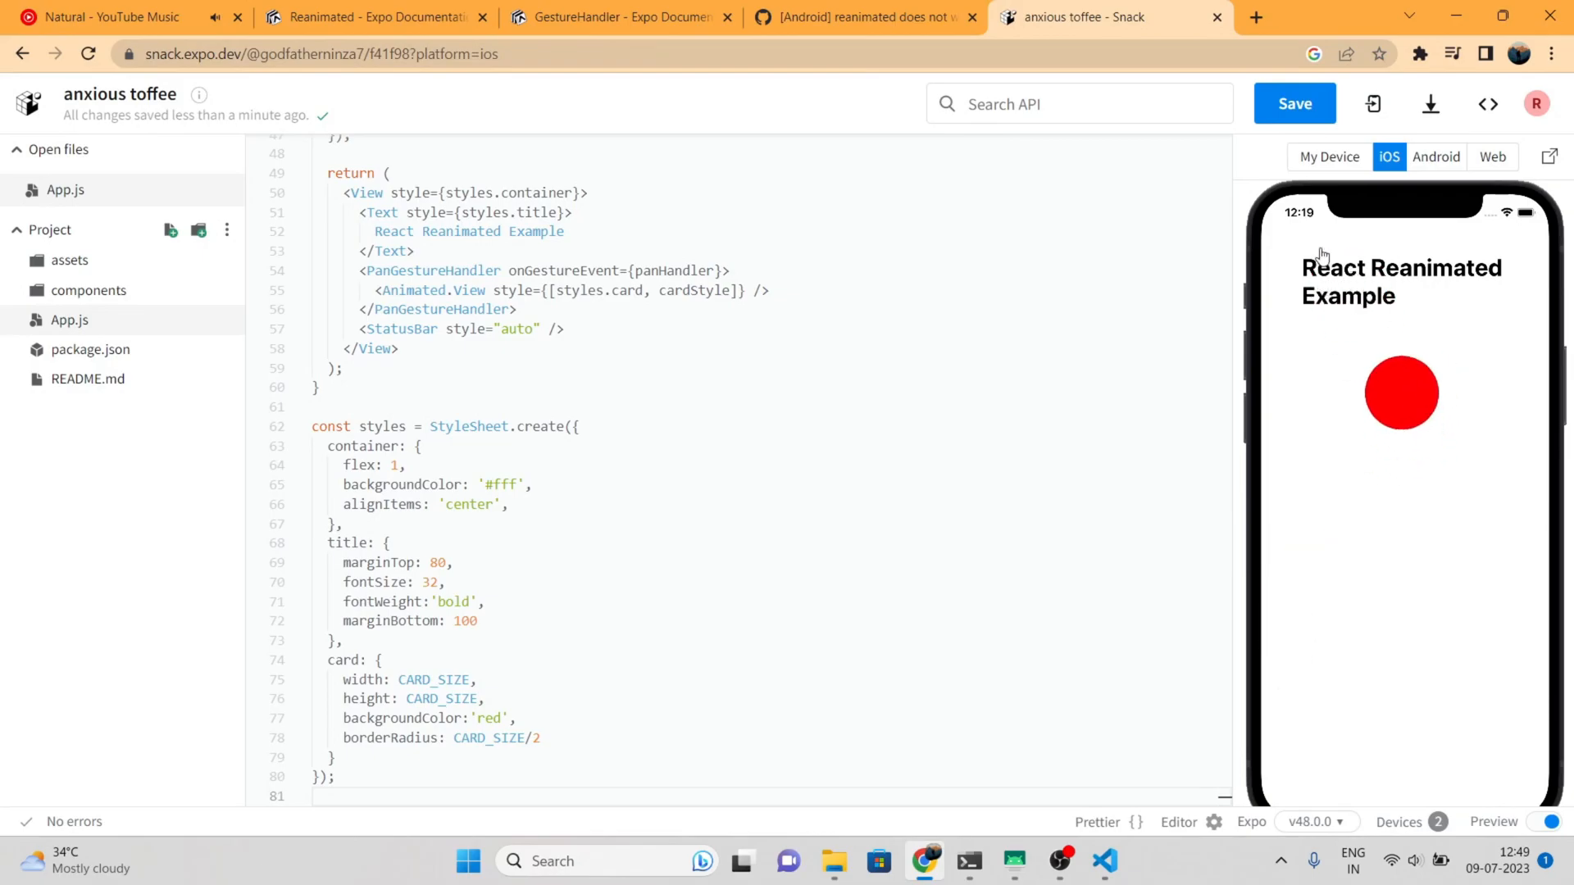
{"action": "left_click_drag", "start_coordinate": [1401, 393], "coordinate": [1388, 490]}
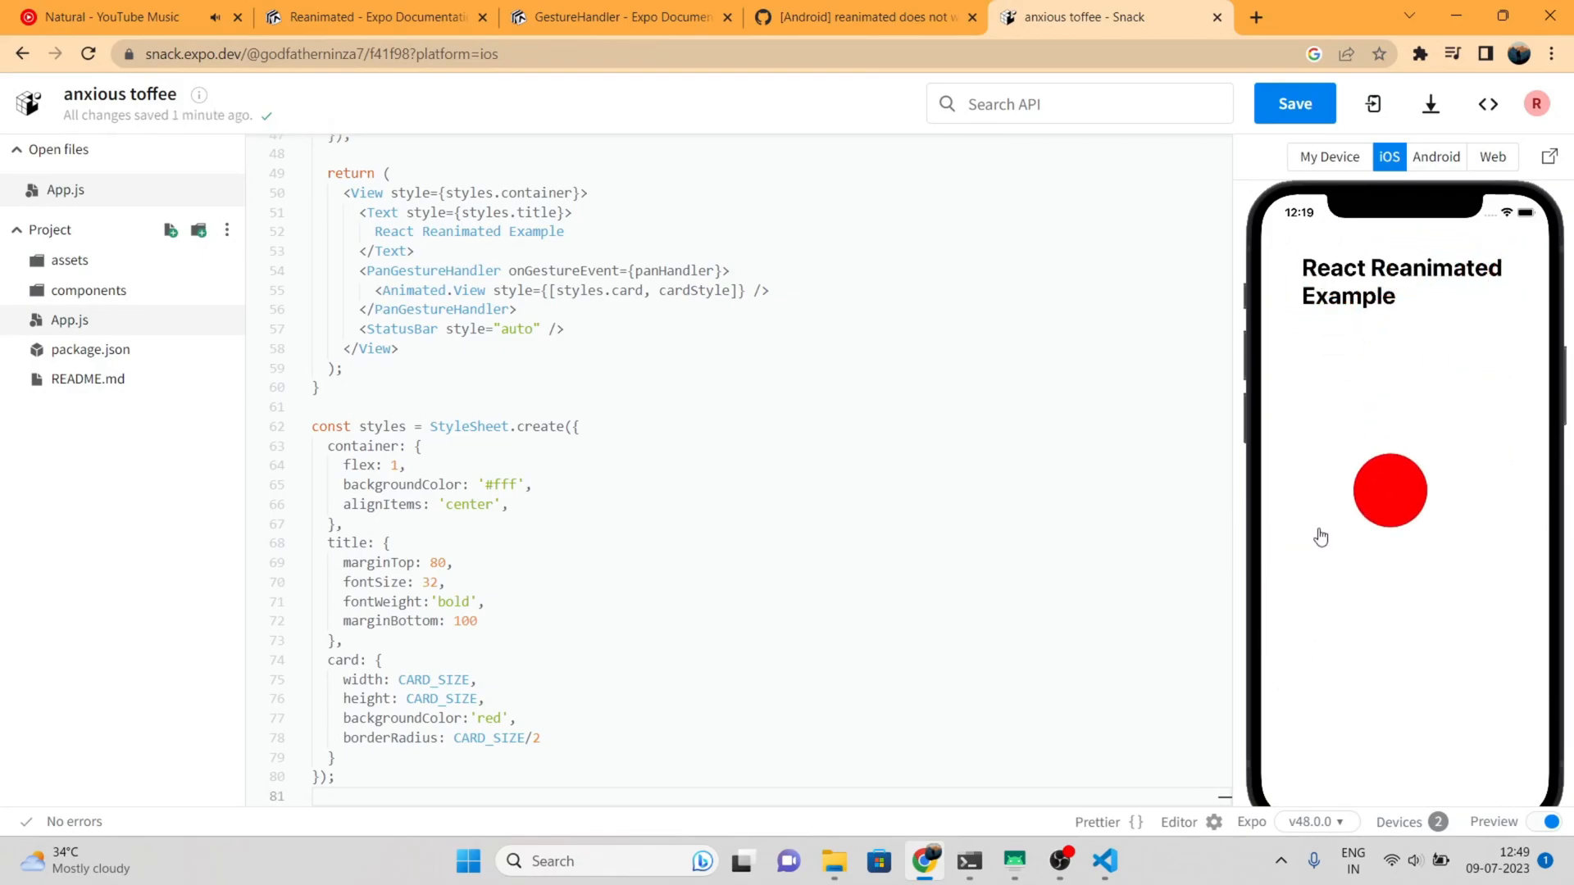
{"action": "left_click_drag", "start_coordinate": [1388, 490], "coordinate": [1405, 422]}
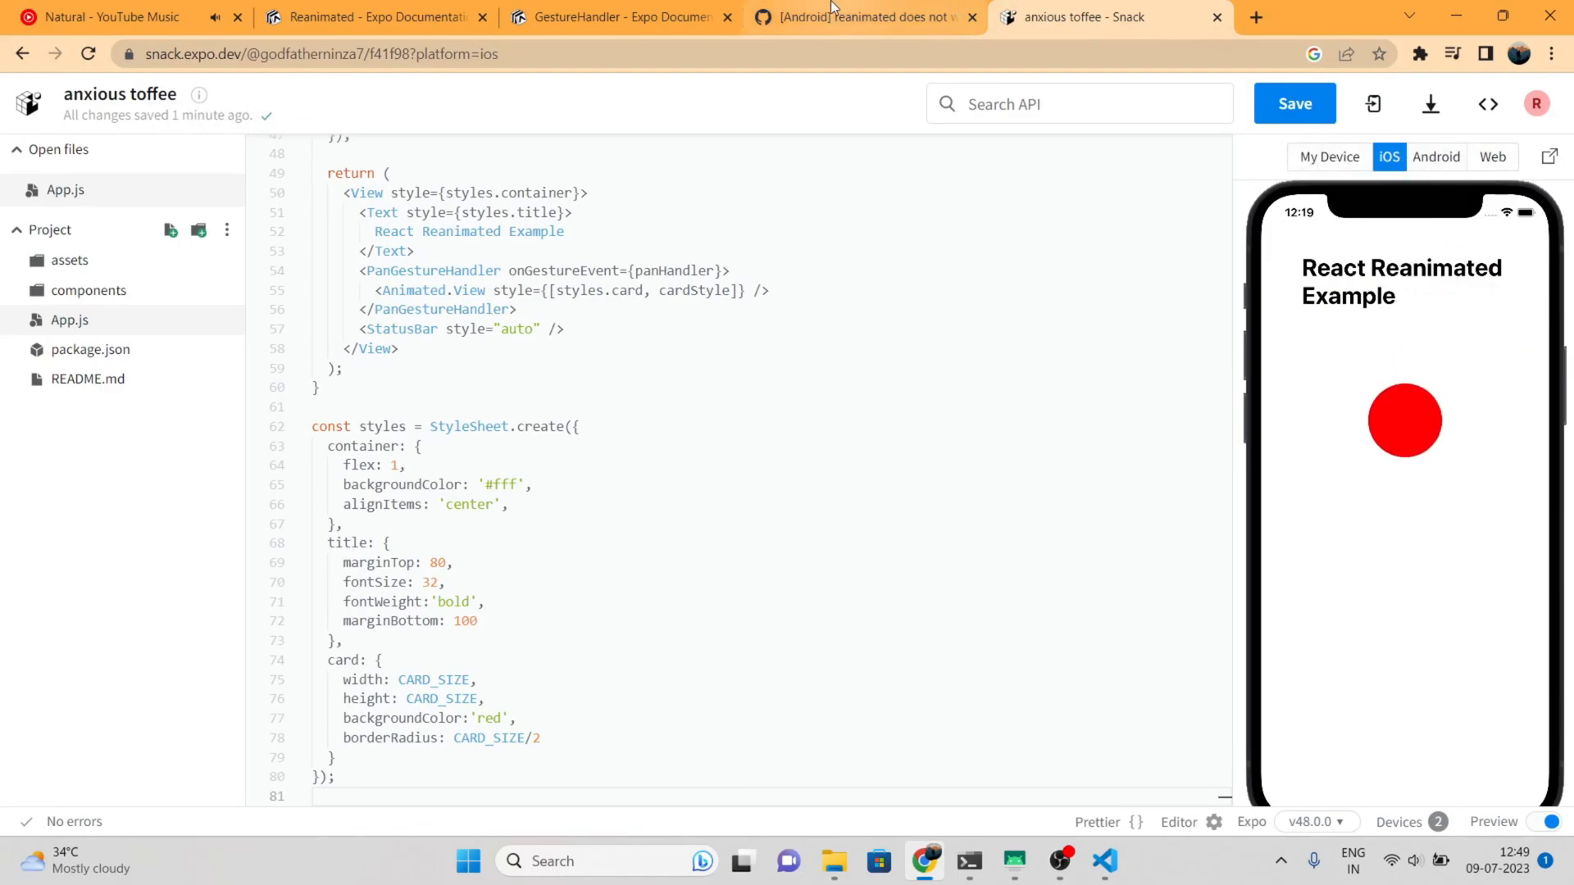
Step: Read through the GitHub issue on Reanimated breaking on Android after Expo 48
{"action": "left_click", "coordinate": [862, 17]}
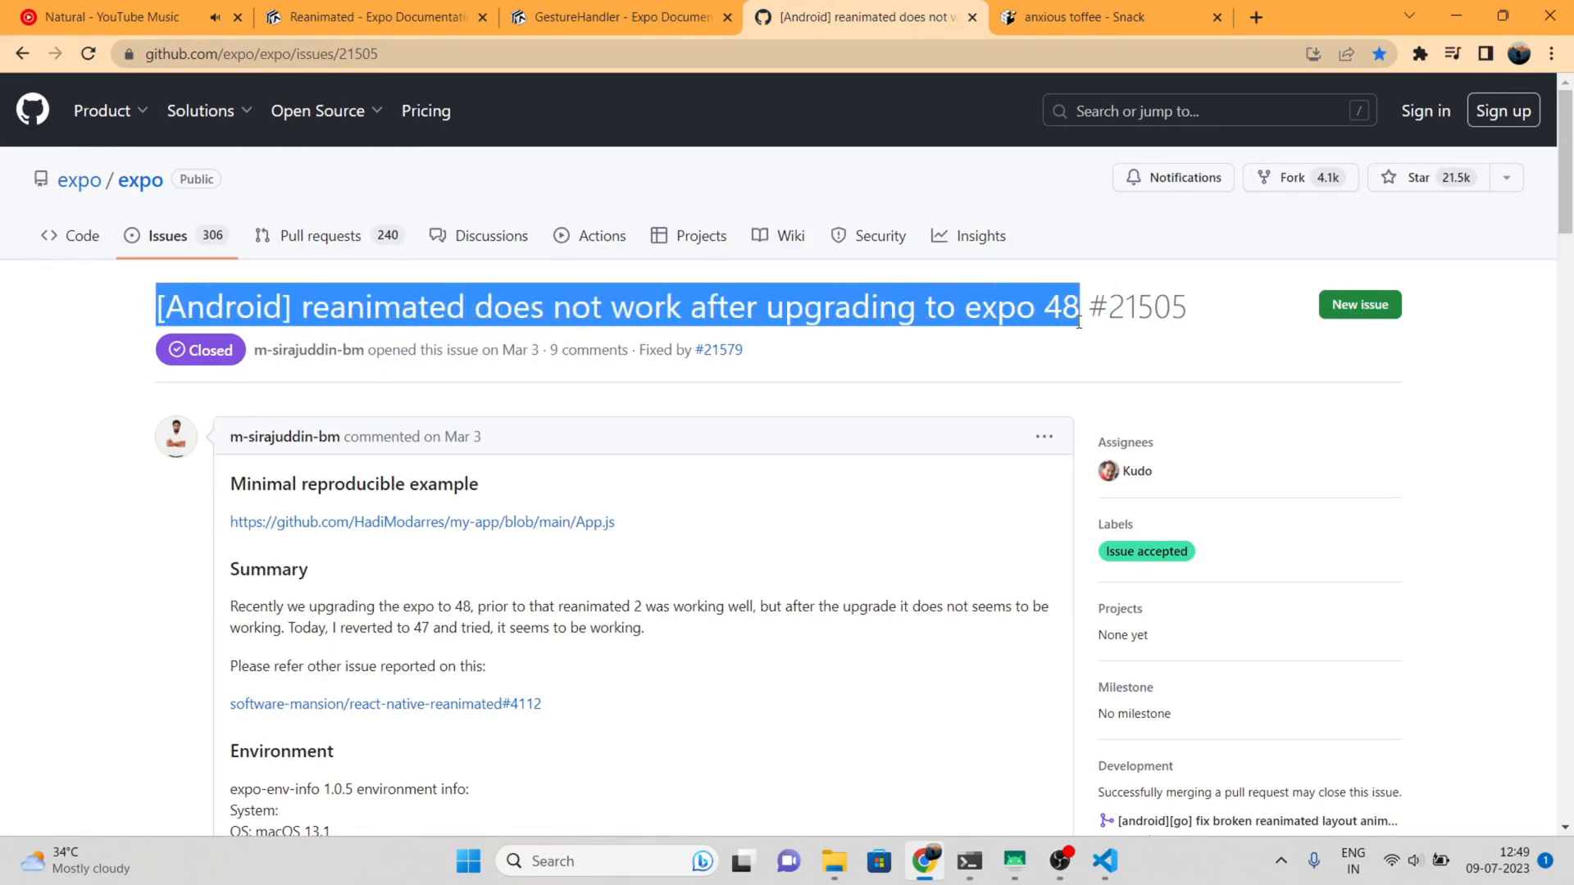
{"action": "scroll", "scroll_direction": "down", "scroll_amount": 3}
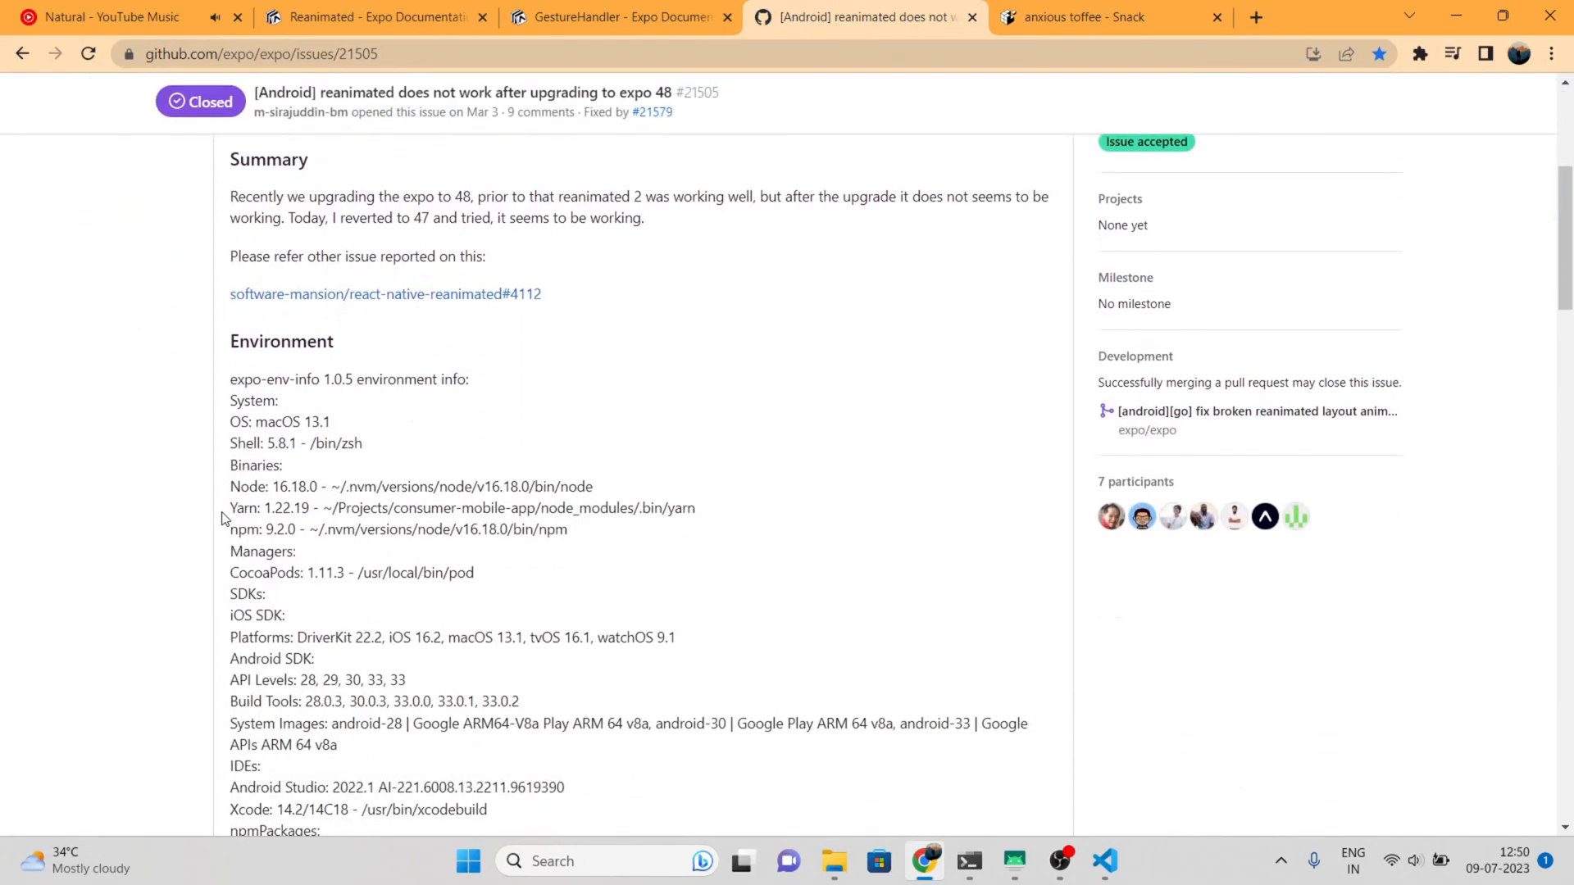
{"action": "scroll", "scroll_direction": "down", "scroll_amount": 3}
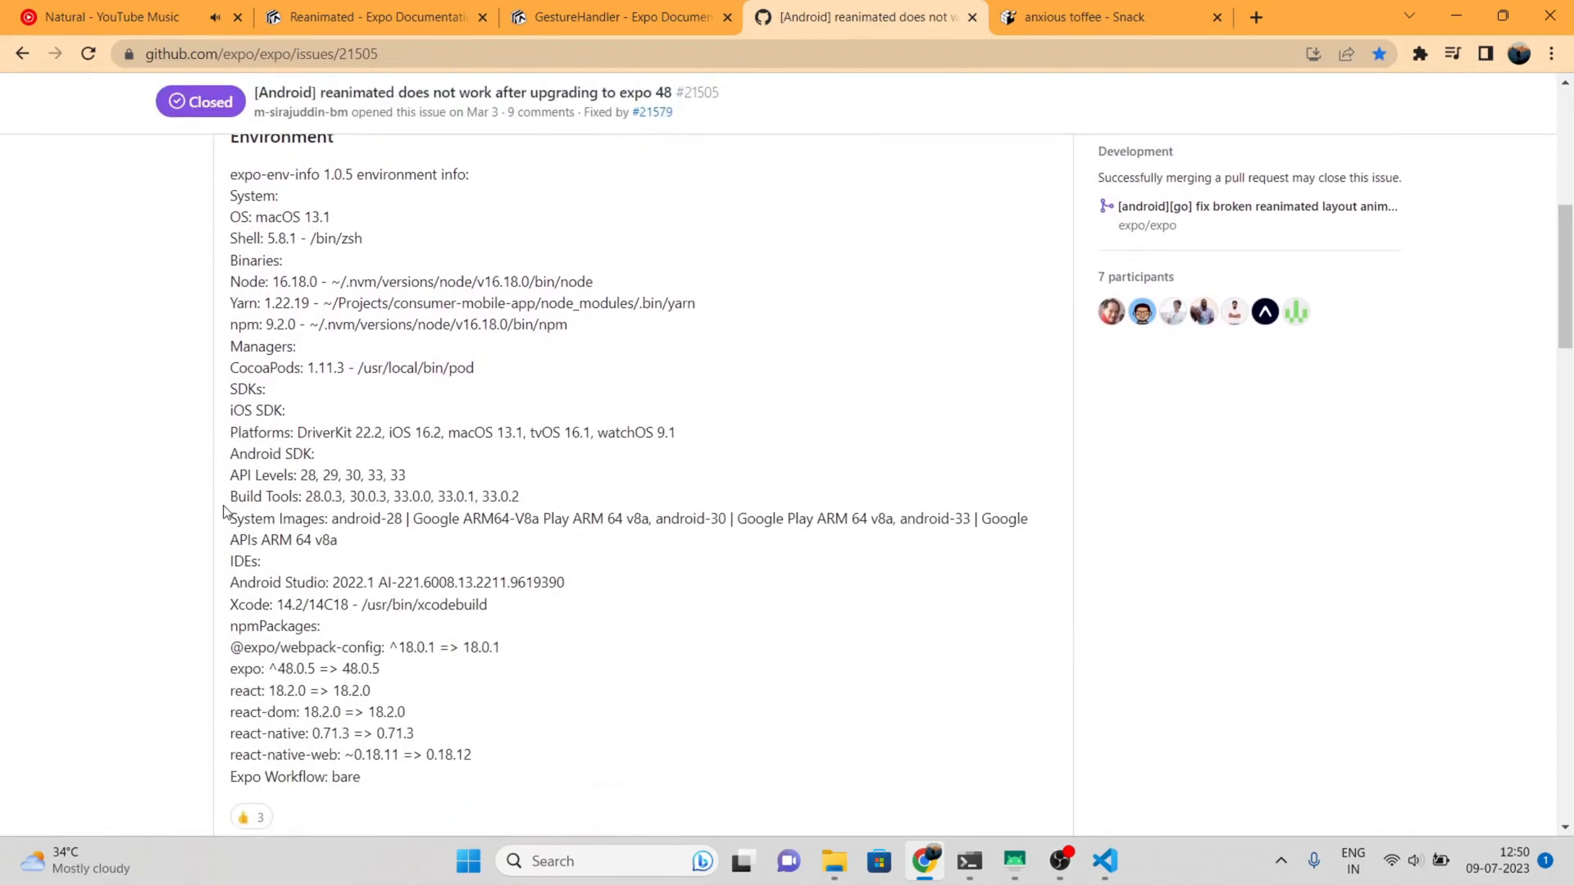
{"action": "scroll", "scroll_direction": "down", "scroll_amount": 3}
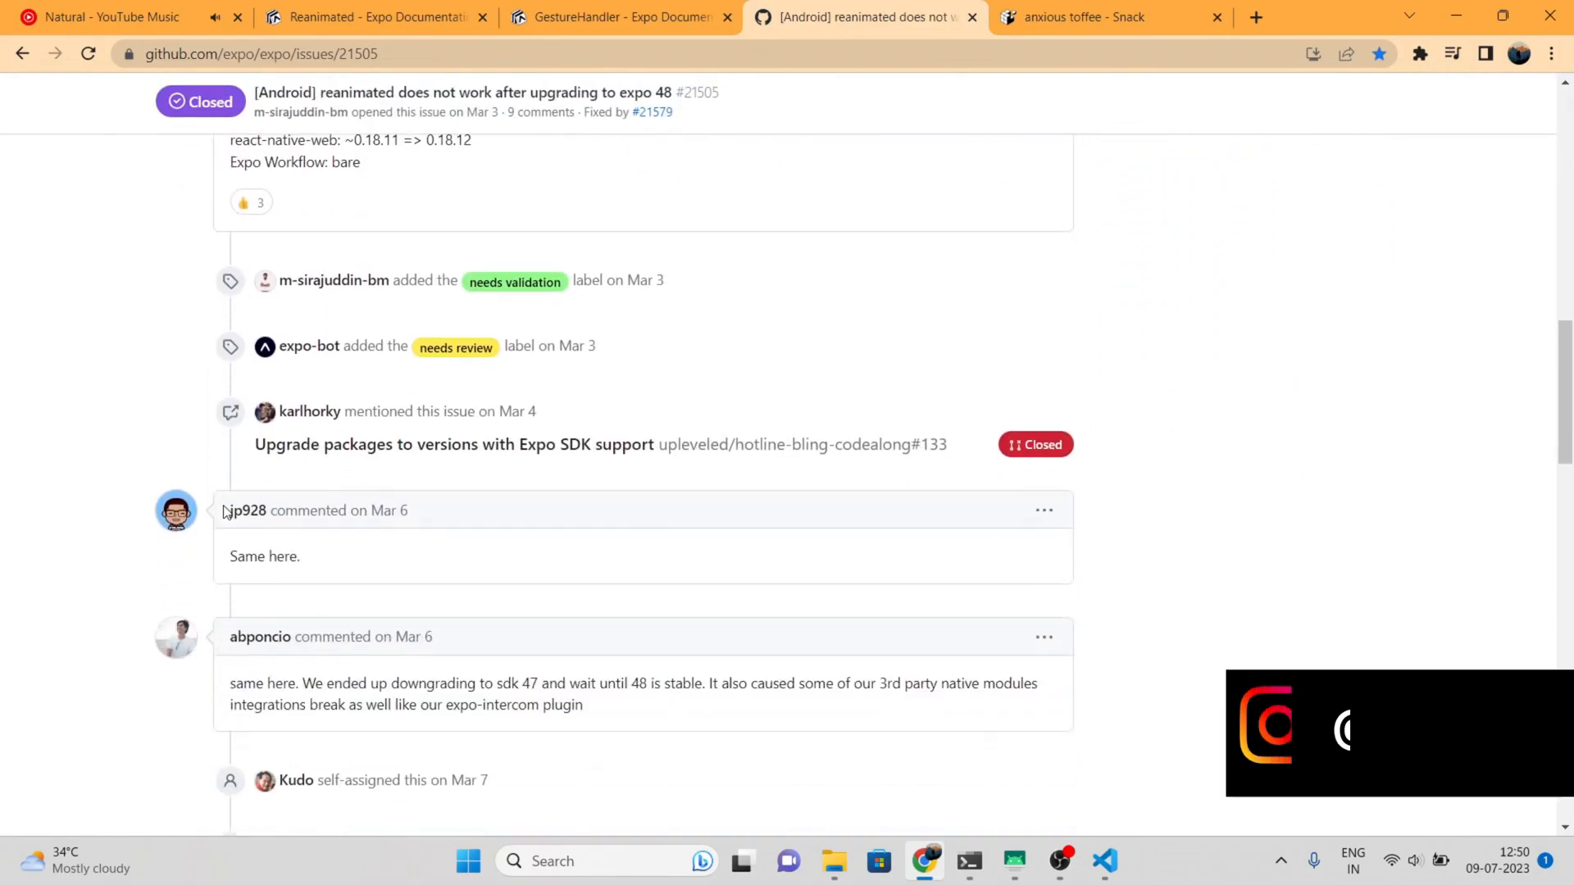
{"action": "scroll", "scroll_direction": "down", "scroll_amount": 3}
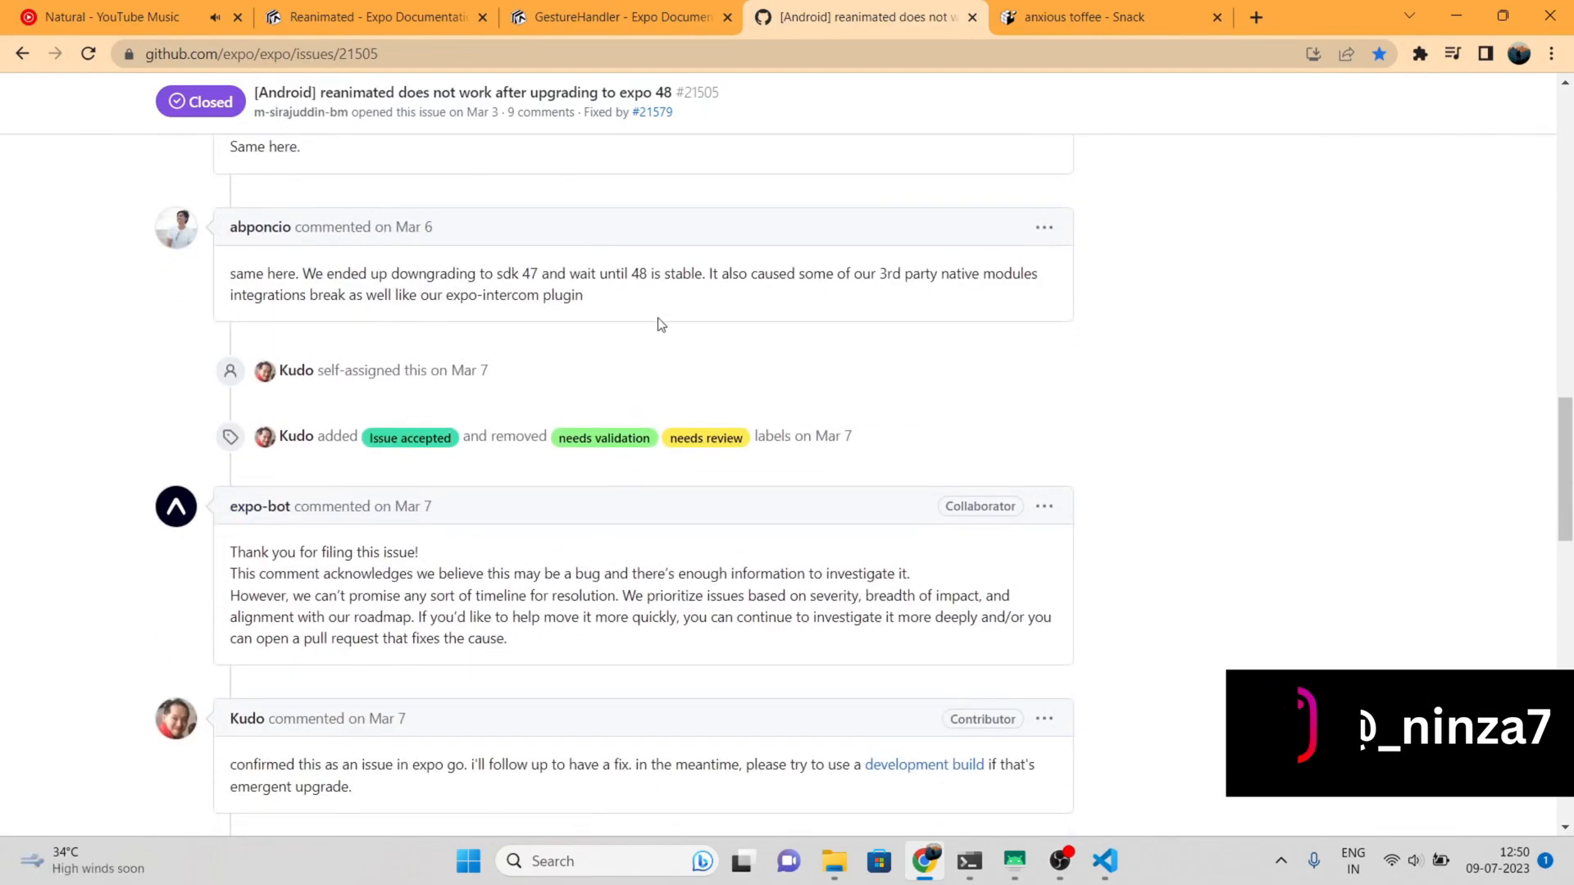
{"action": "mouse_move", "coordinate": [541, 394]}
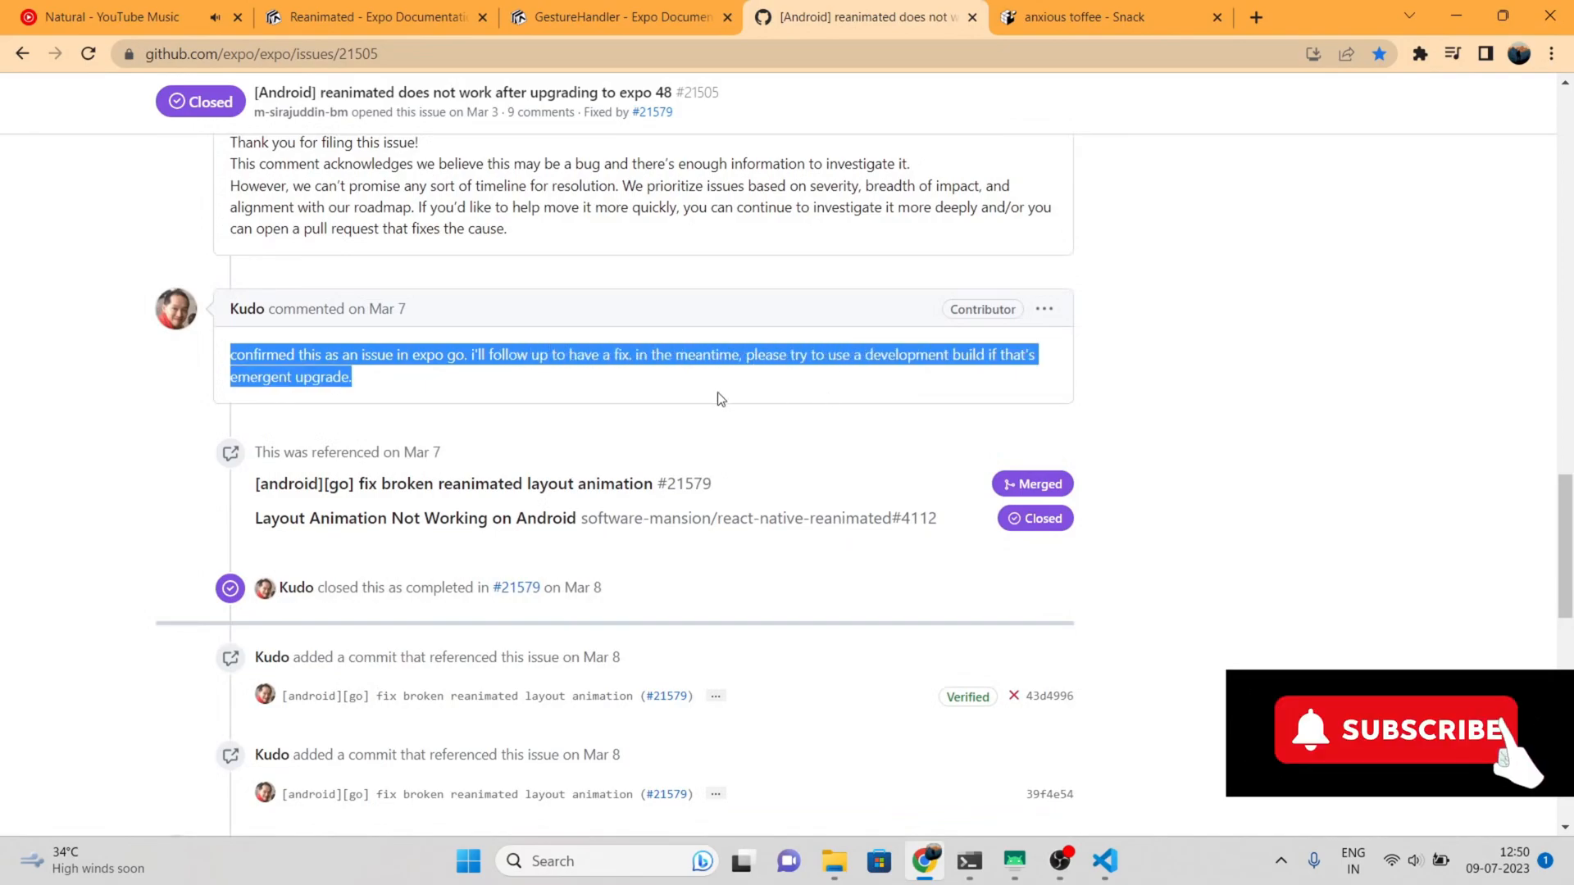
{"action": "scroll", "scroll_direction": "down", "scroll_amount": 3}
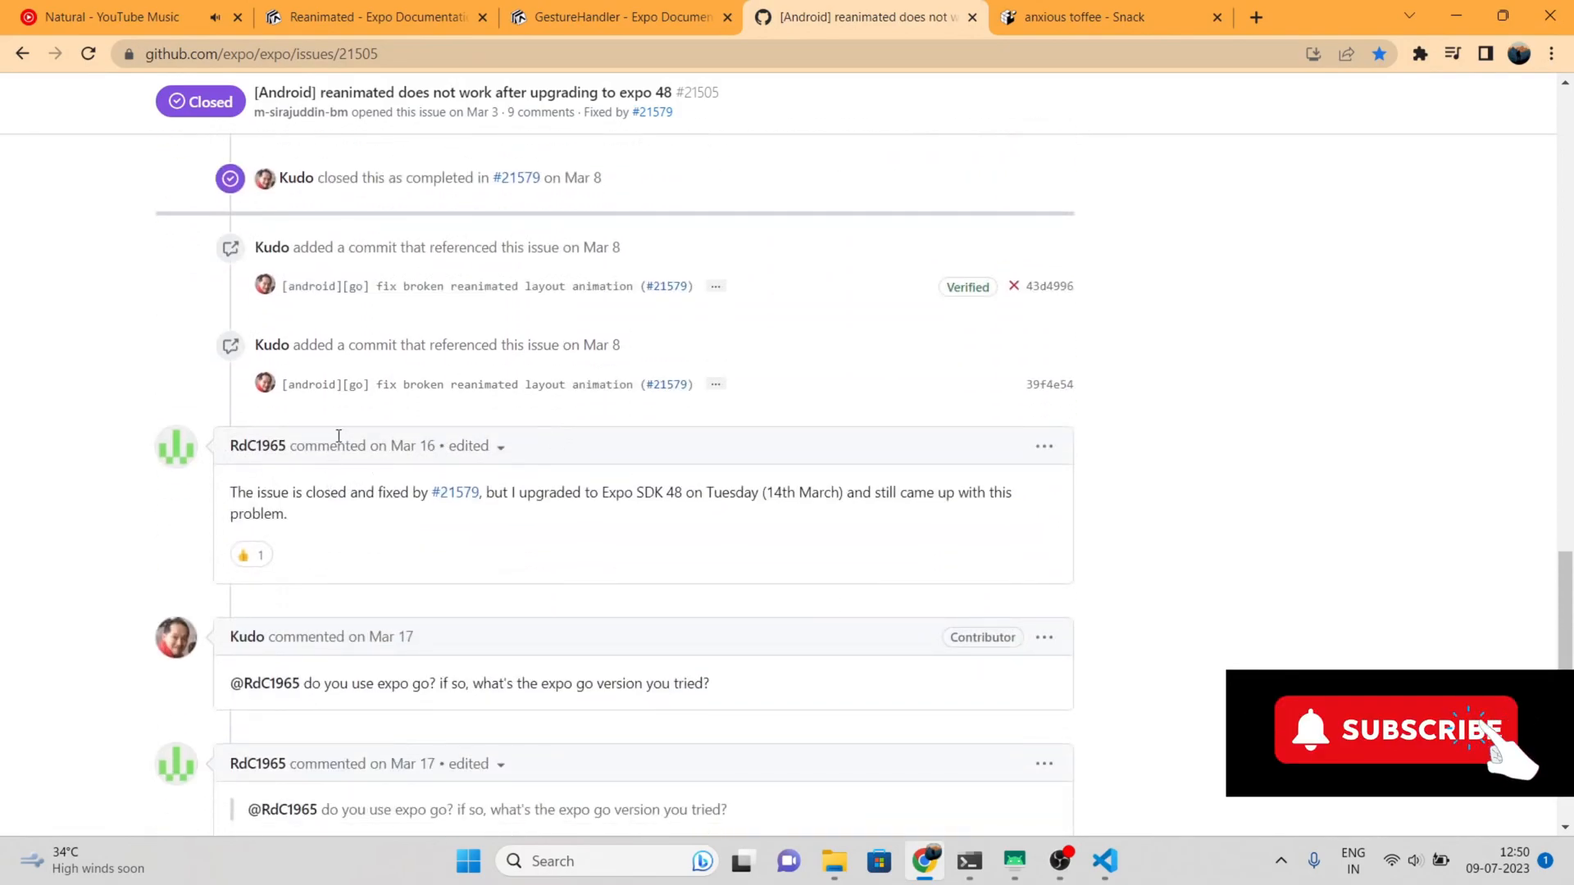
{"action": "scroll", "scroll_direction": "down", "scroll_amount": 3}
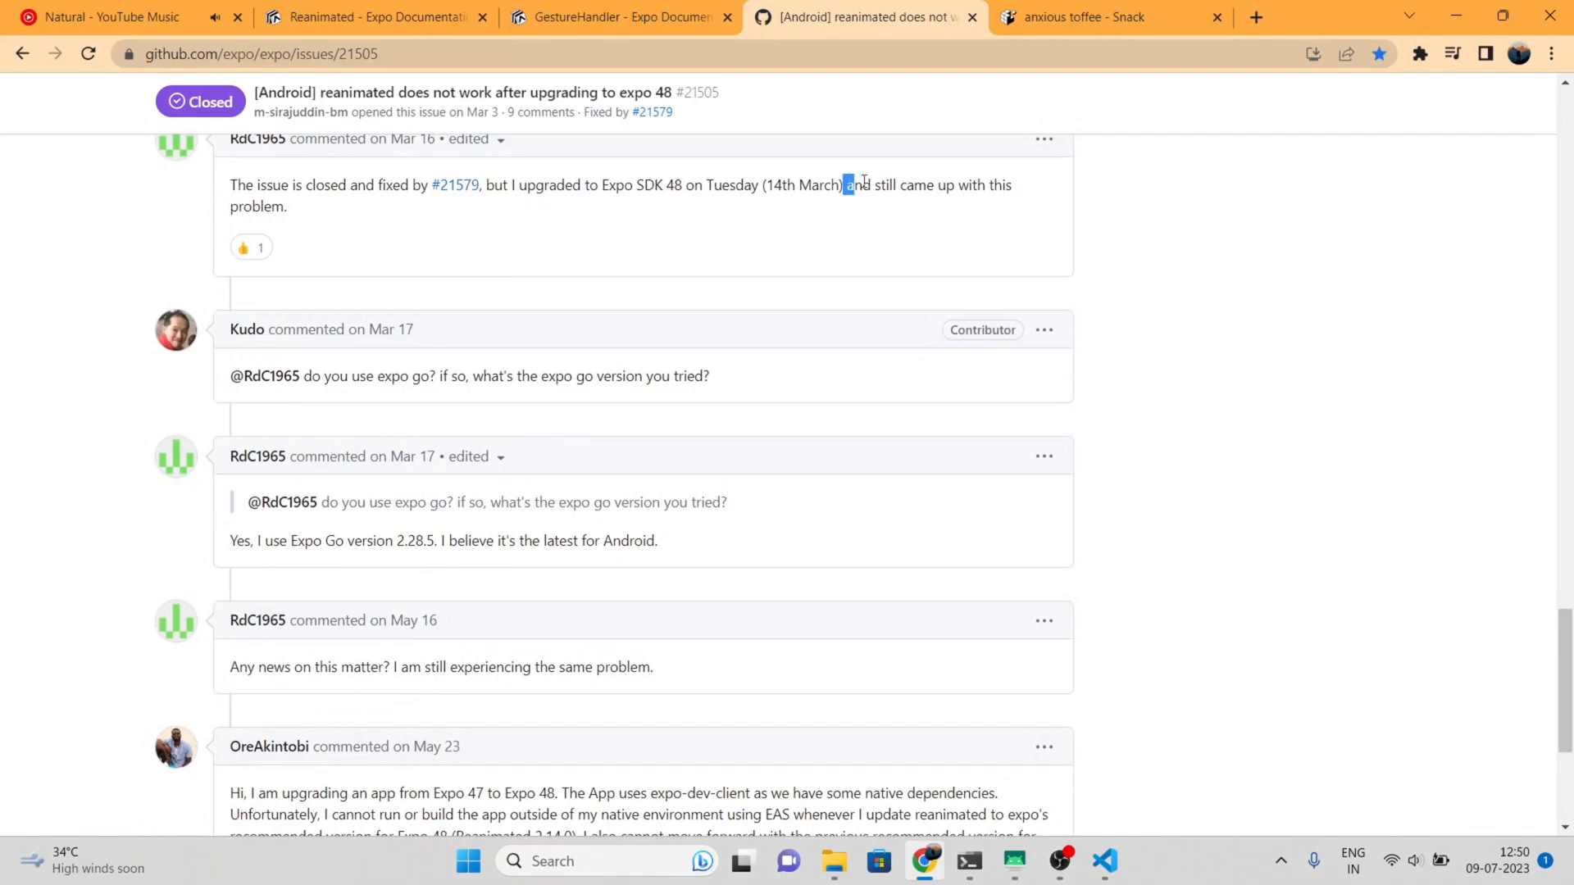
{"action": "scroll", "scroll_direction": "down", "scroll_amount": 3}
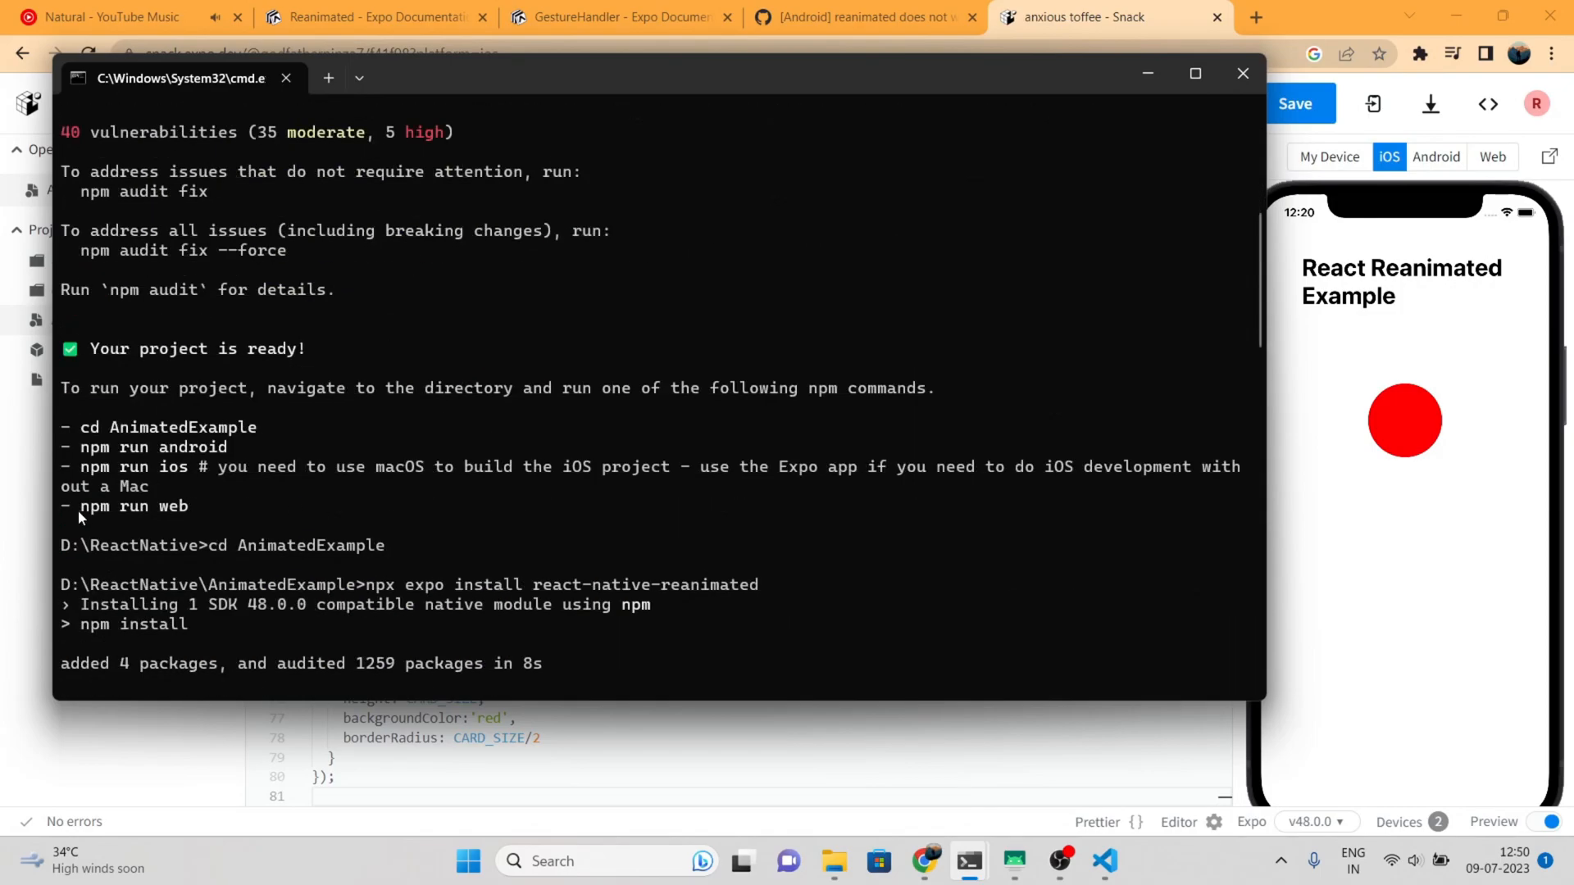
{"action": "type", "text": "npm run web"}
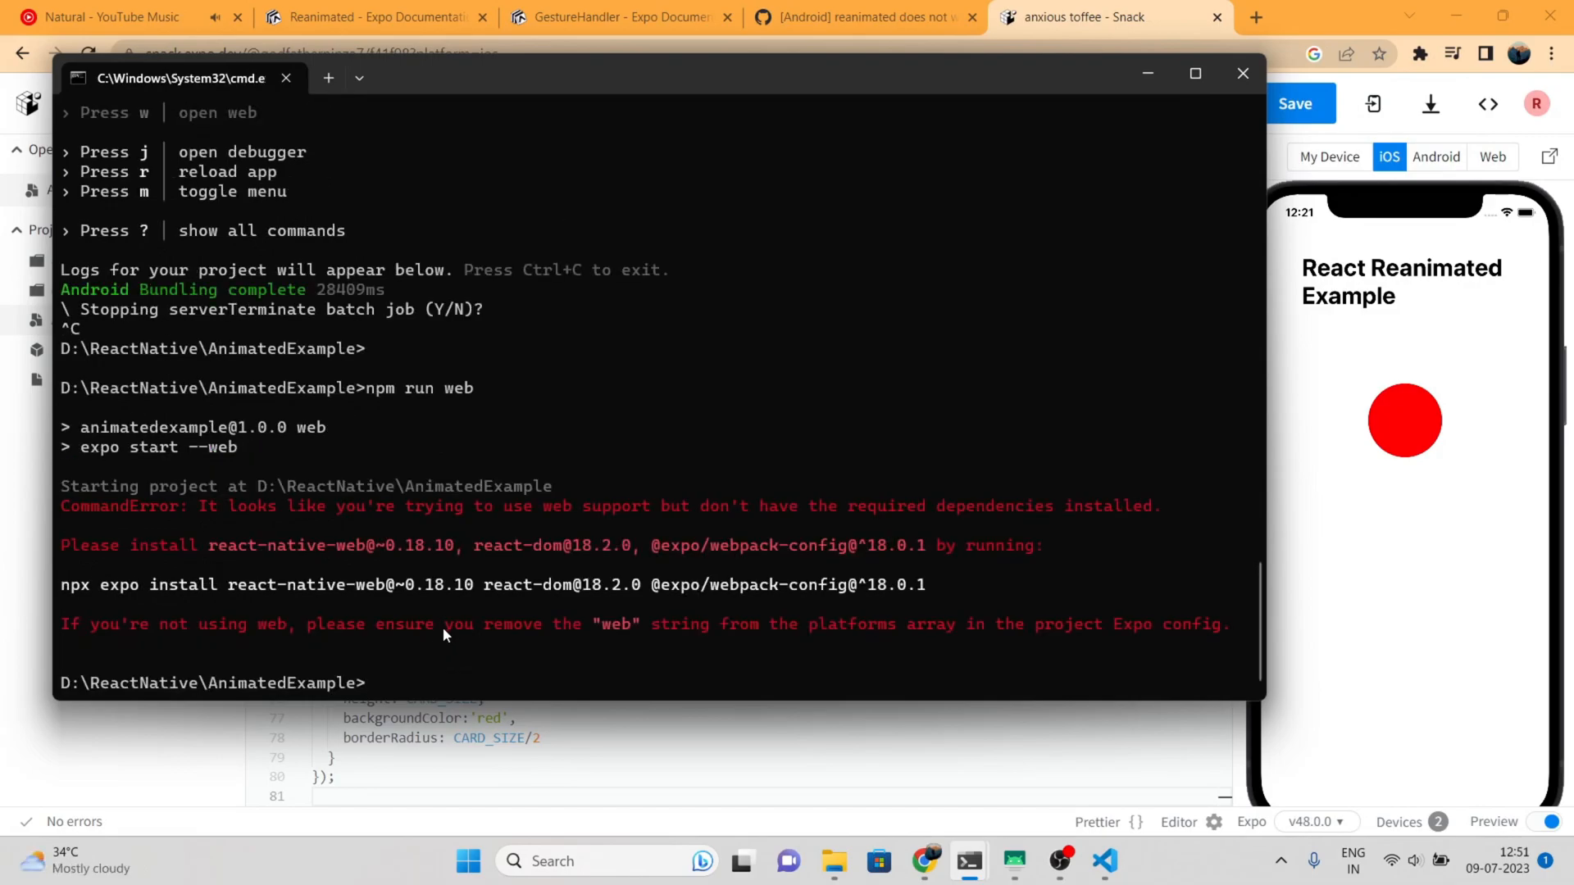
{"action": "left_click_drag", "start_coordinate": [60, 583], "coordinate": [926, 584]}
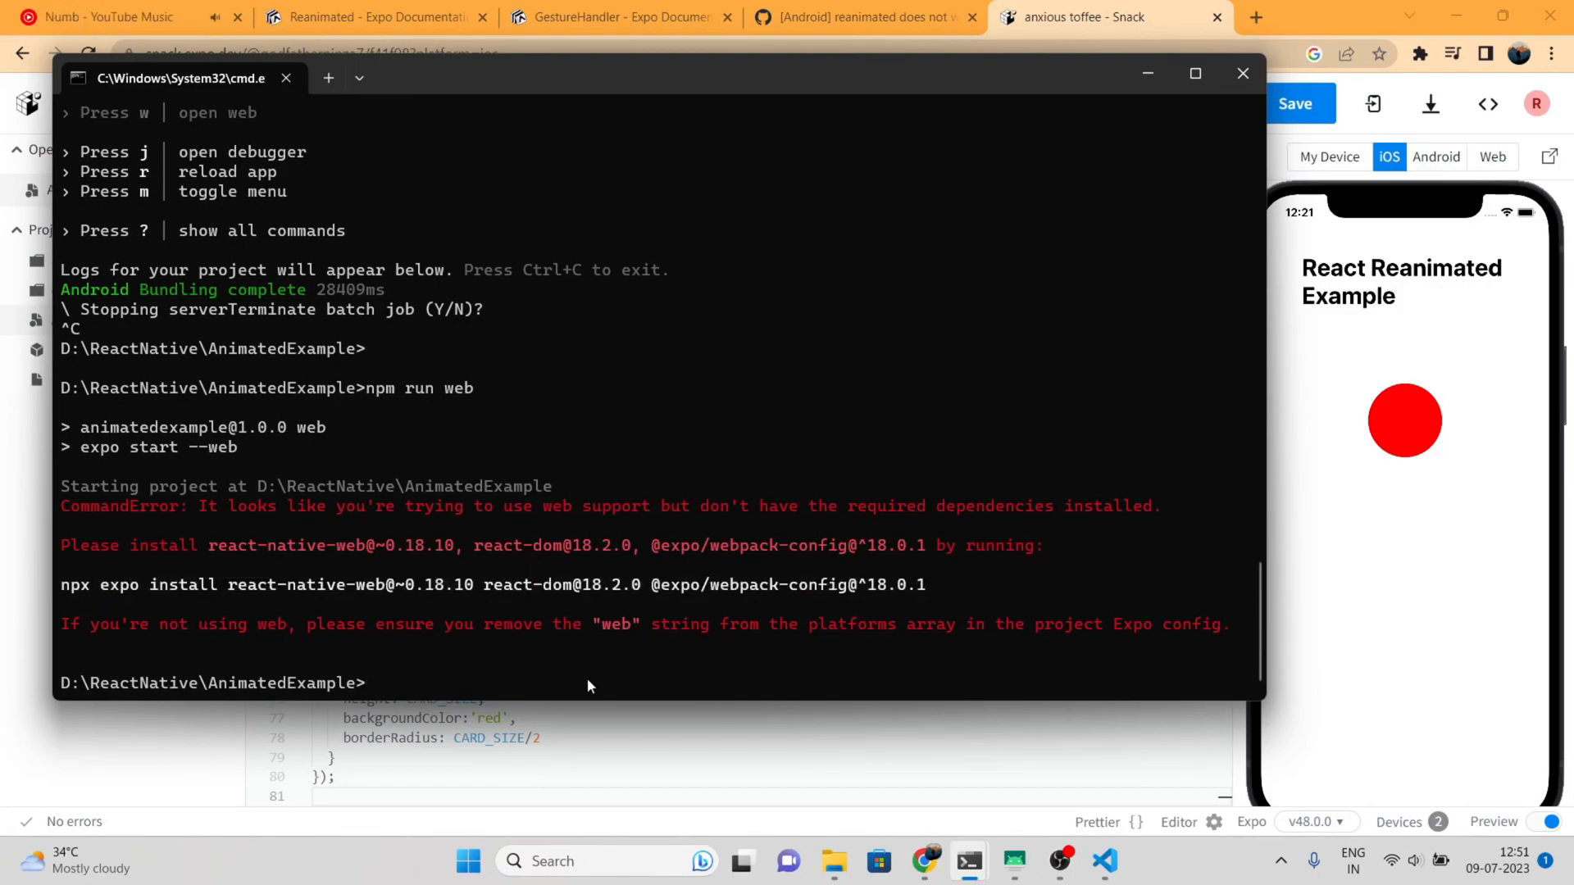
{"action": "type", "text": "npx expo install react-native-web@~0.18.10 react-dom@18.2.0 @expo/webpack-config@^18.0.1"}
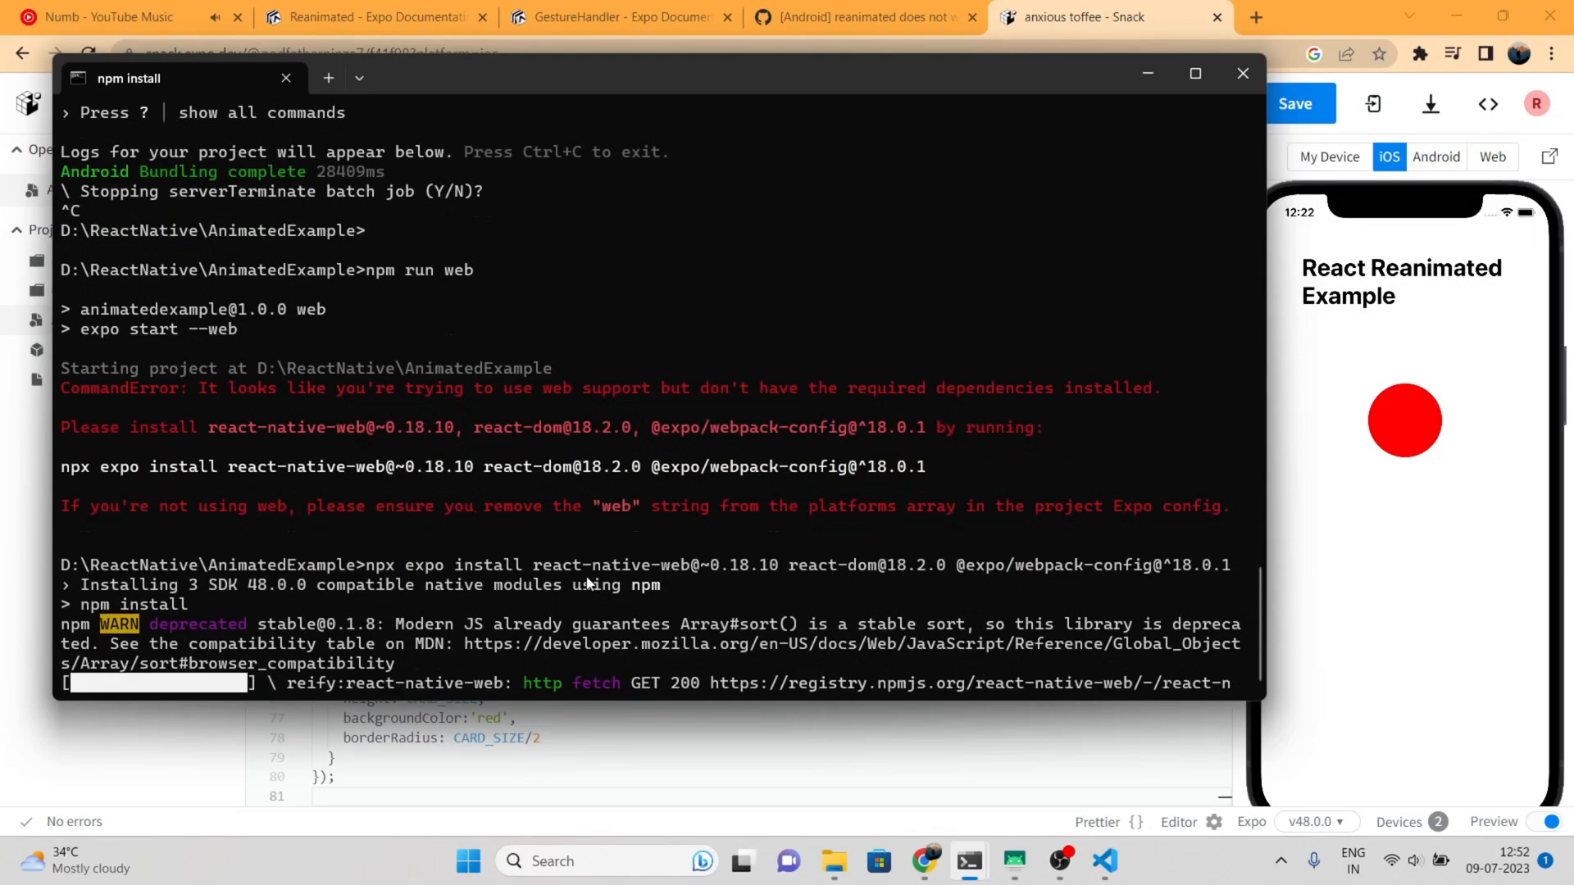
{"action": "mouse_move", "coordinate": [504, 613]}
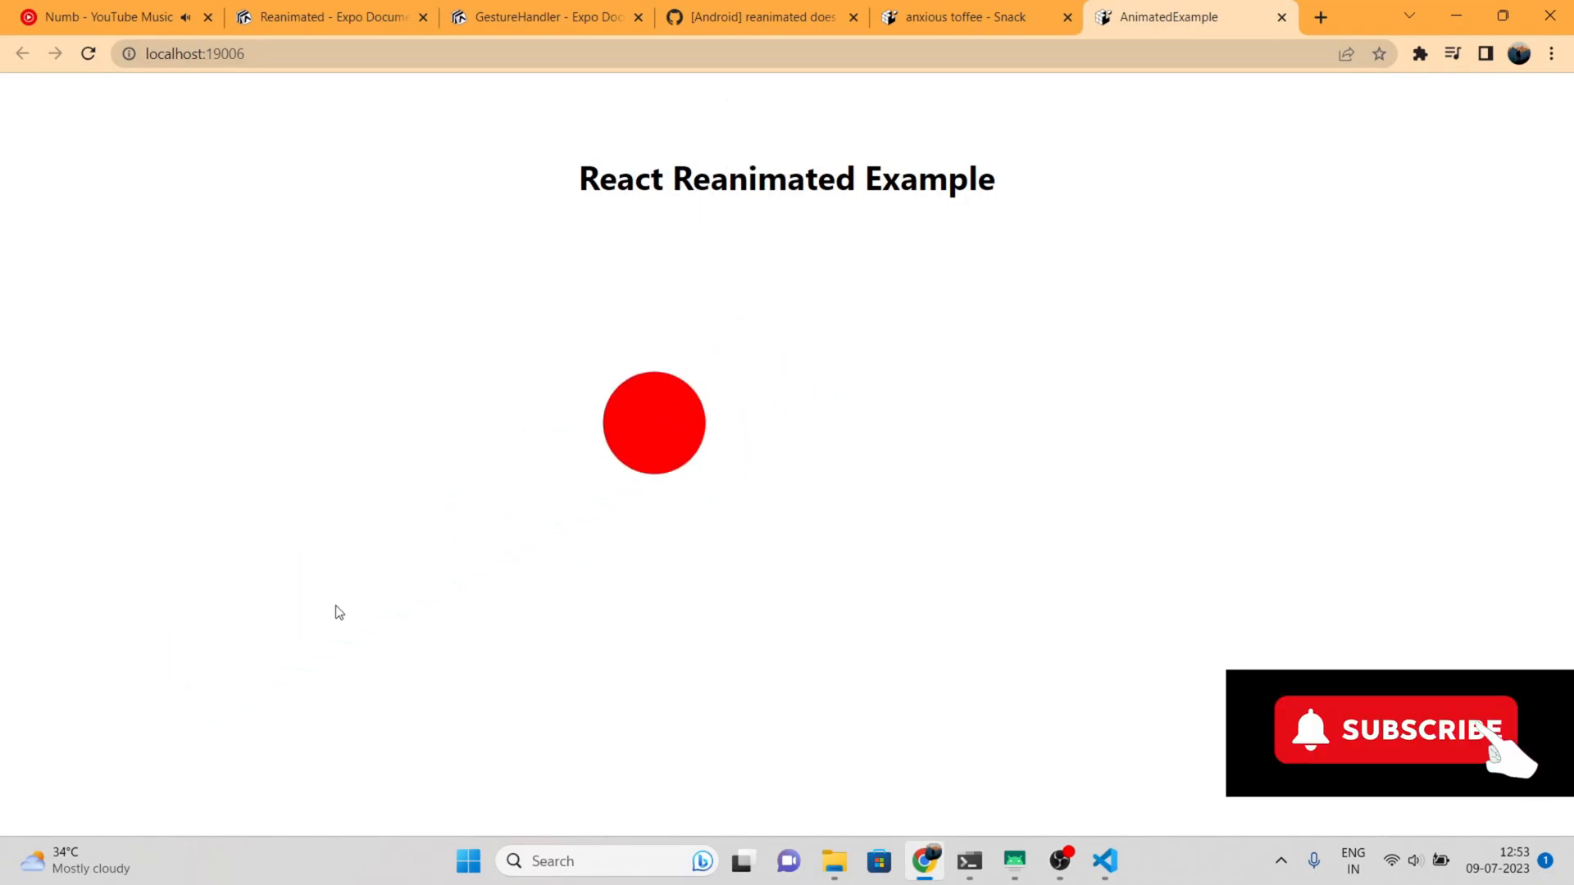
Step: Drag the red circle down-left and back toward the centre on localhost:19006, watching it spring back
{"action": "left_click_drag", "start_coordinate": [654, 421], "coordinate": [798, 356]}
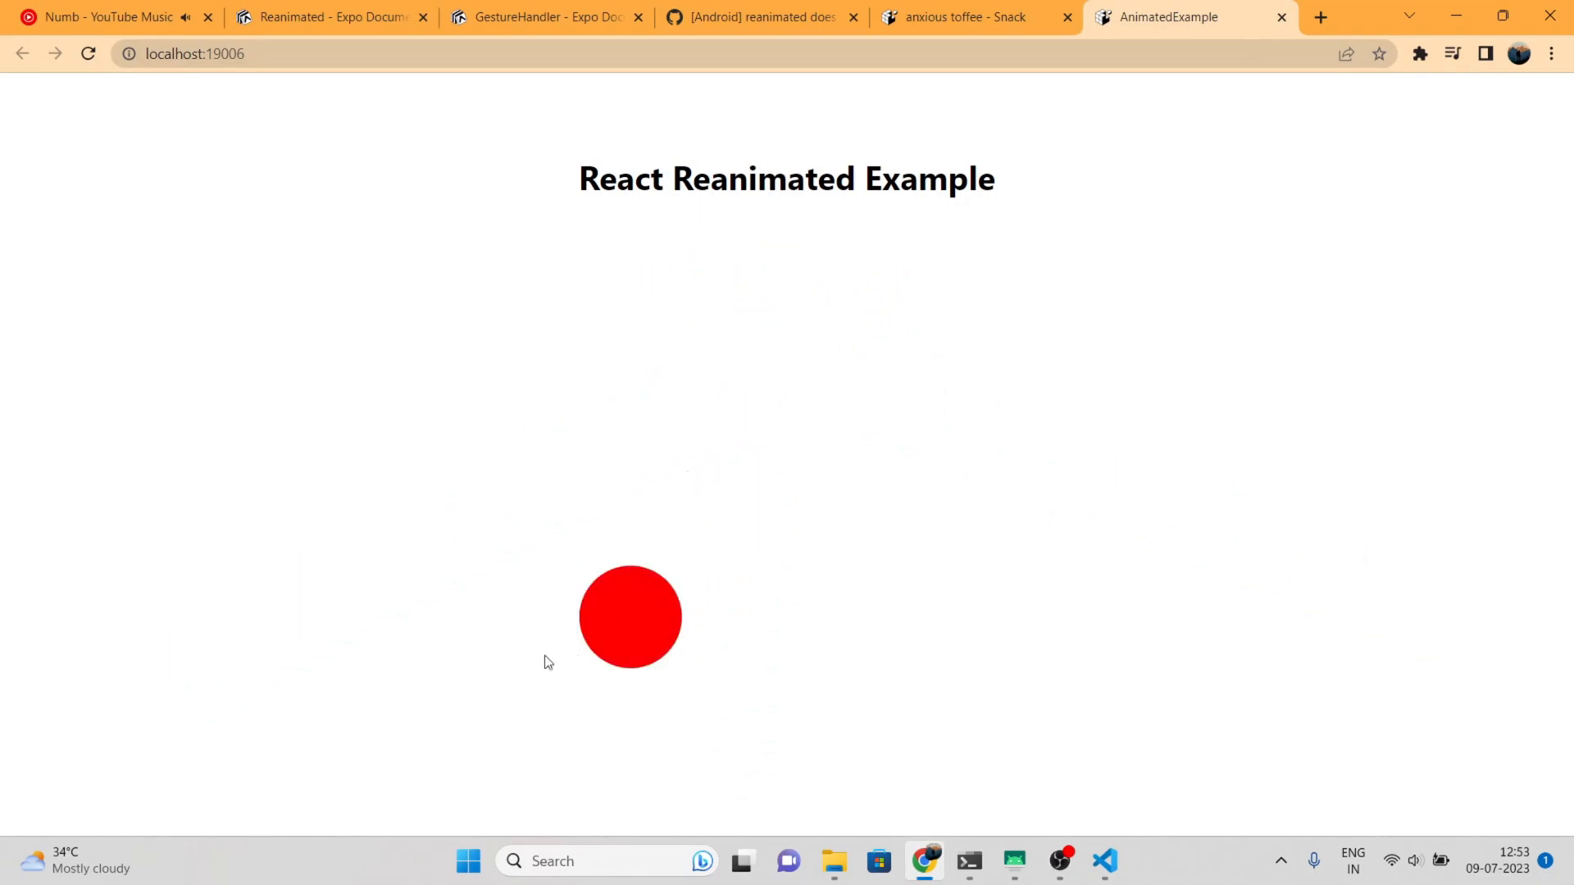
{"action": "left_click_drag", "start_coordinate": [630, 617], "coordinate": [803, 347]}
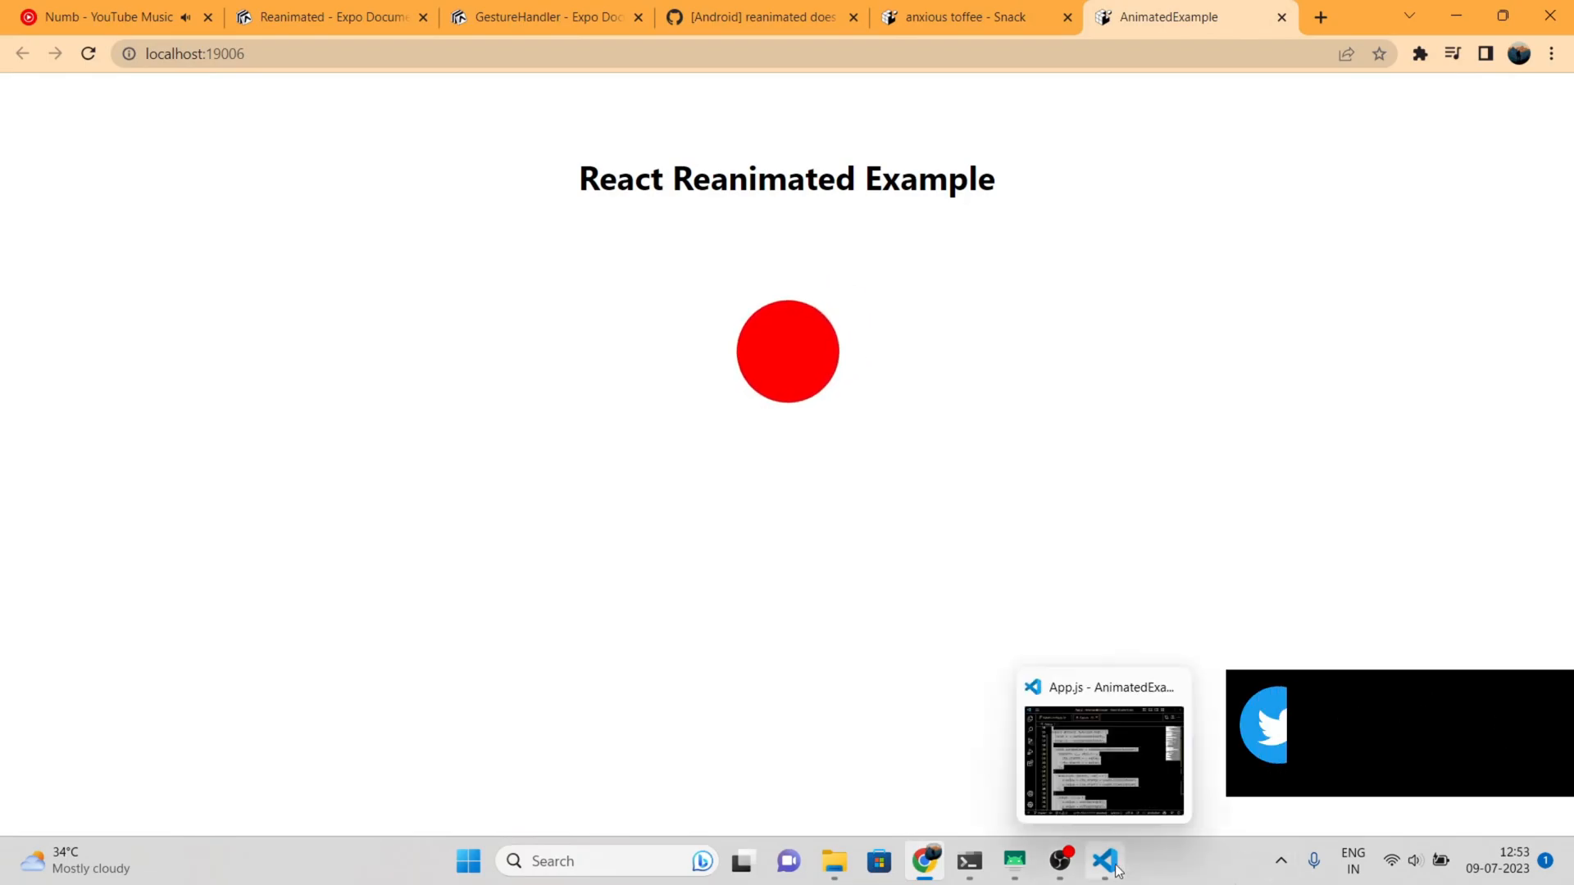
Step: Return to App.js in VS Code and scroll down to the red circle's card style
{"action": "left_click", "coordinate": [1103, 861]}
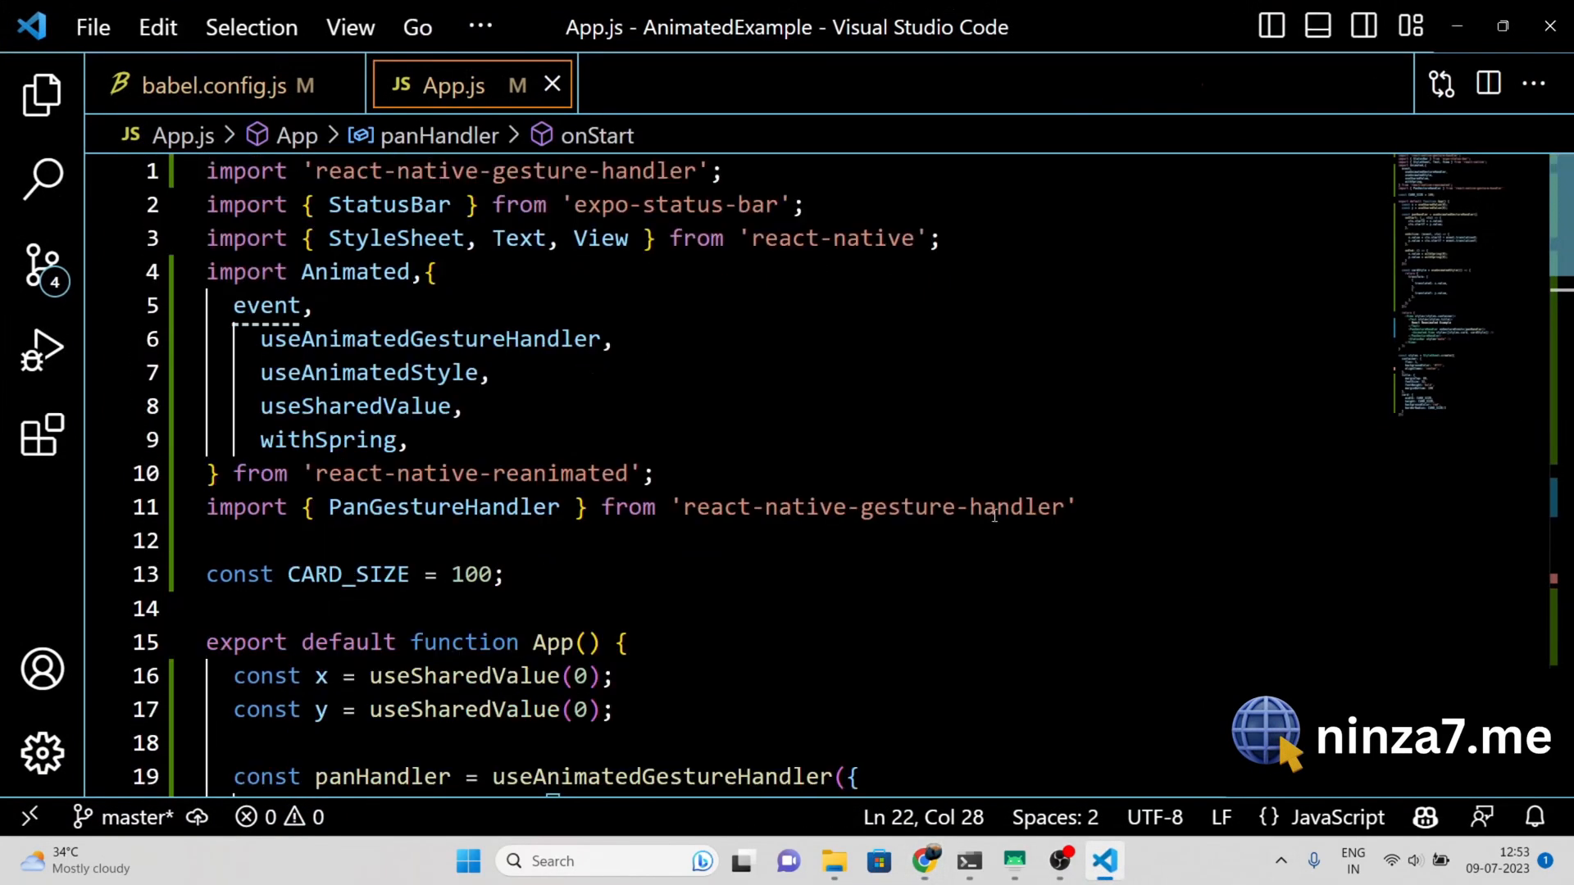
{"action": "scroll", "scroll_direction": "down", "scroll_amount": 3}
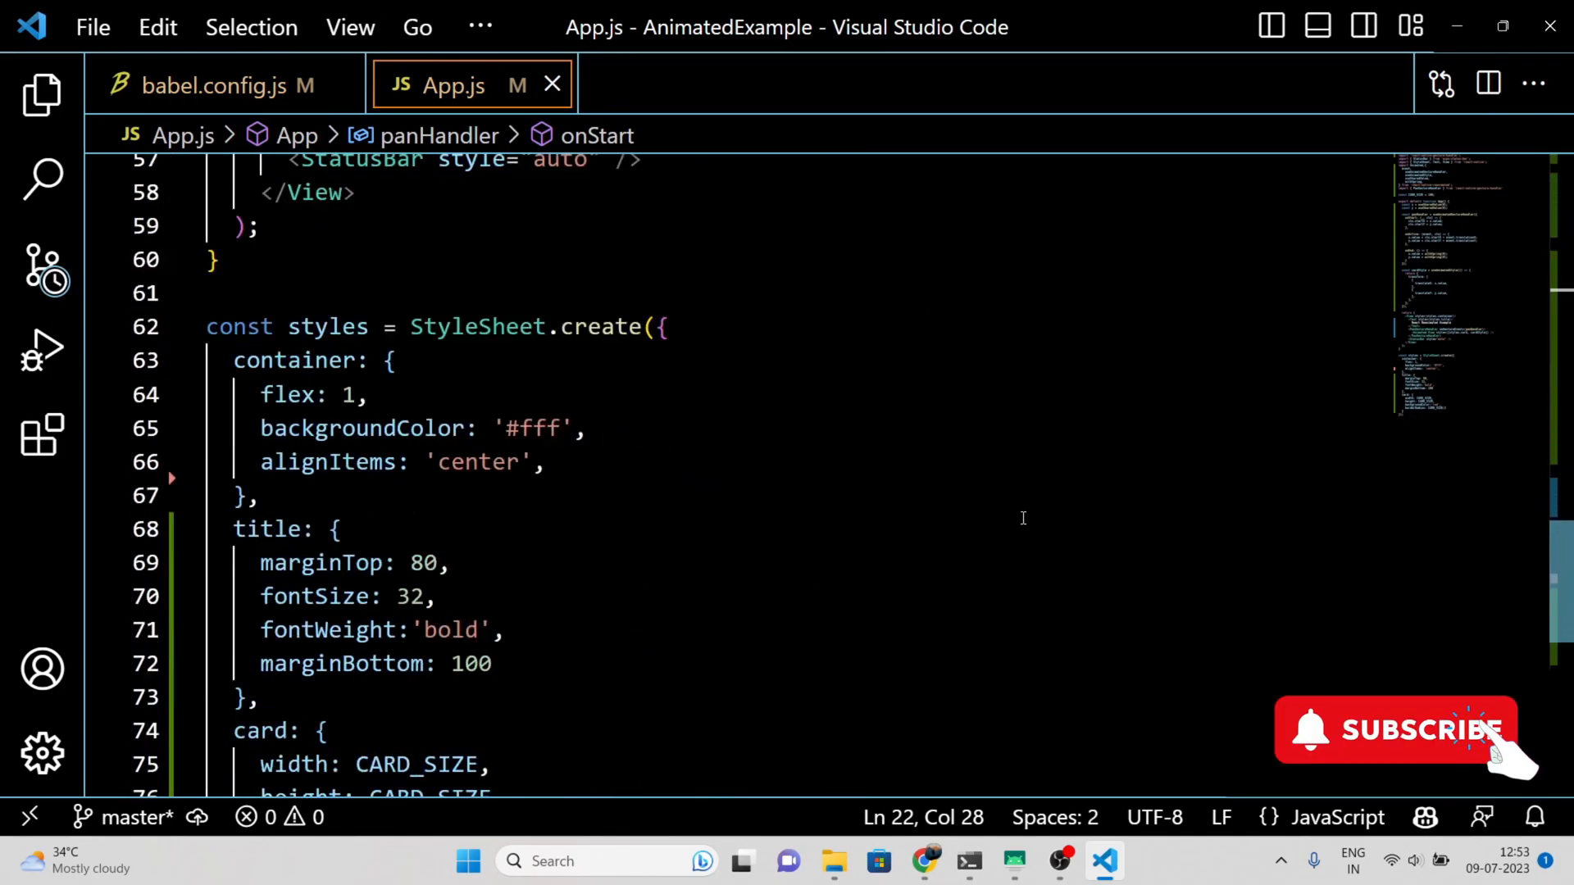
{"action": "scroll", "scroll_direction": "down", "scroll_amount": 3}
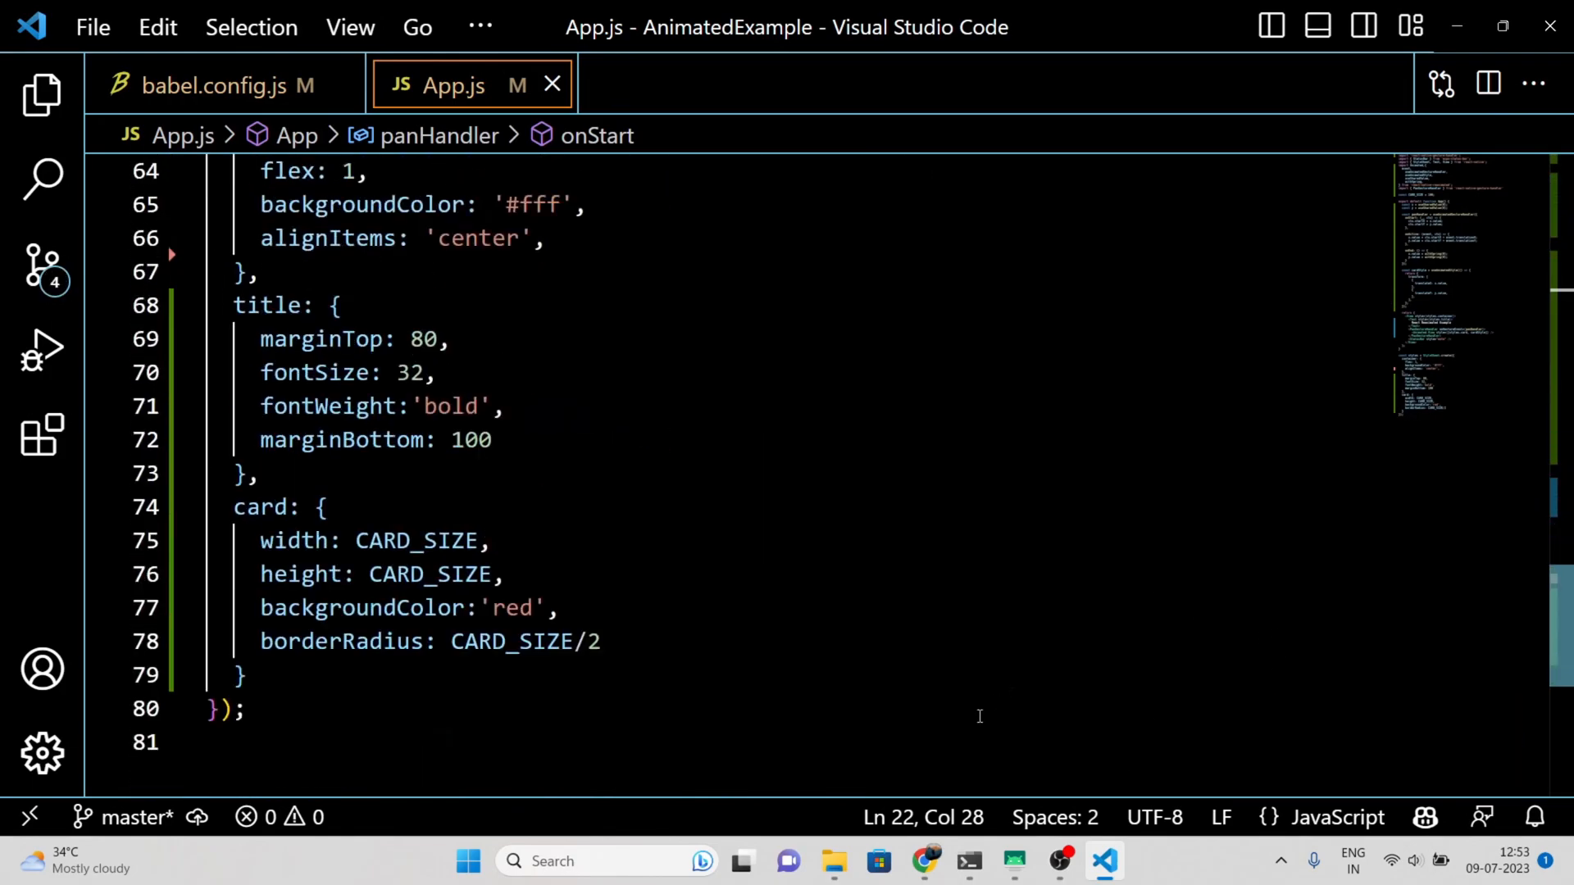